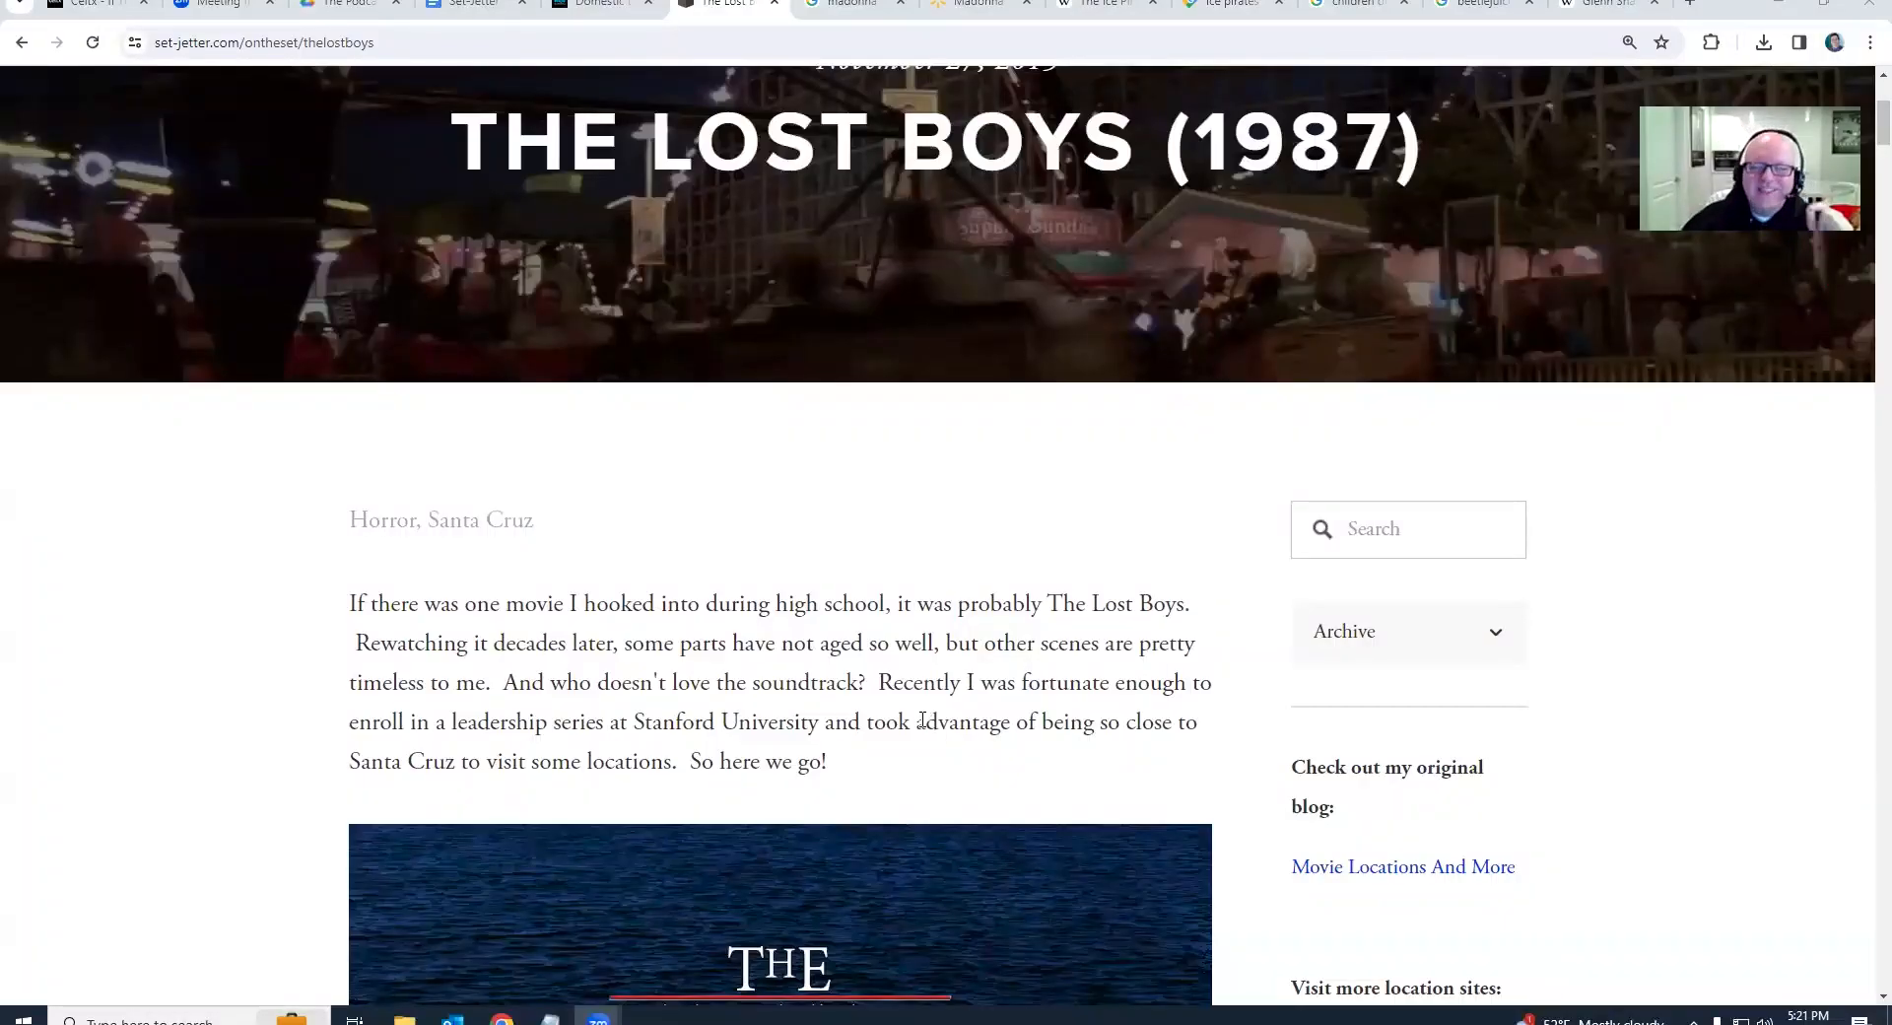
Scroll past the intro paragraph to the Set Jetters / Lost Boys title card
{"action": "scroll", "scroll_direction": "down", "scroll_amount": 3}
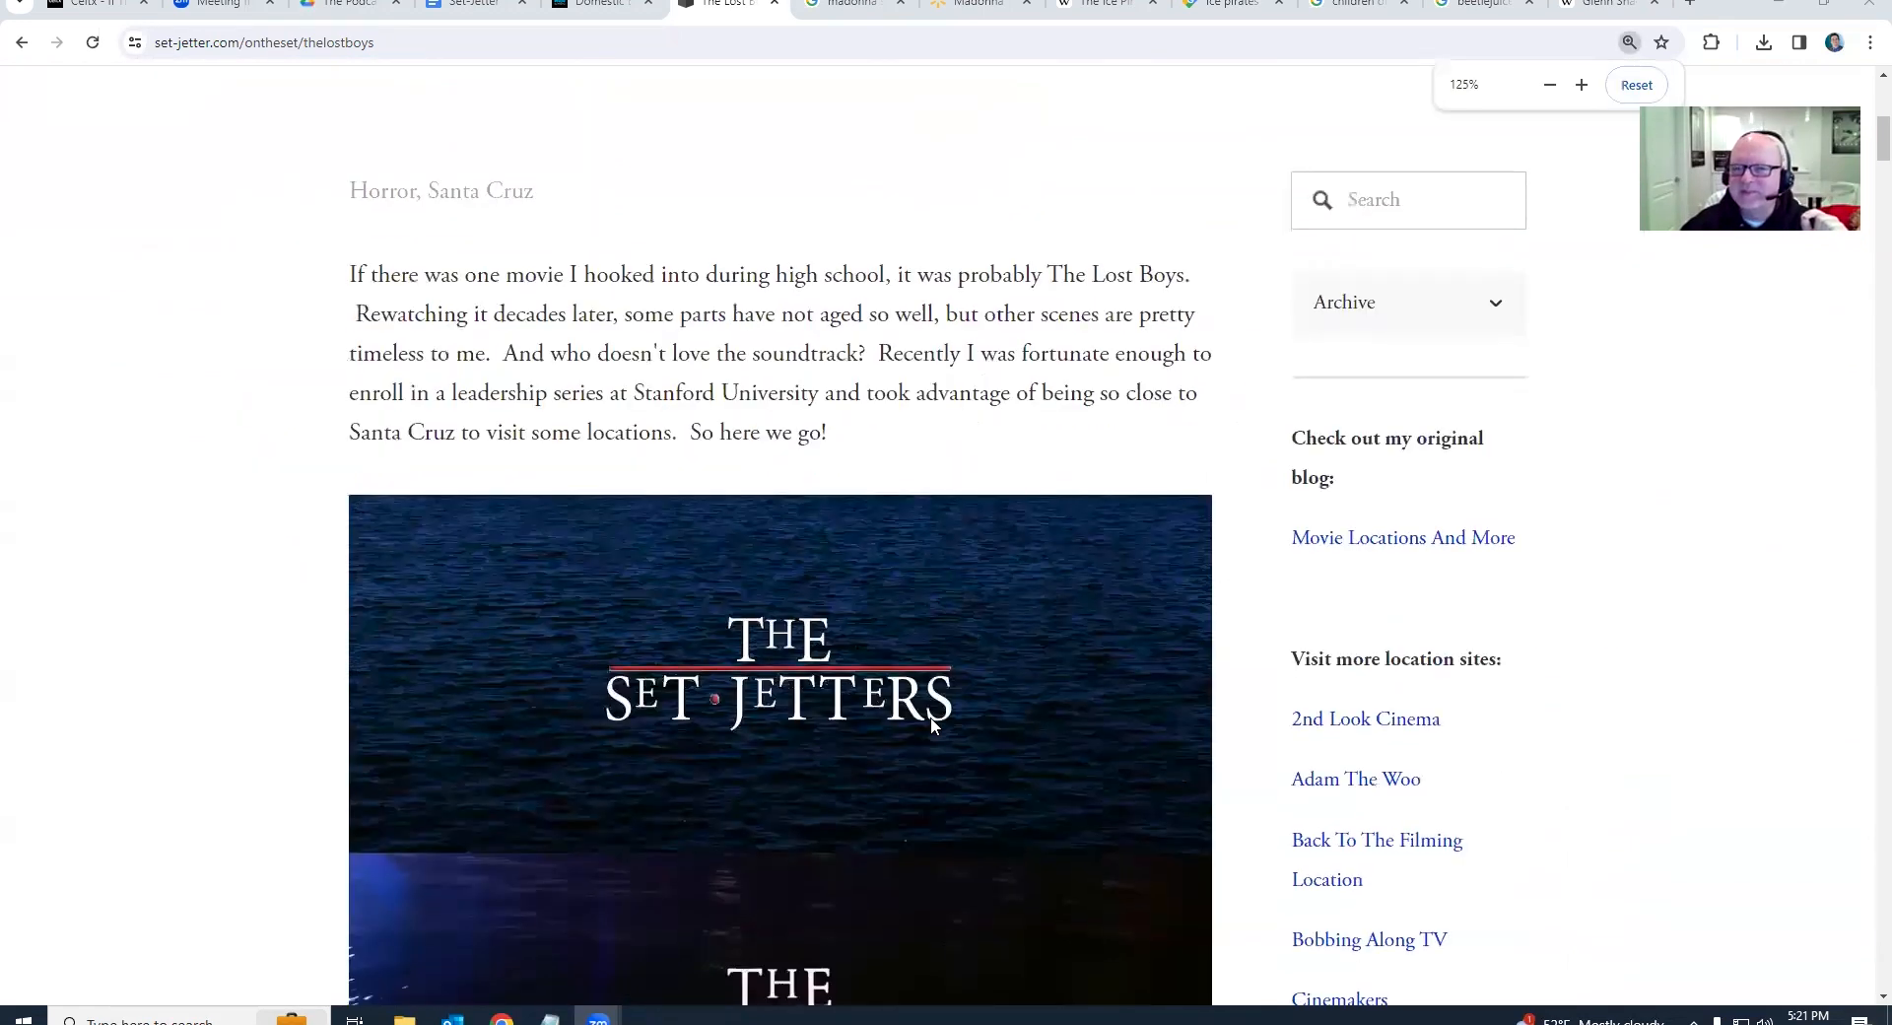
{"action": "scroll", "scroll_direction": "down", "scroll_amount": 3}
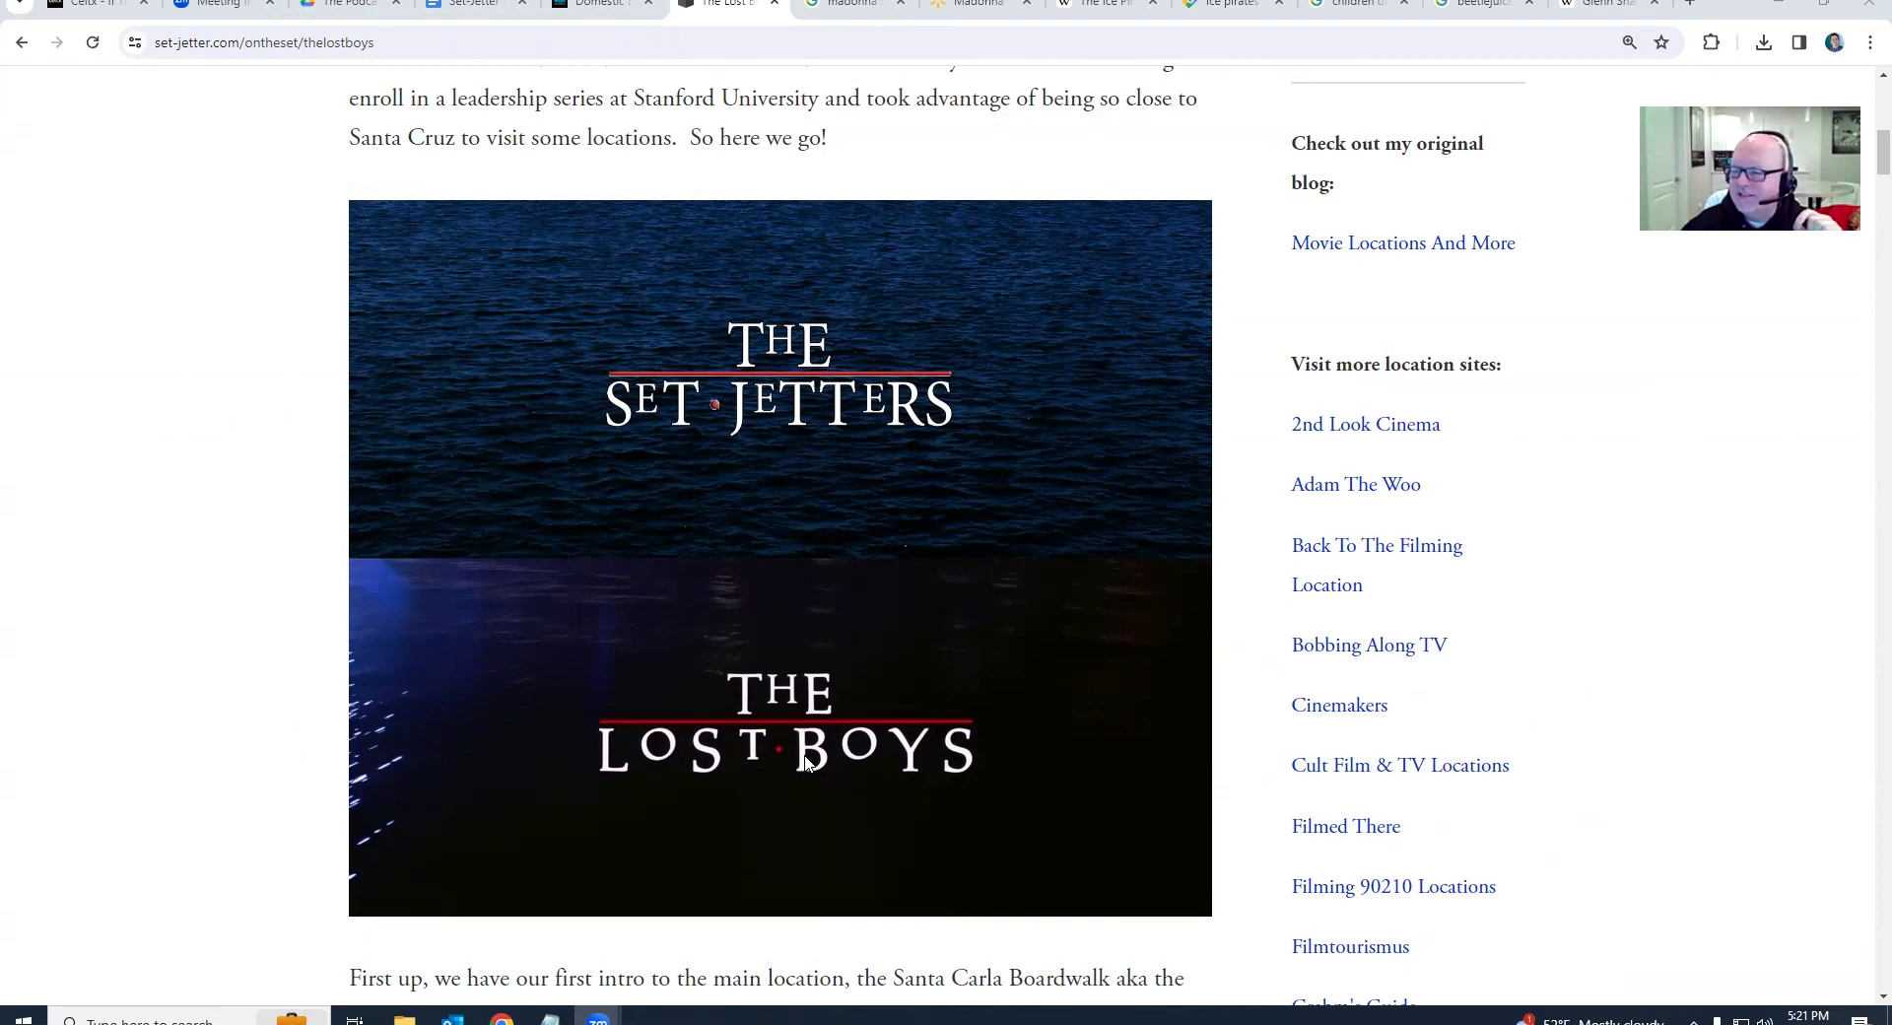
Scroll to the Santa Cruz Boardwalk then-and-now slideshow and advance to its next photo
{"action": "scroll", "scroll_direction": "down", "scroll_amount": 3}
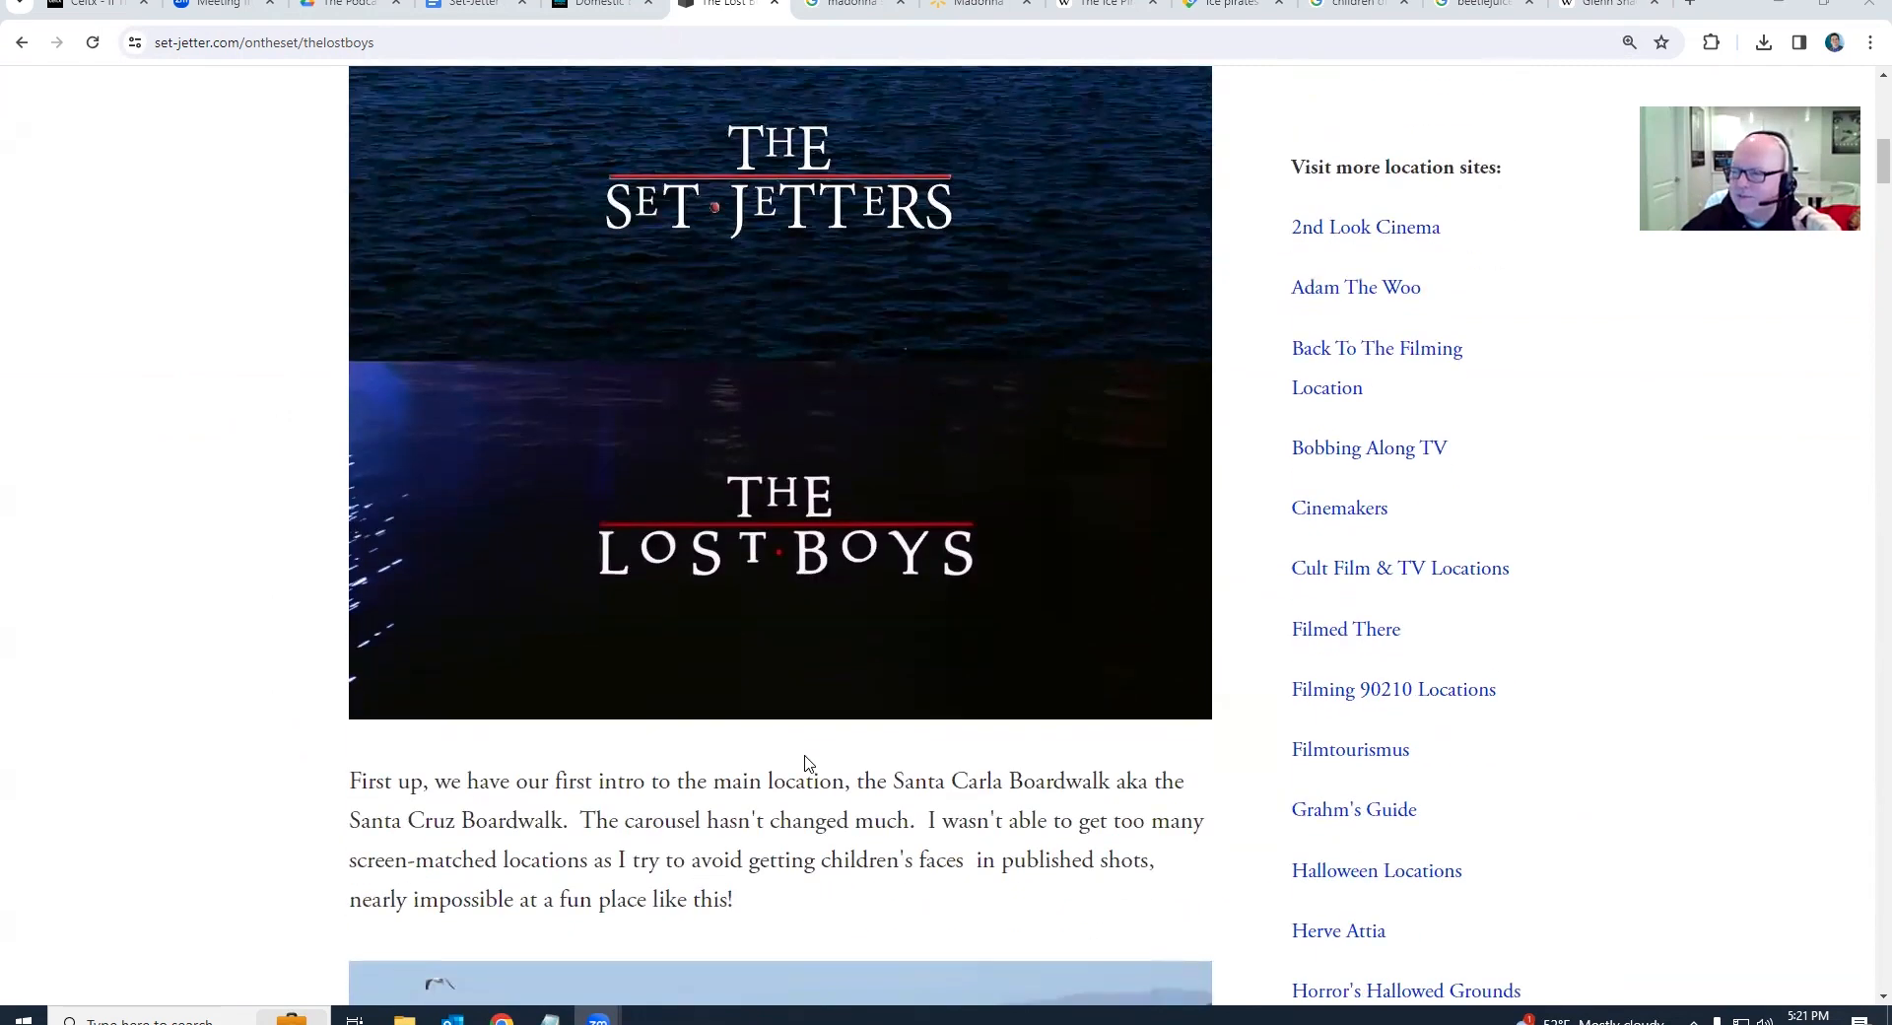
{"action": "scroll", "scroll_direction": "down", "scroll_amount": 3}
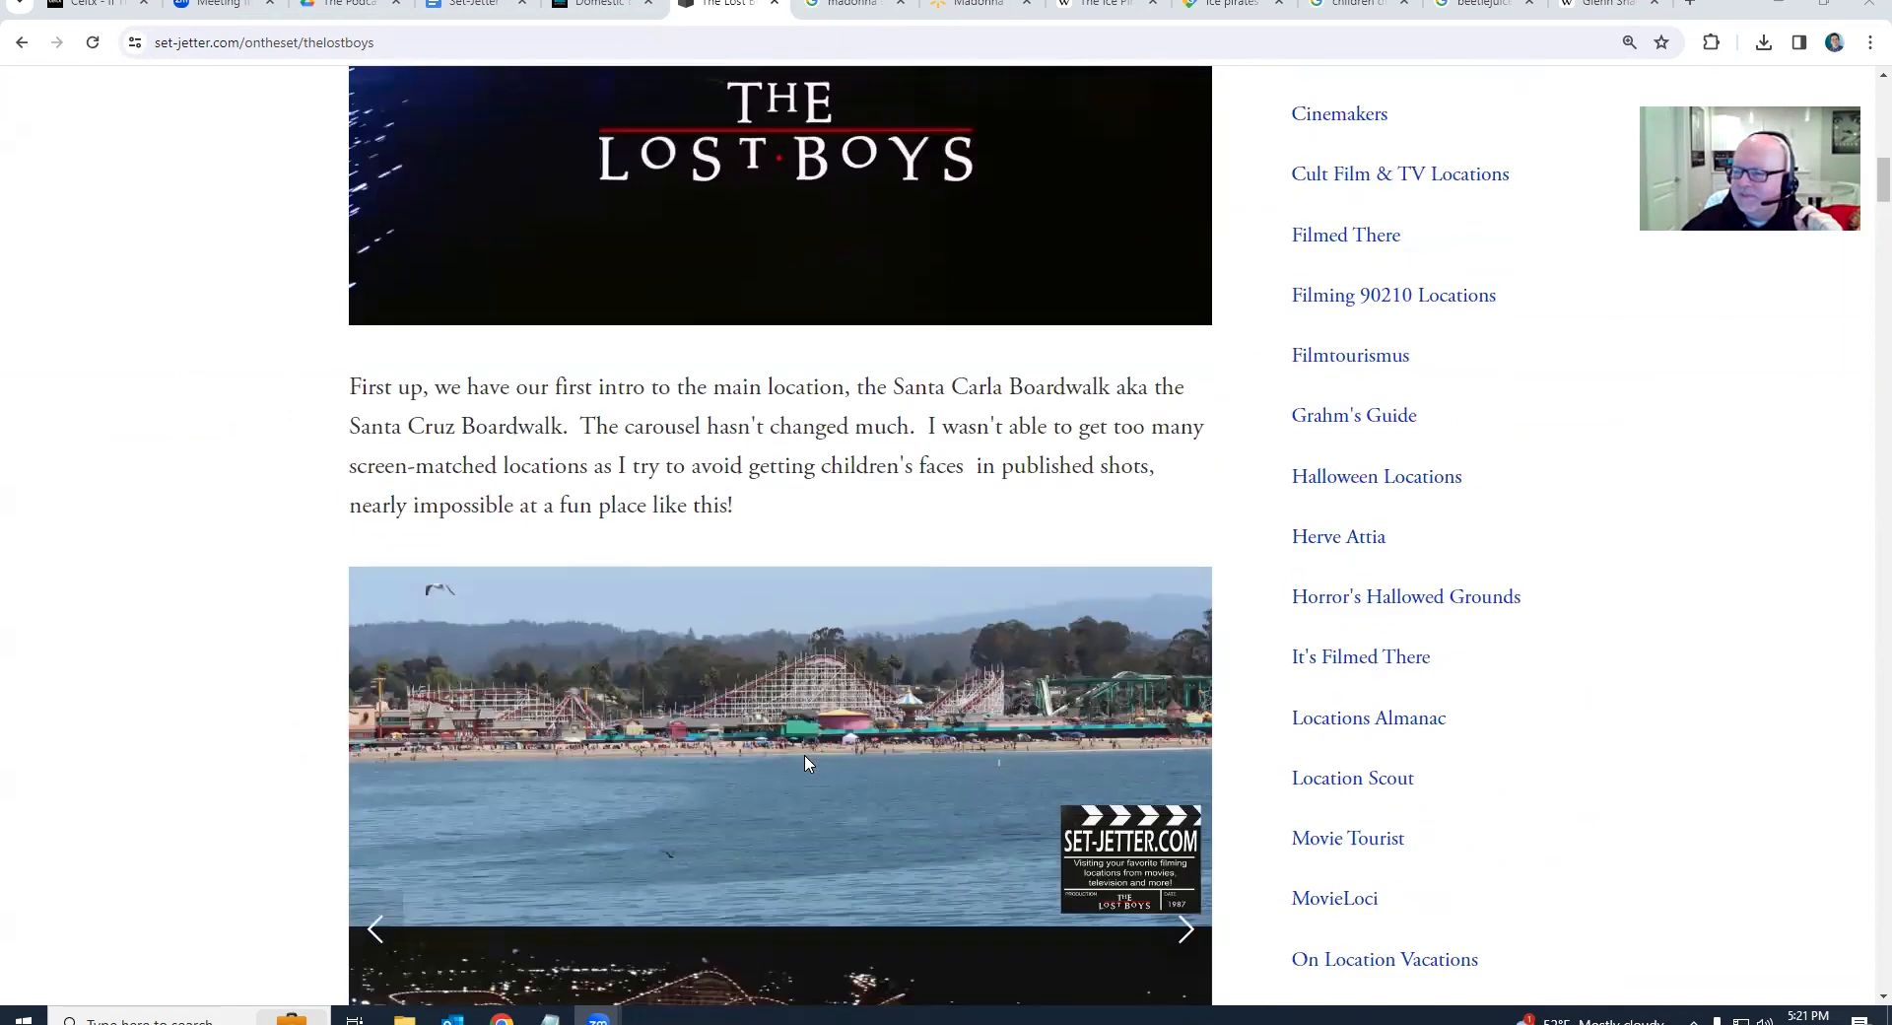
{"action": "scroll", "scroll_direction": "down", "scroll_amount": 3}
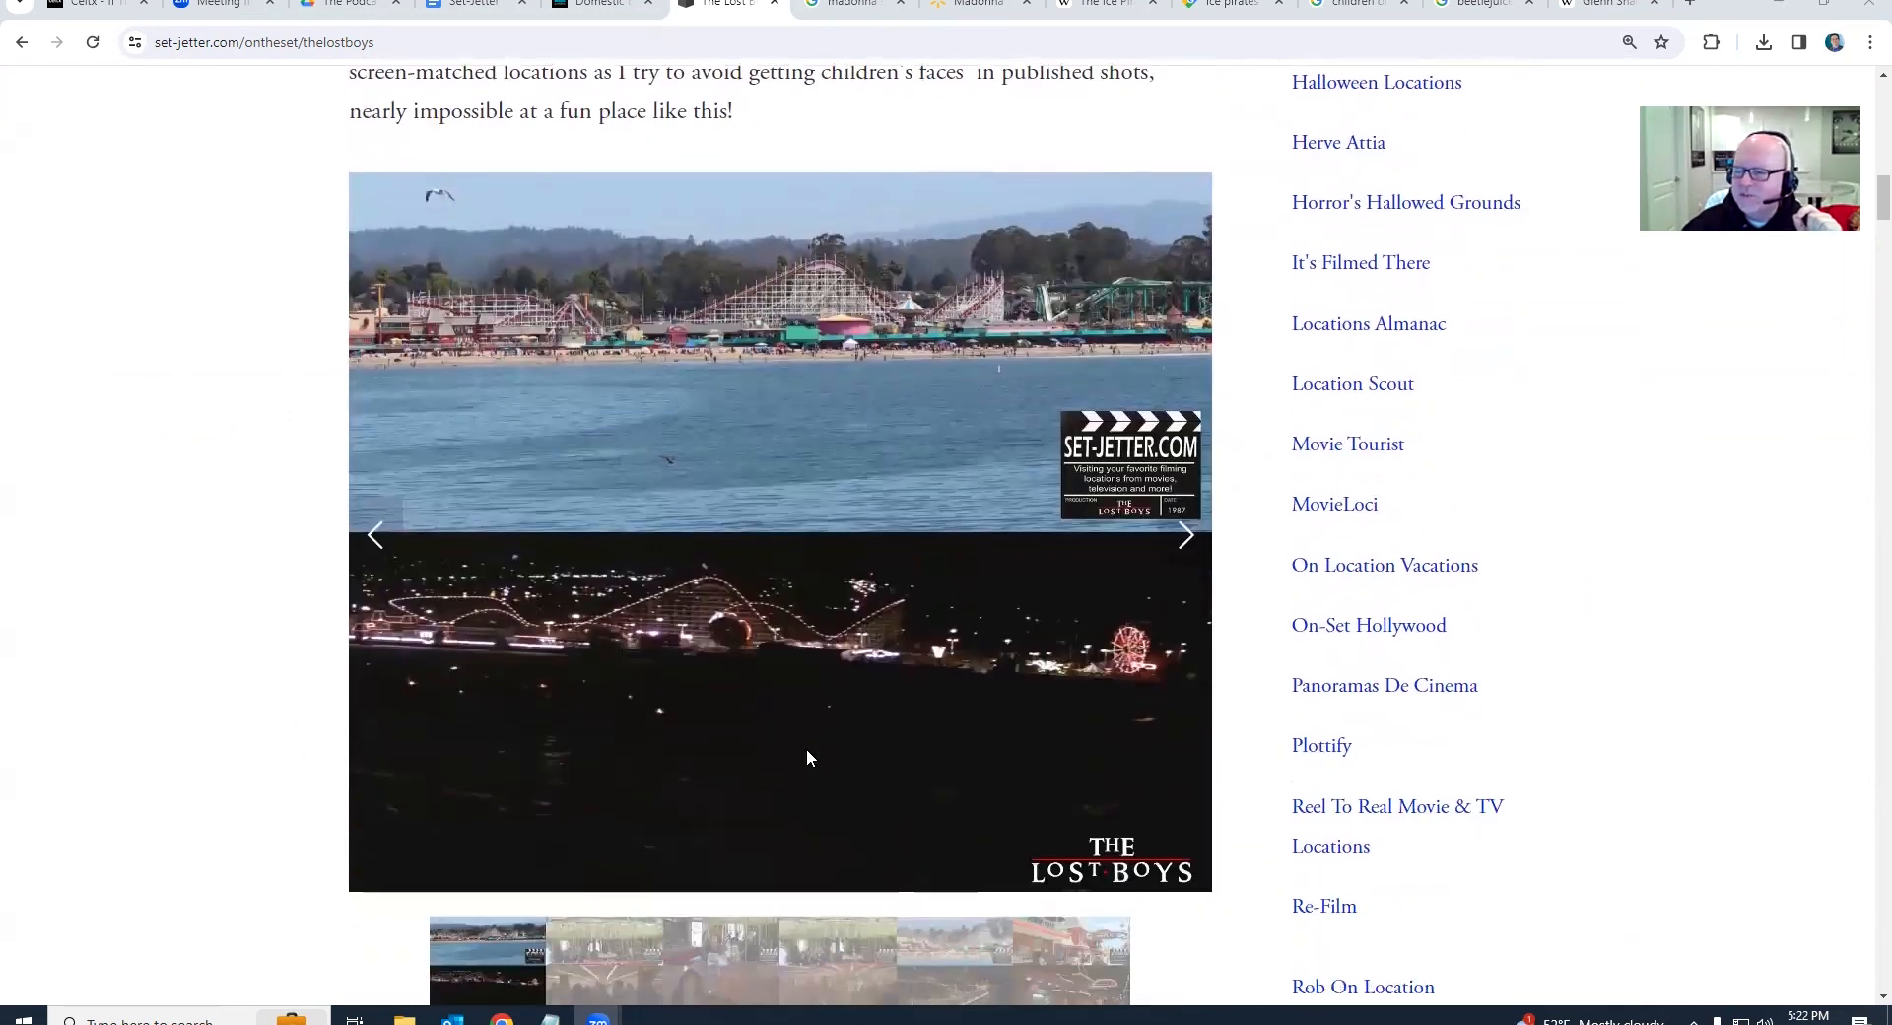
{"action": "scroll", "scroll_direction": "up", "scroll_amount": 3}
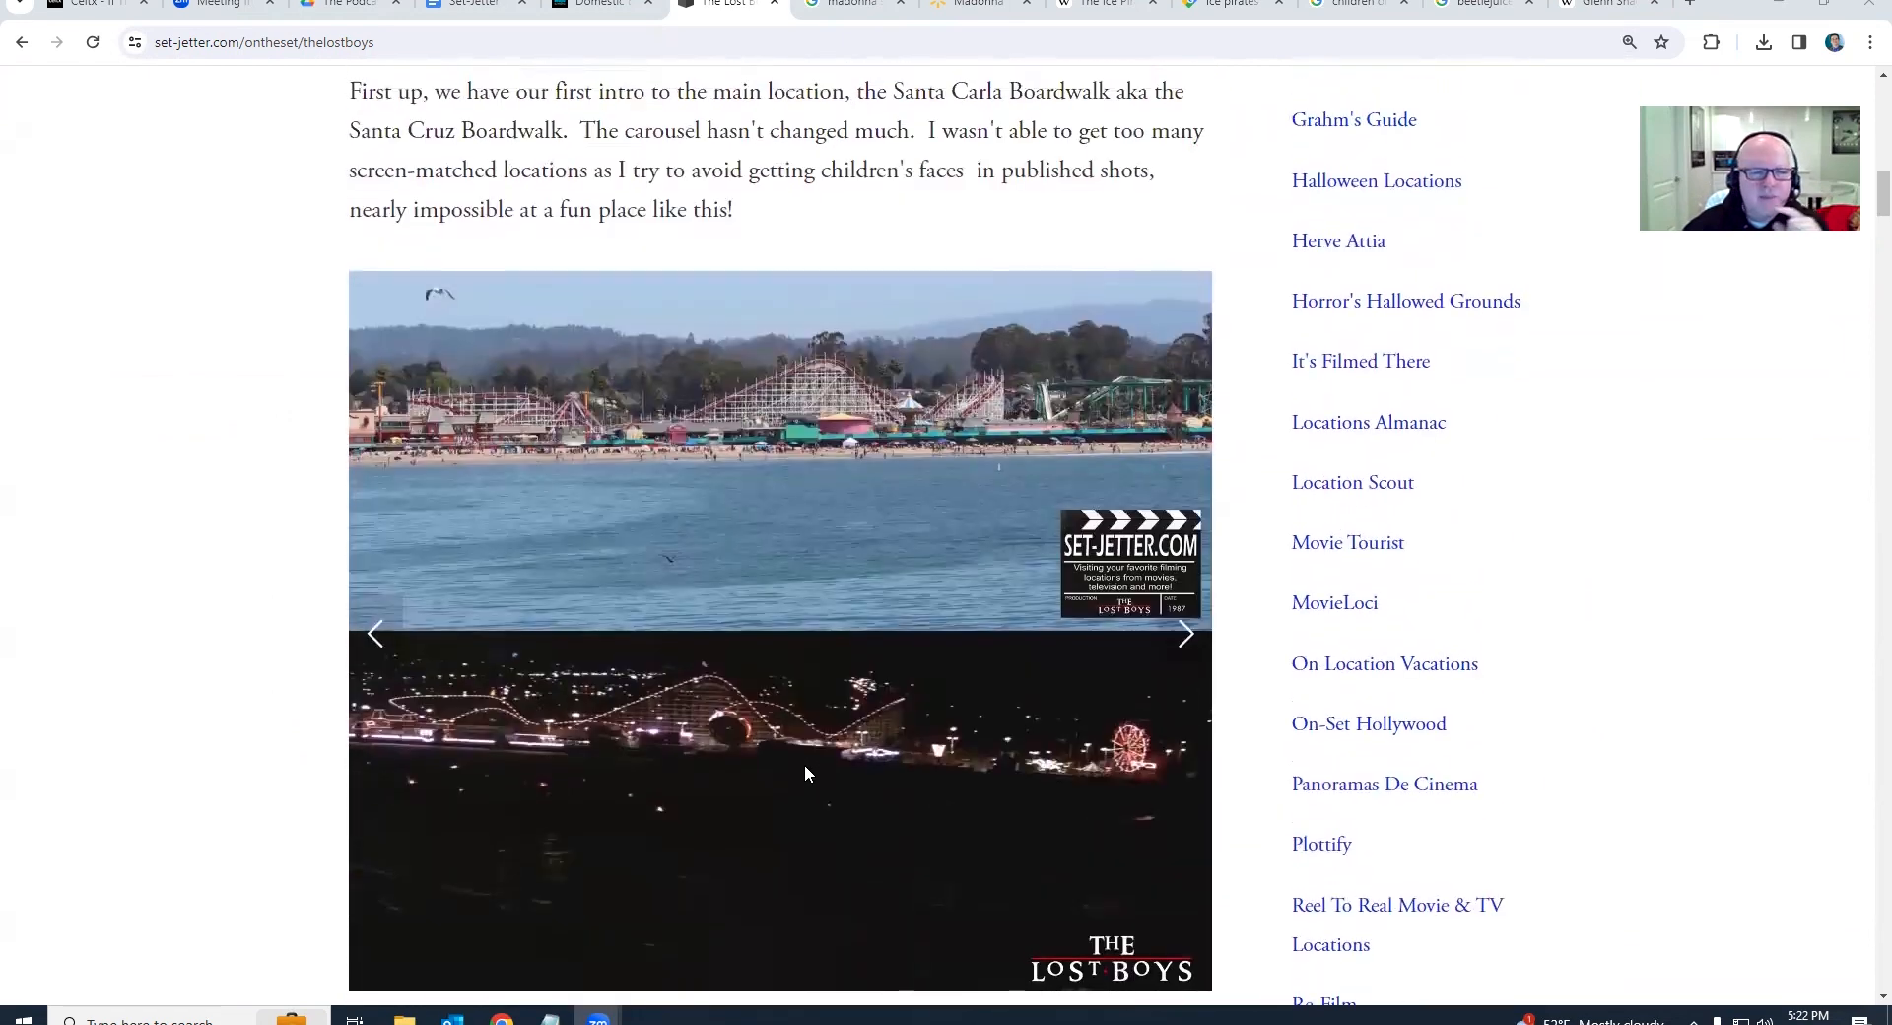
{"action": "left_click", "coordinate": [1186, 634]}
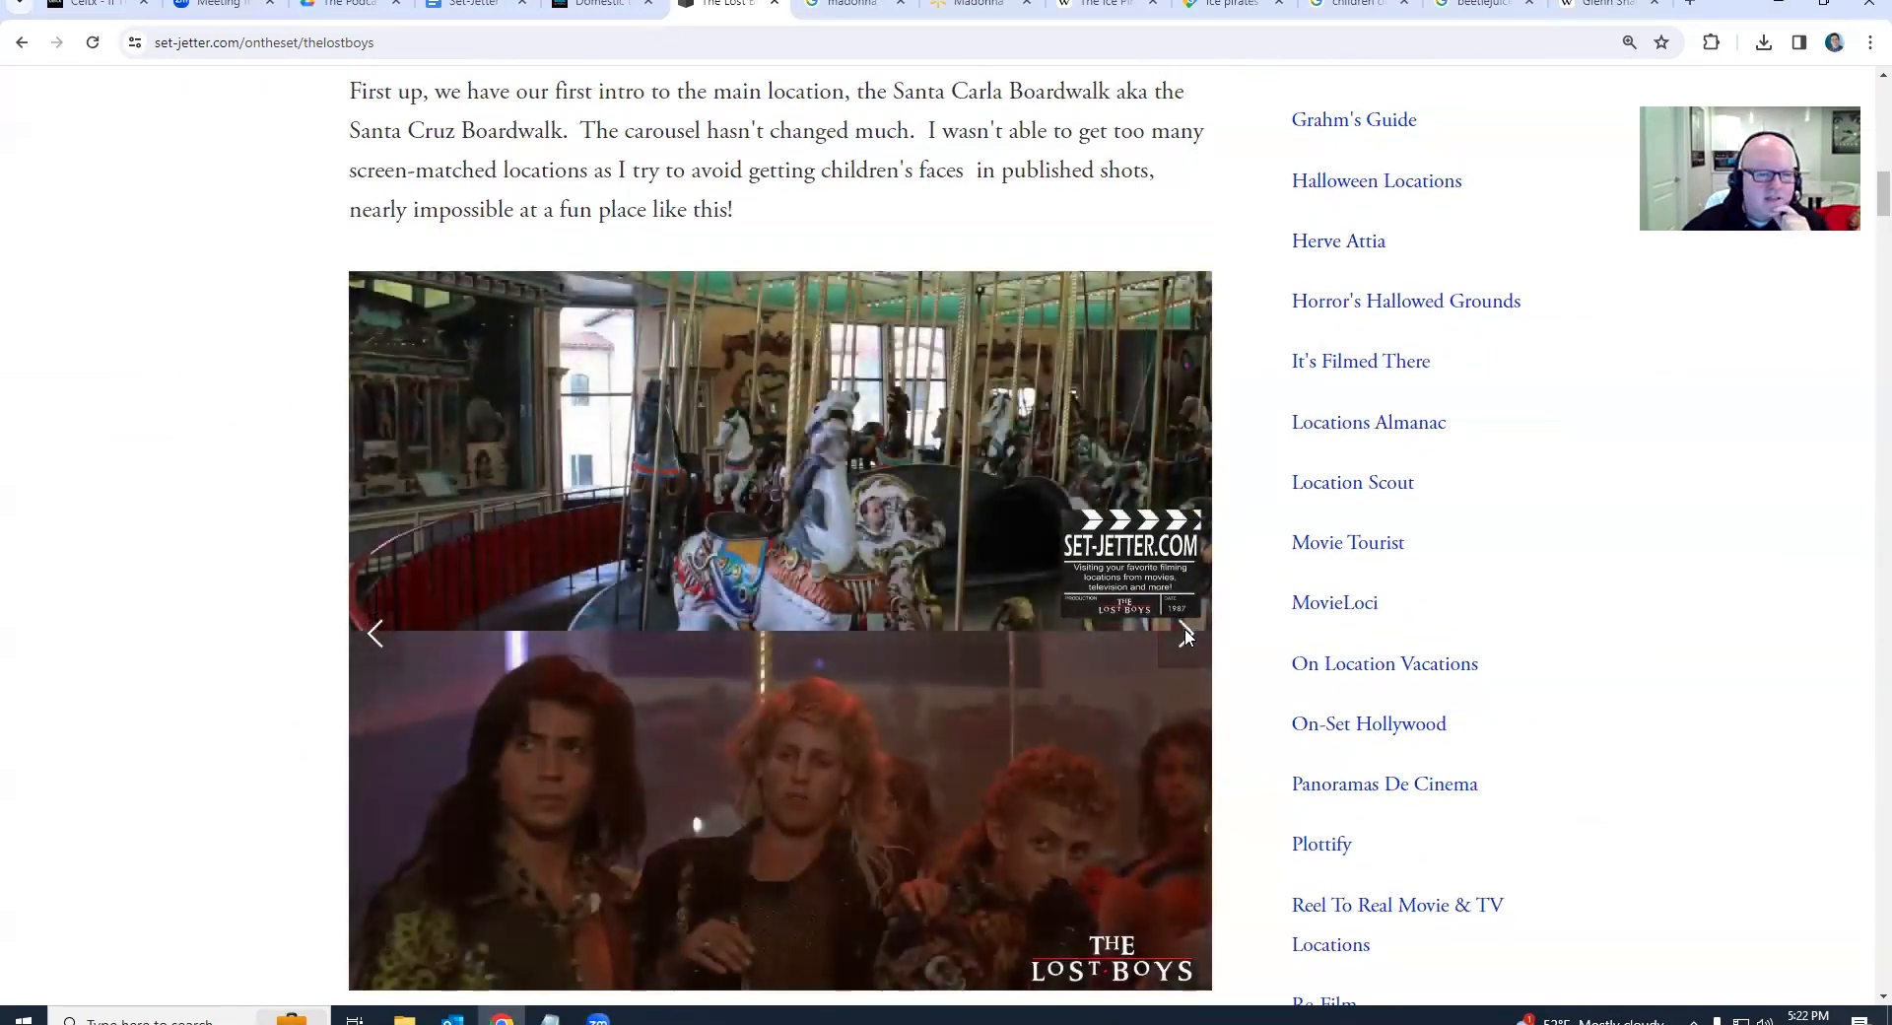
Cycle through the remaining boardwalk comparisons, including the Giant Dipper and carousel shots
{"action": "scroll", "scroll_direction": "down", "scroll_amount": 3}
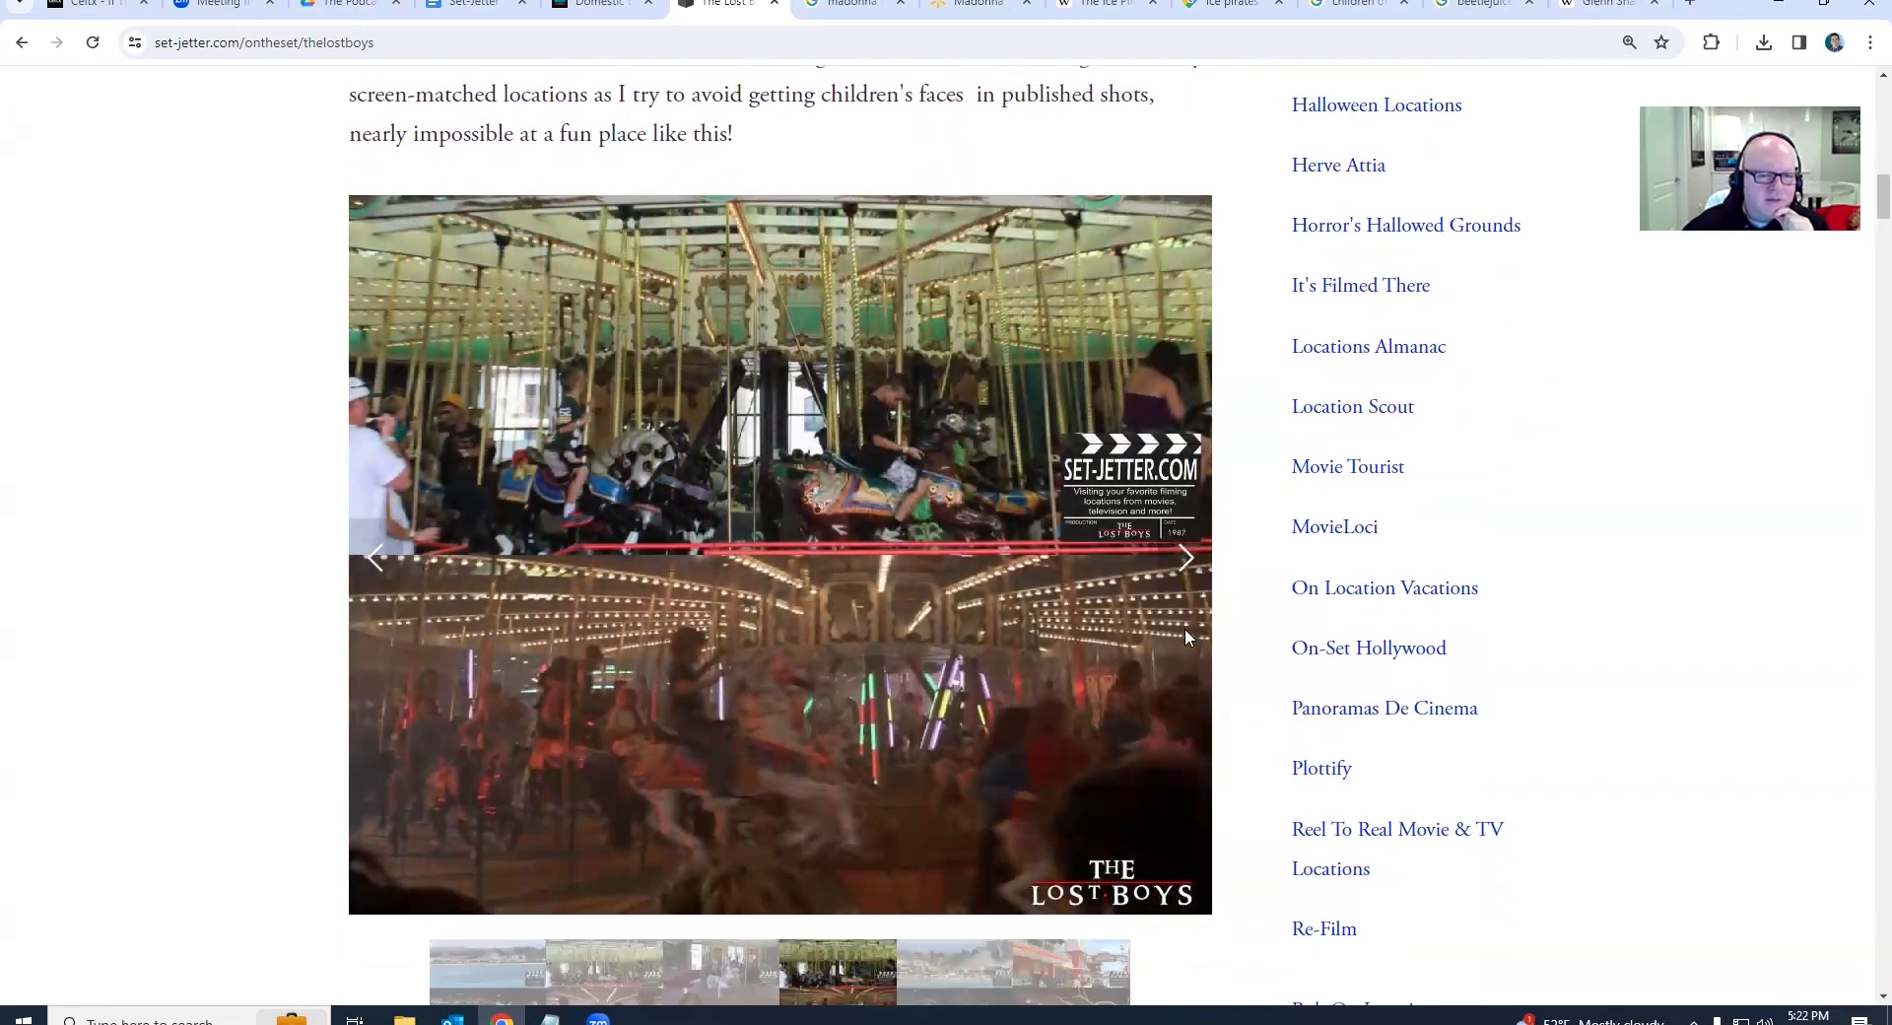
{"action": "left_click", "coordinate": [1184, 557]}
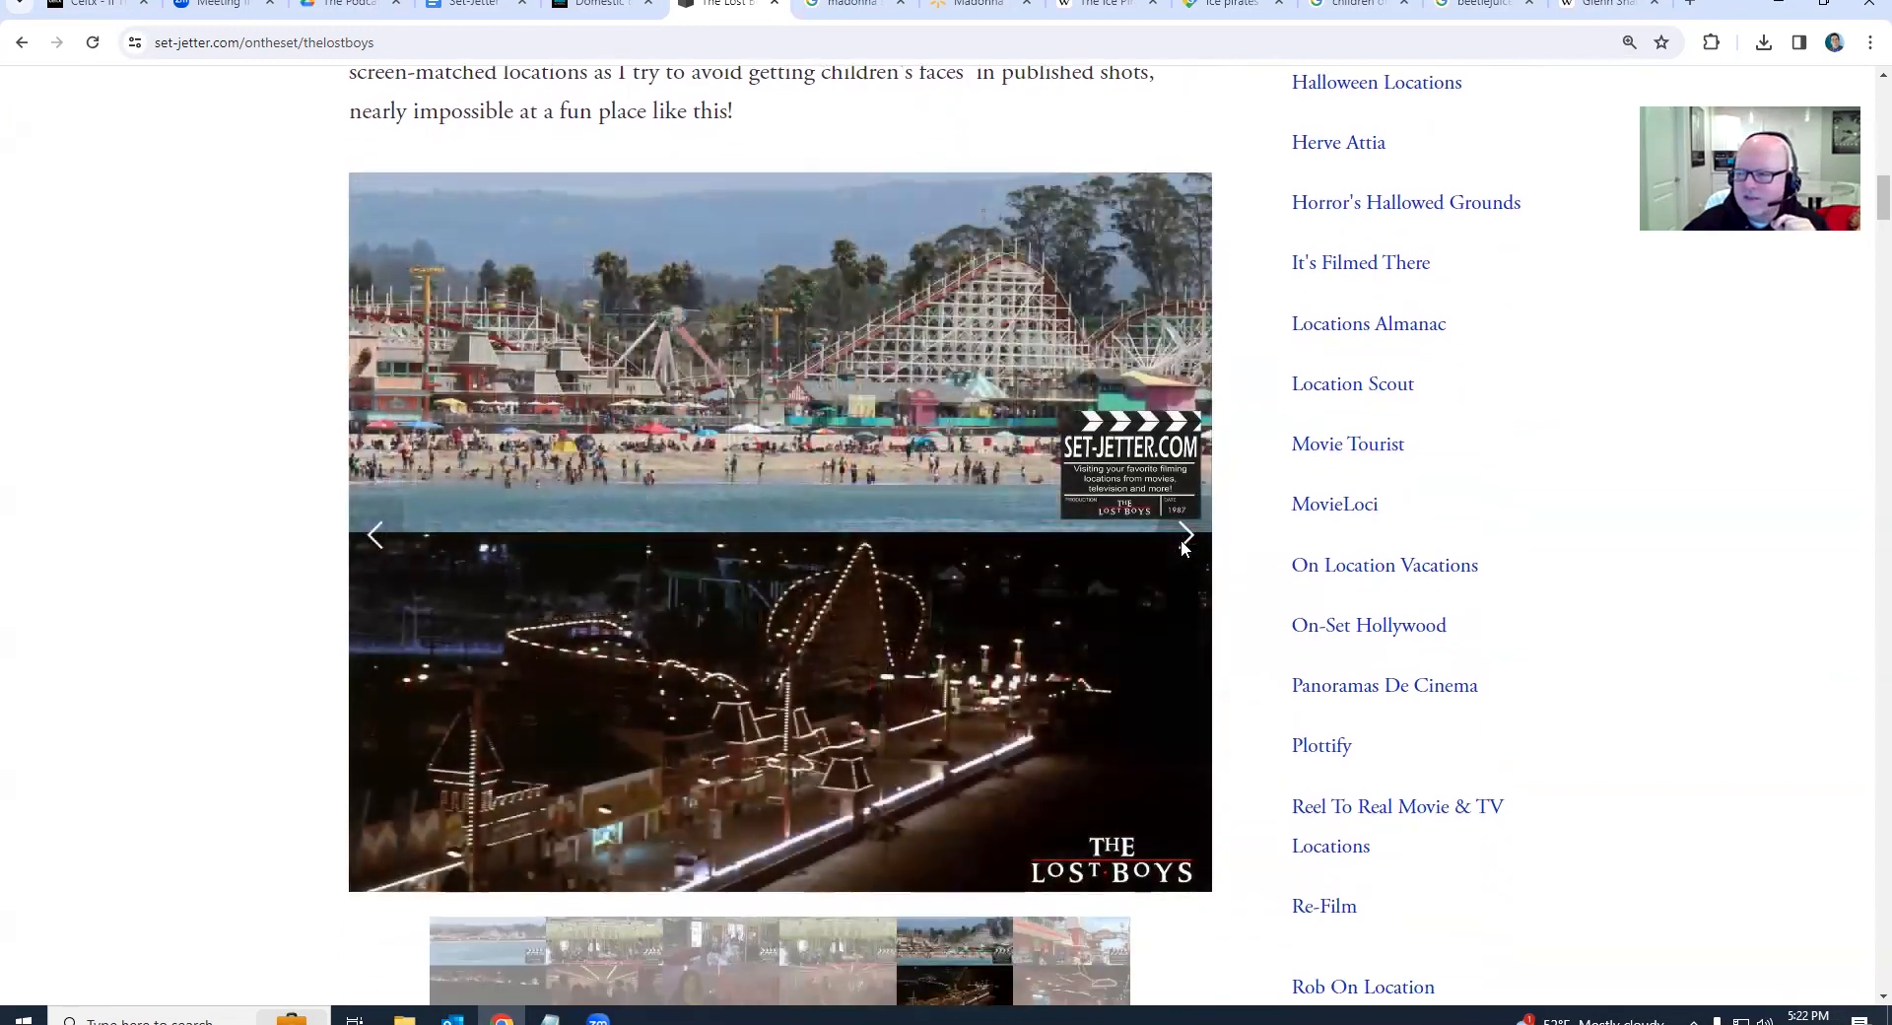
{"action": "left_click", "coordinate": [1184, 535]}
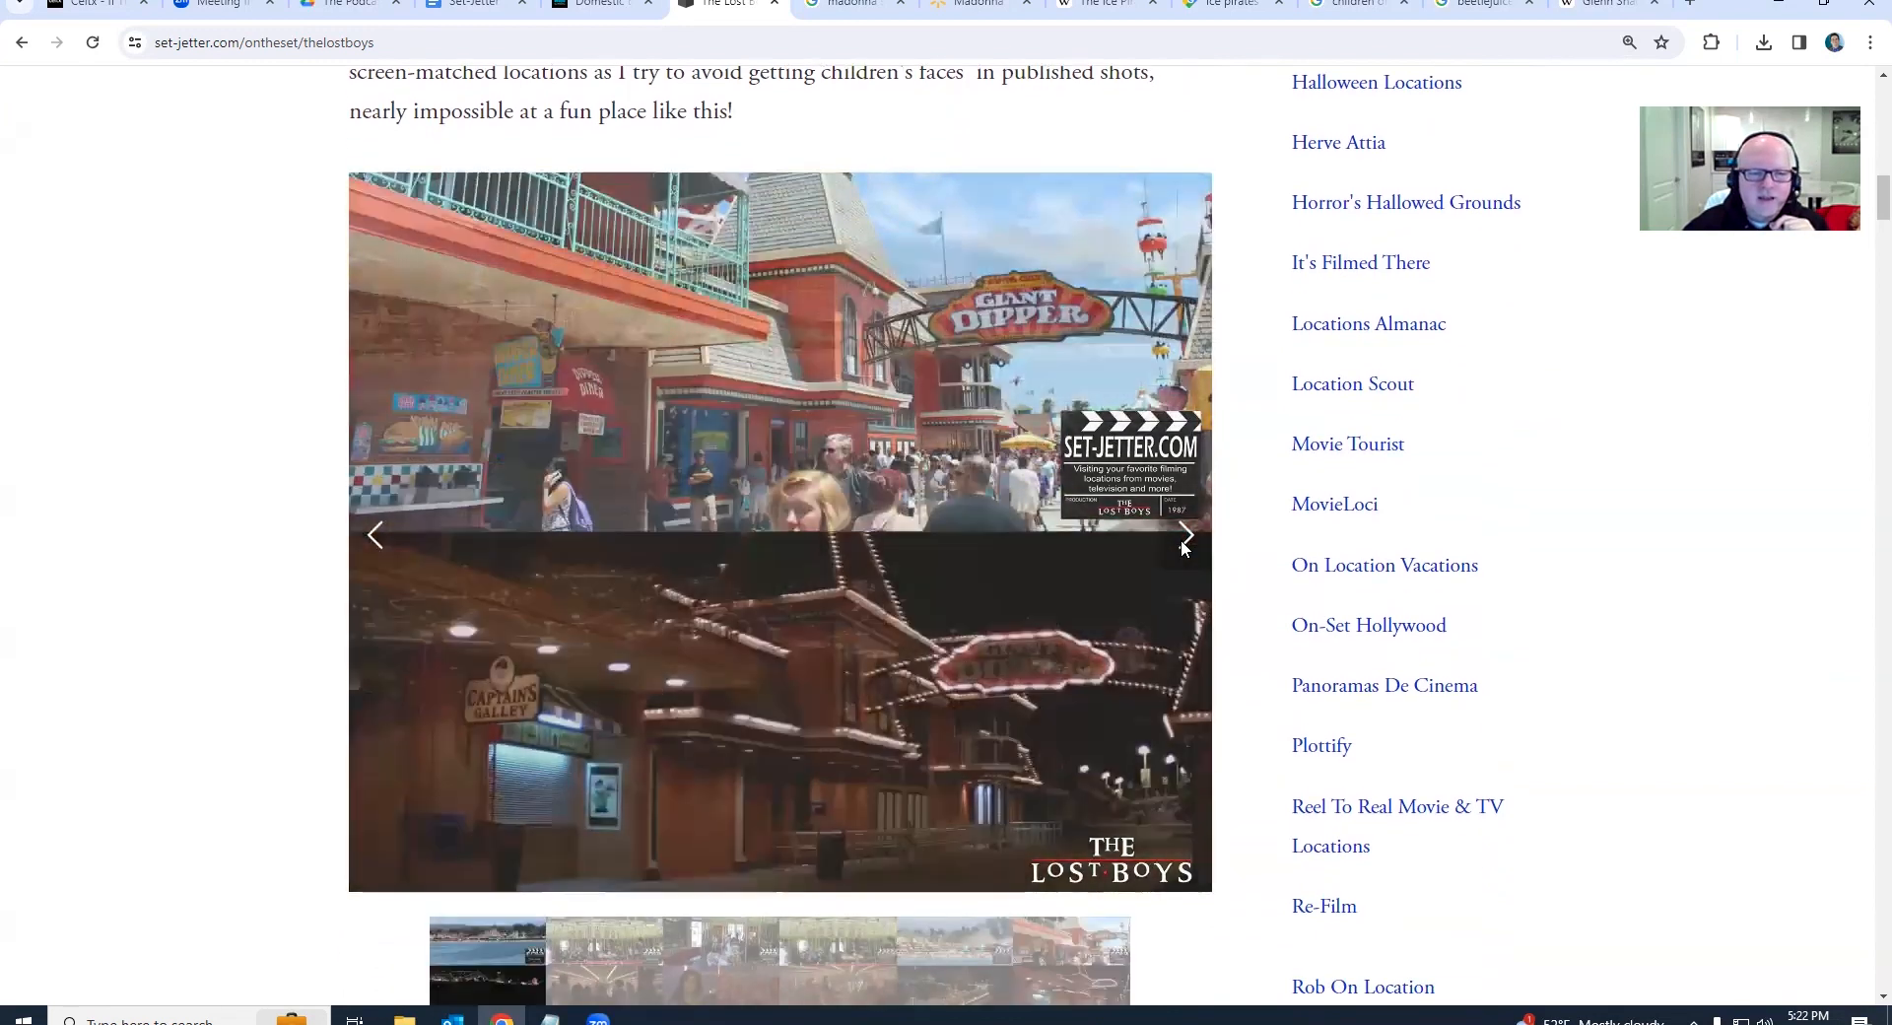
{"action": "left_click", "coordinate": [1184, 535]}
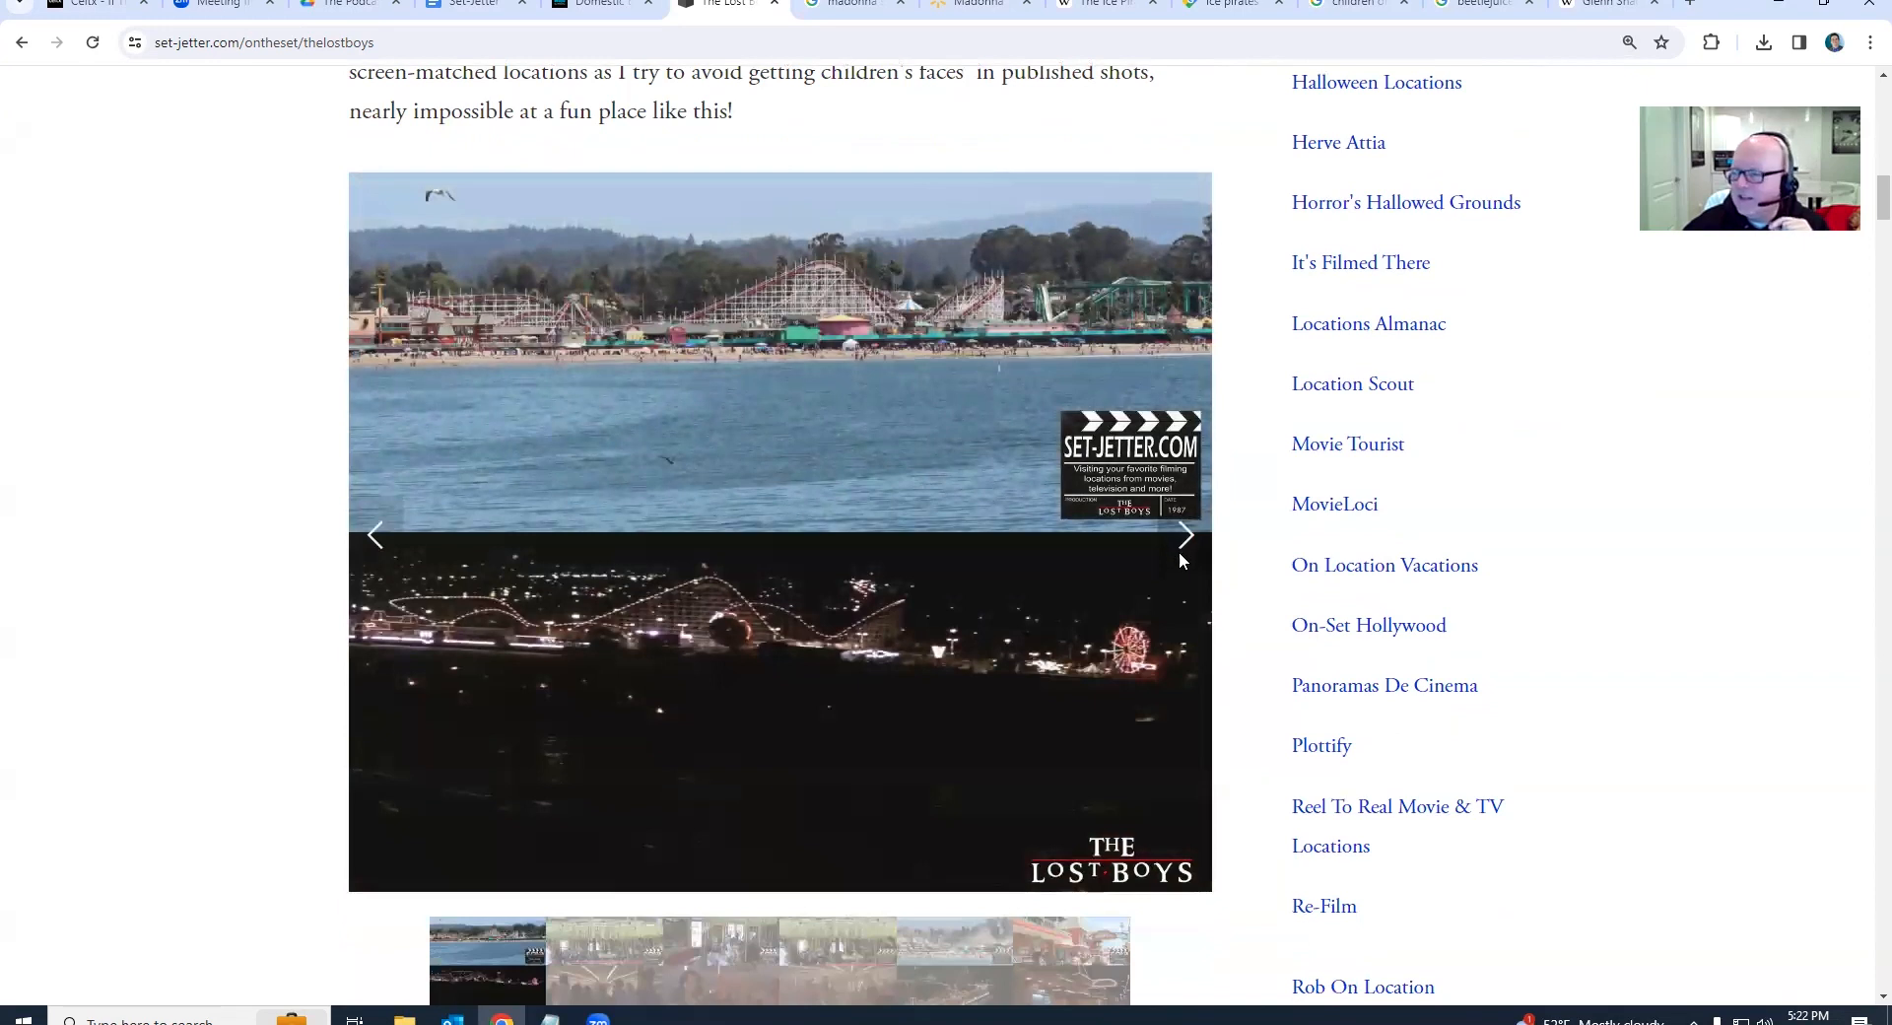
{"action": "left_click", "coordinate": [1187, 535]}
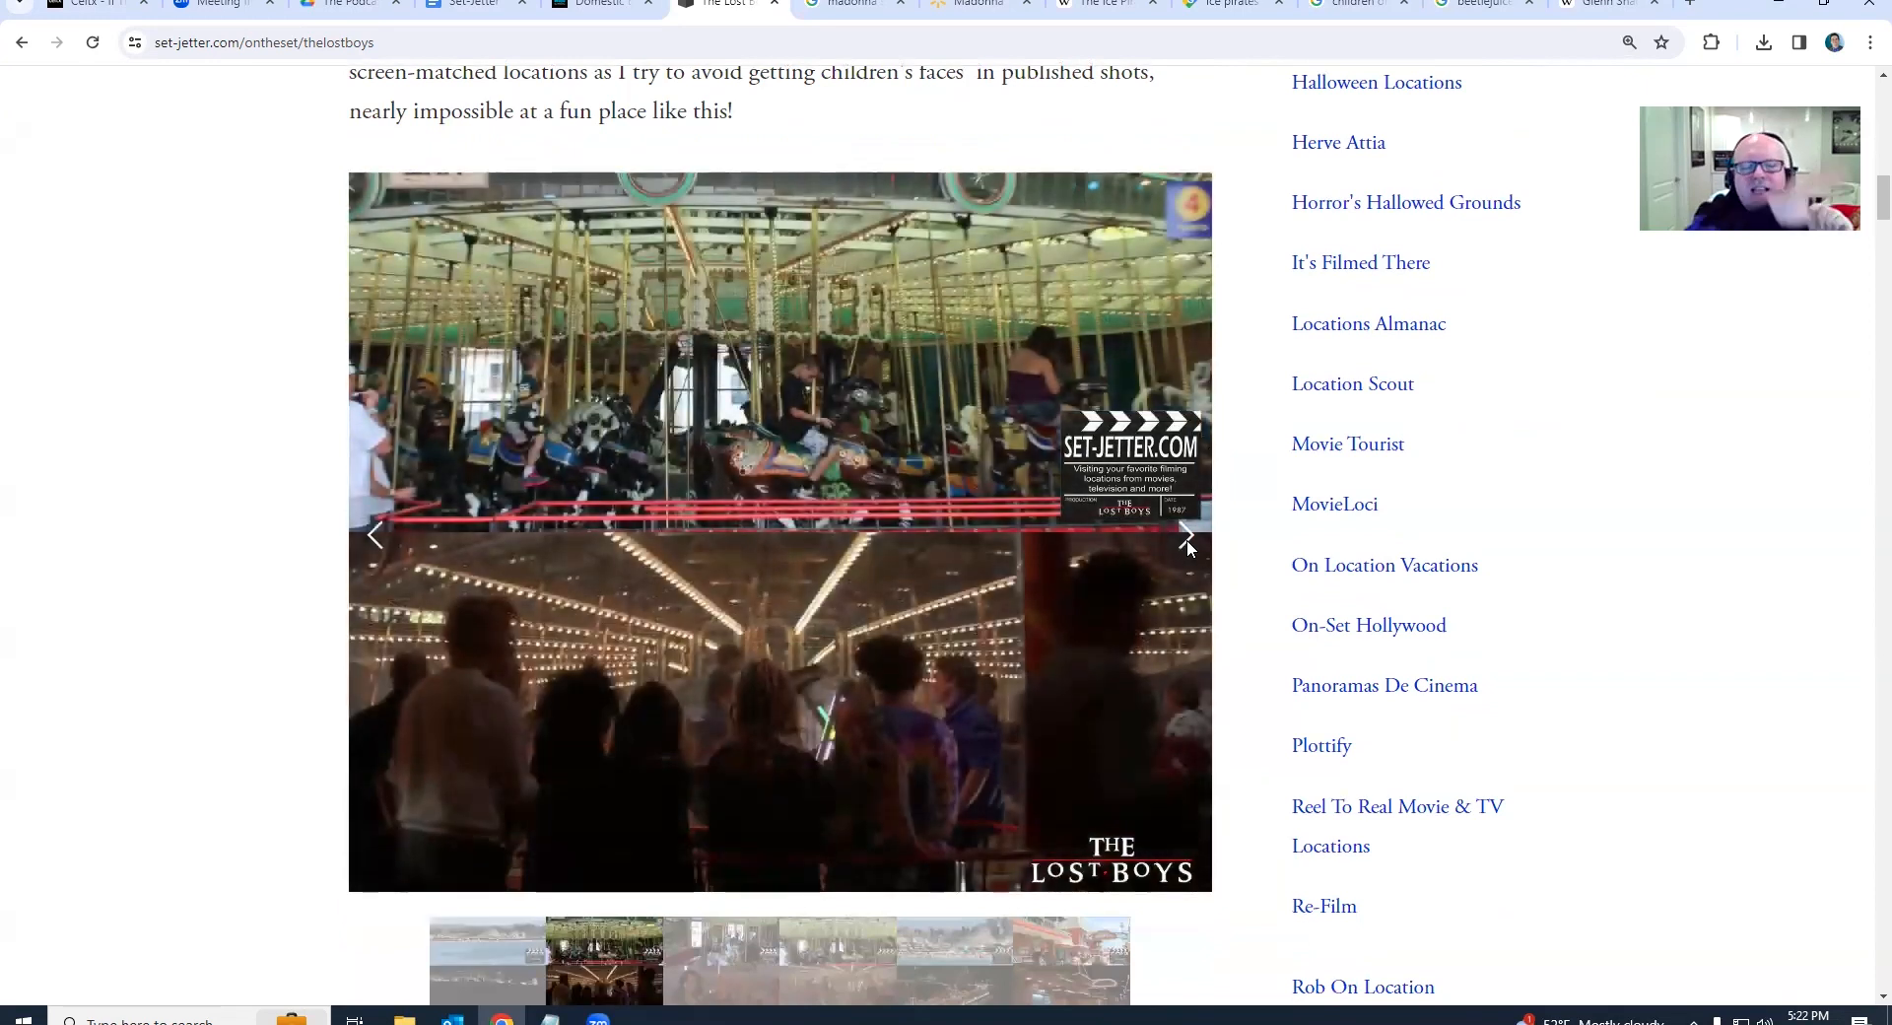
{"action": "left_click", "coordinate": [1186, 535]}
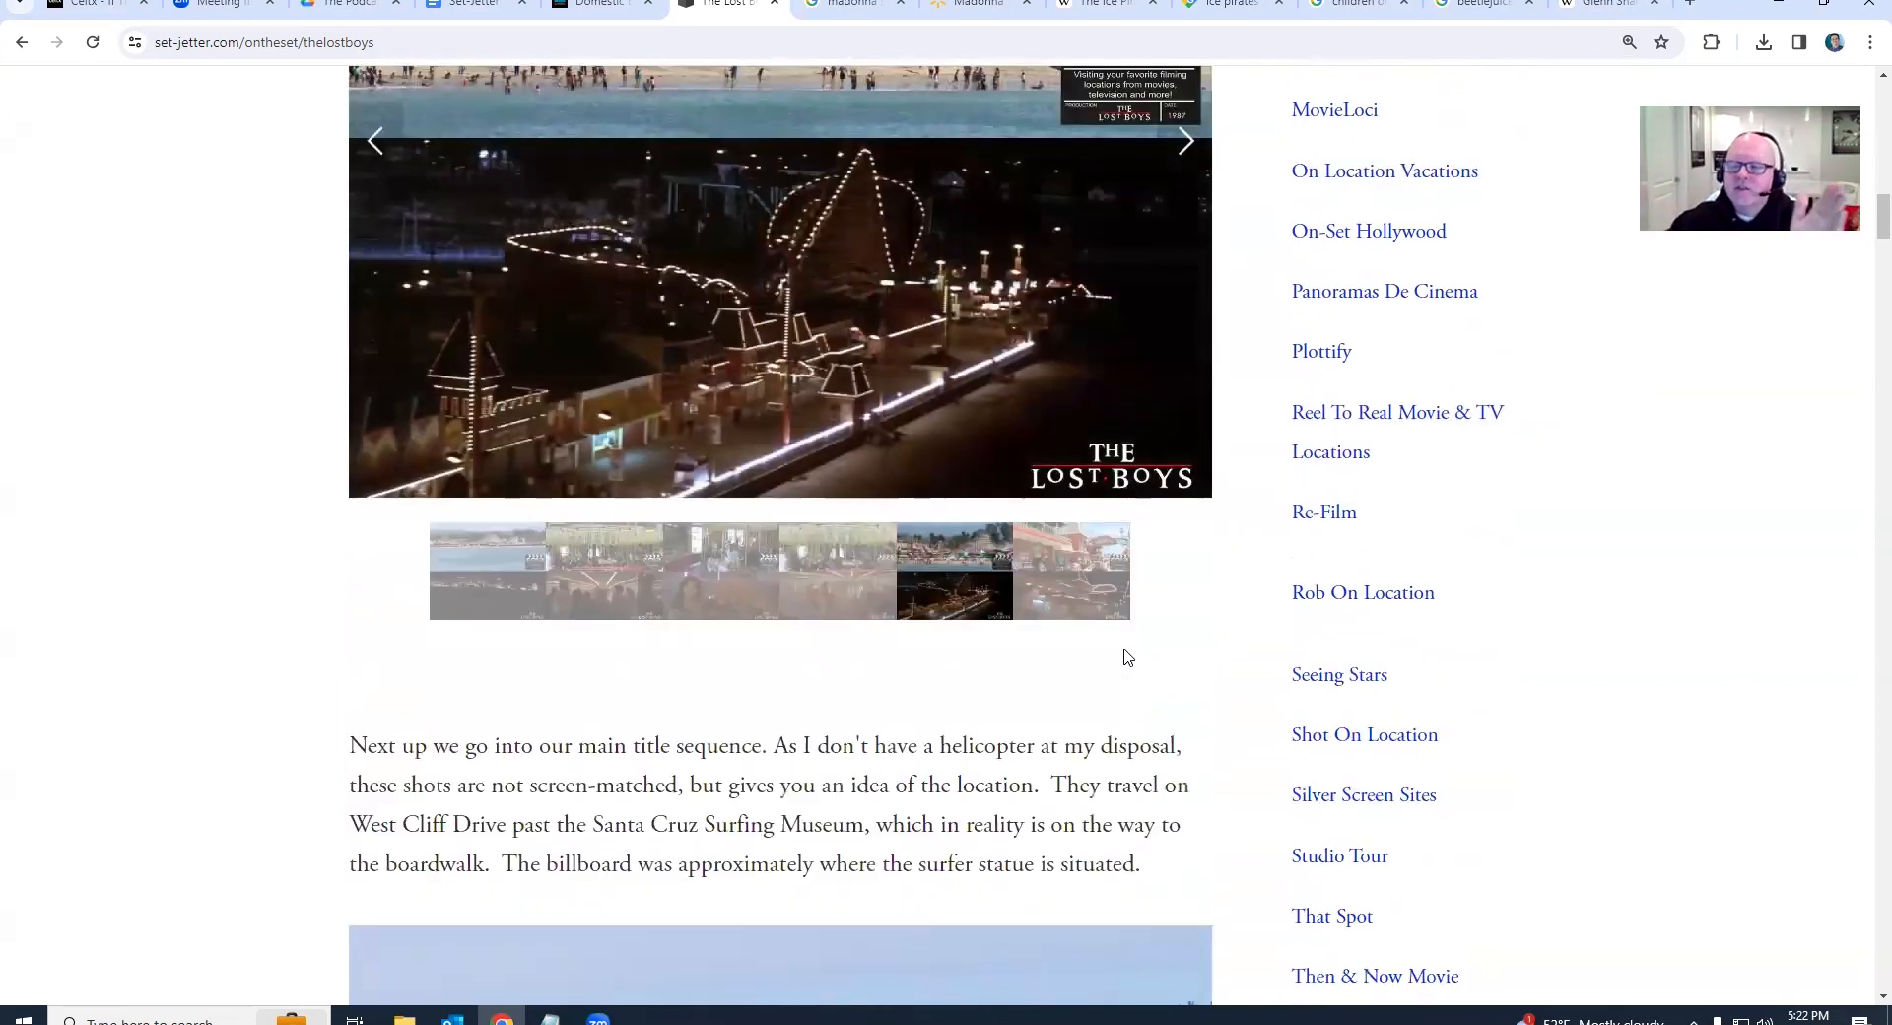
Cycle the West Cliff Drive photos past the lighthouse, walkway and surfer statue to the billboard
{"action": "scroll", "scroll_direction": "down", "scroll_amount": 3}
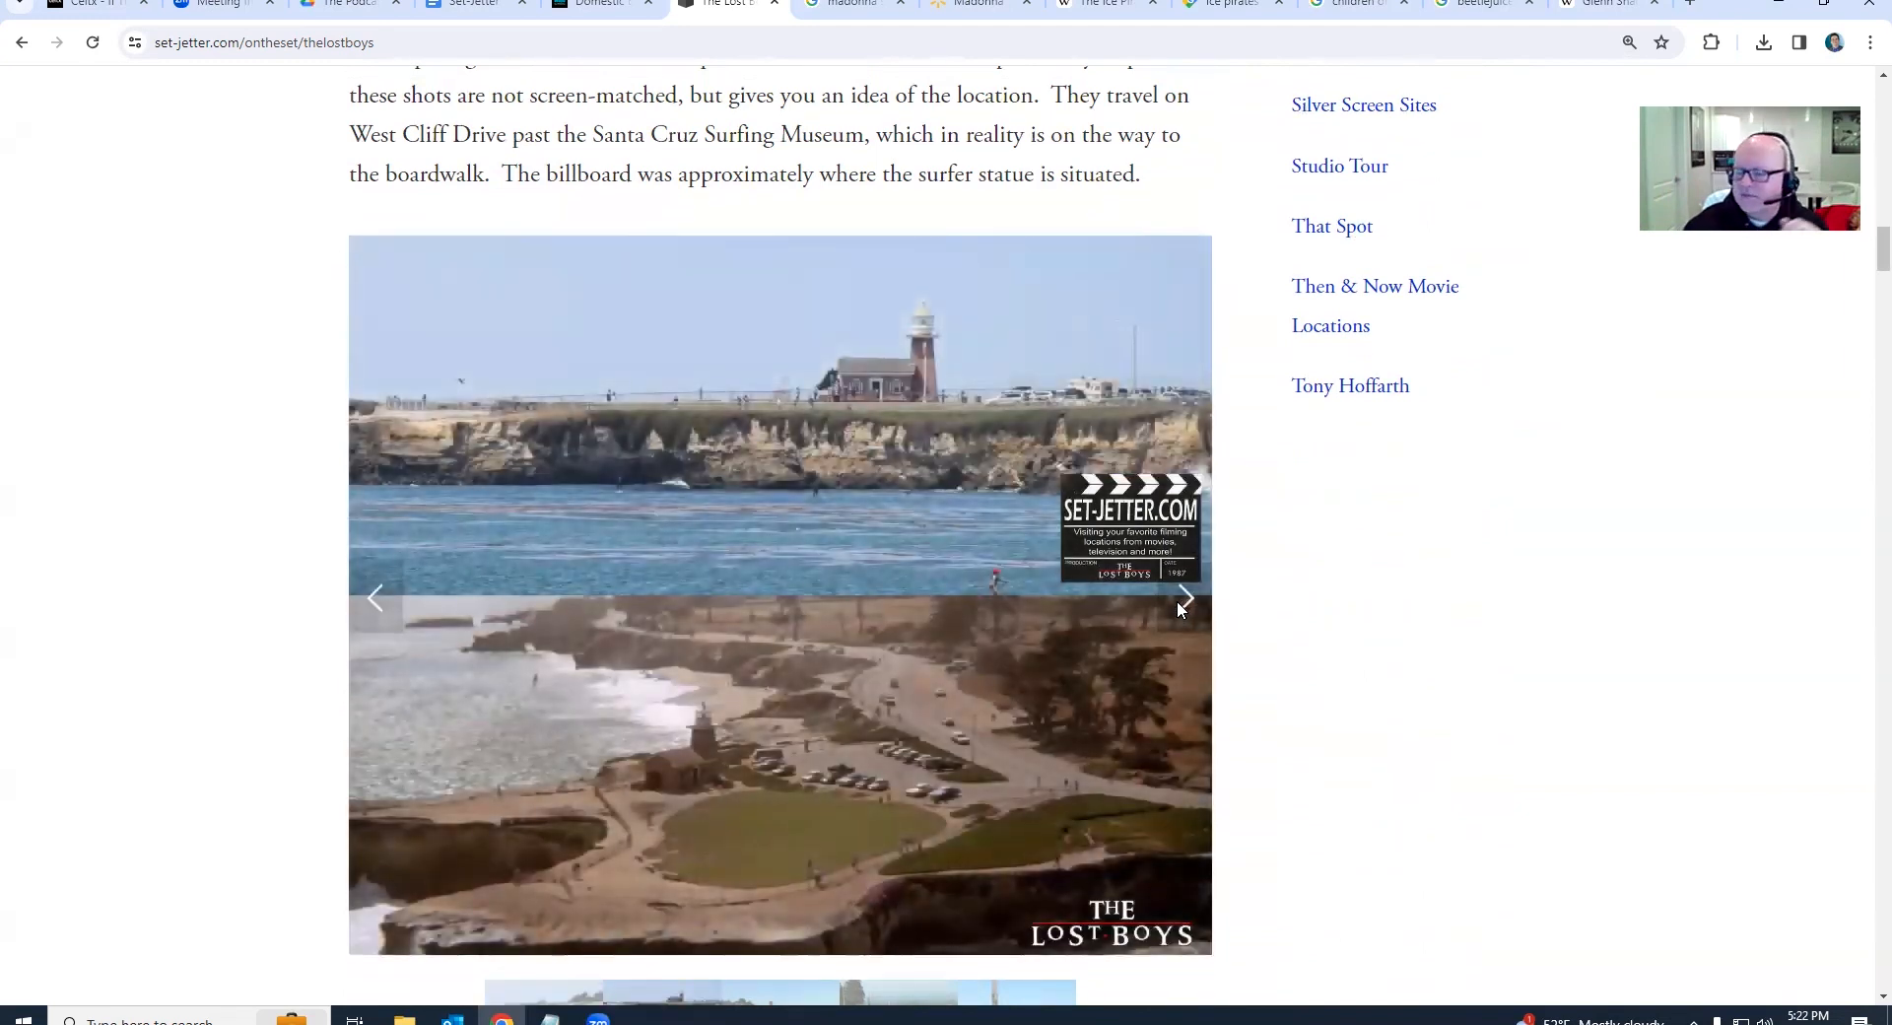
{"action": "left_click", "coordinate": [1183, 597]}
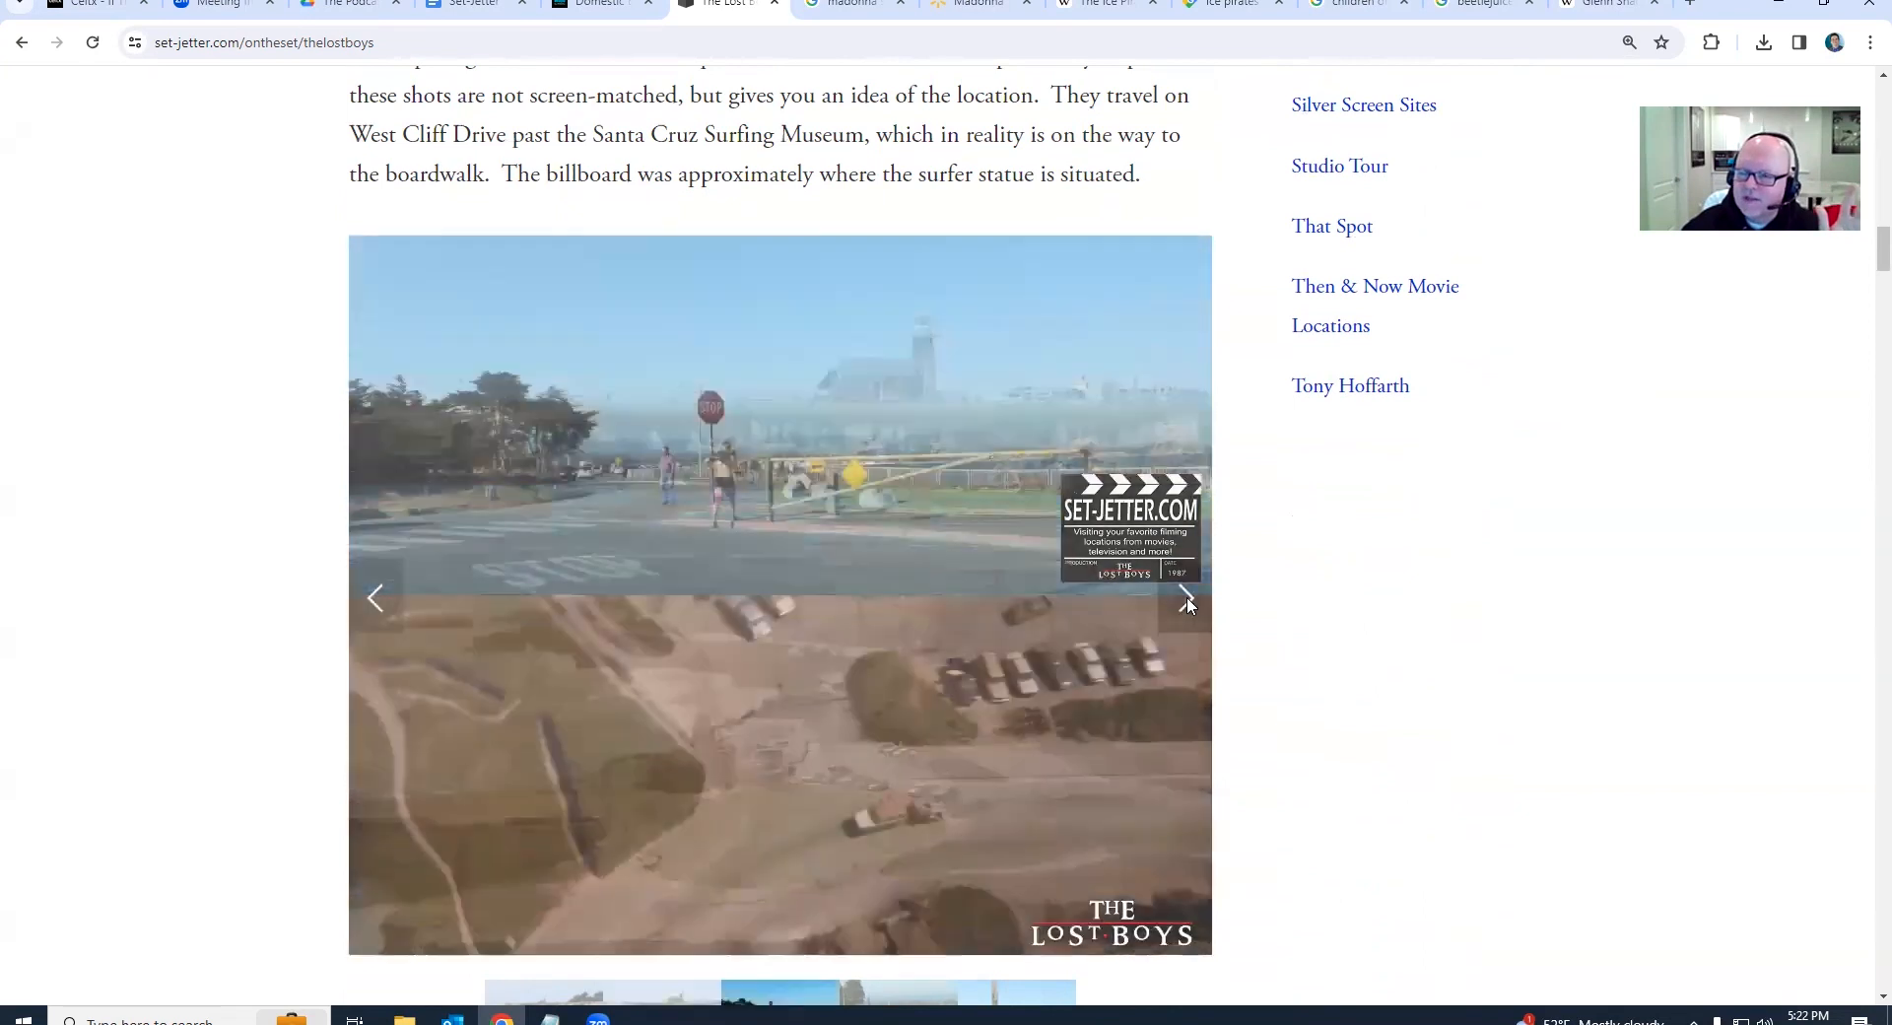
{"action": "left_click", "coordinate": [1186, 597]}
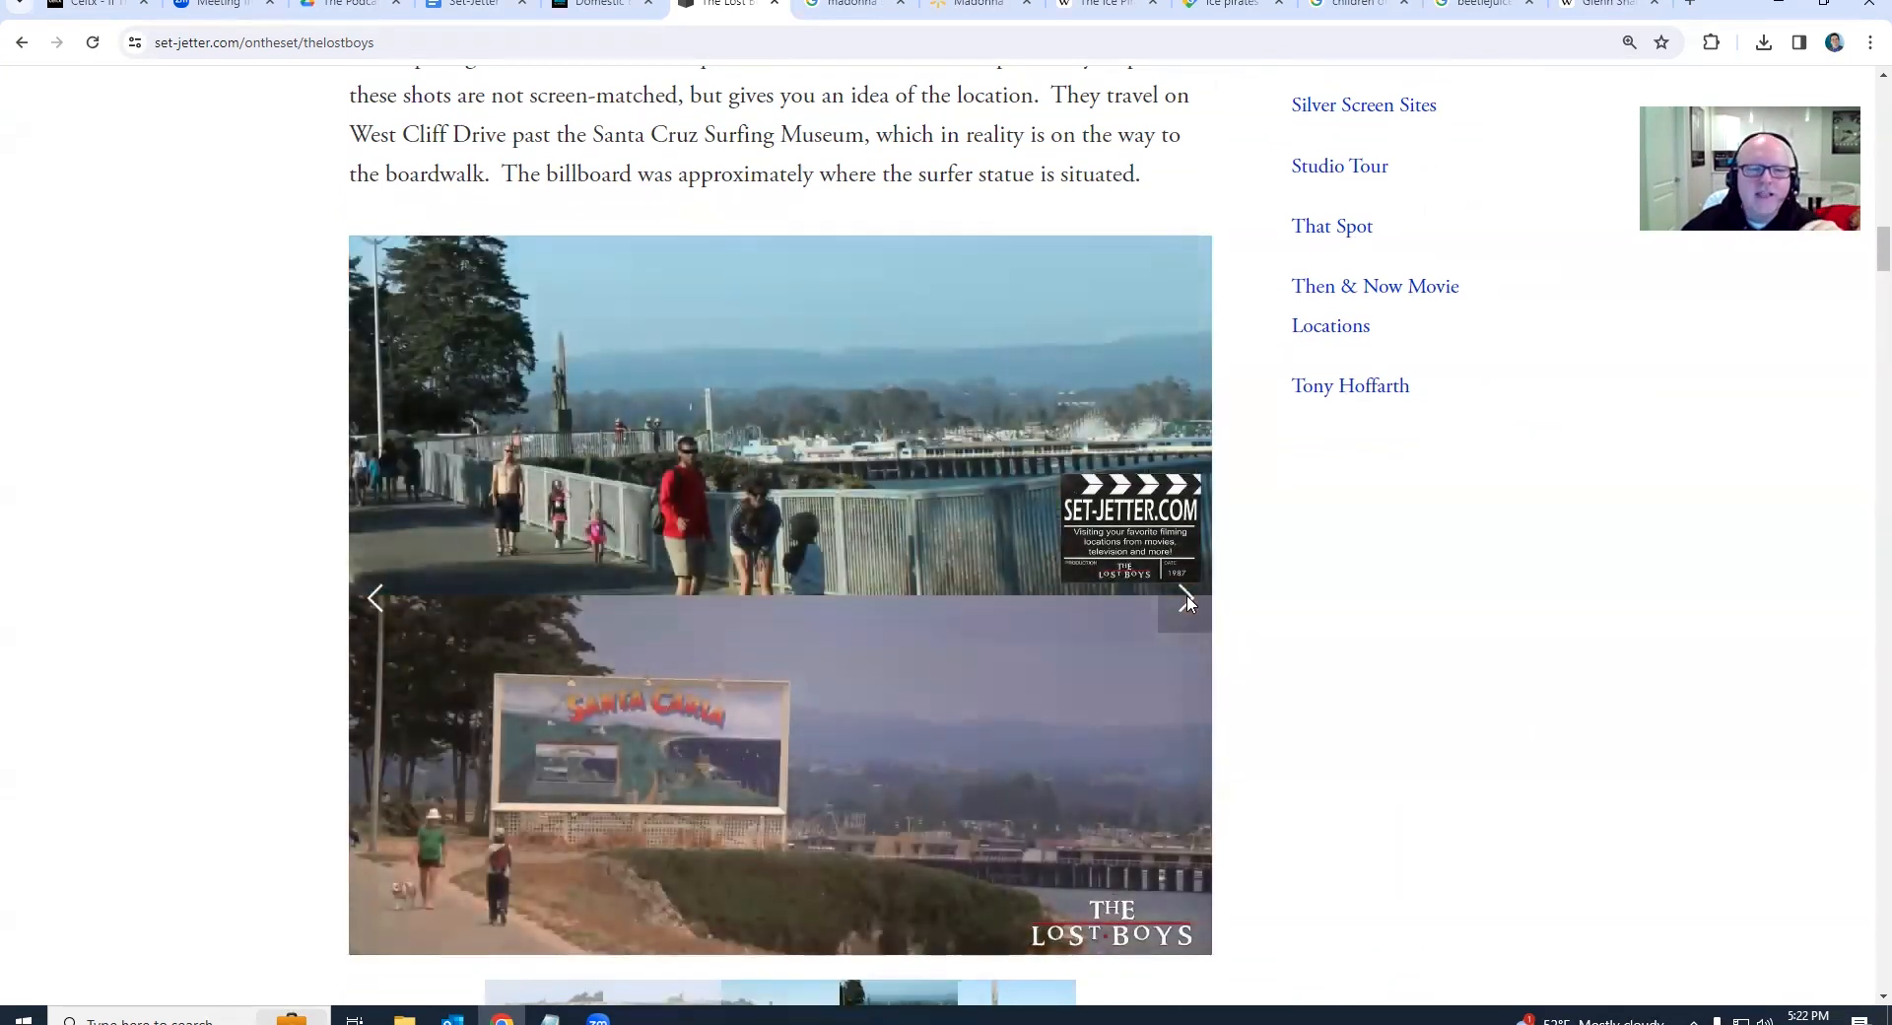
{"action": "left_click", "coordinate": [1186, 599]}
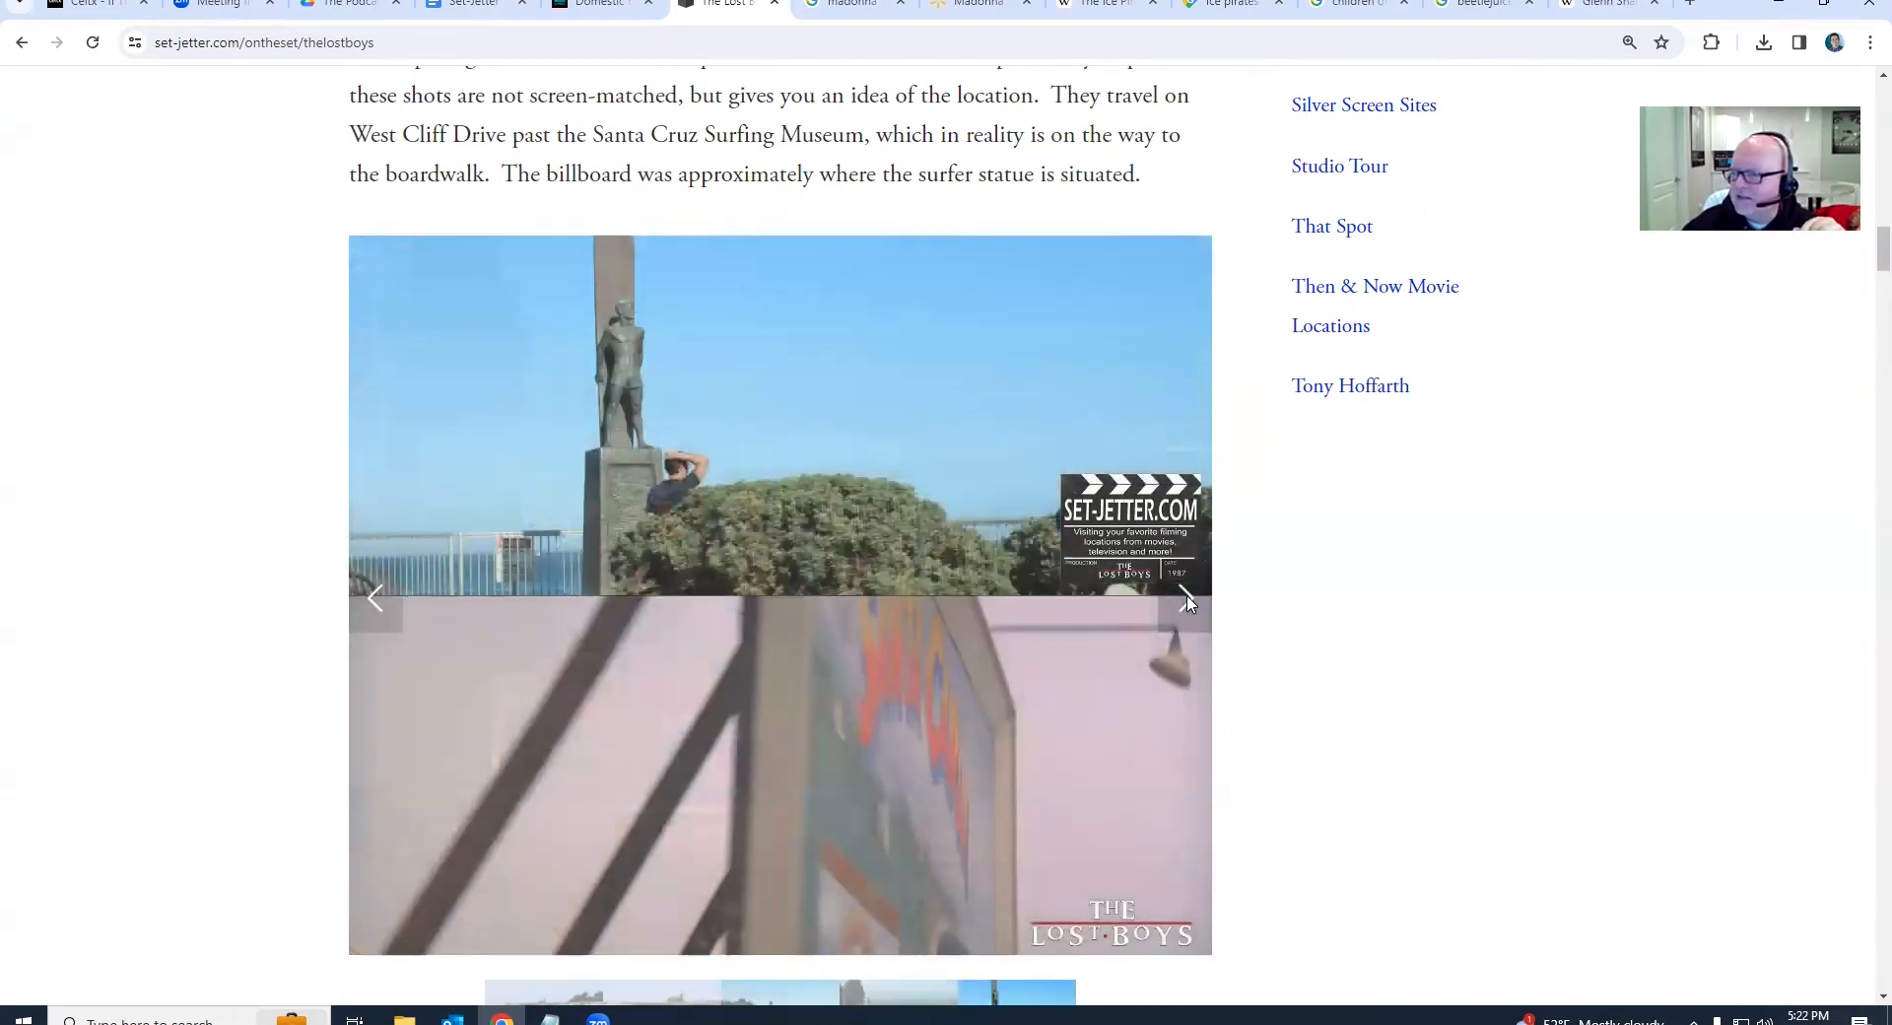
{"action": "left_click", "coordinate": [1187, 600]}
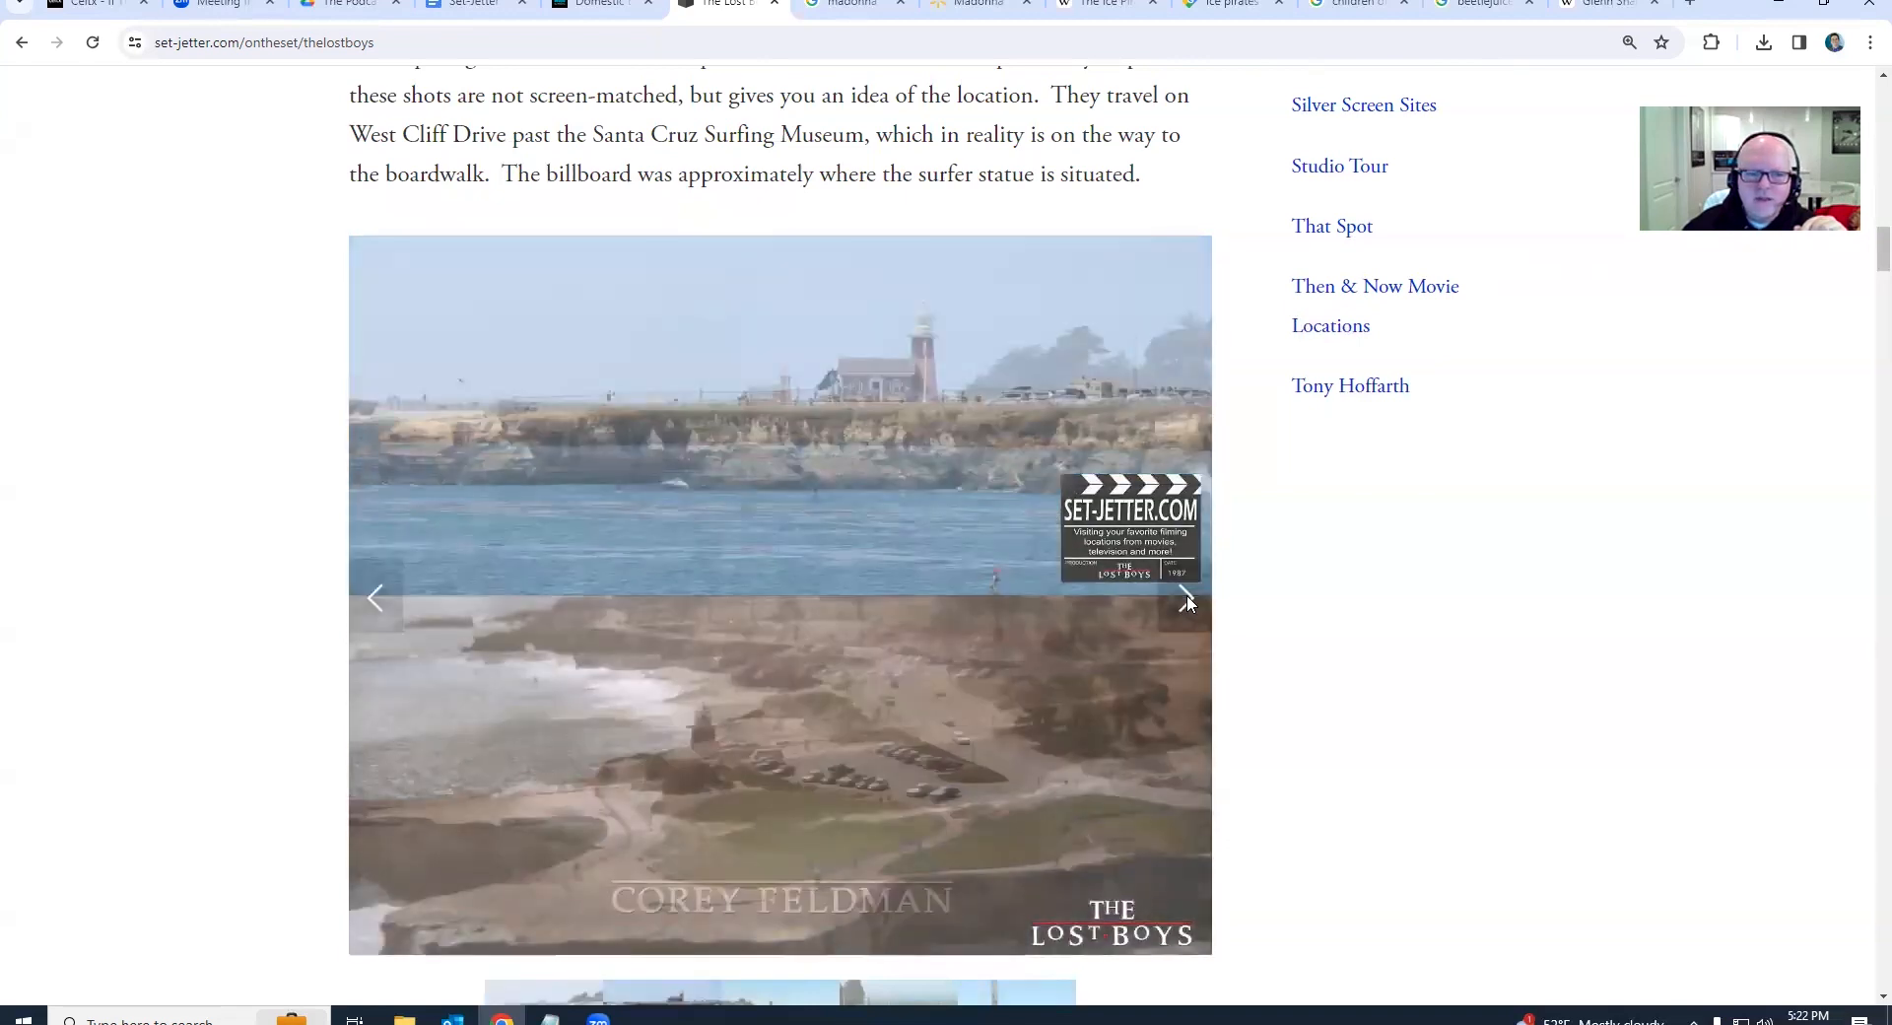
{"action": "left_click", "coordinate": [1187, 597]}
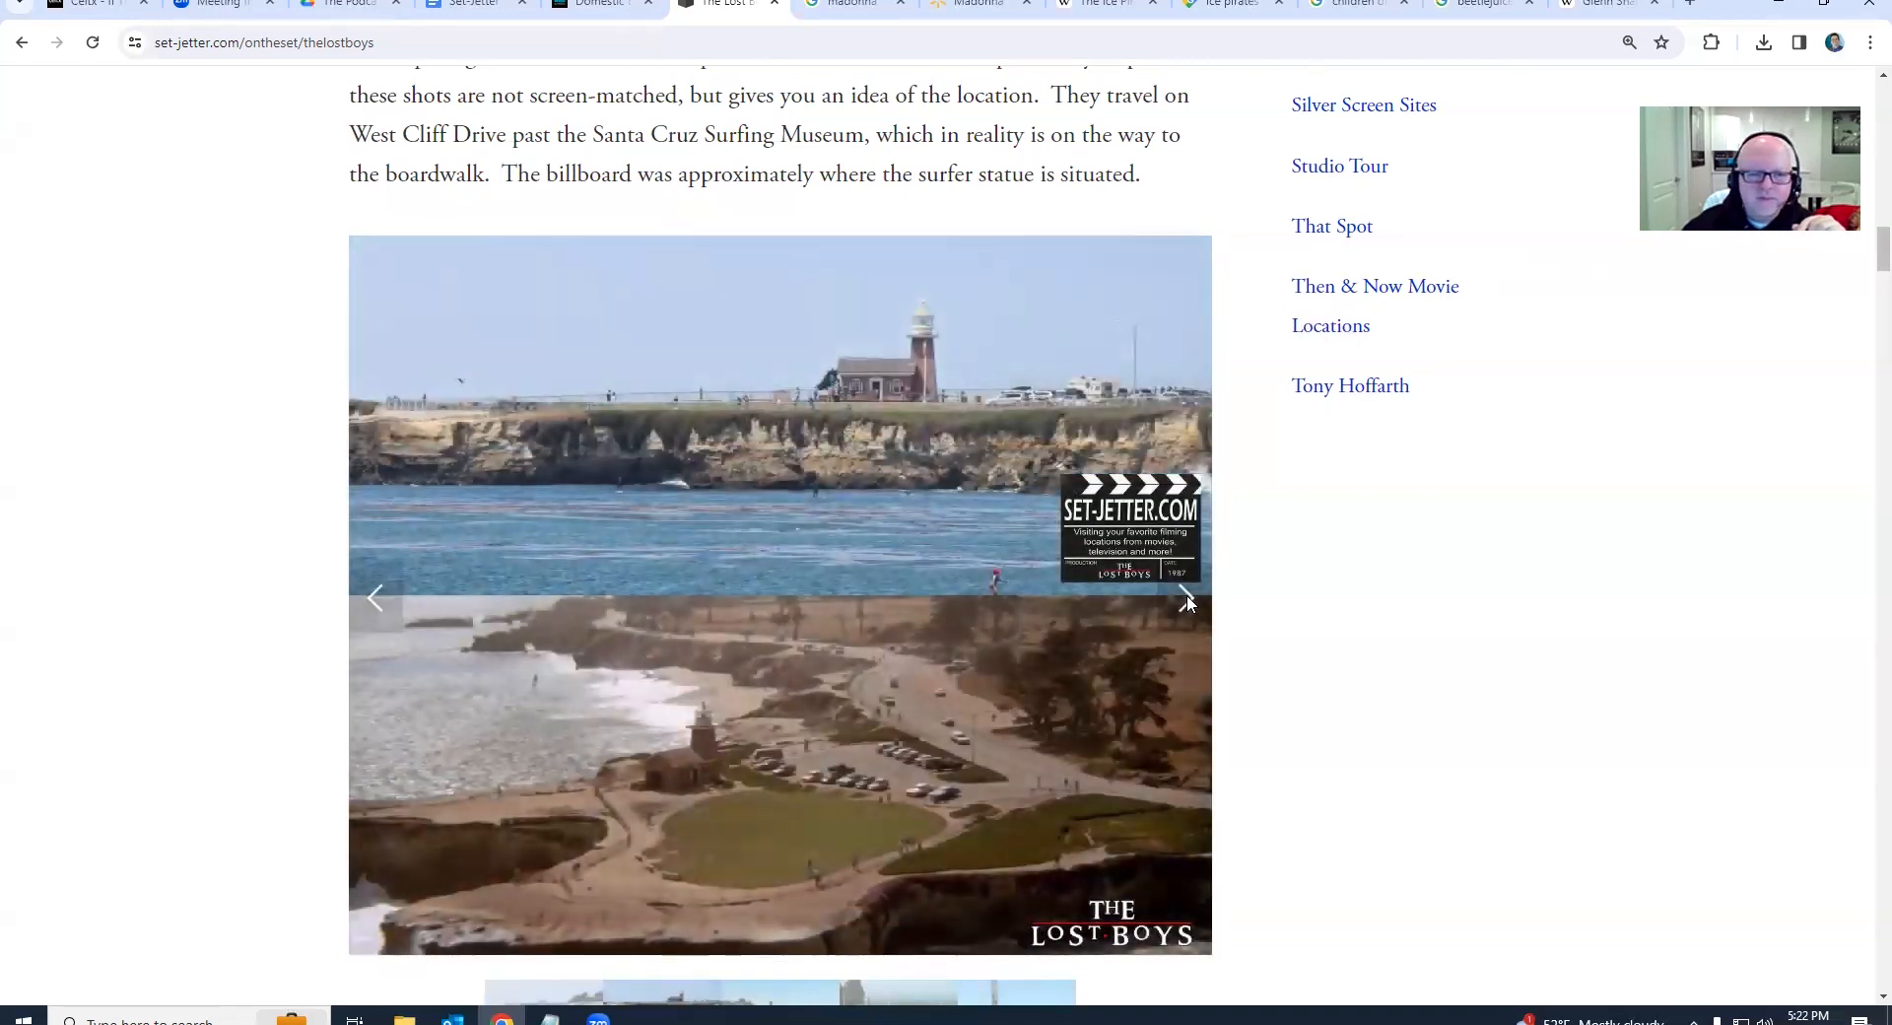
{"action": "left_click", "coordinate": [1189, 597]}
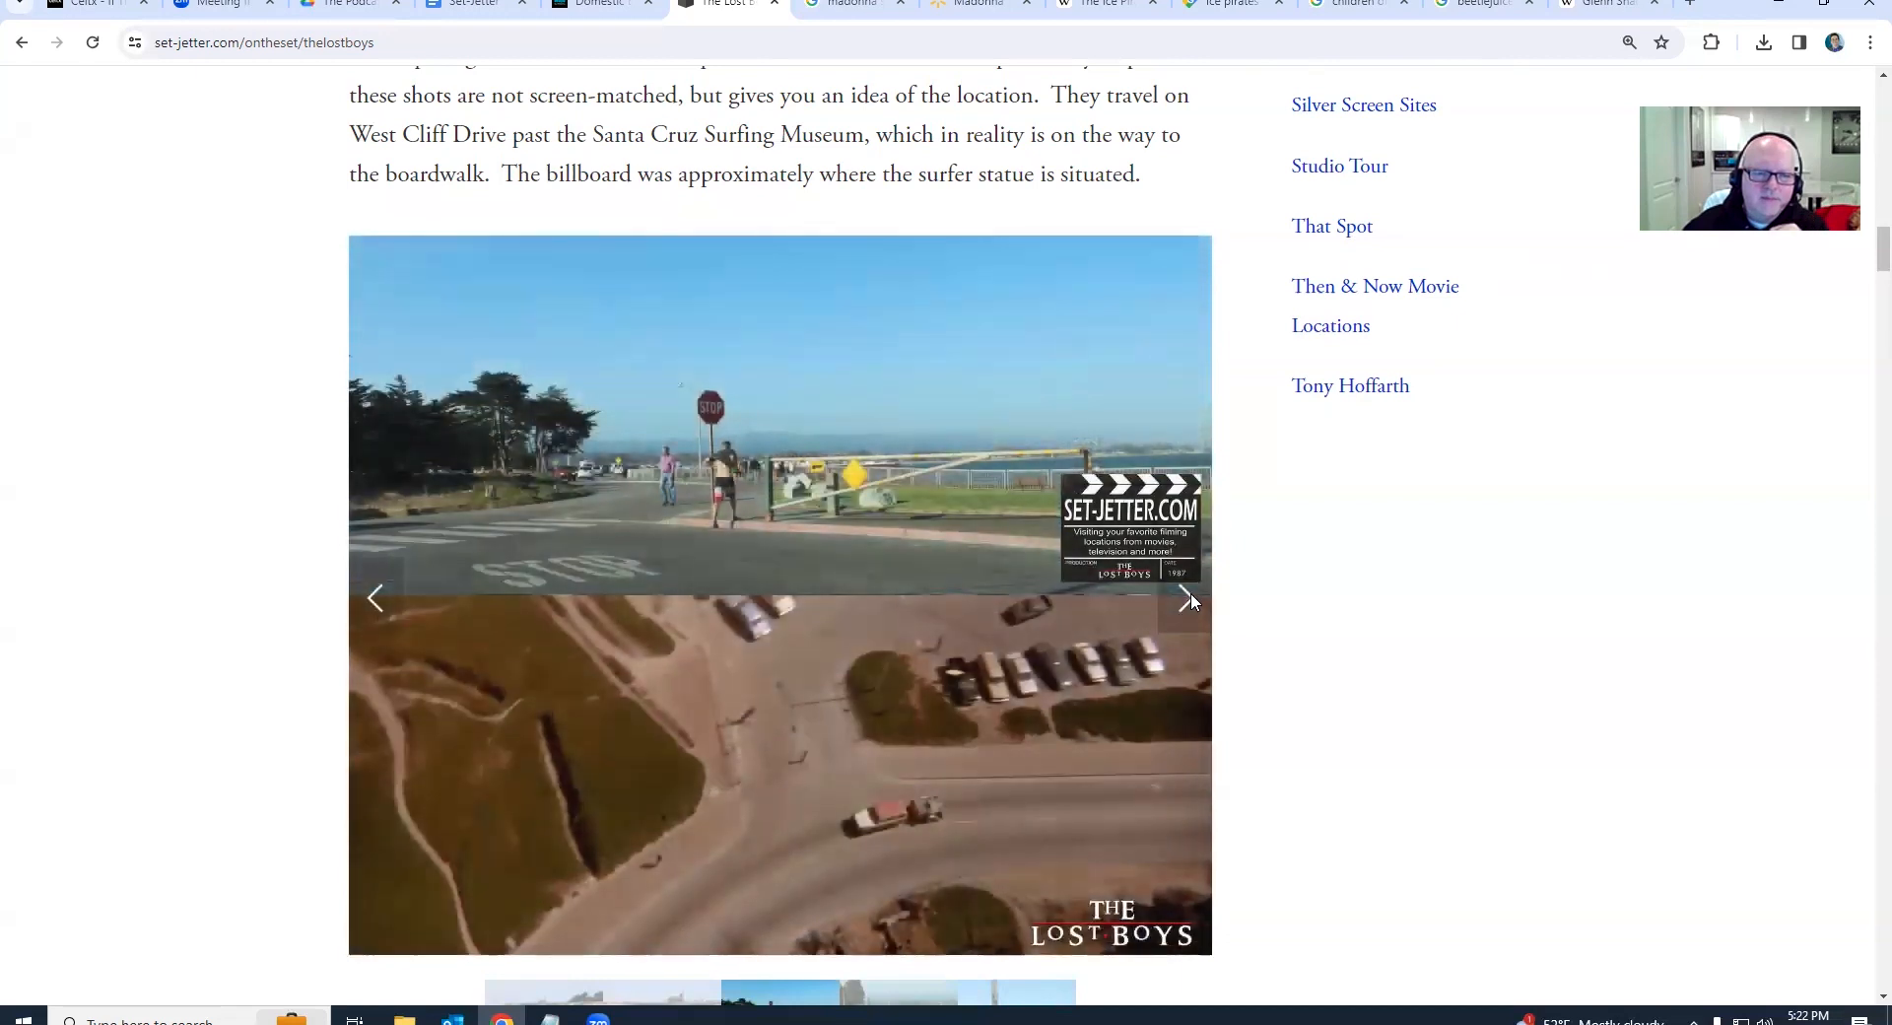
{"action": "left_click", "coordinate": [1187, 600]}
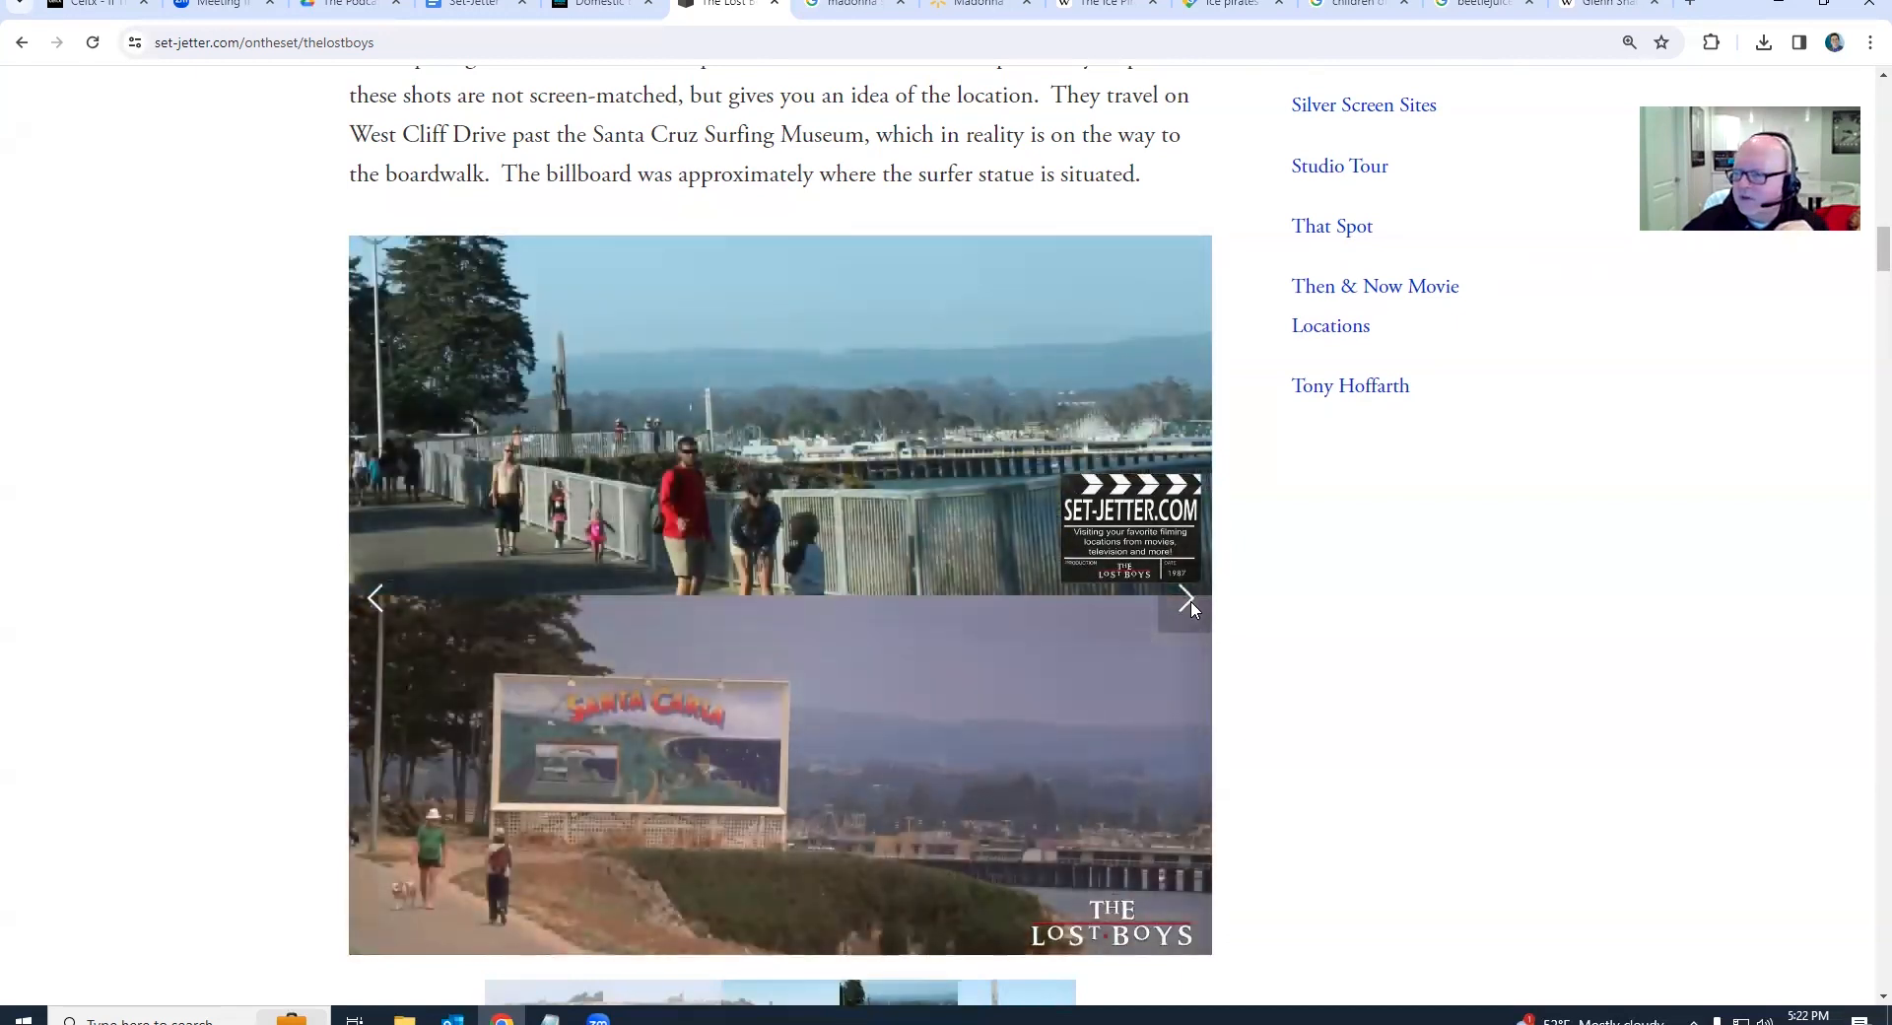
{"action": "left_click", "coordinate": [1188, 599]}
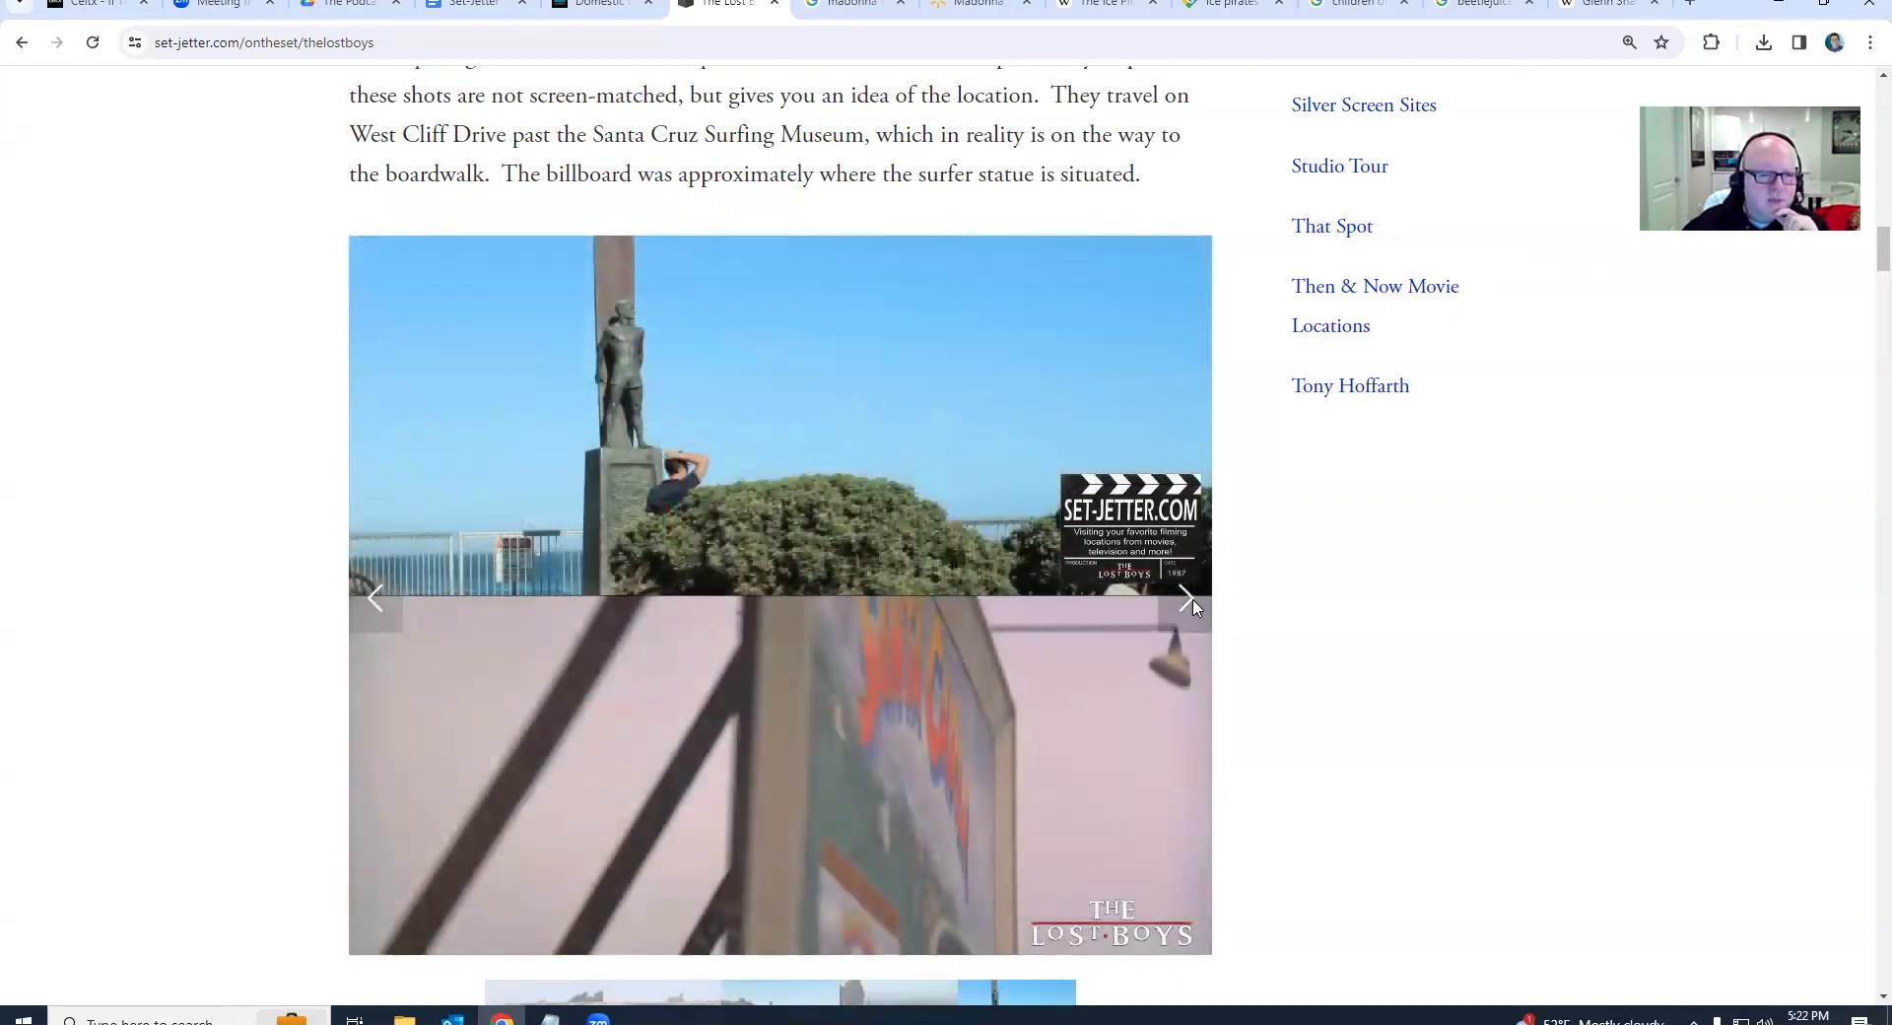
{"action": "left_click", "coordinate": [1189, 600]}
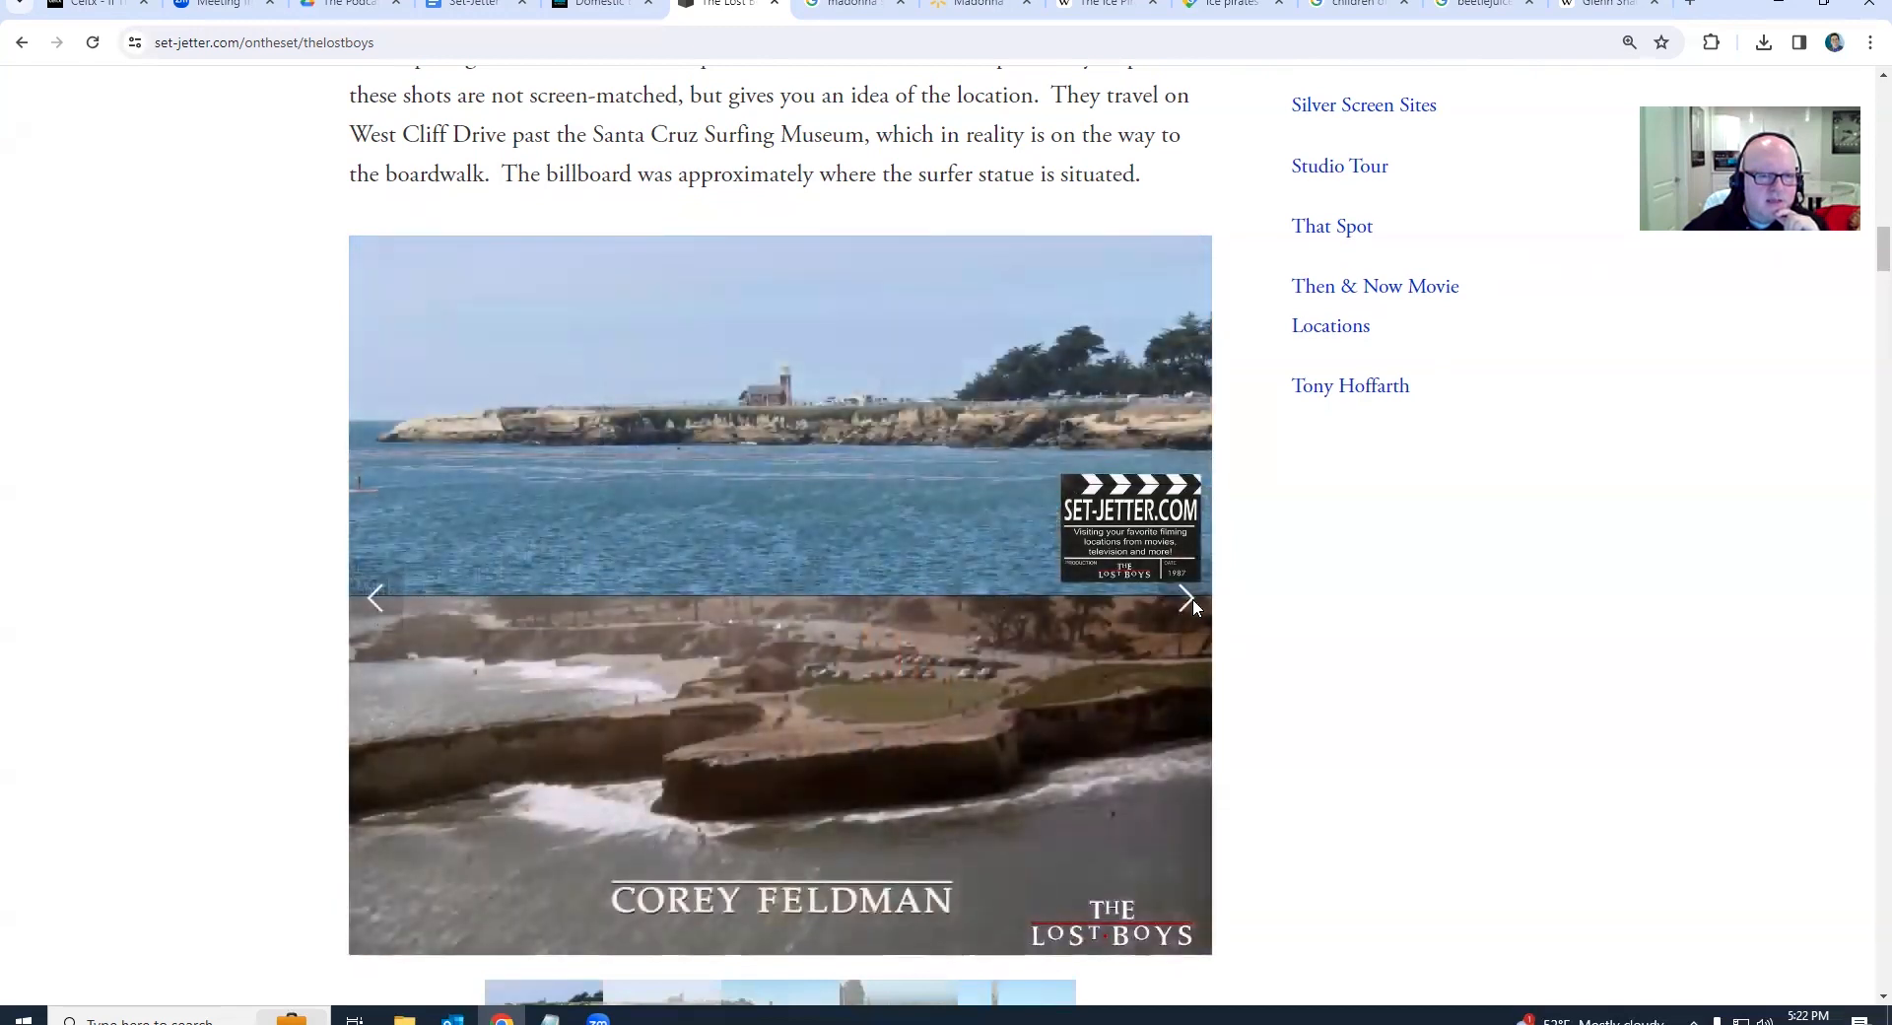
{"action": "left_click", "coordinate": [1188, 599]}
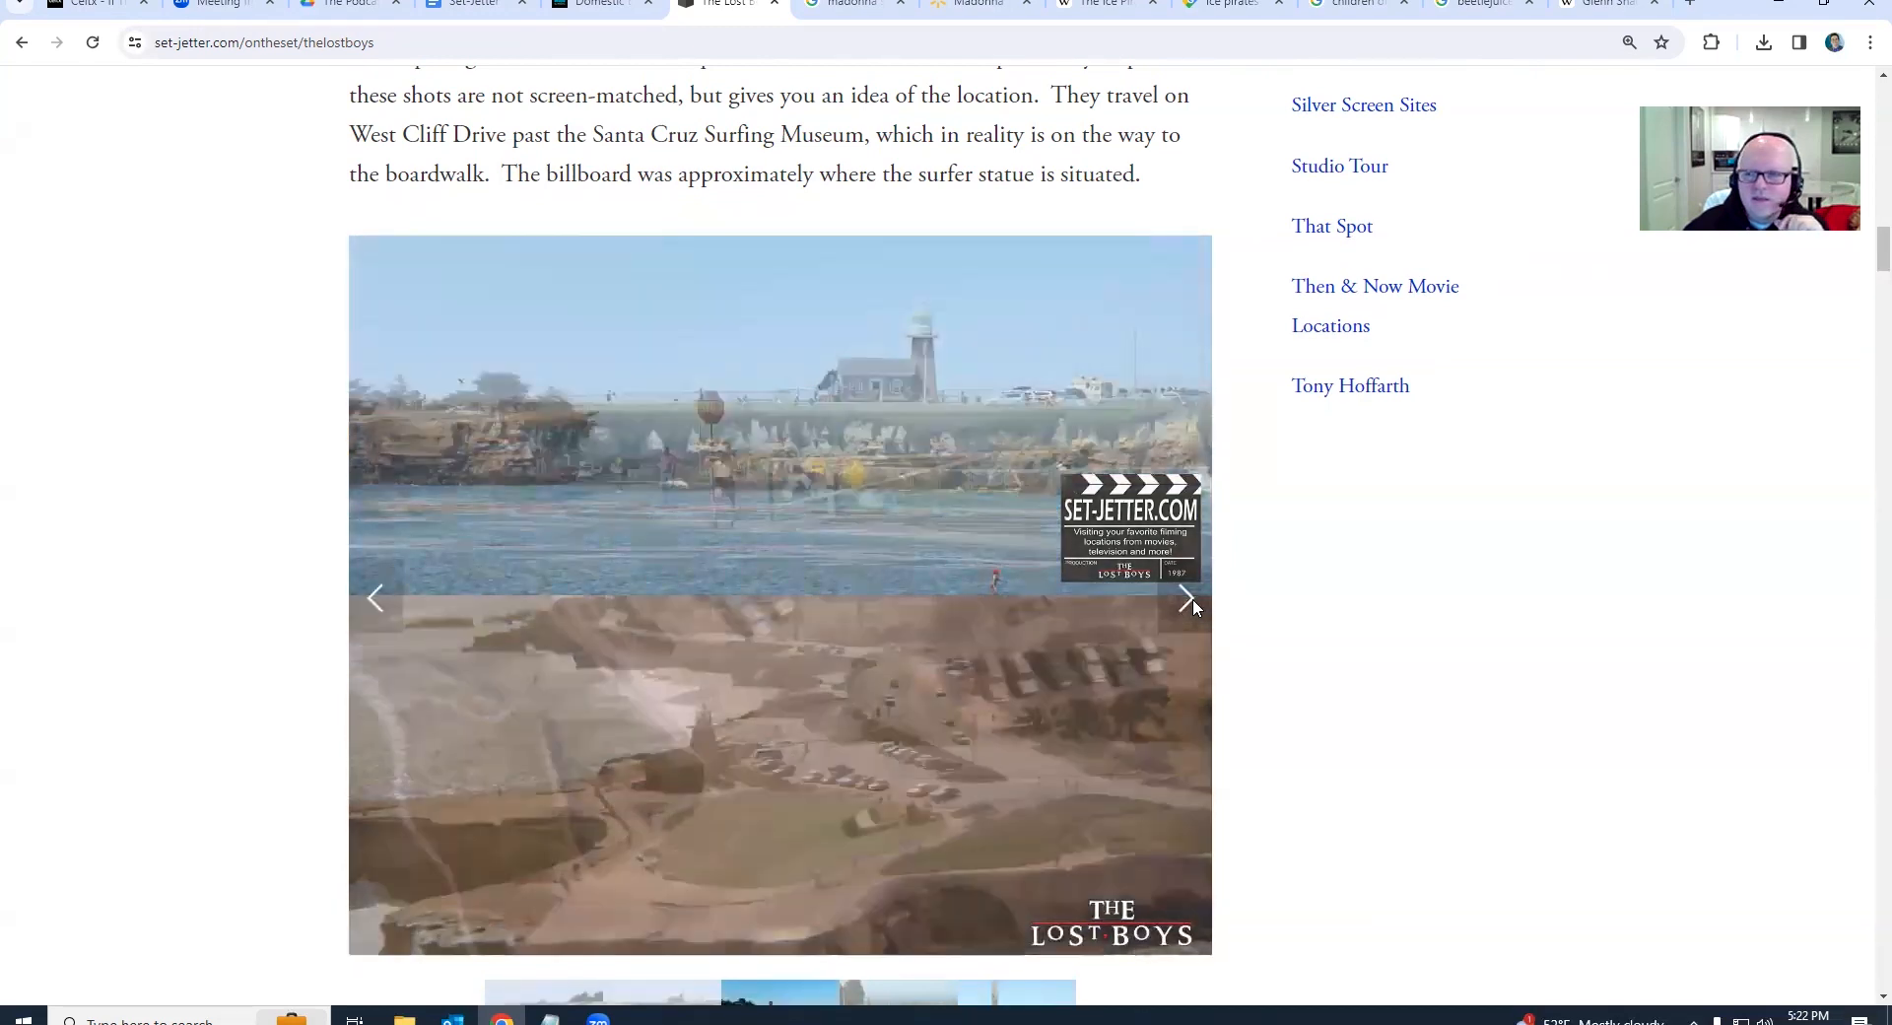
{"action": "left_click", "coordinate": [1186, 597]}
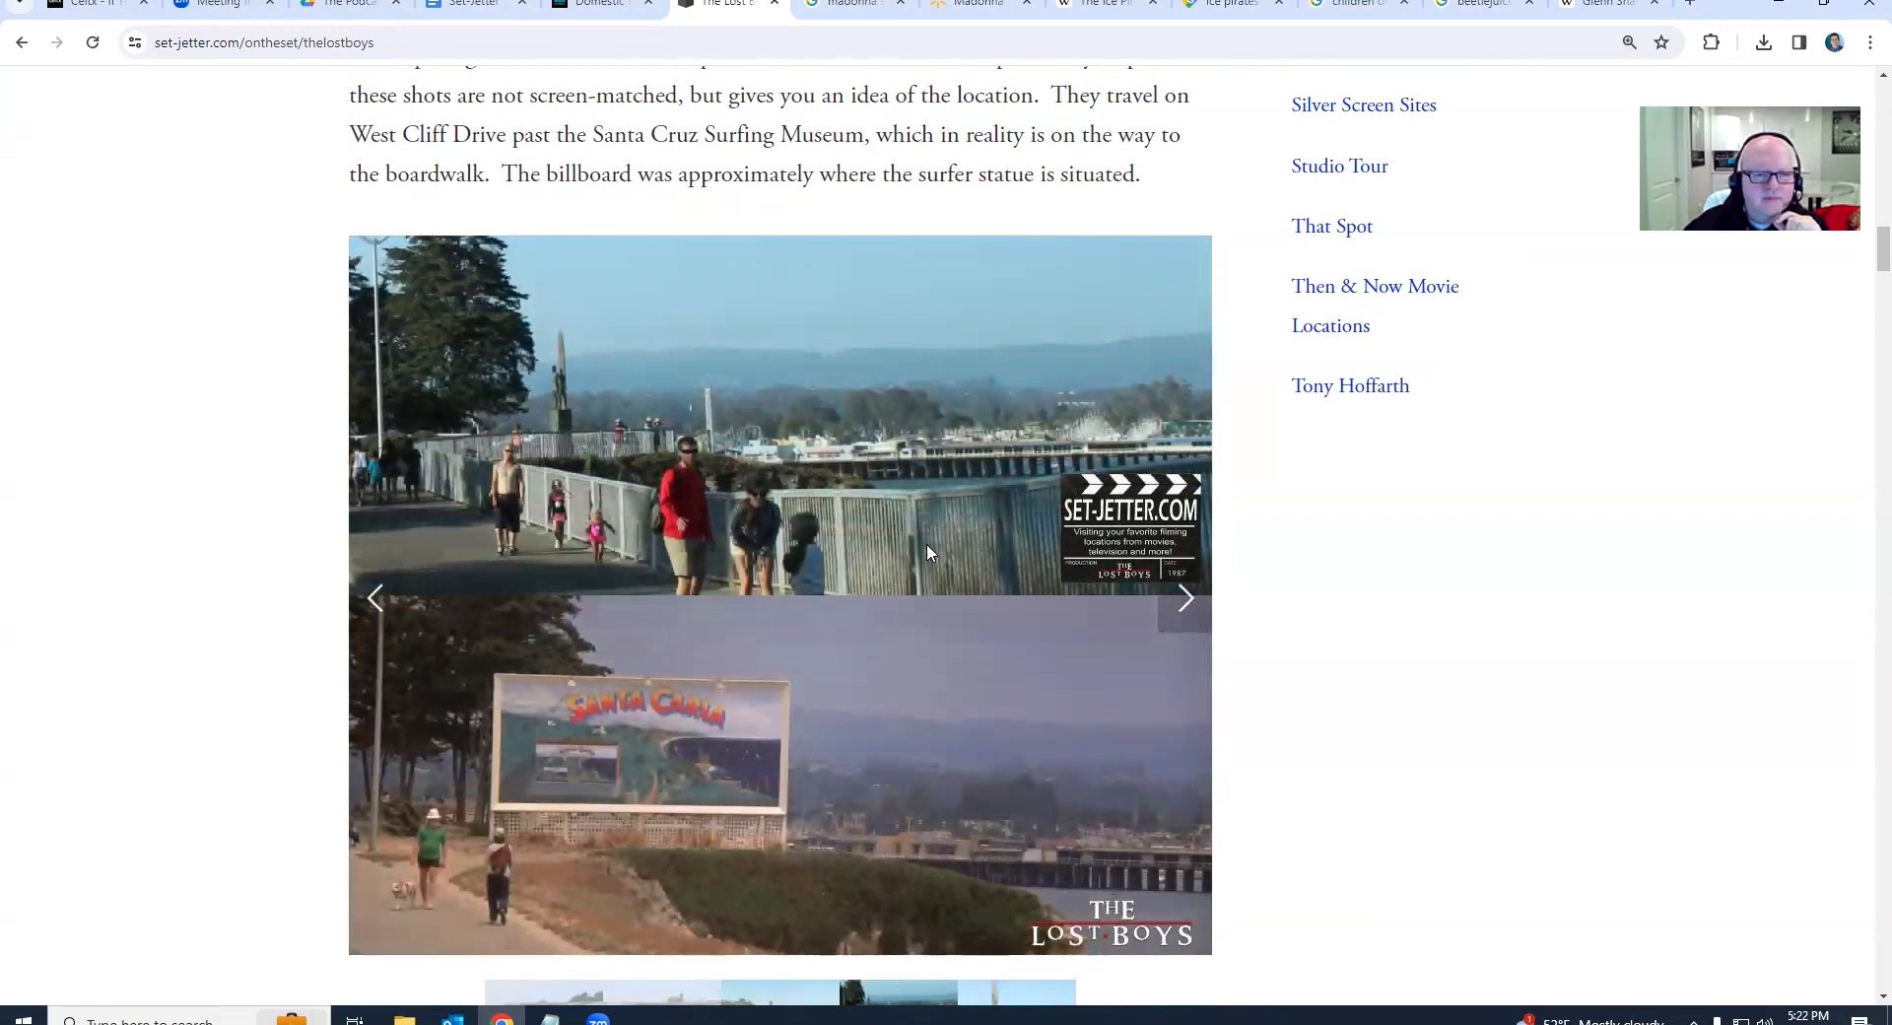
Page through the credit-sequence ride and beach comparisons to the sky-glider chairlift shot
{"action": "scroll", "scroll_direction": "down", "scroll_amount": 3}
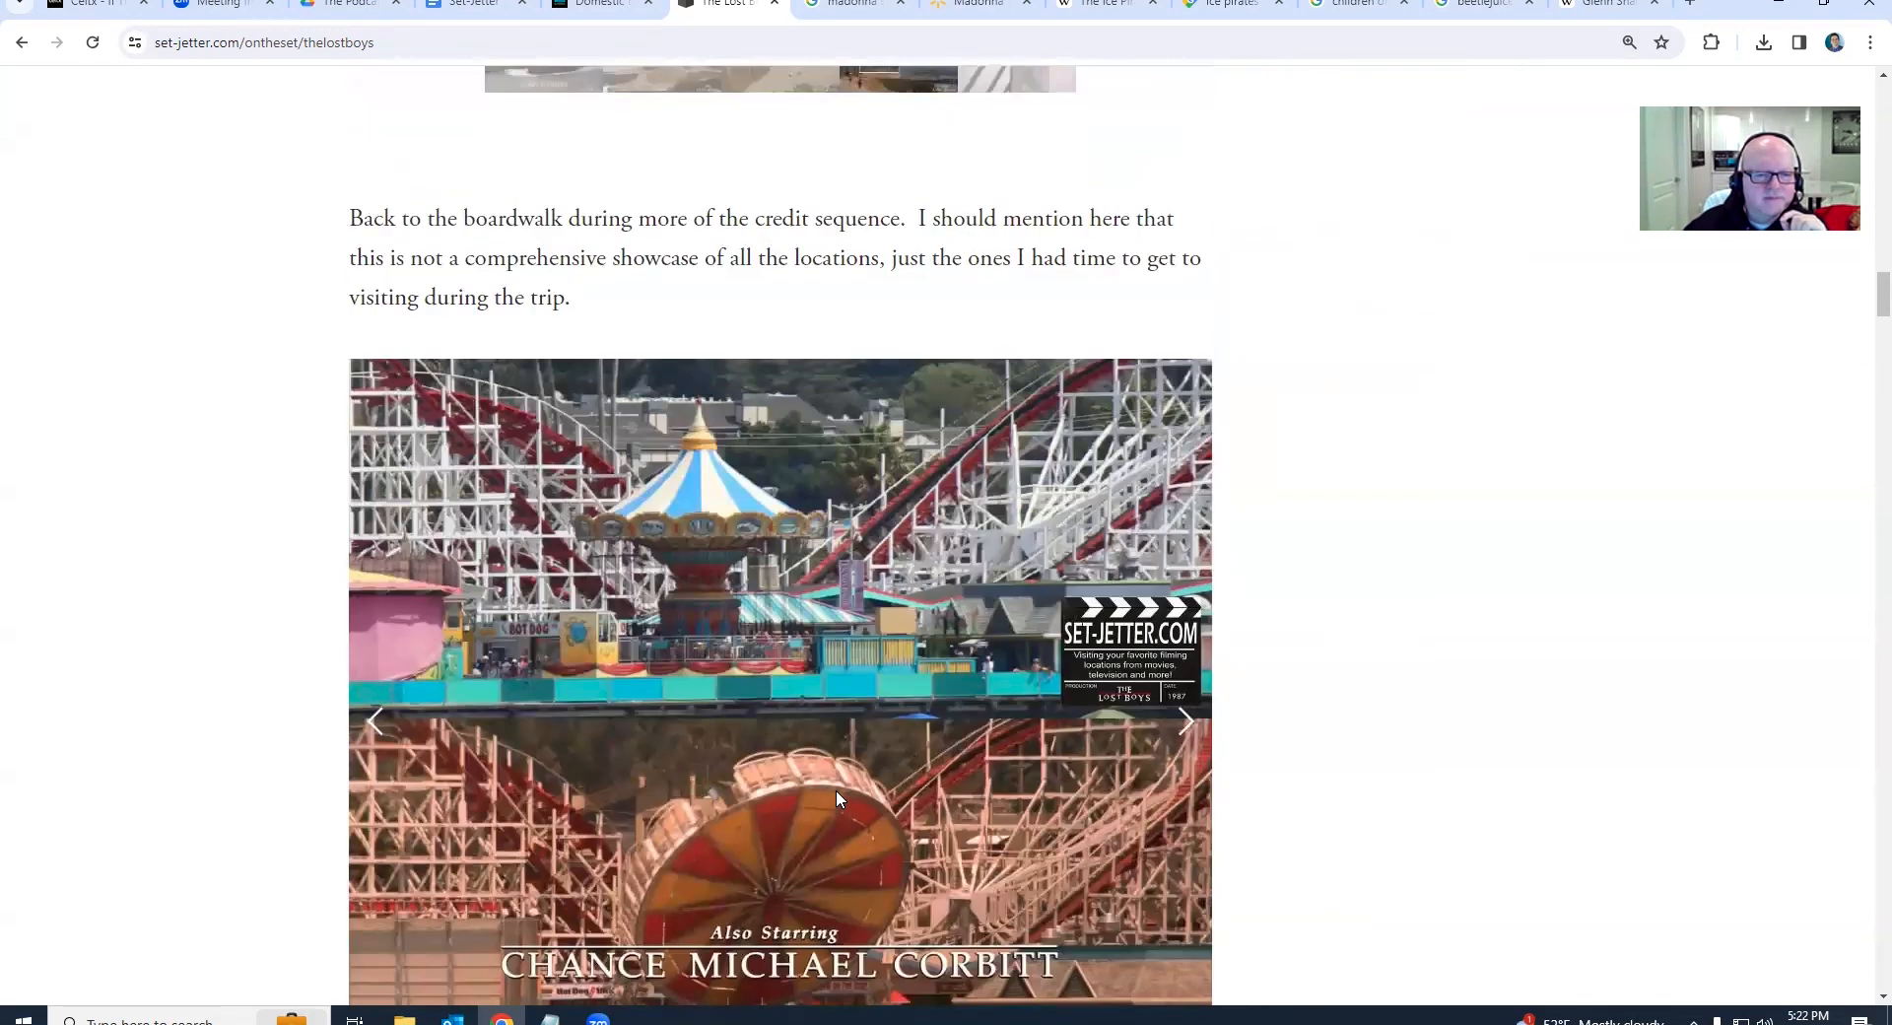
{"action": "scroll", "scroll_direction": "down", "scroll_amount": 3}
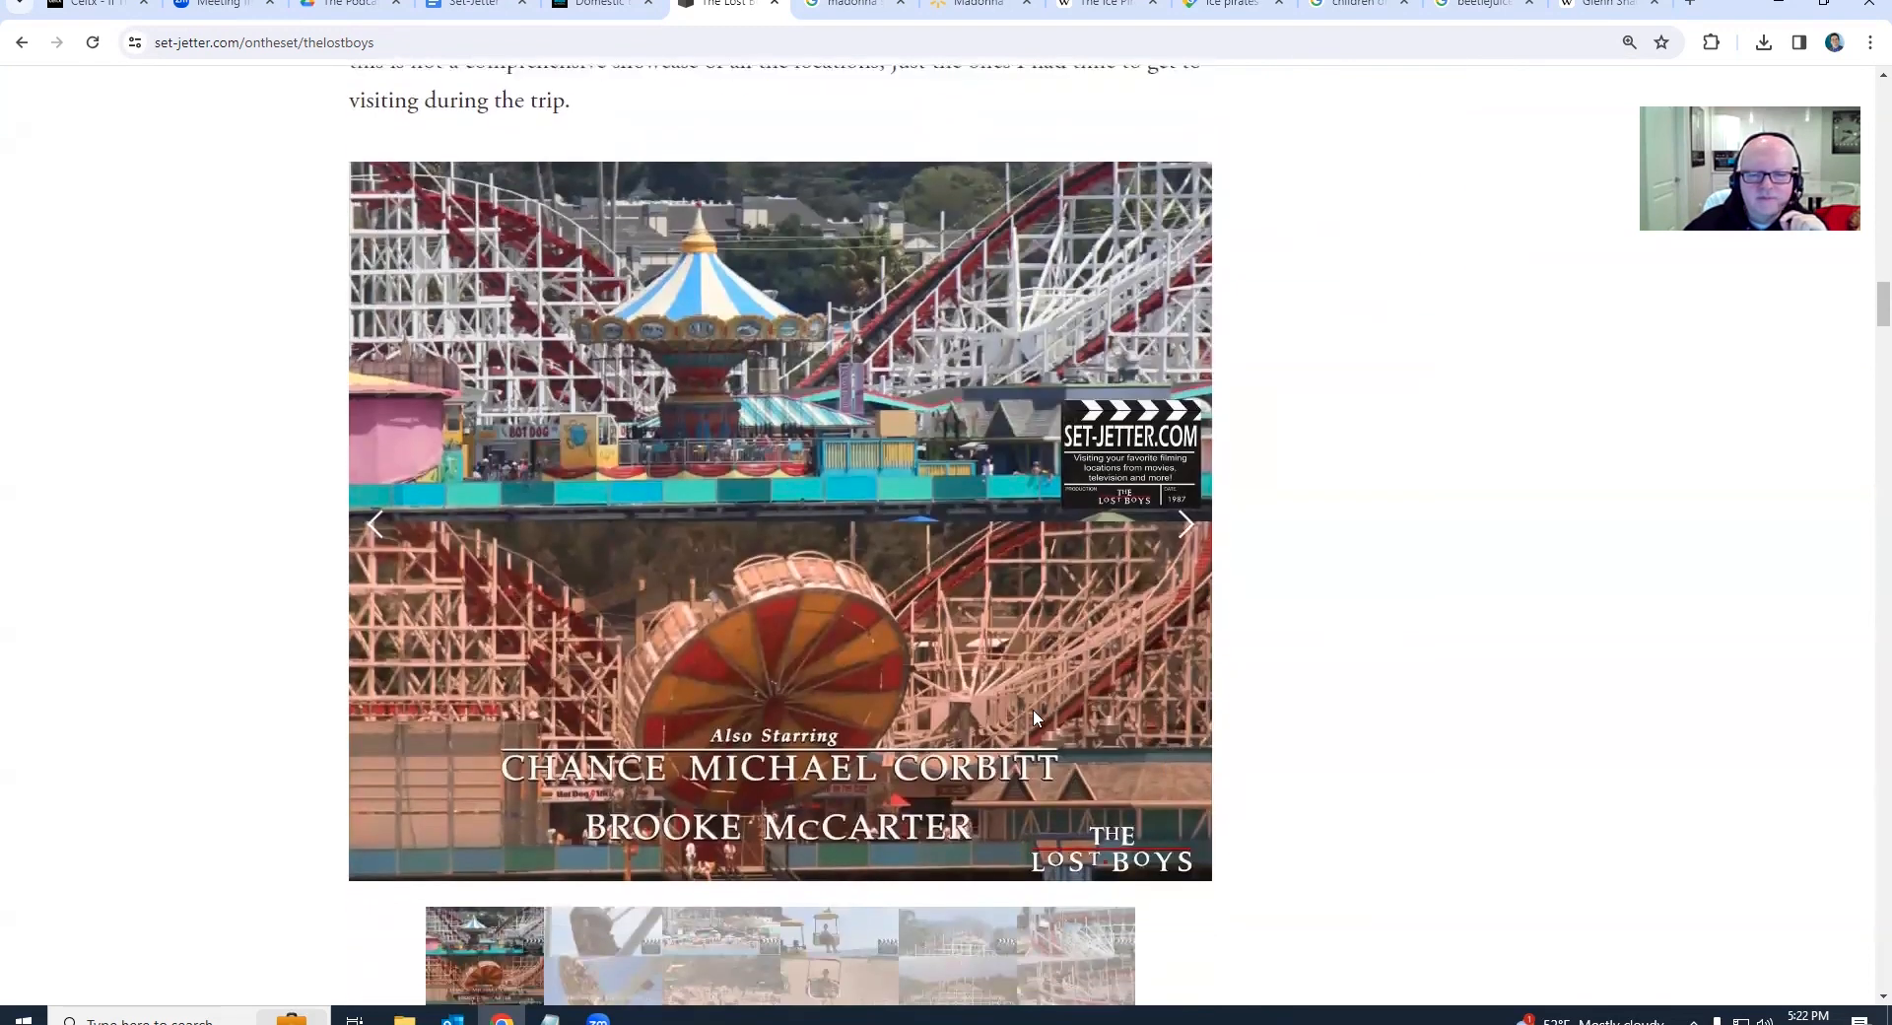
{"action": "left_click", "coordinate": [1183, 524]}
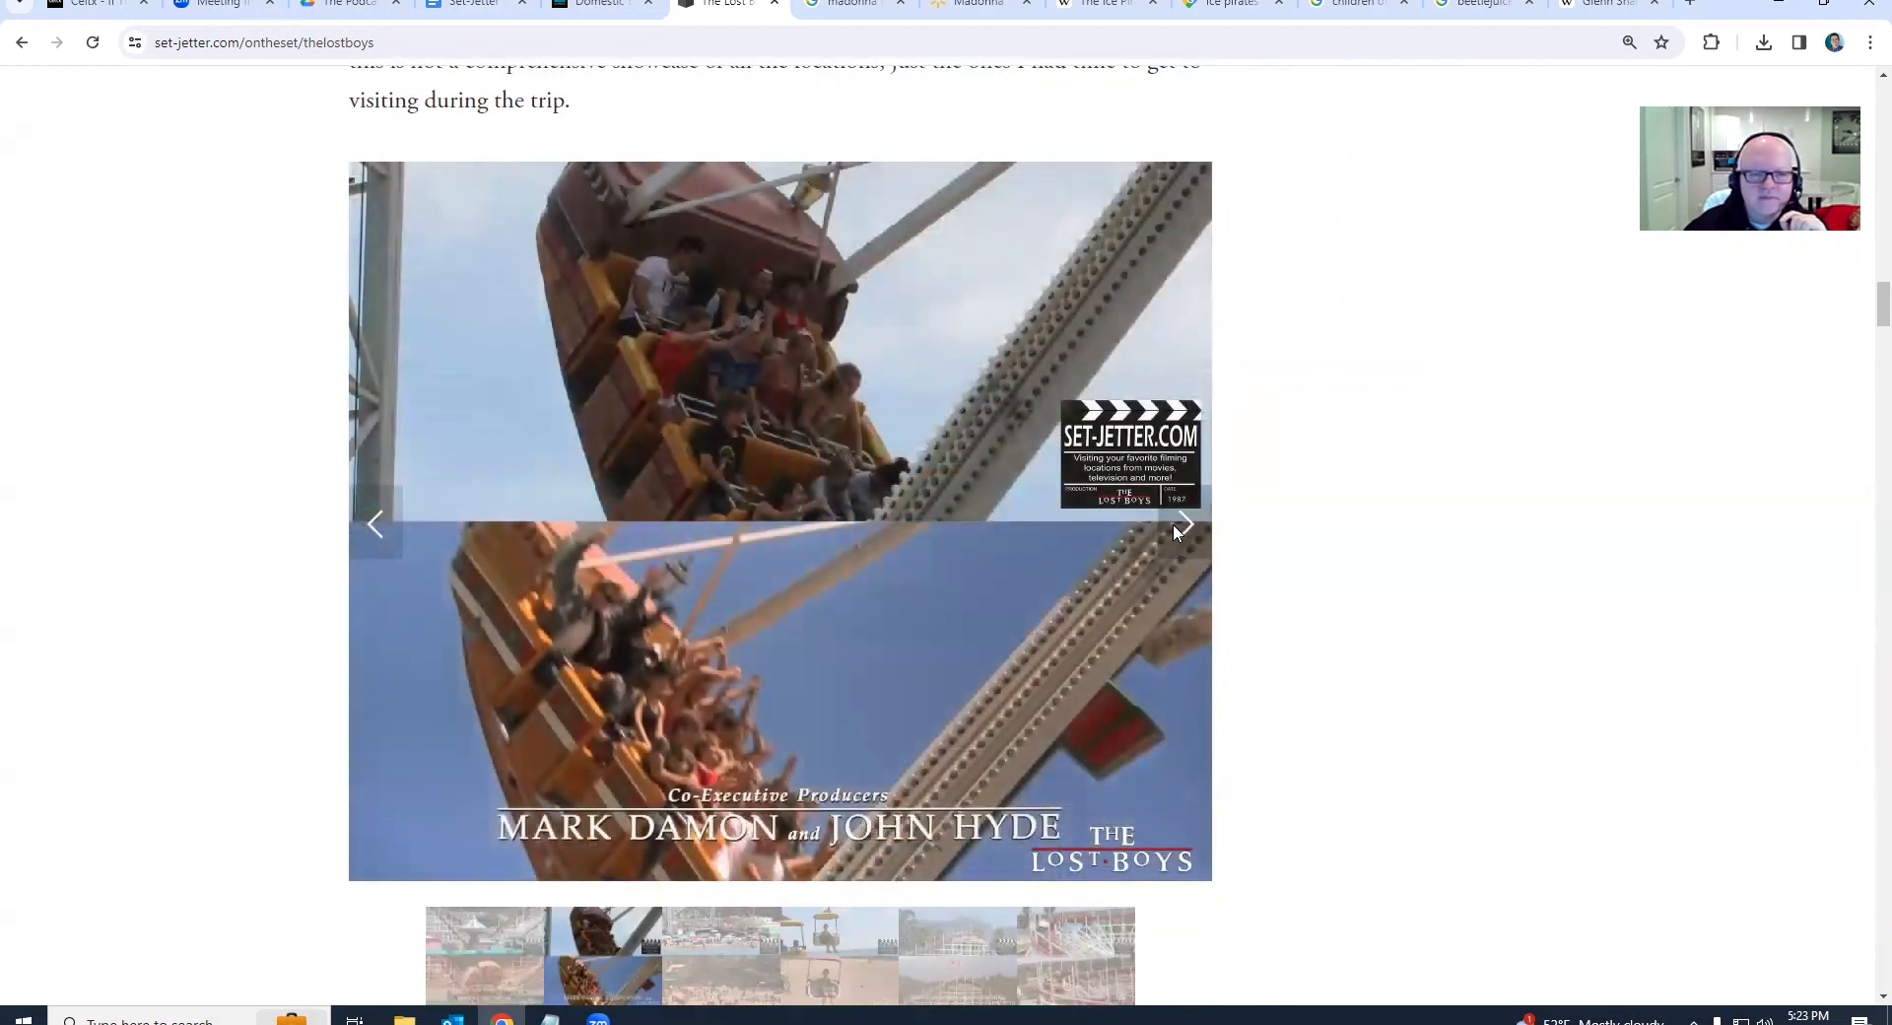
{"action": "left_click", "coordinate": [1182, 524]}
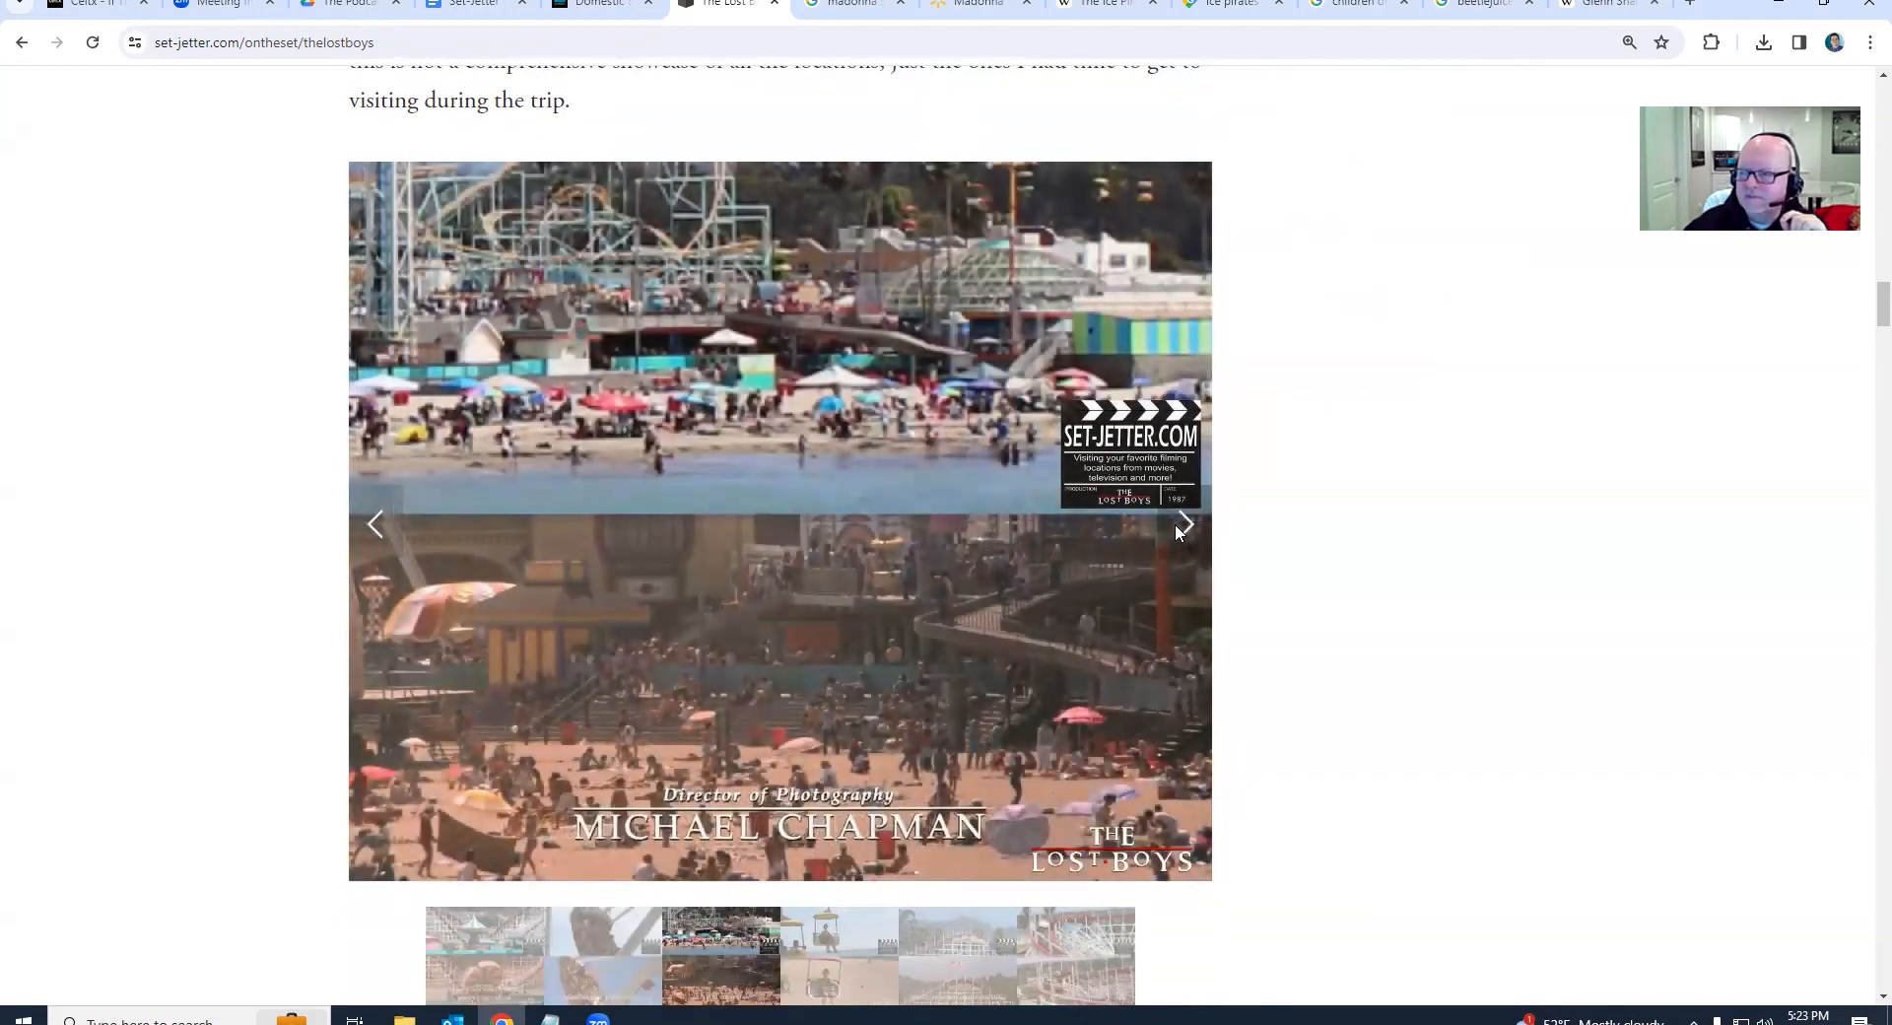
{"action": "left_click", "coordinate": [1183, 524]}
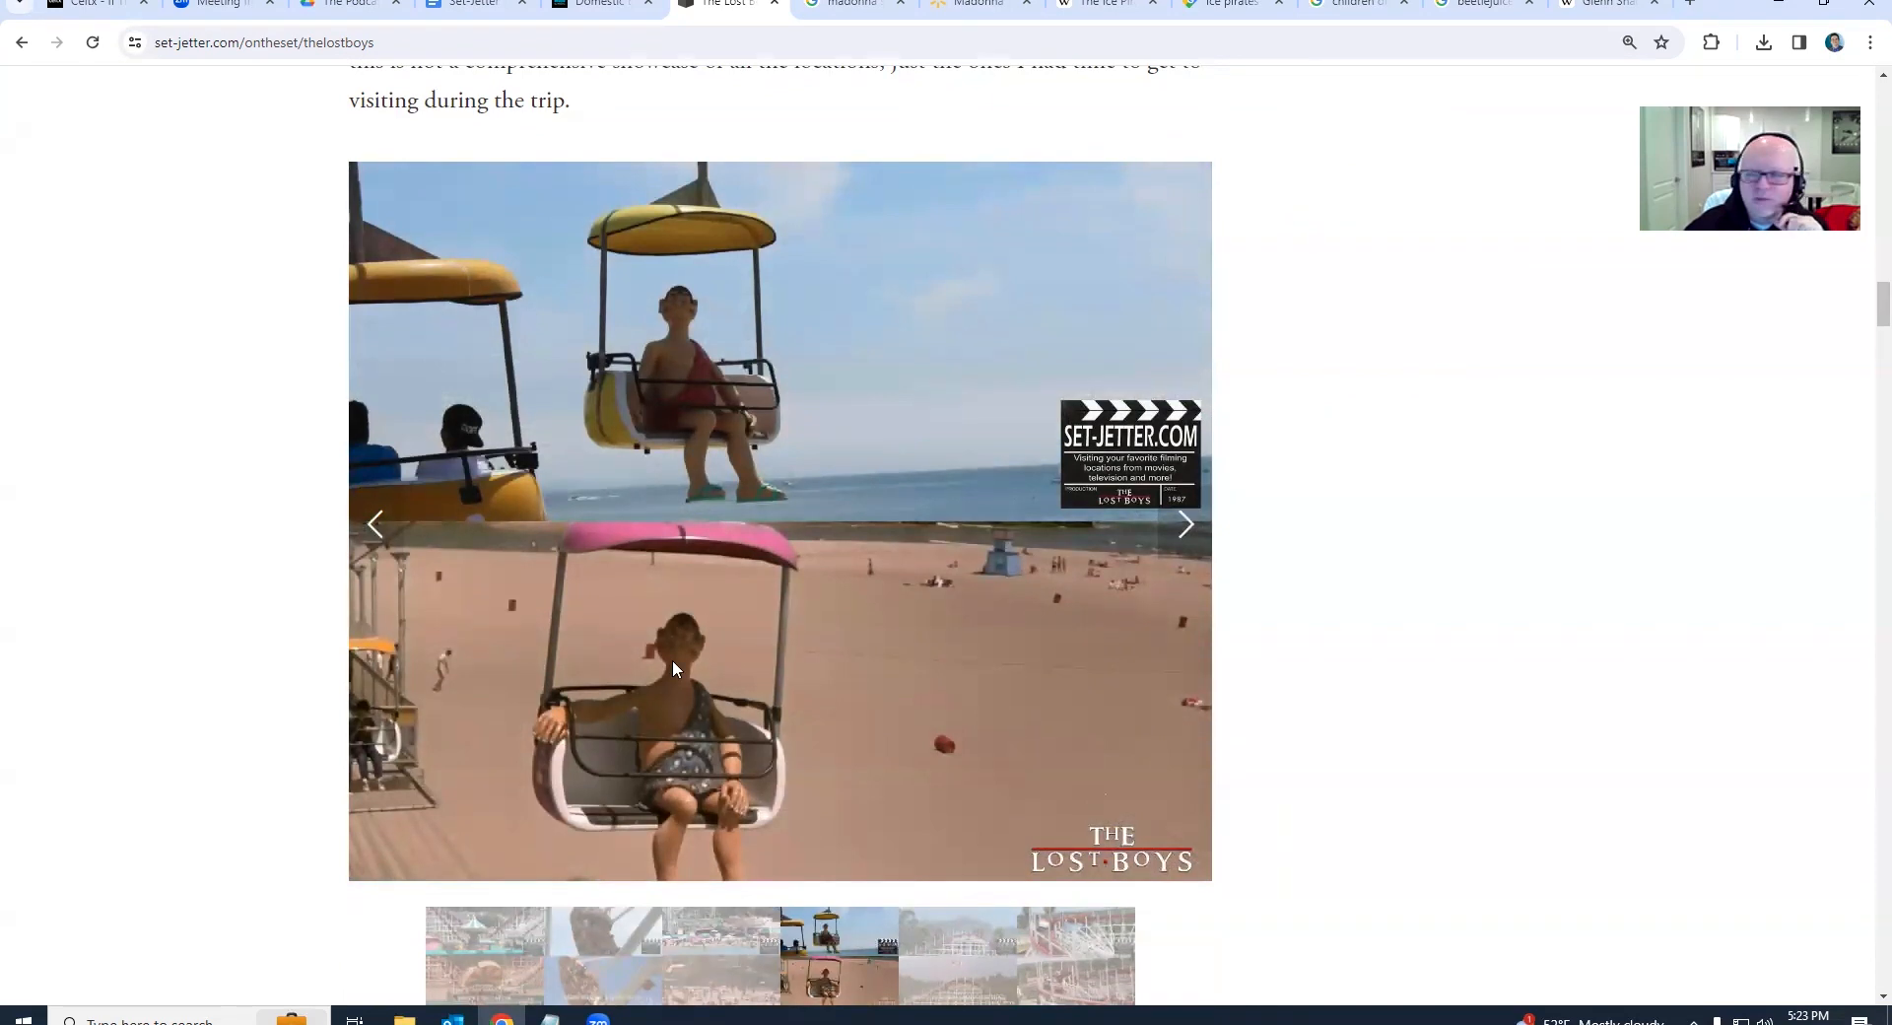
{"action": "left_click", "coordinate": [1184, 524]}
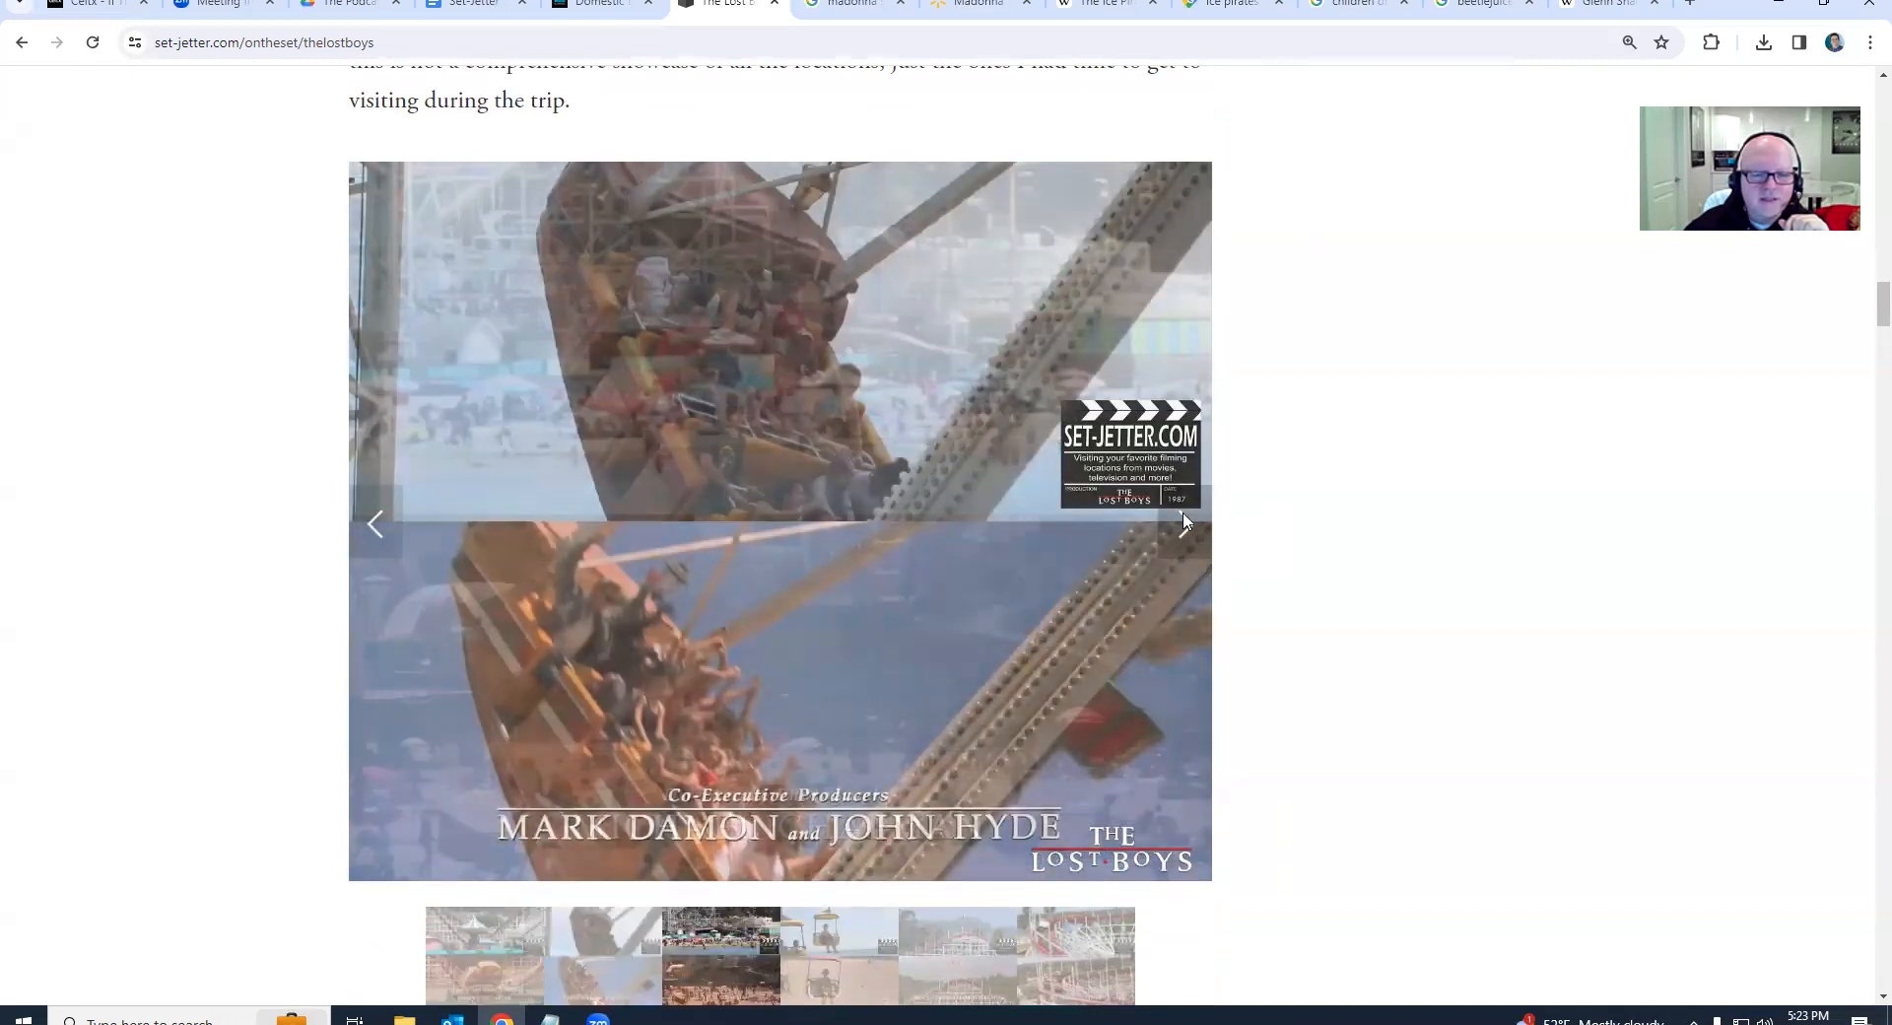
{"action": "left_click", "coordinate": [1183, 522]}
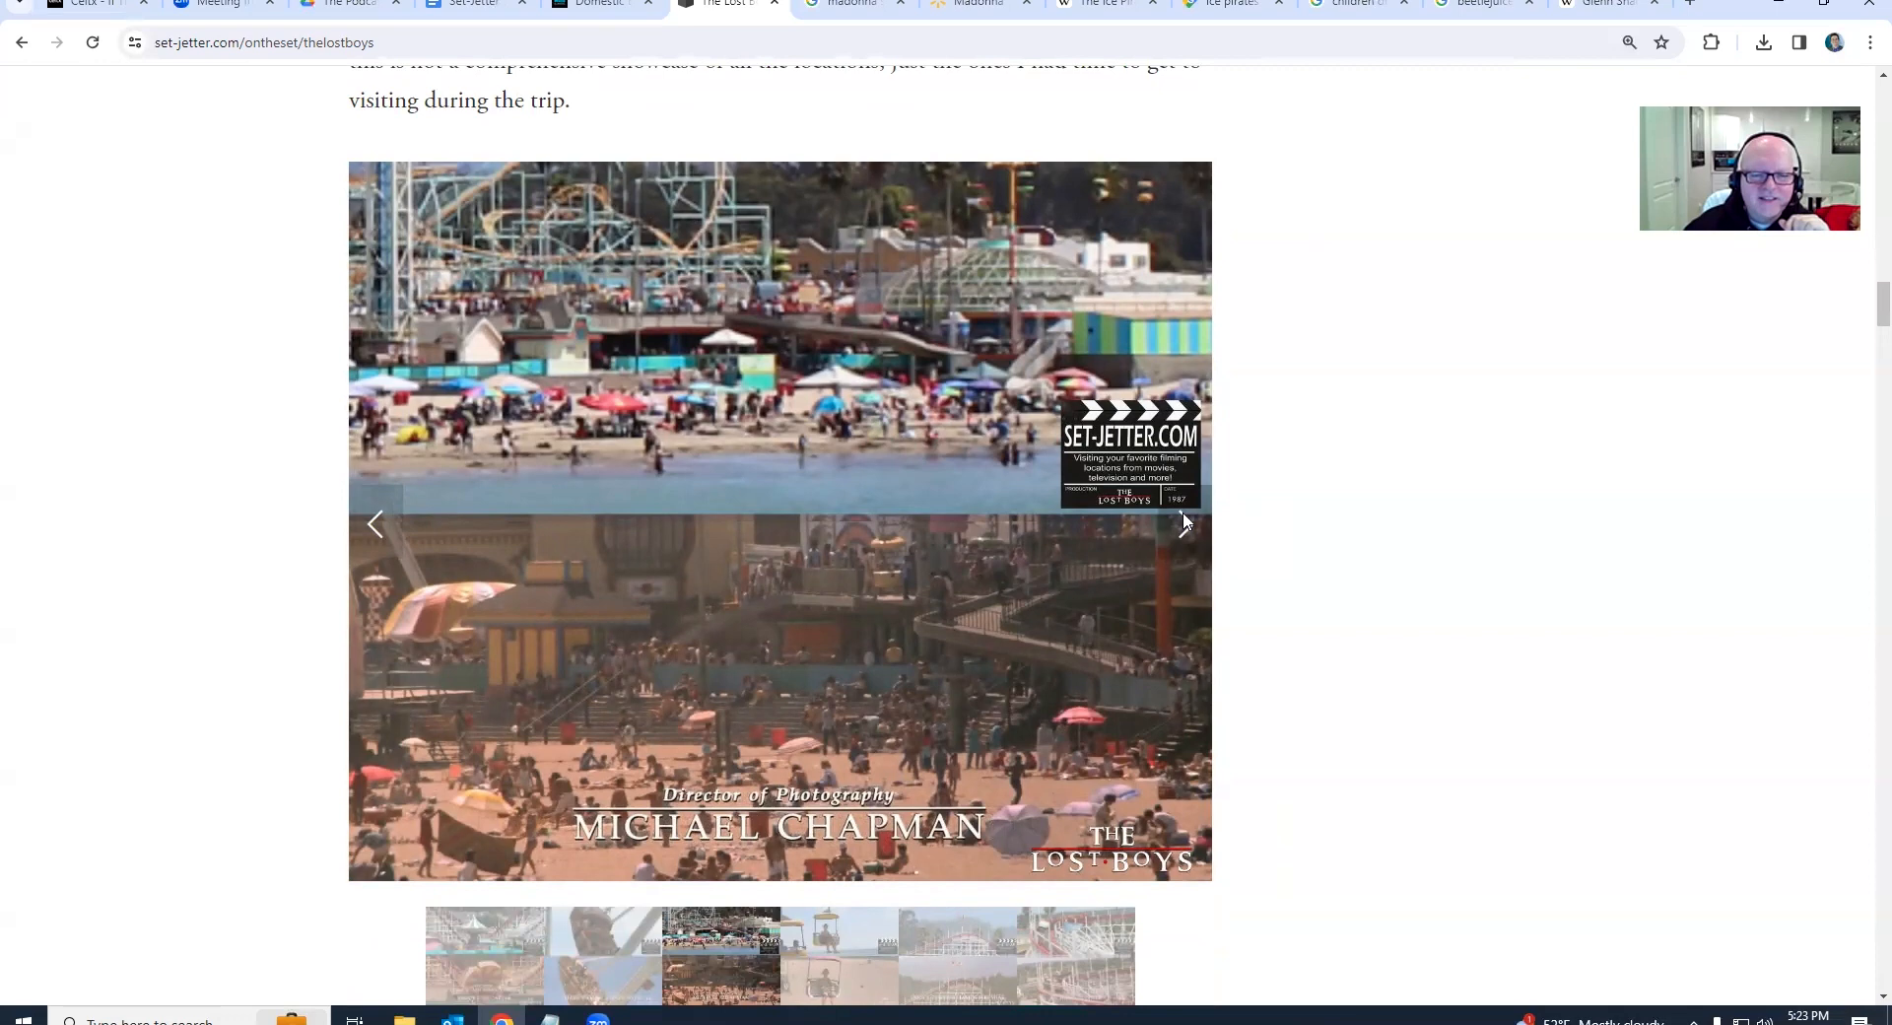
{"action": "scroll", "scroll_direction": "down", "scroll_amount": 3}
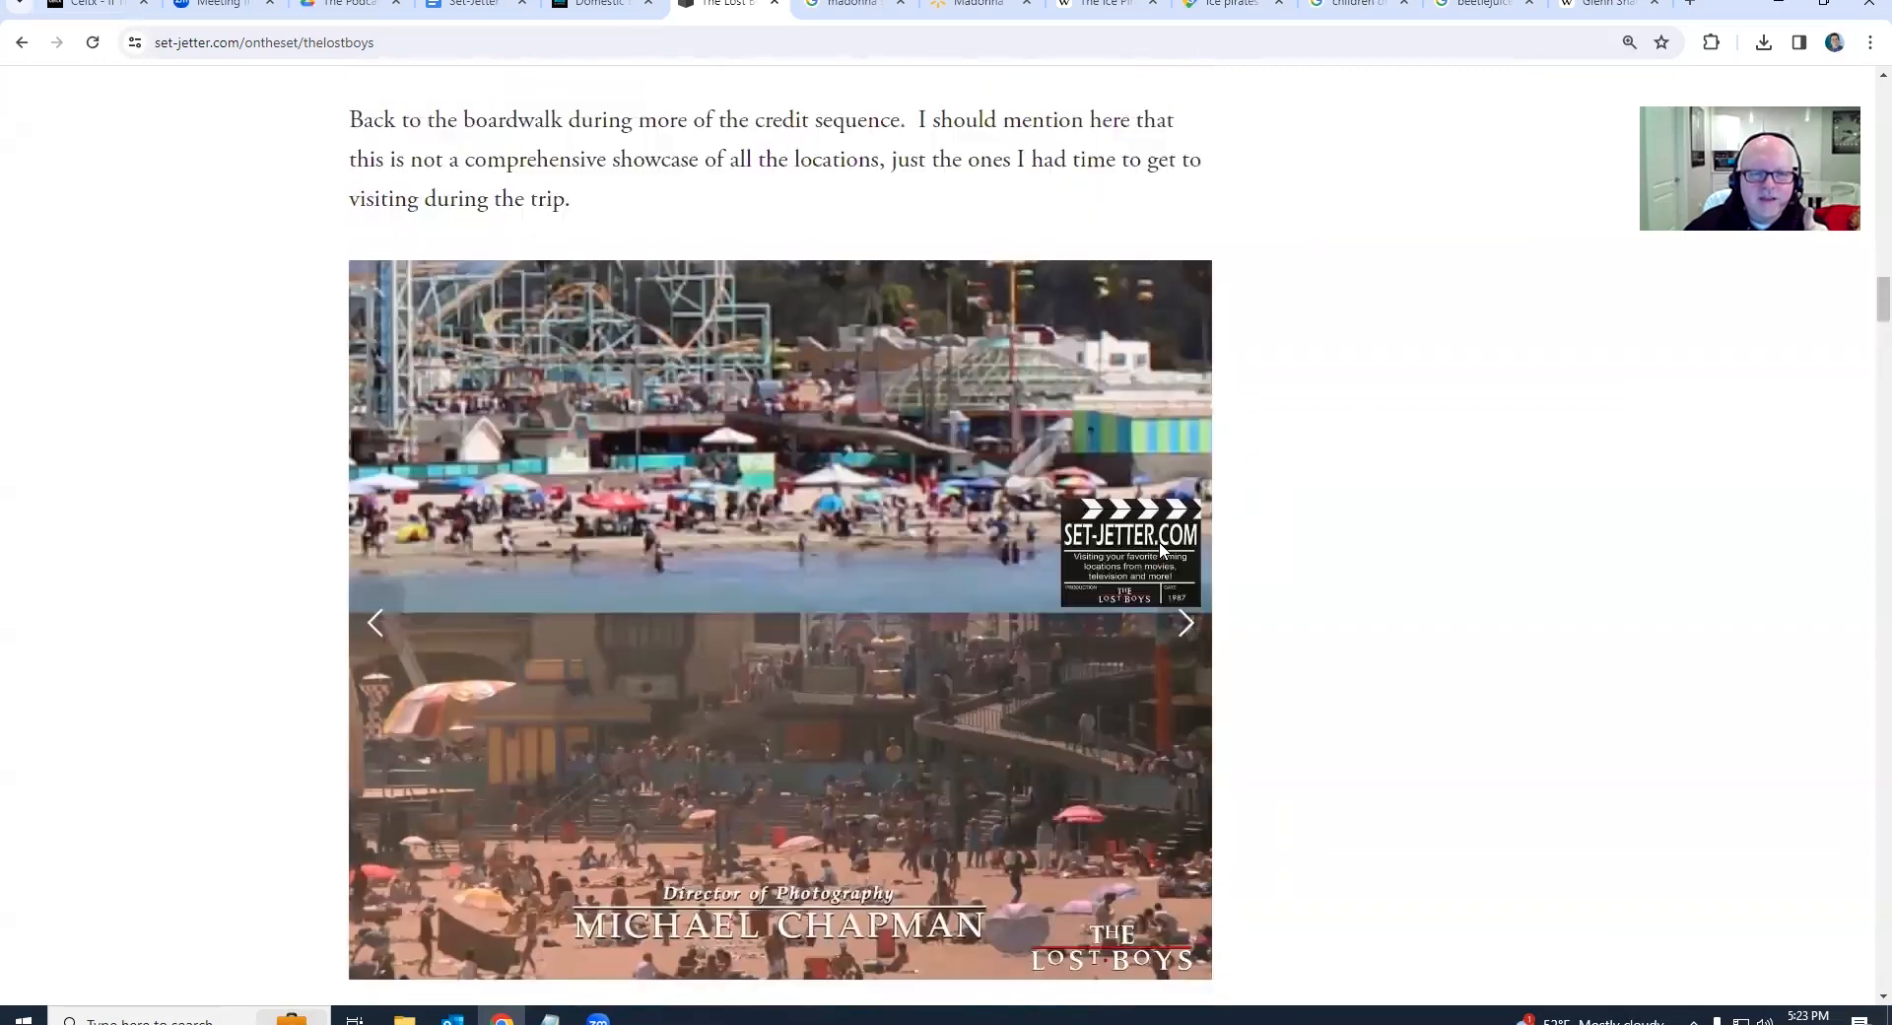
{"action": "scroll", "scroll_direction": "down", "scroll_amount": 3}
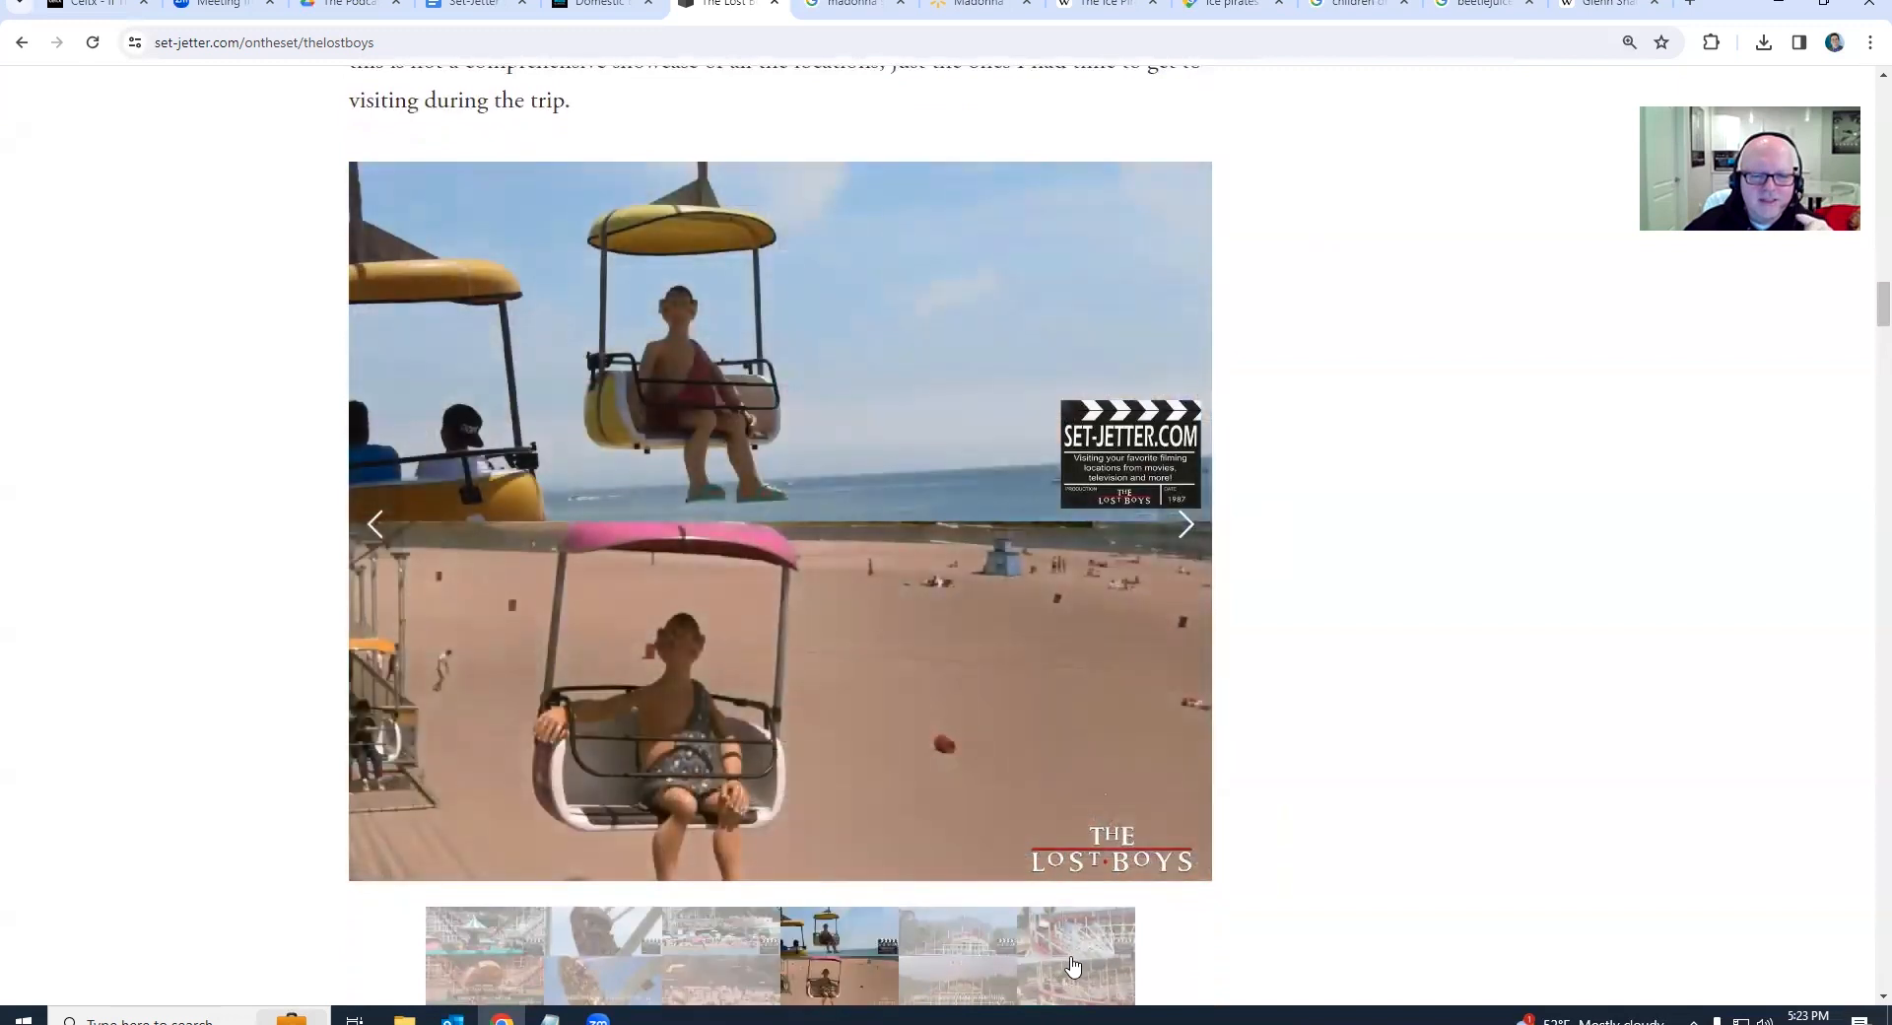
Scroll to Pogonip Clubhouse and cycle its hillside, driveway and clubhouse photos of Grandpa's house
{"action": "scroll", "scroll_direction": "down", "scroll_amount": 3}
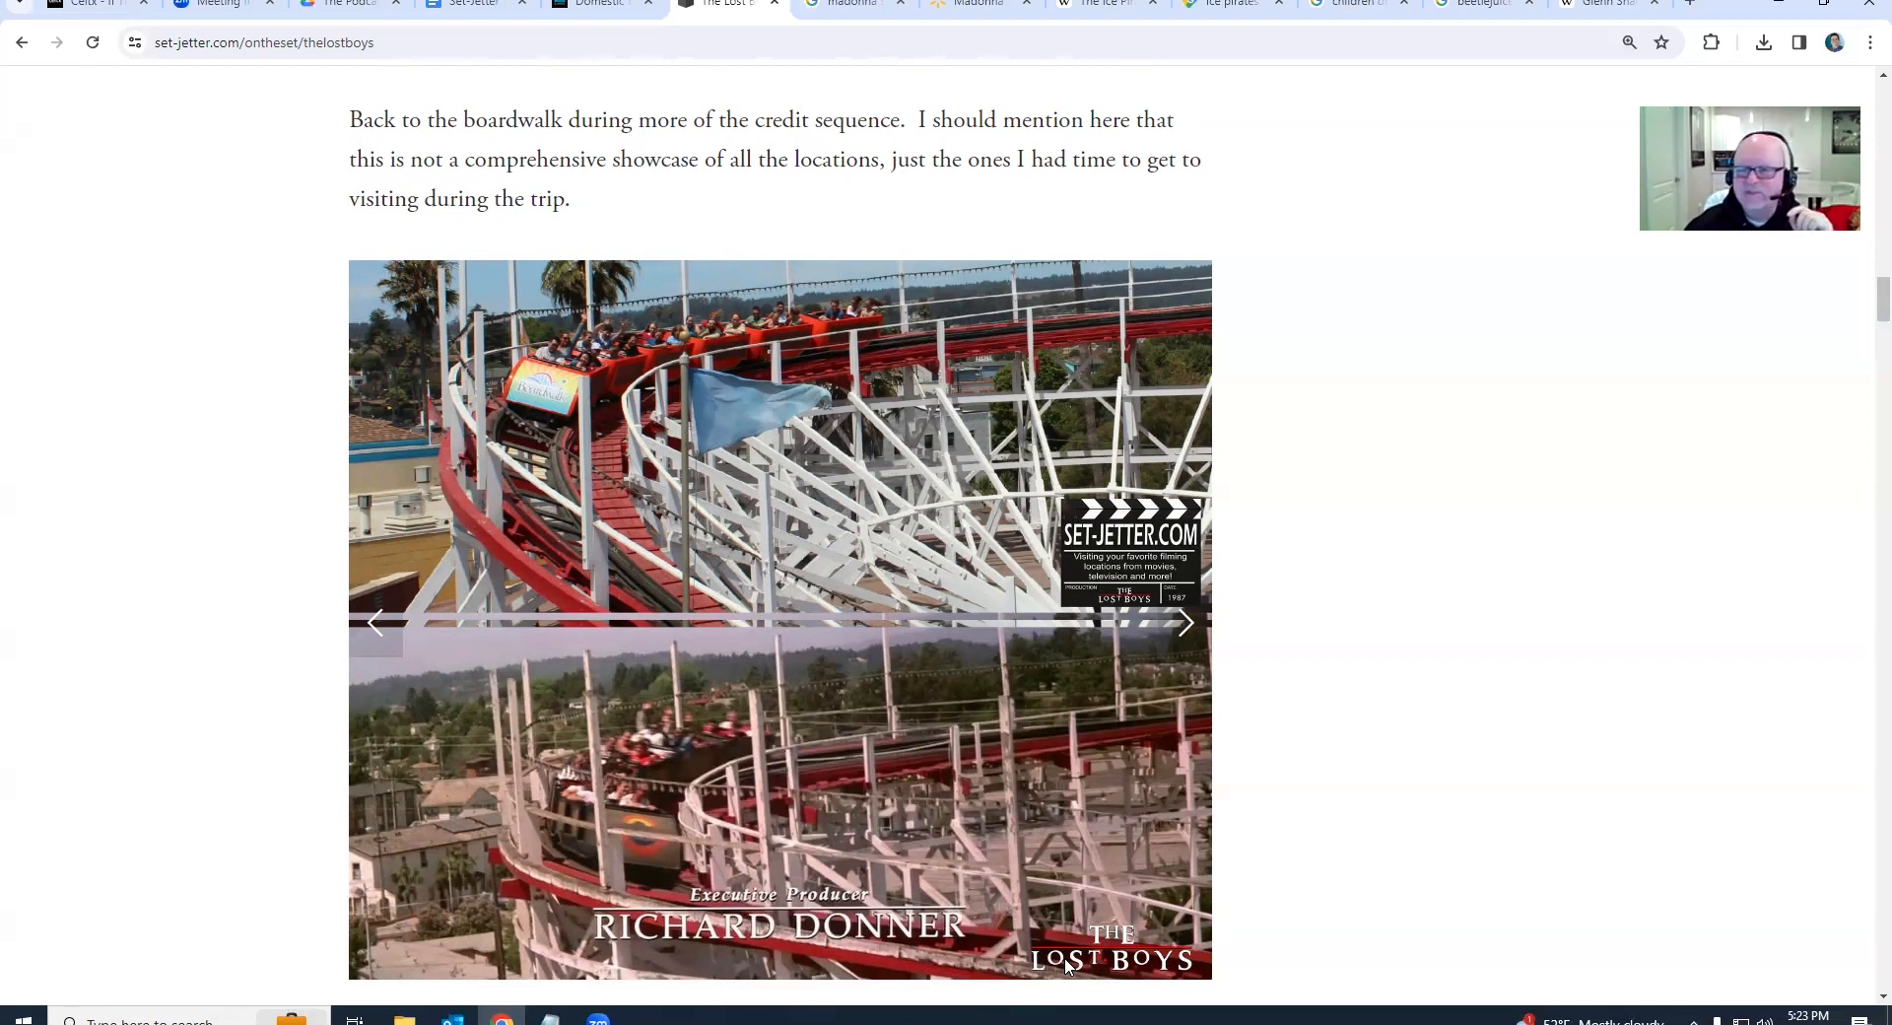
{"action": "scroll", "scroll_direction": "down", "scroll_amount": 3}
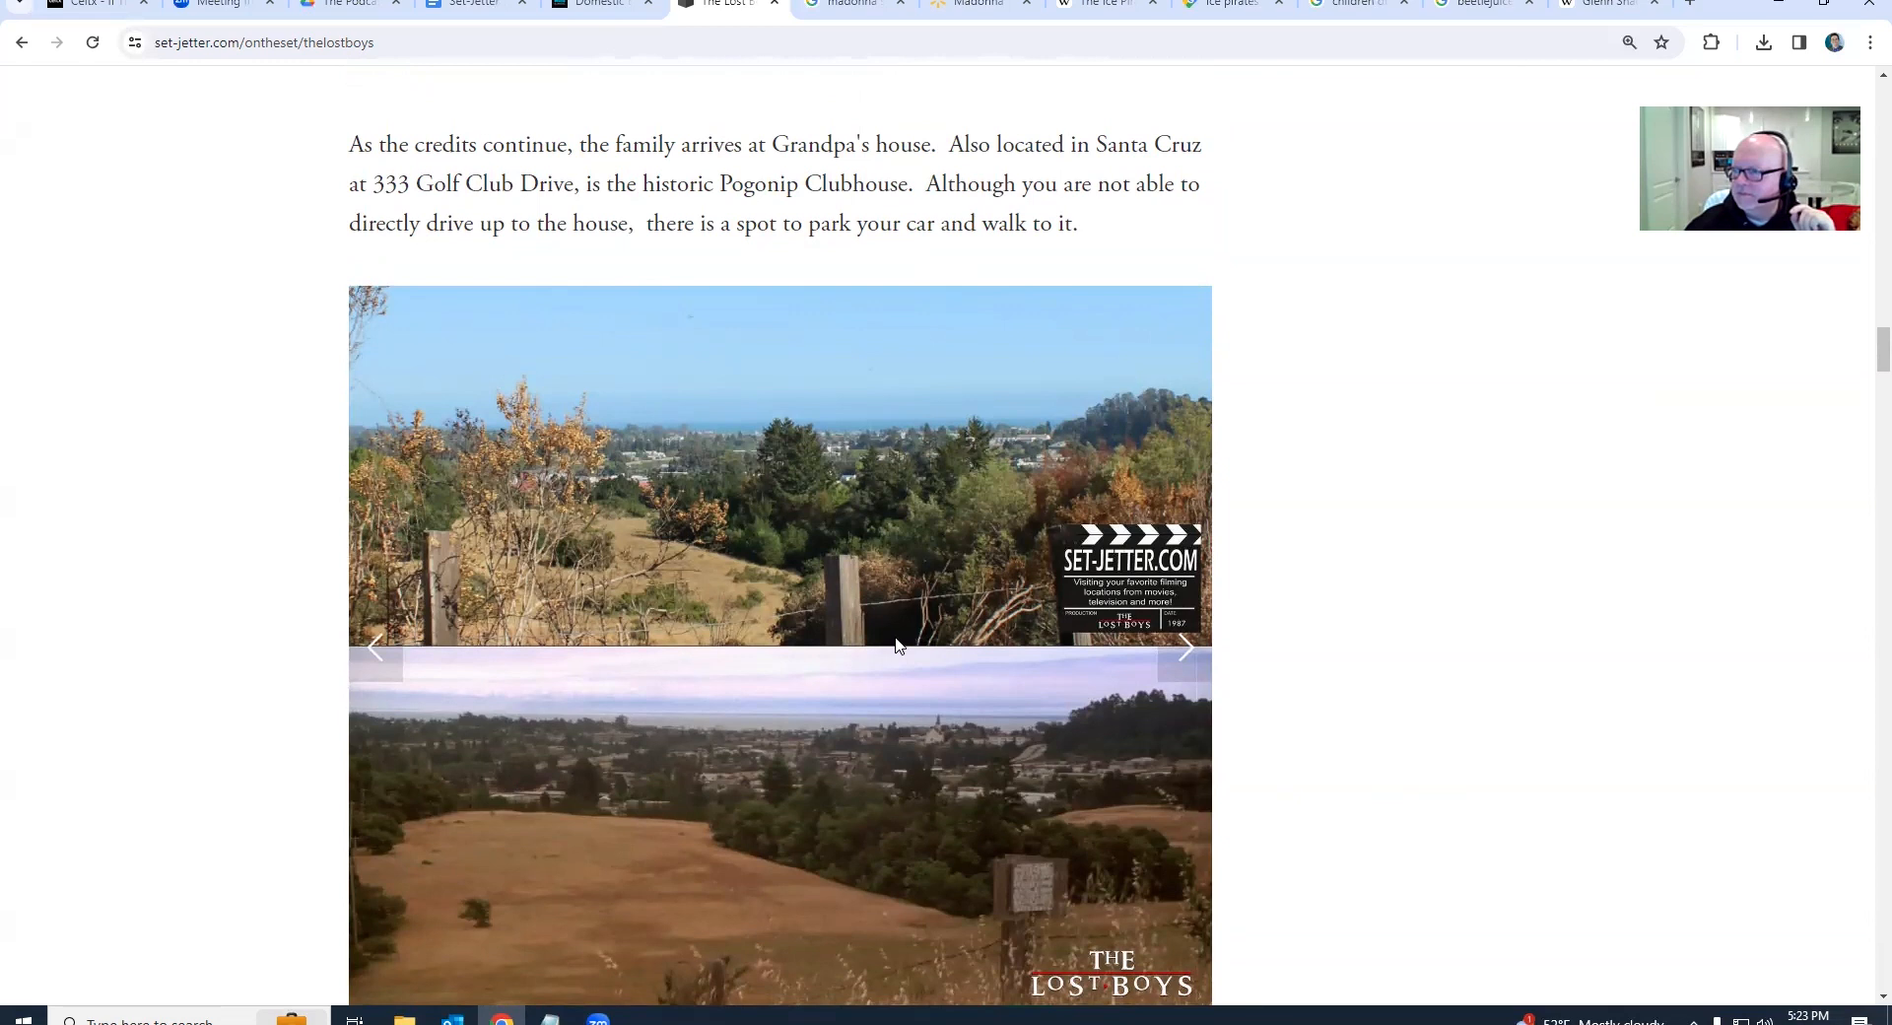
{"action": "scroll", "scroll_direction": "down", "scroll_amount": 3}
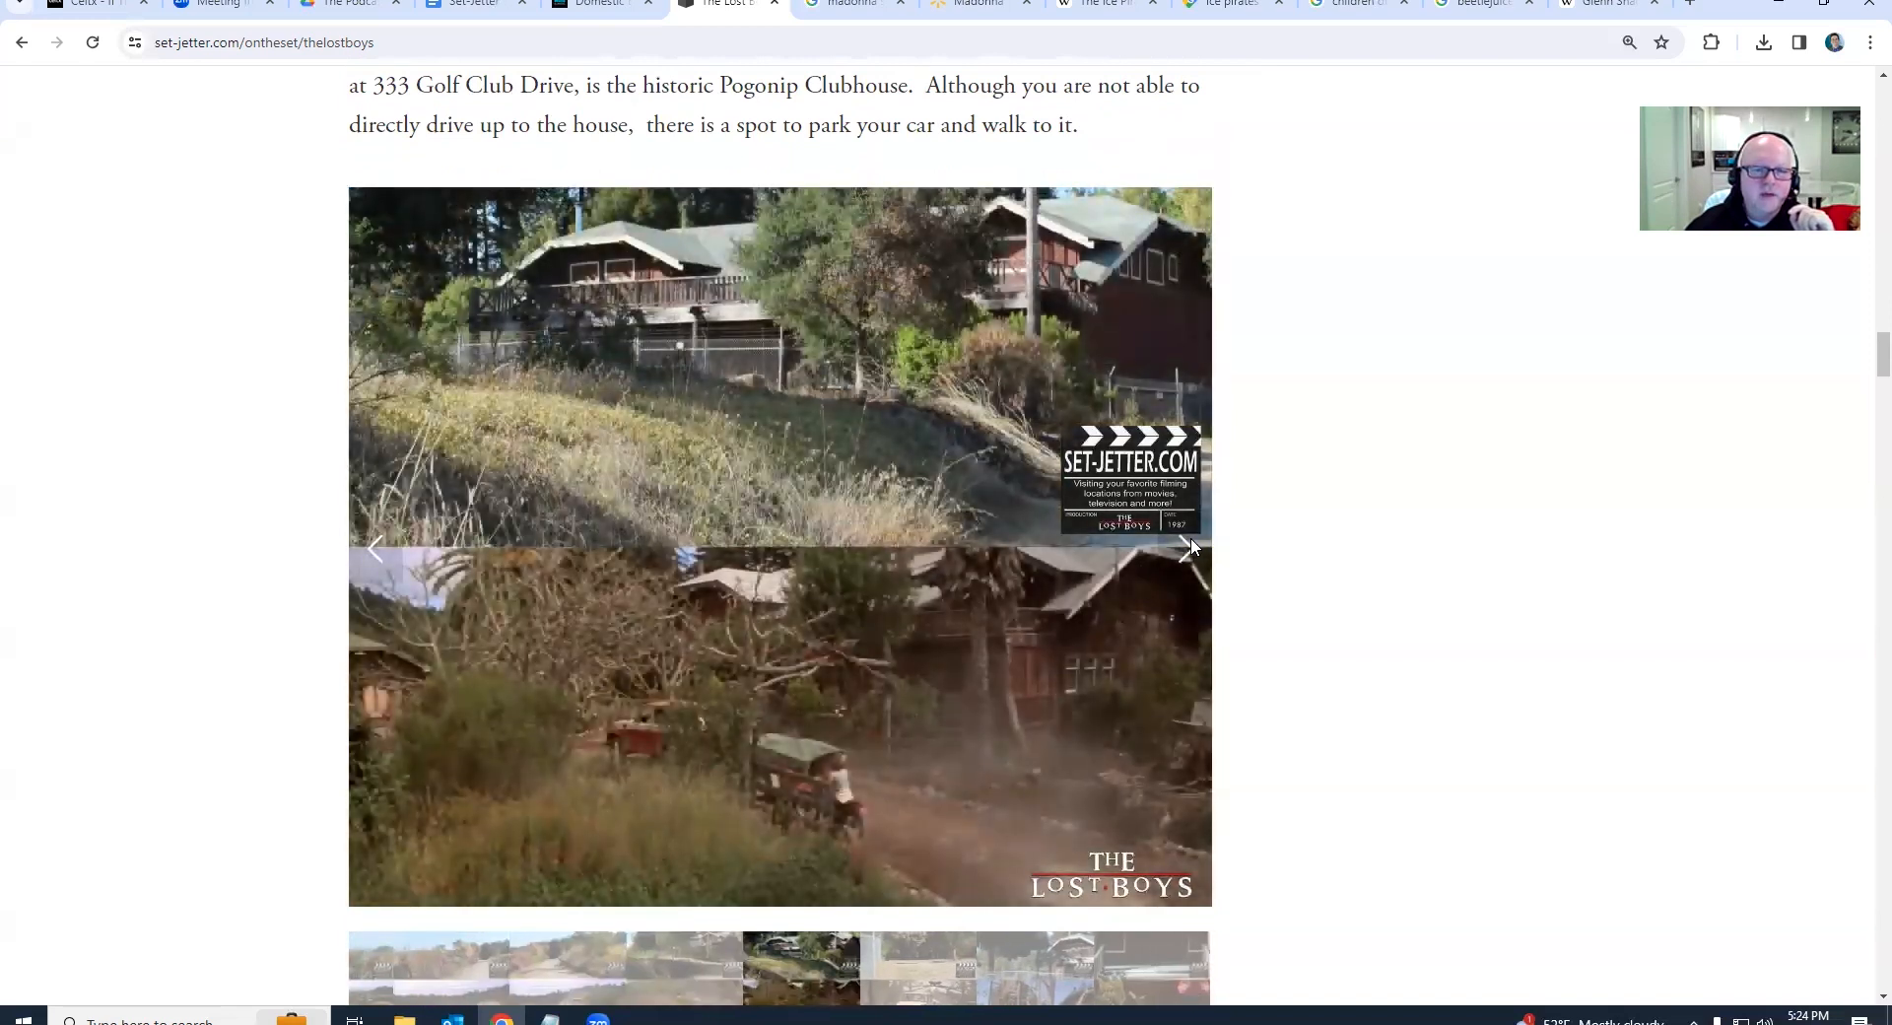
{"action": "left_click", "coordinate": [1189, 546]}
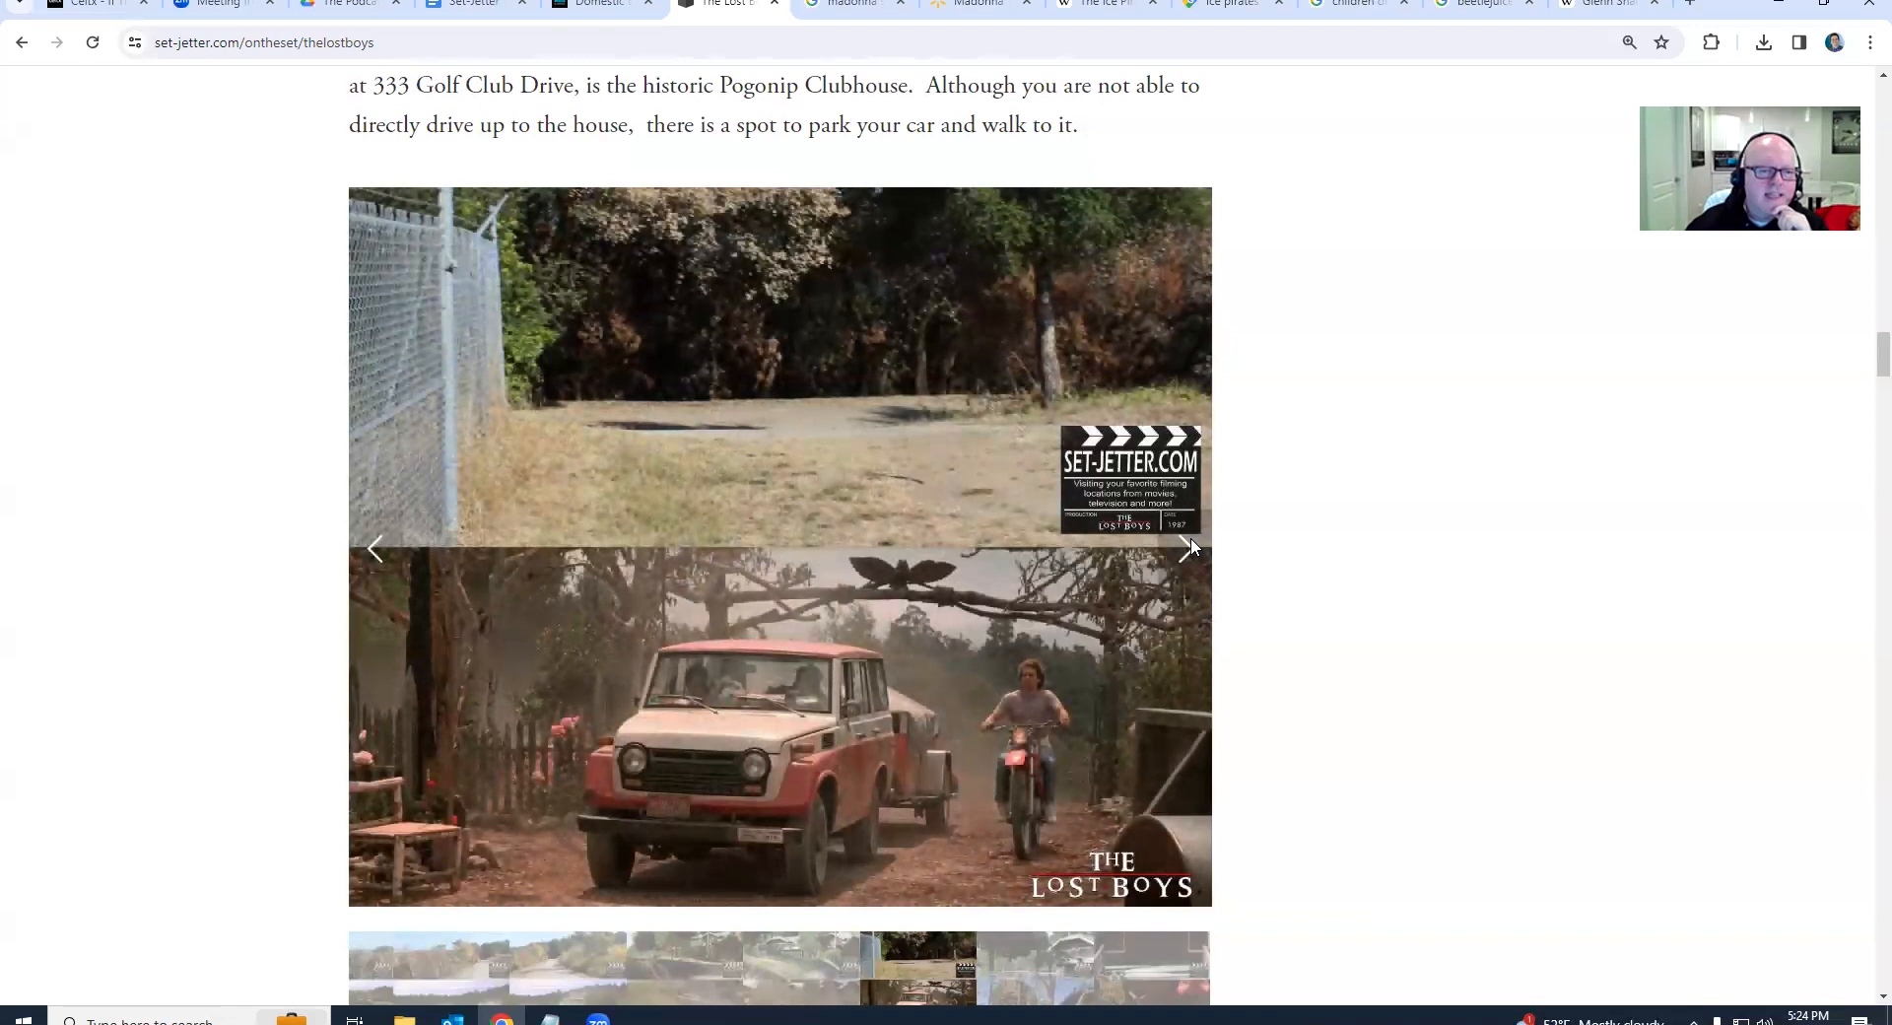
{"action": "left_click", "coordinate": [1188, 548]}
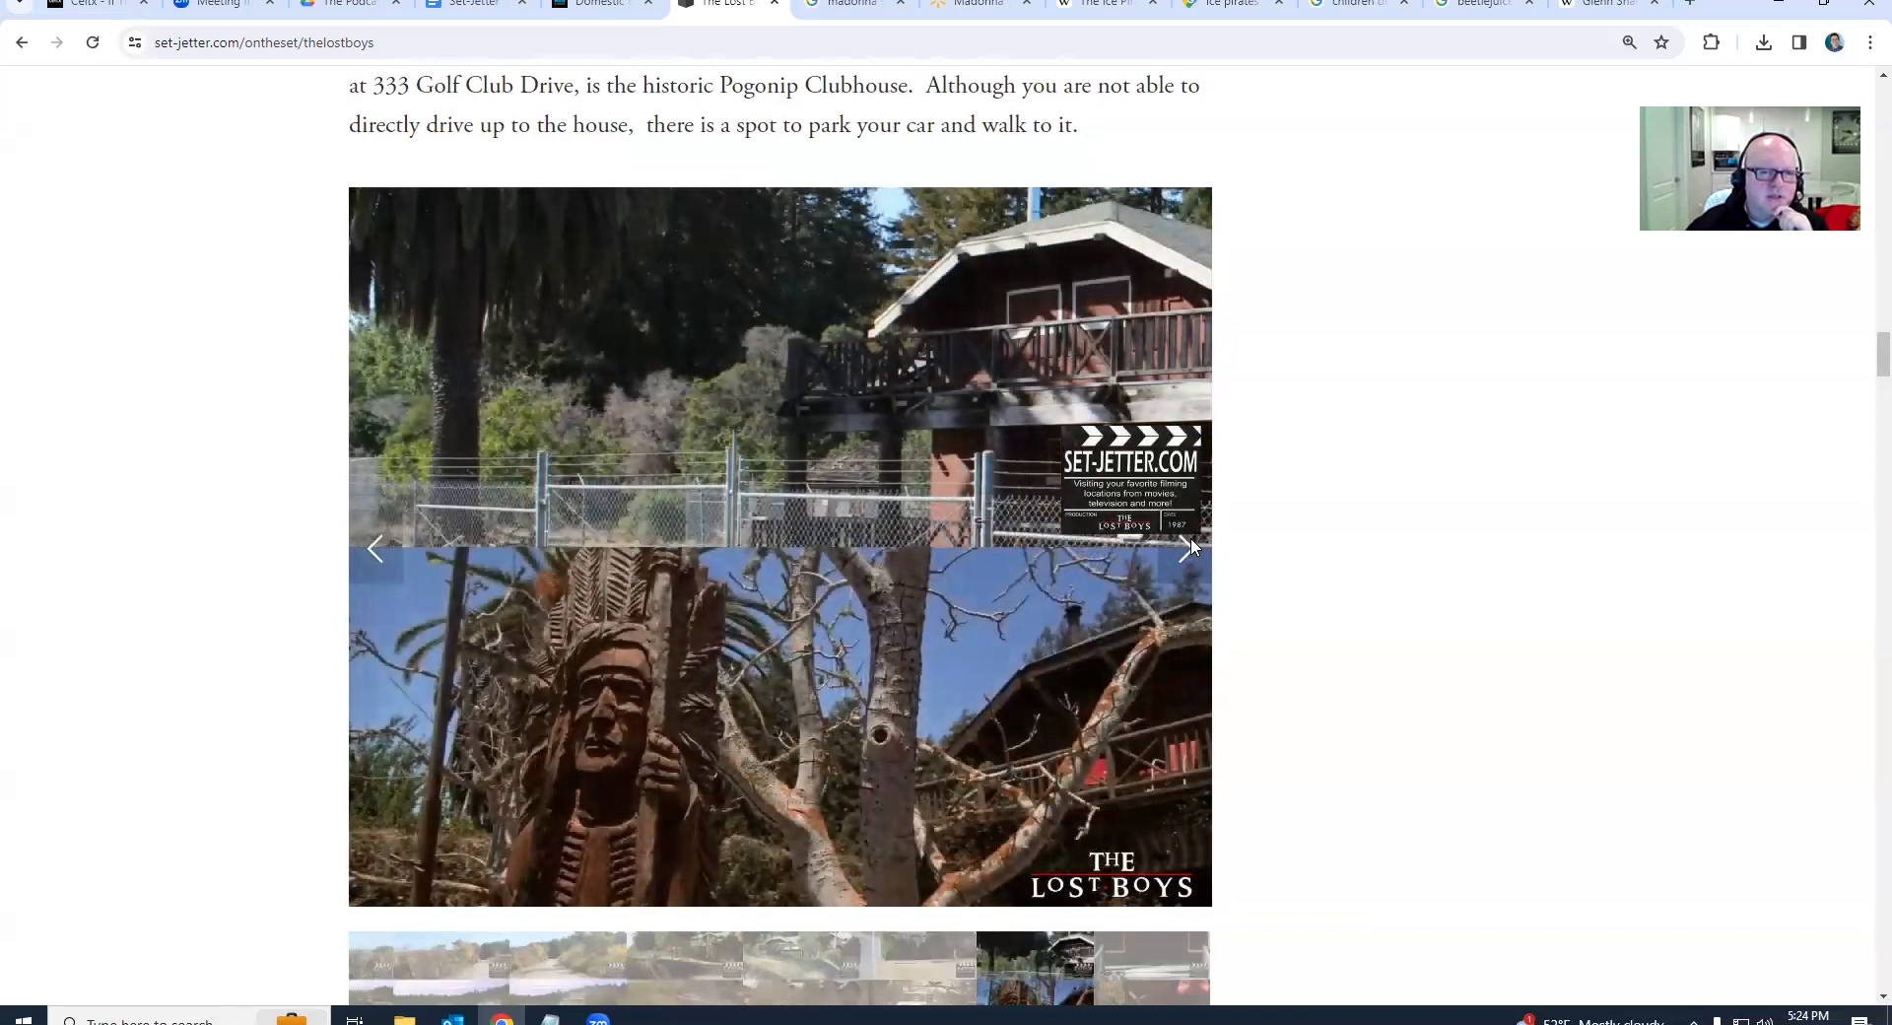
{"action": "left_click", "coordinate": [1188, 548]}
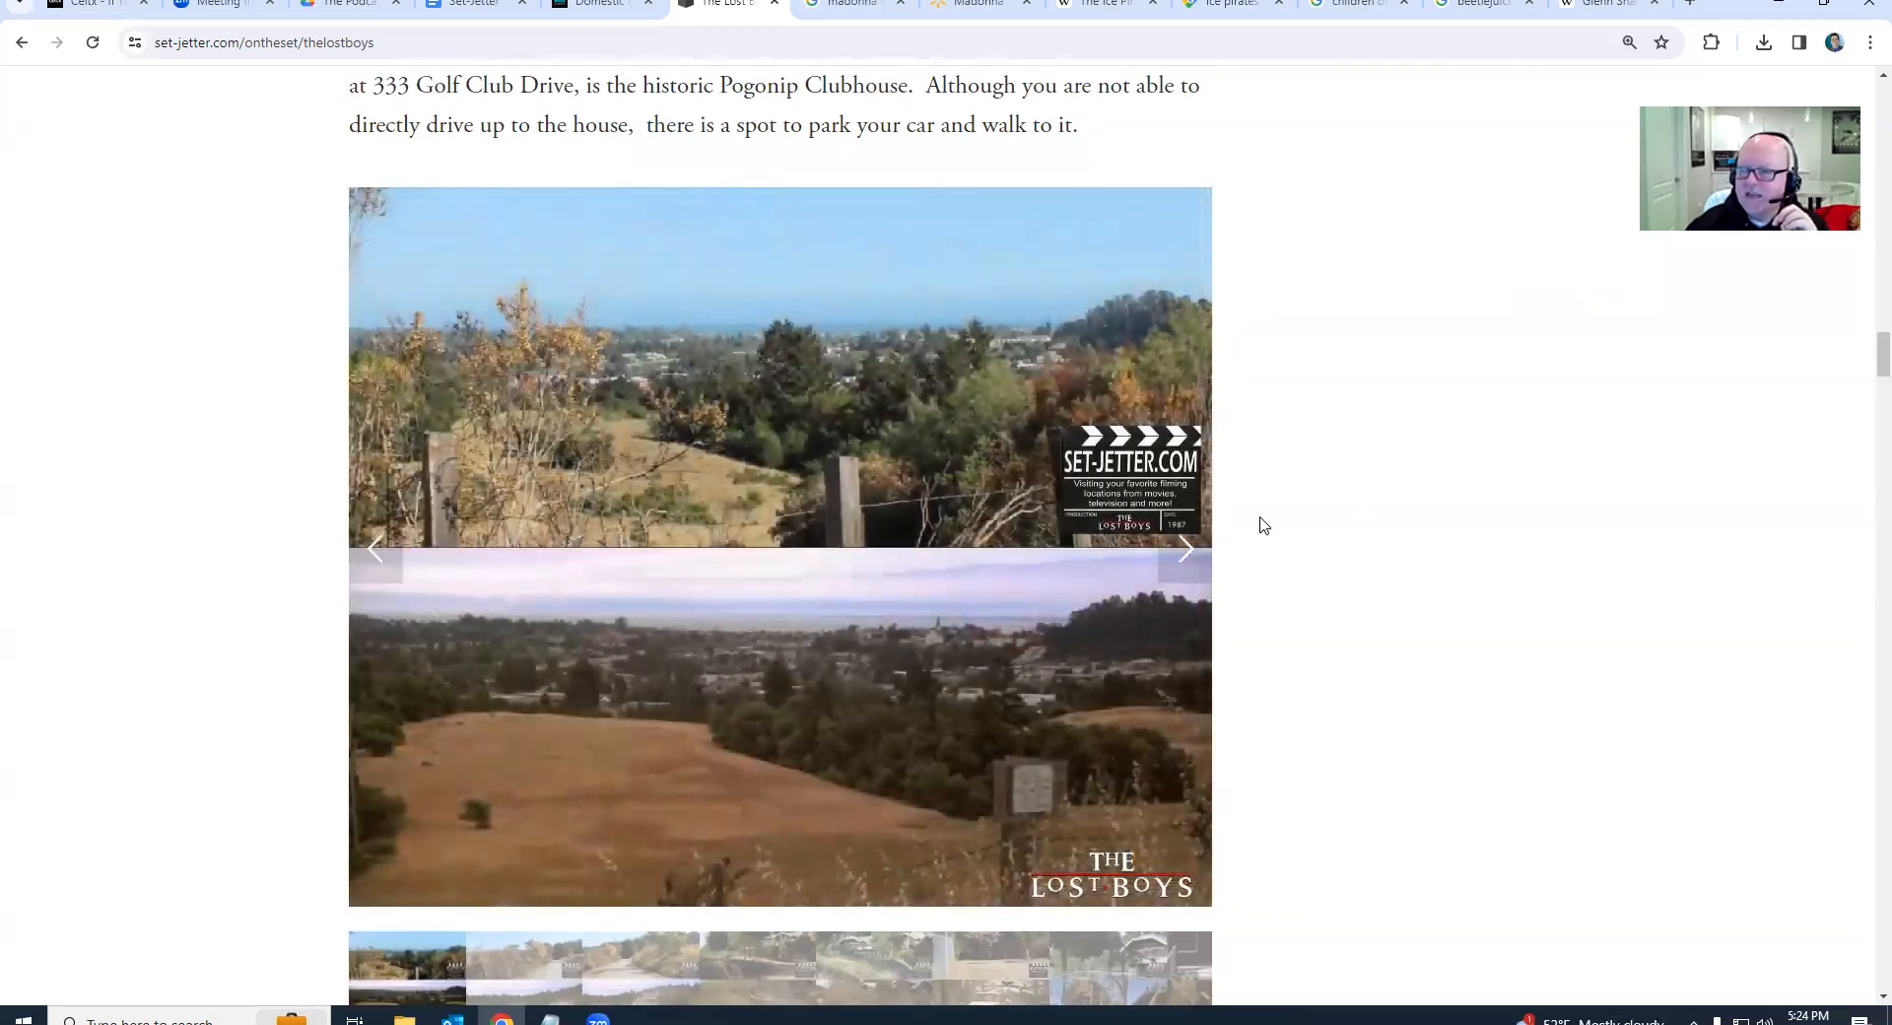
Step through the Santa Cruz Wharf video-store photos until the park scene south of the boardwalk shows
{"action": "scroll", "scroll_direction": "down", "scroll_amount": 3}
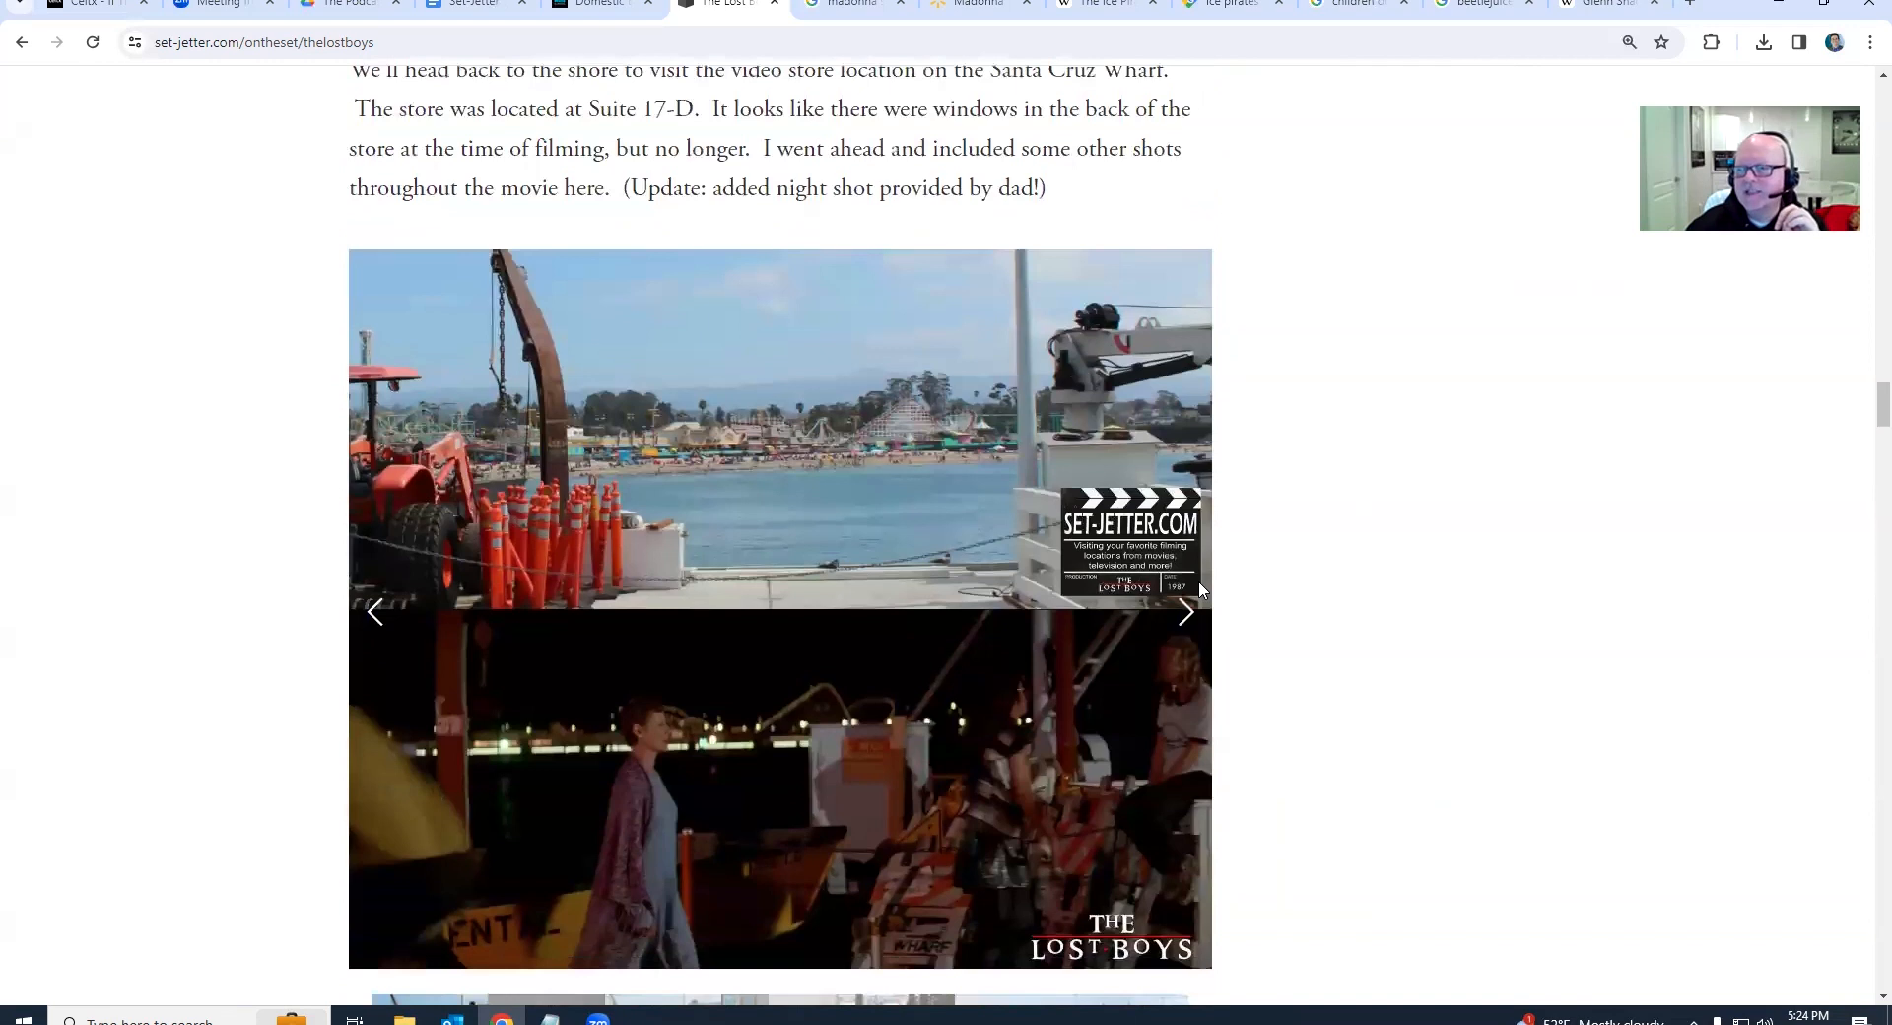
{"action": "mouse_move", "coordinate": [1182, 616]}
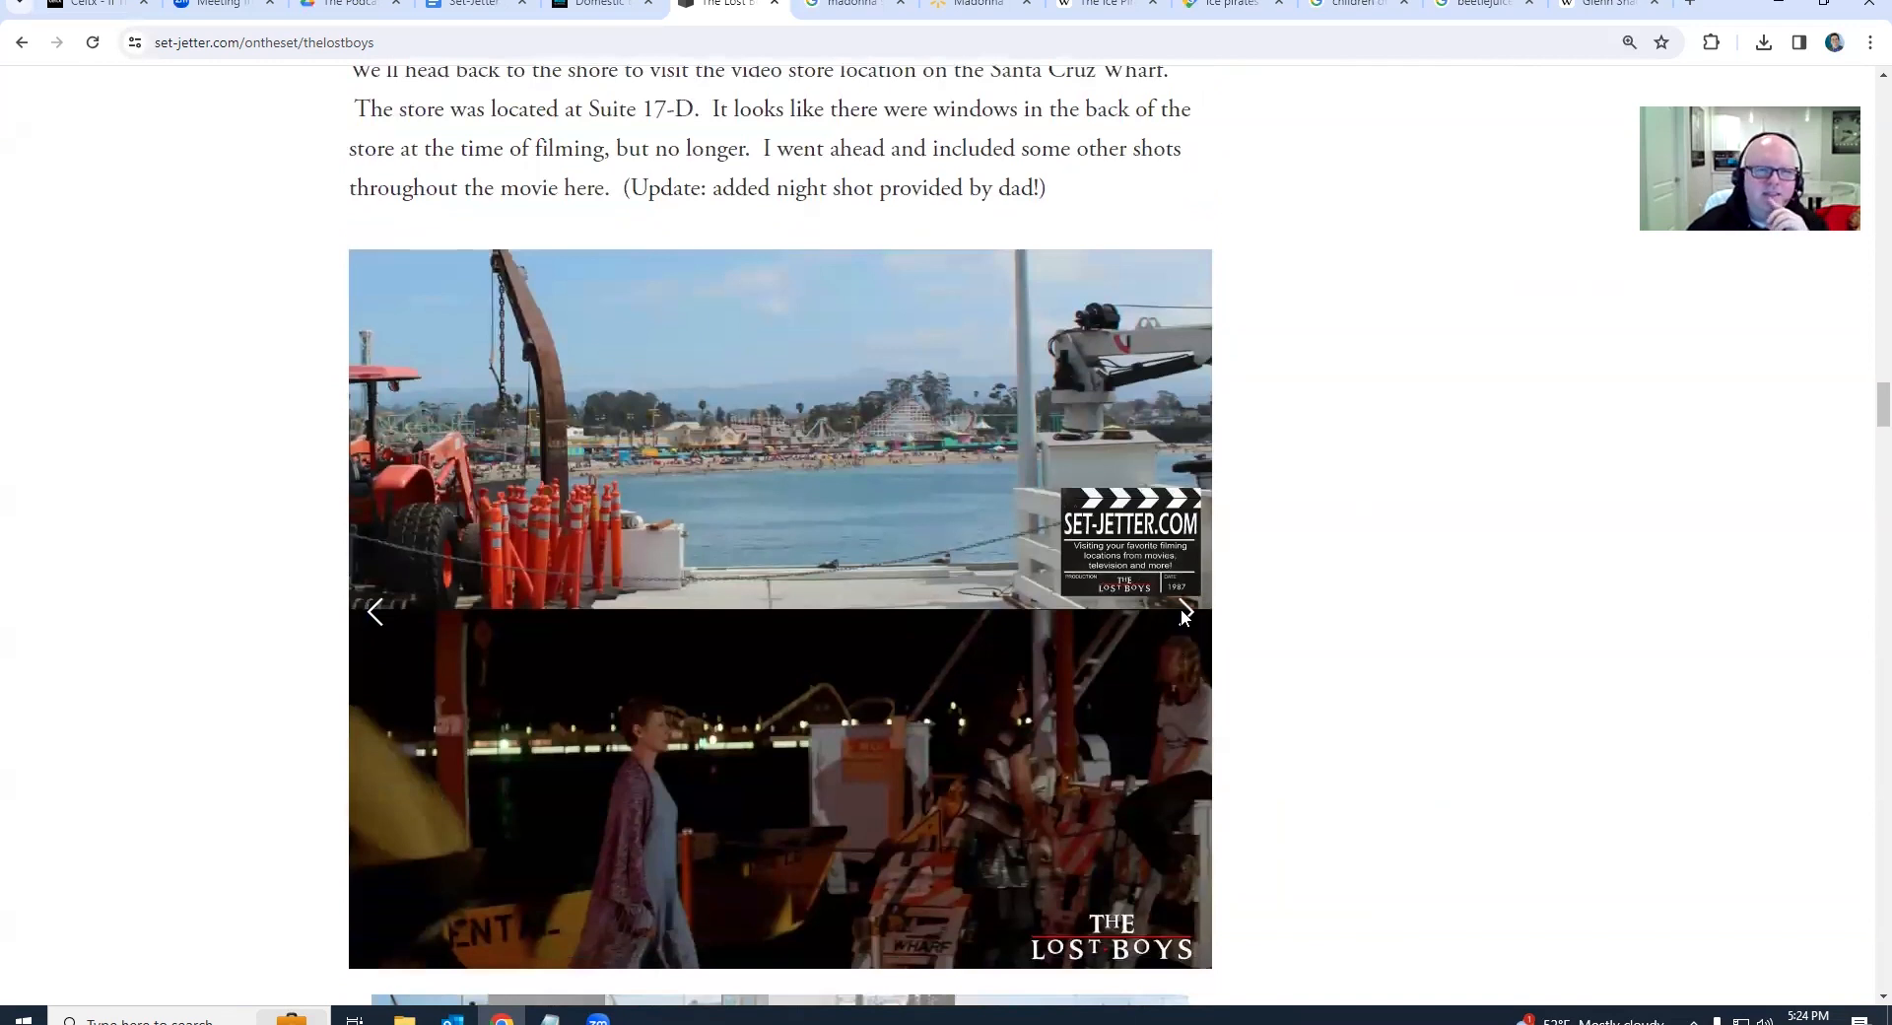
{"action": "left_click", "coordinate": [1183, 612]}
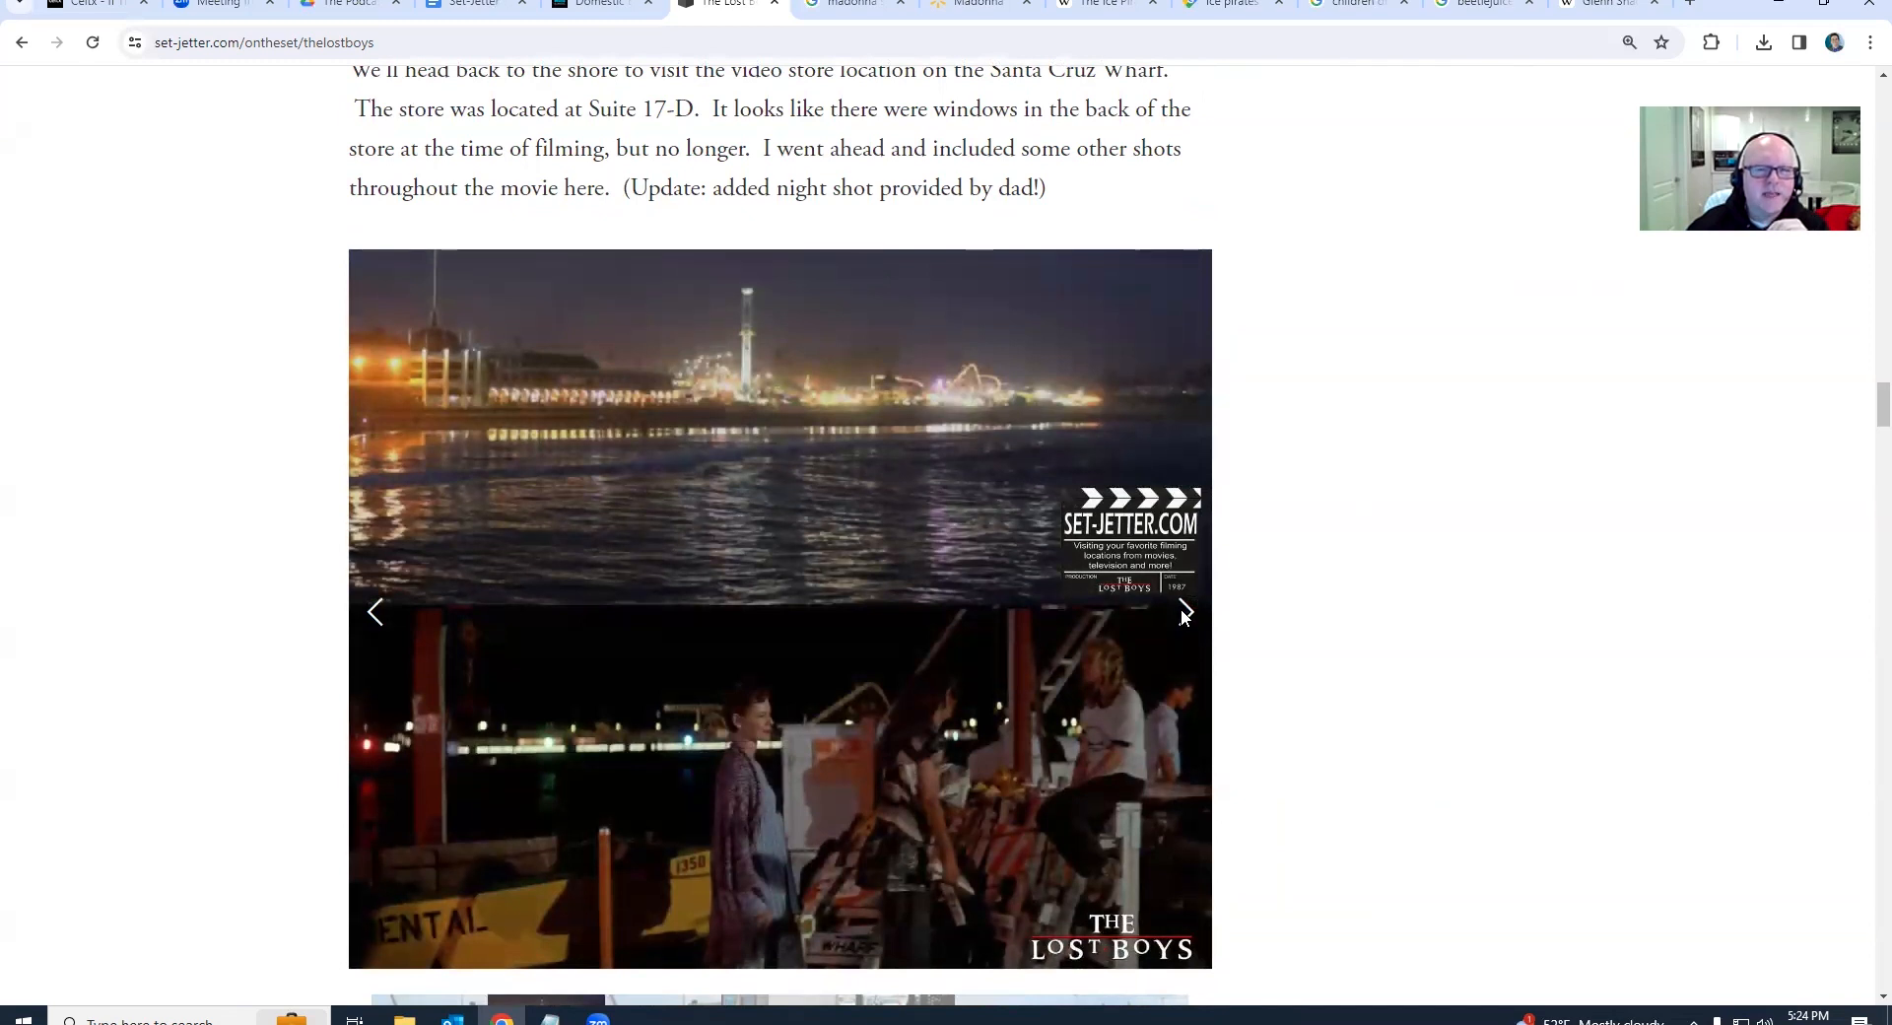
{"action": "left_click", "coordinate": [1183, 612]}
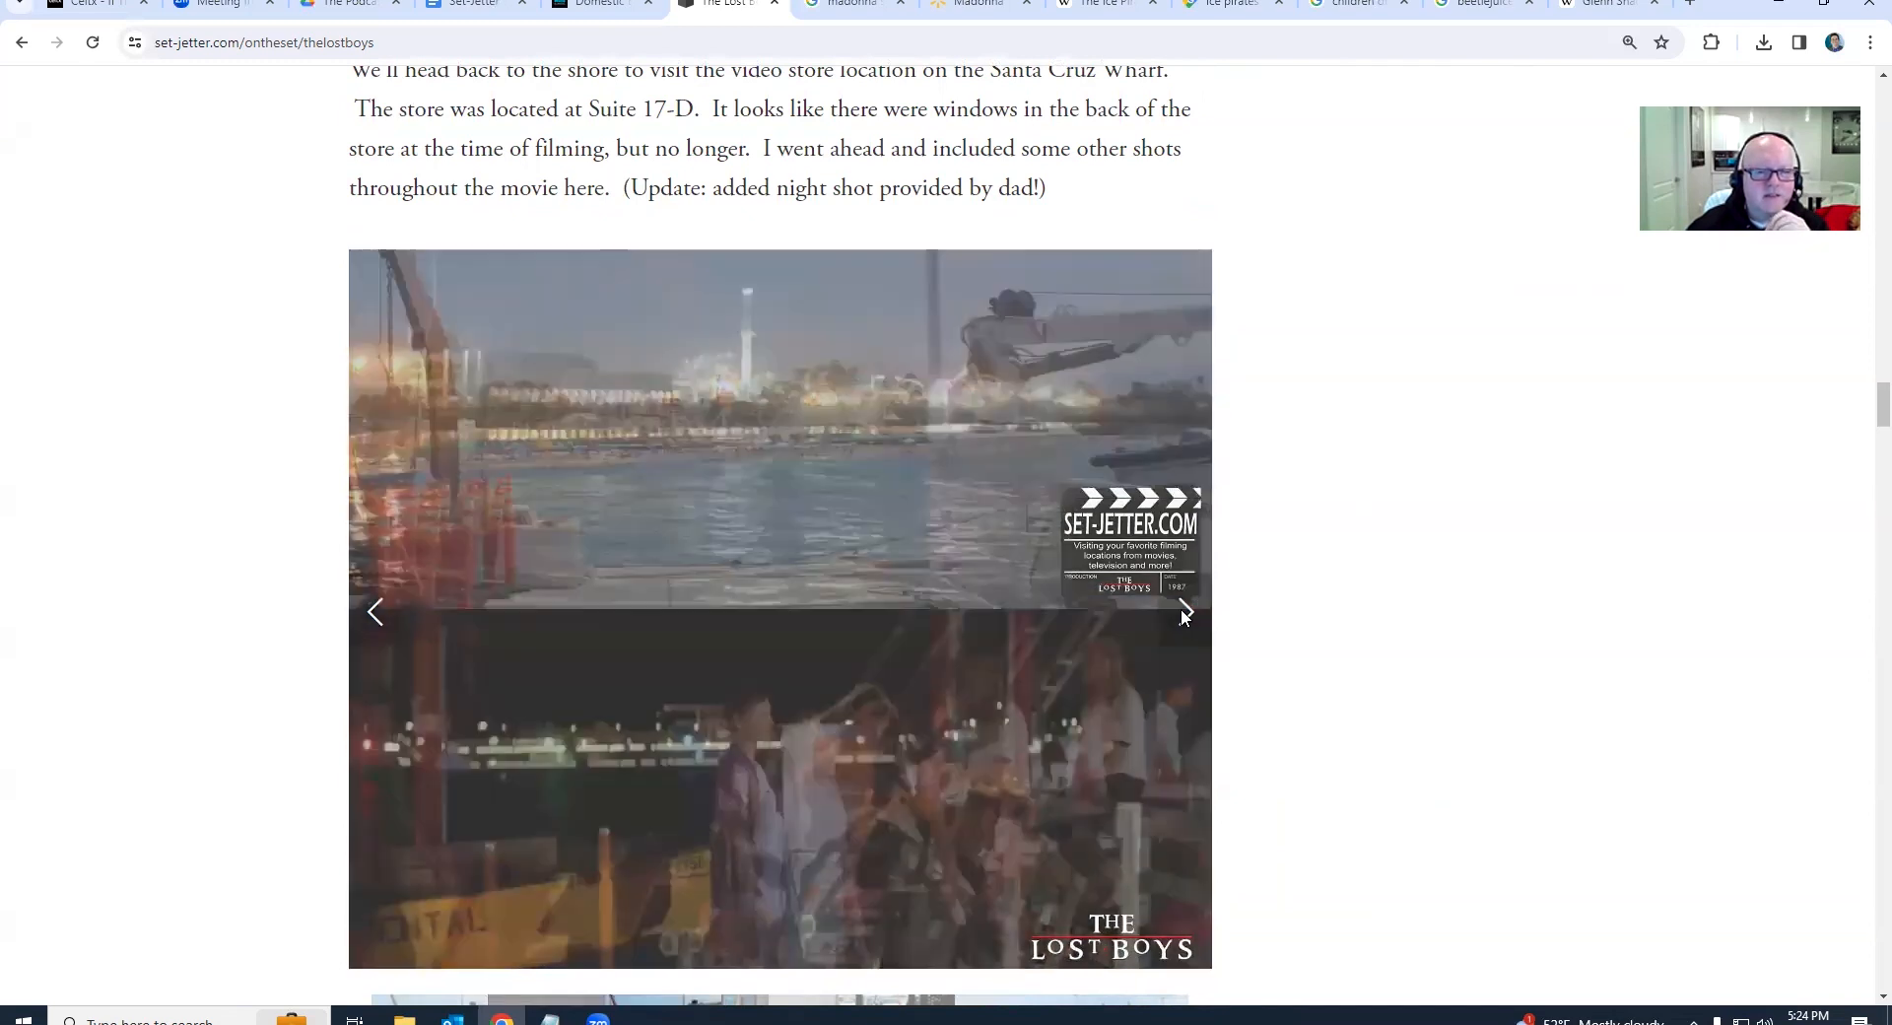
{"action": "left_click", "coordinate": [1183, 612]}
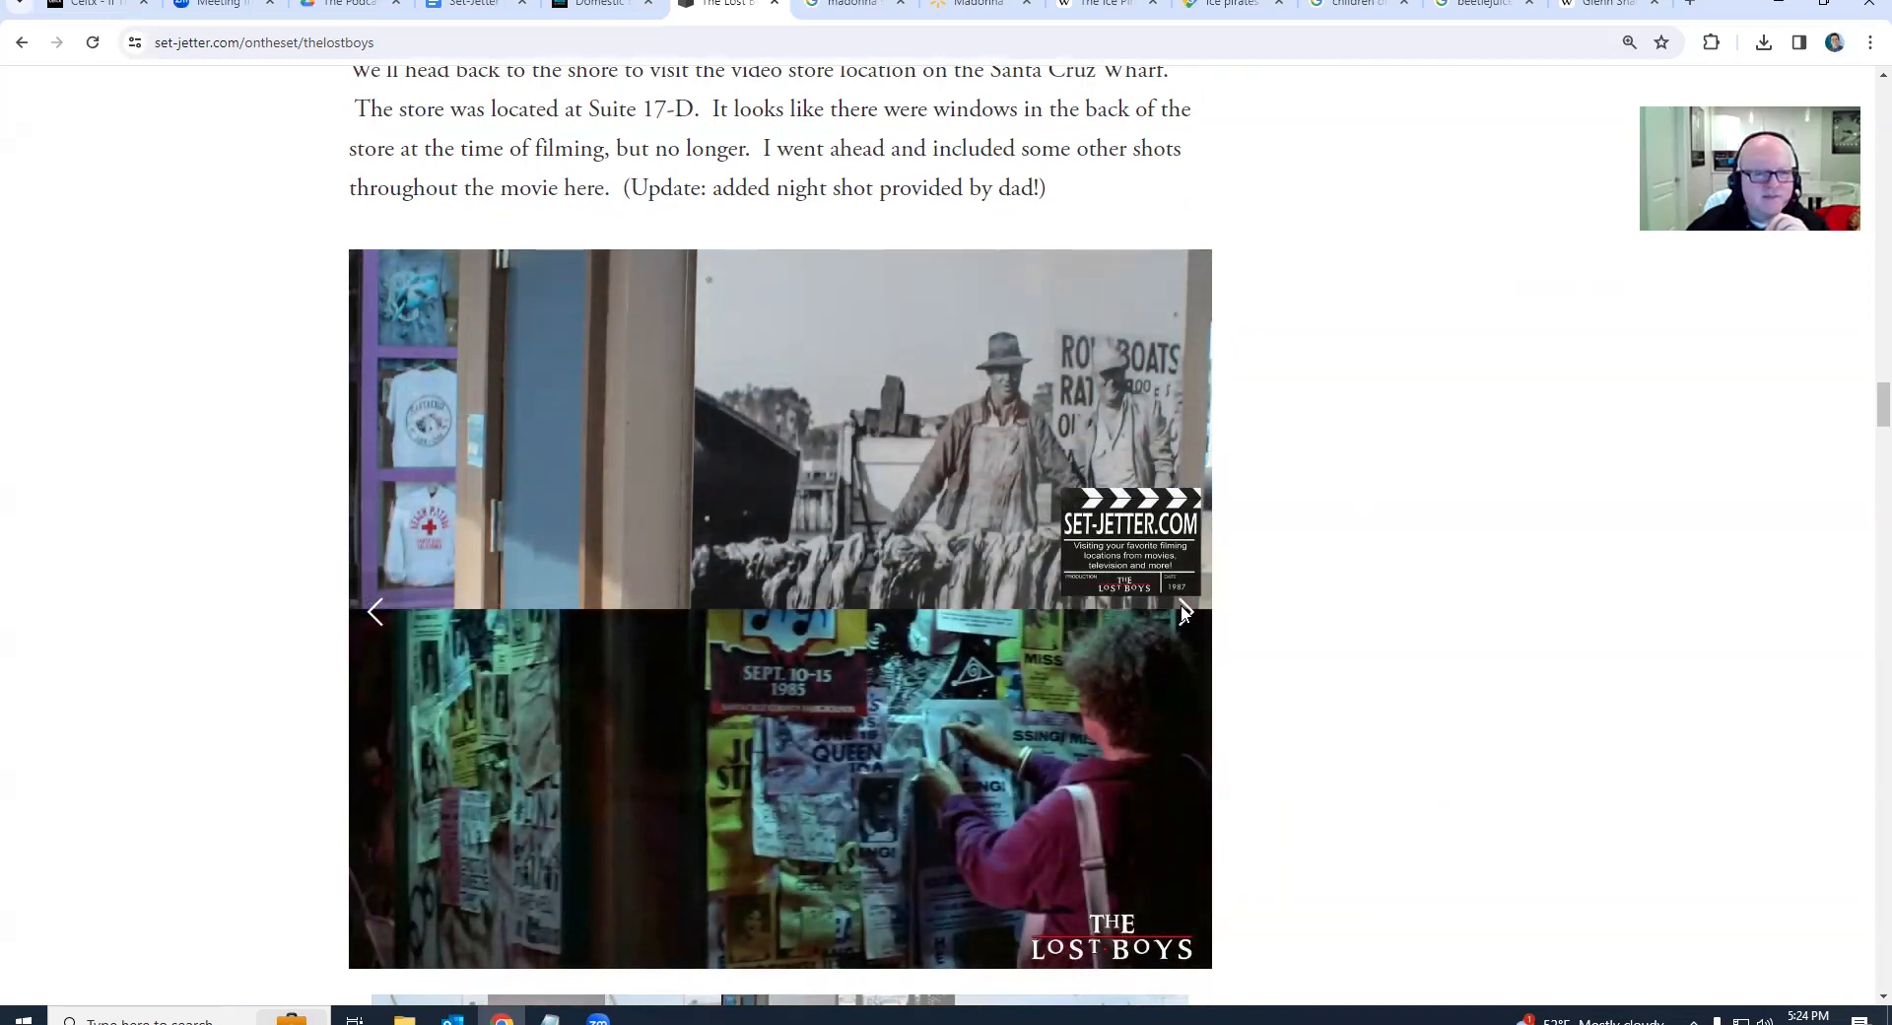
{"action": "left_click", "coordinate": [1183, 612]}
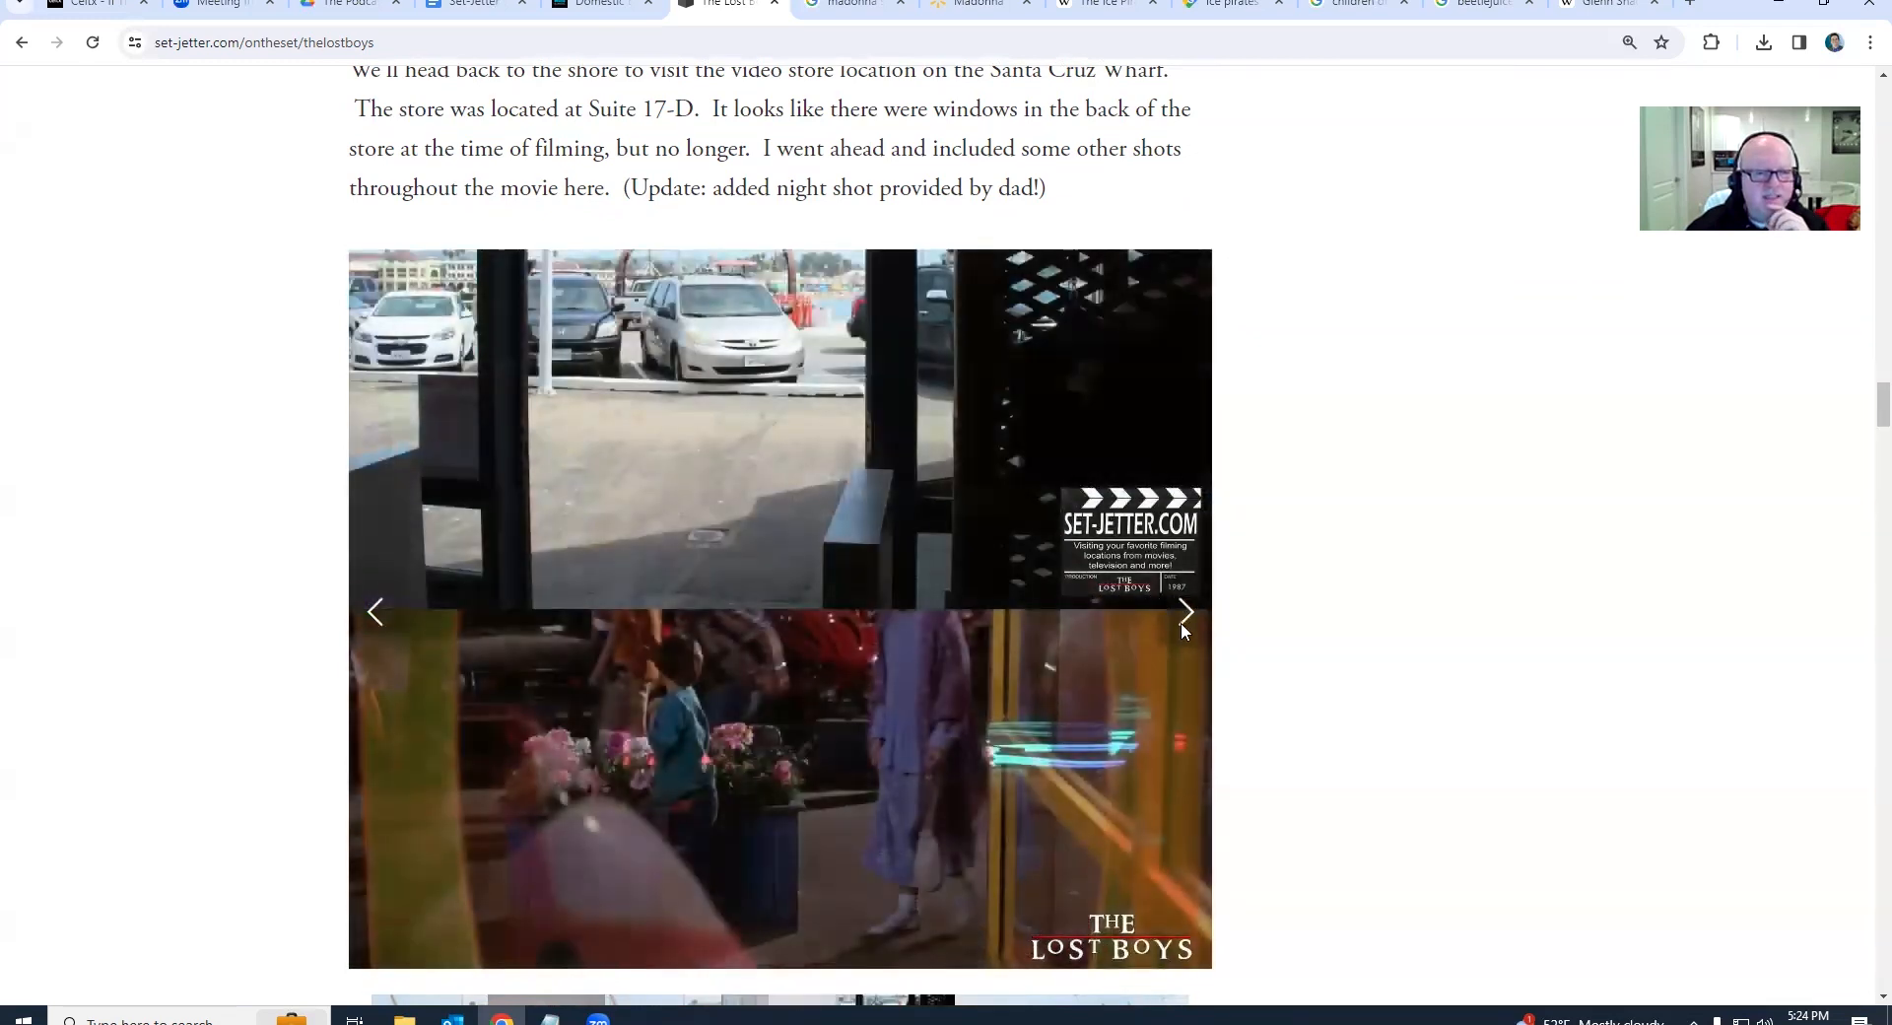
{"action": "left_click", "coordinate": [1186, 611]}
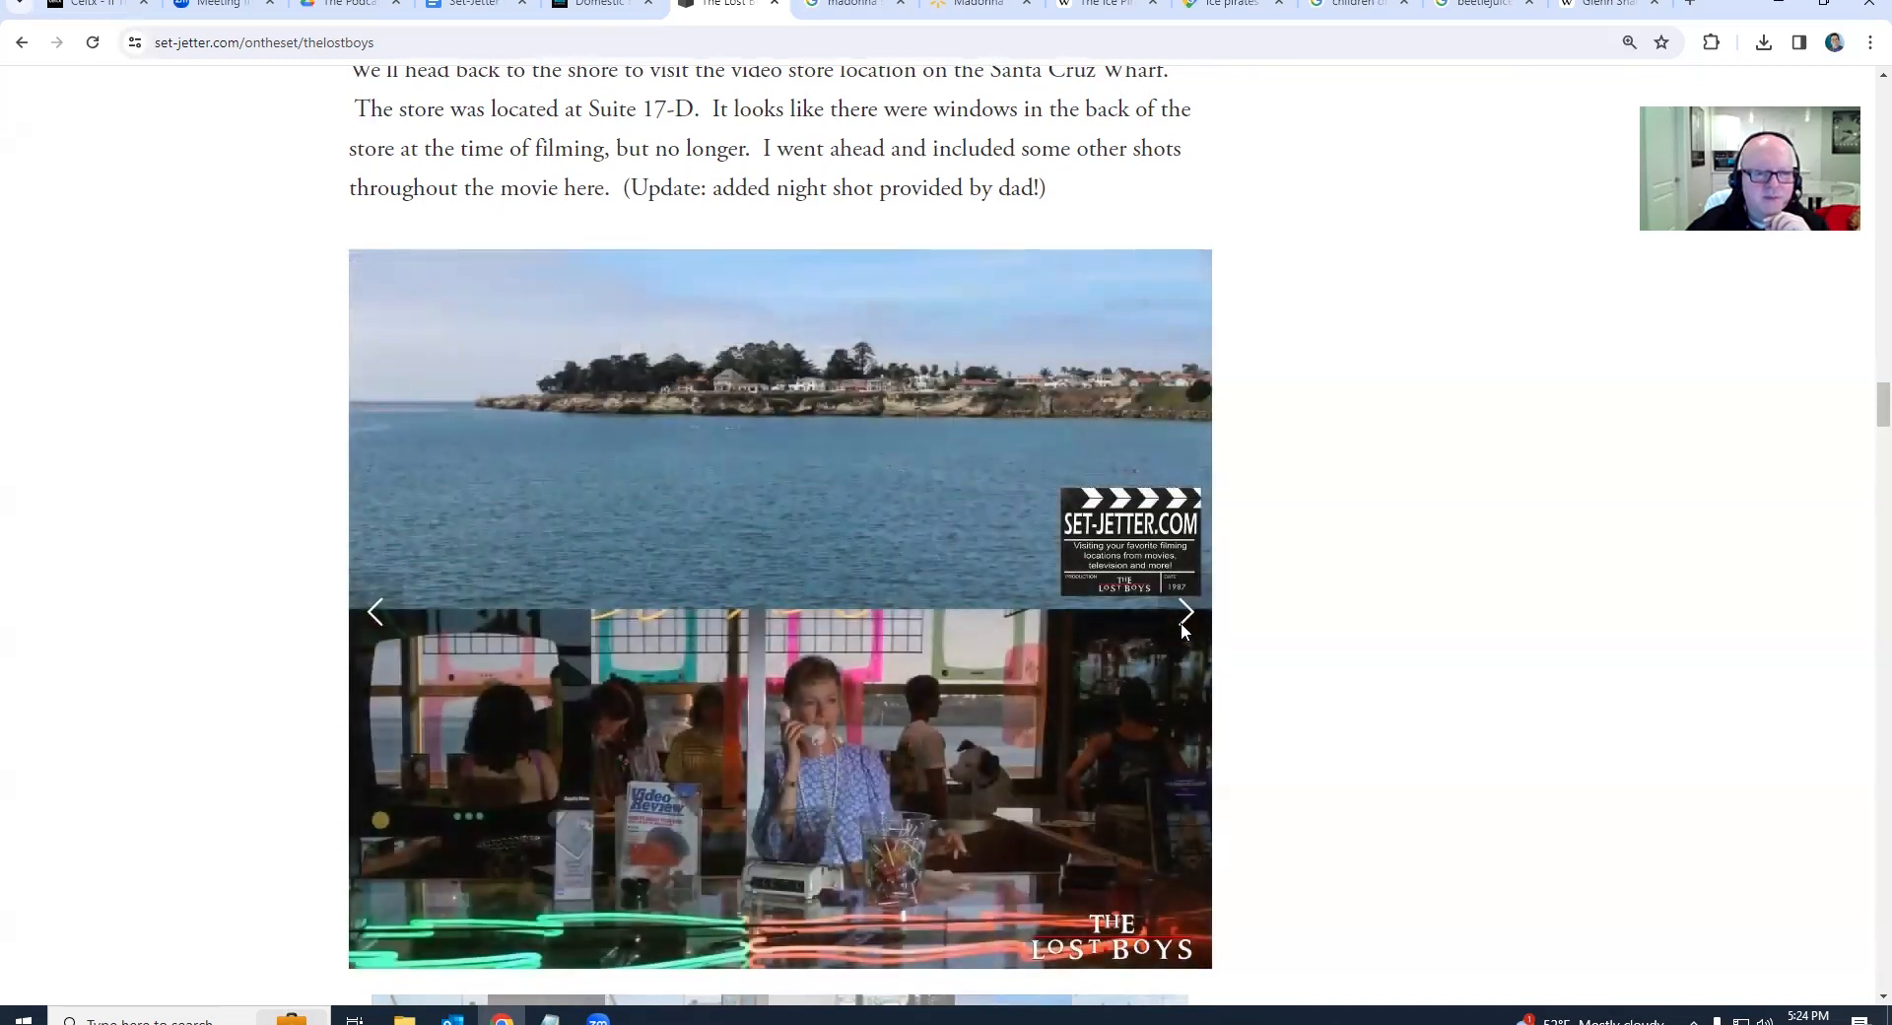
{"action": "mouse_move", "coordinate": [778, 757]}
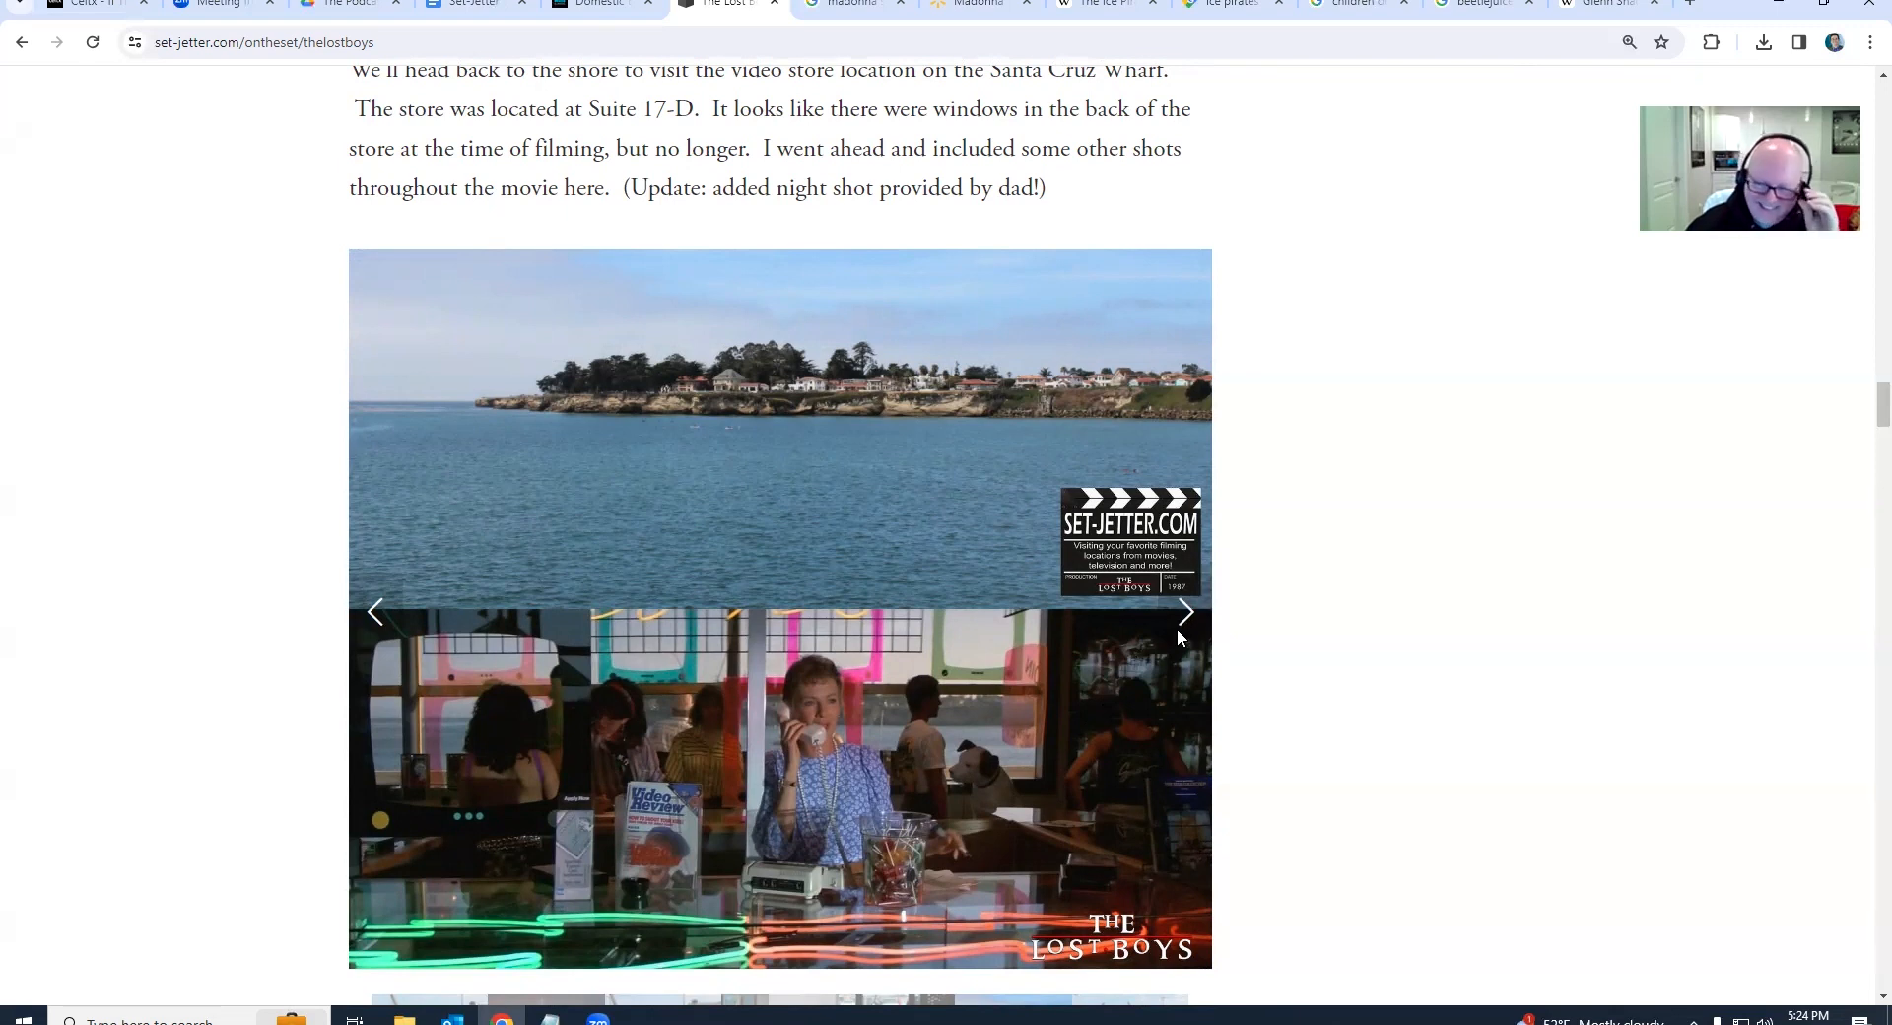
{"action": "left_click", "coordinate": [1187, 611]}
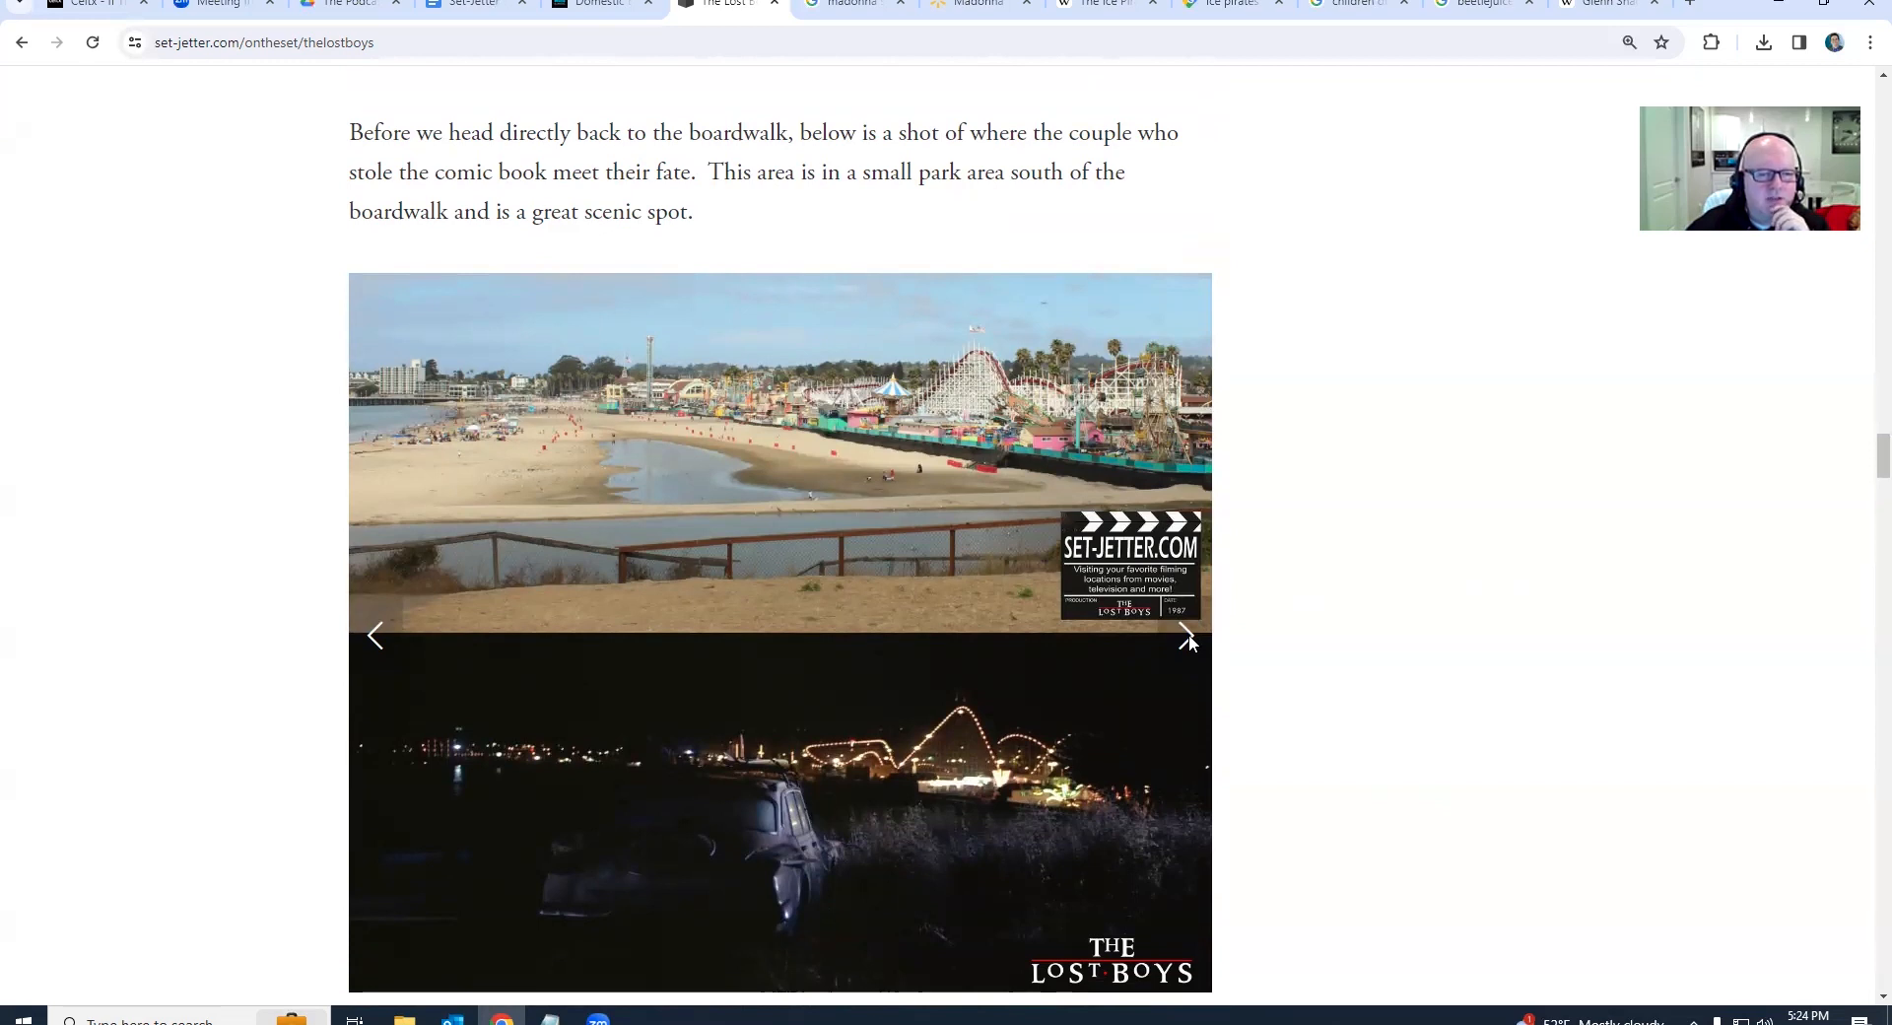
{"action": "scroll", "scroll_direction": "down", "scroll_amount": 3}
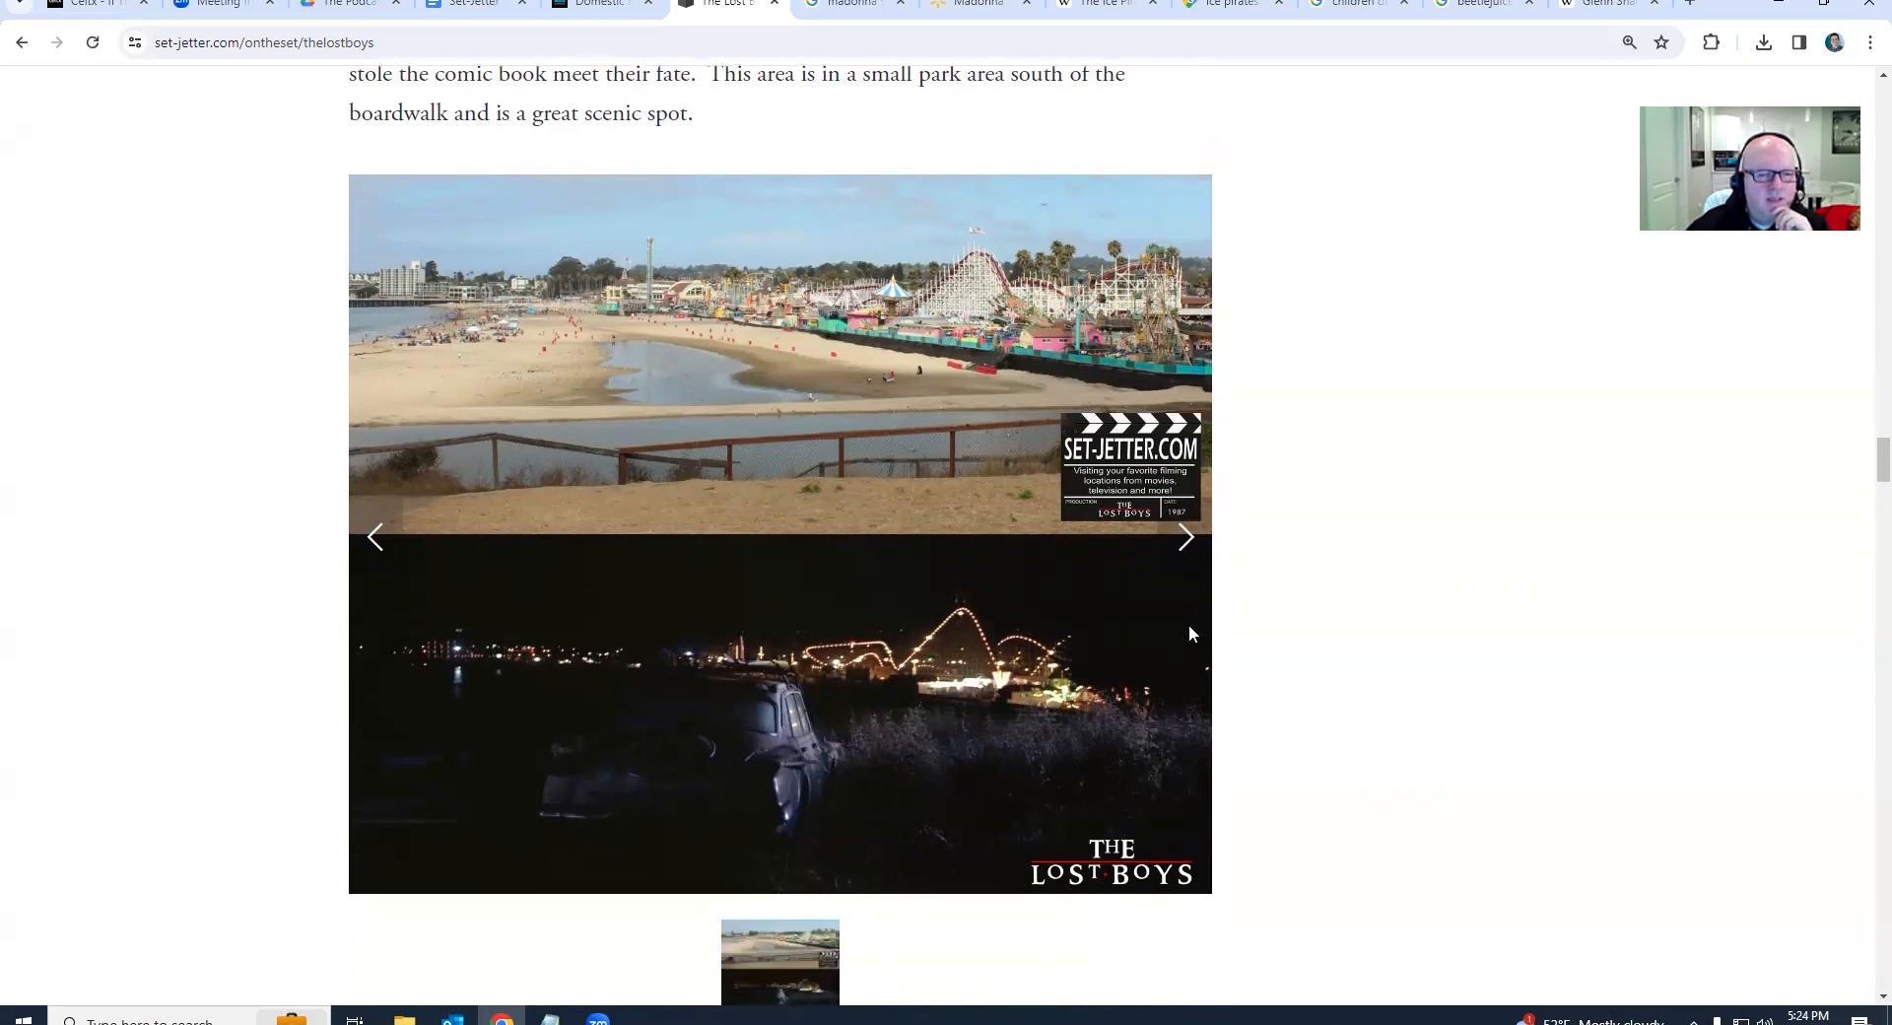
{"action": "mouse_move", "coordinate": [1182, 540]}
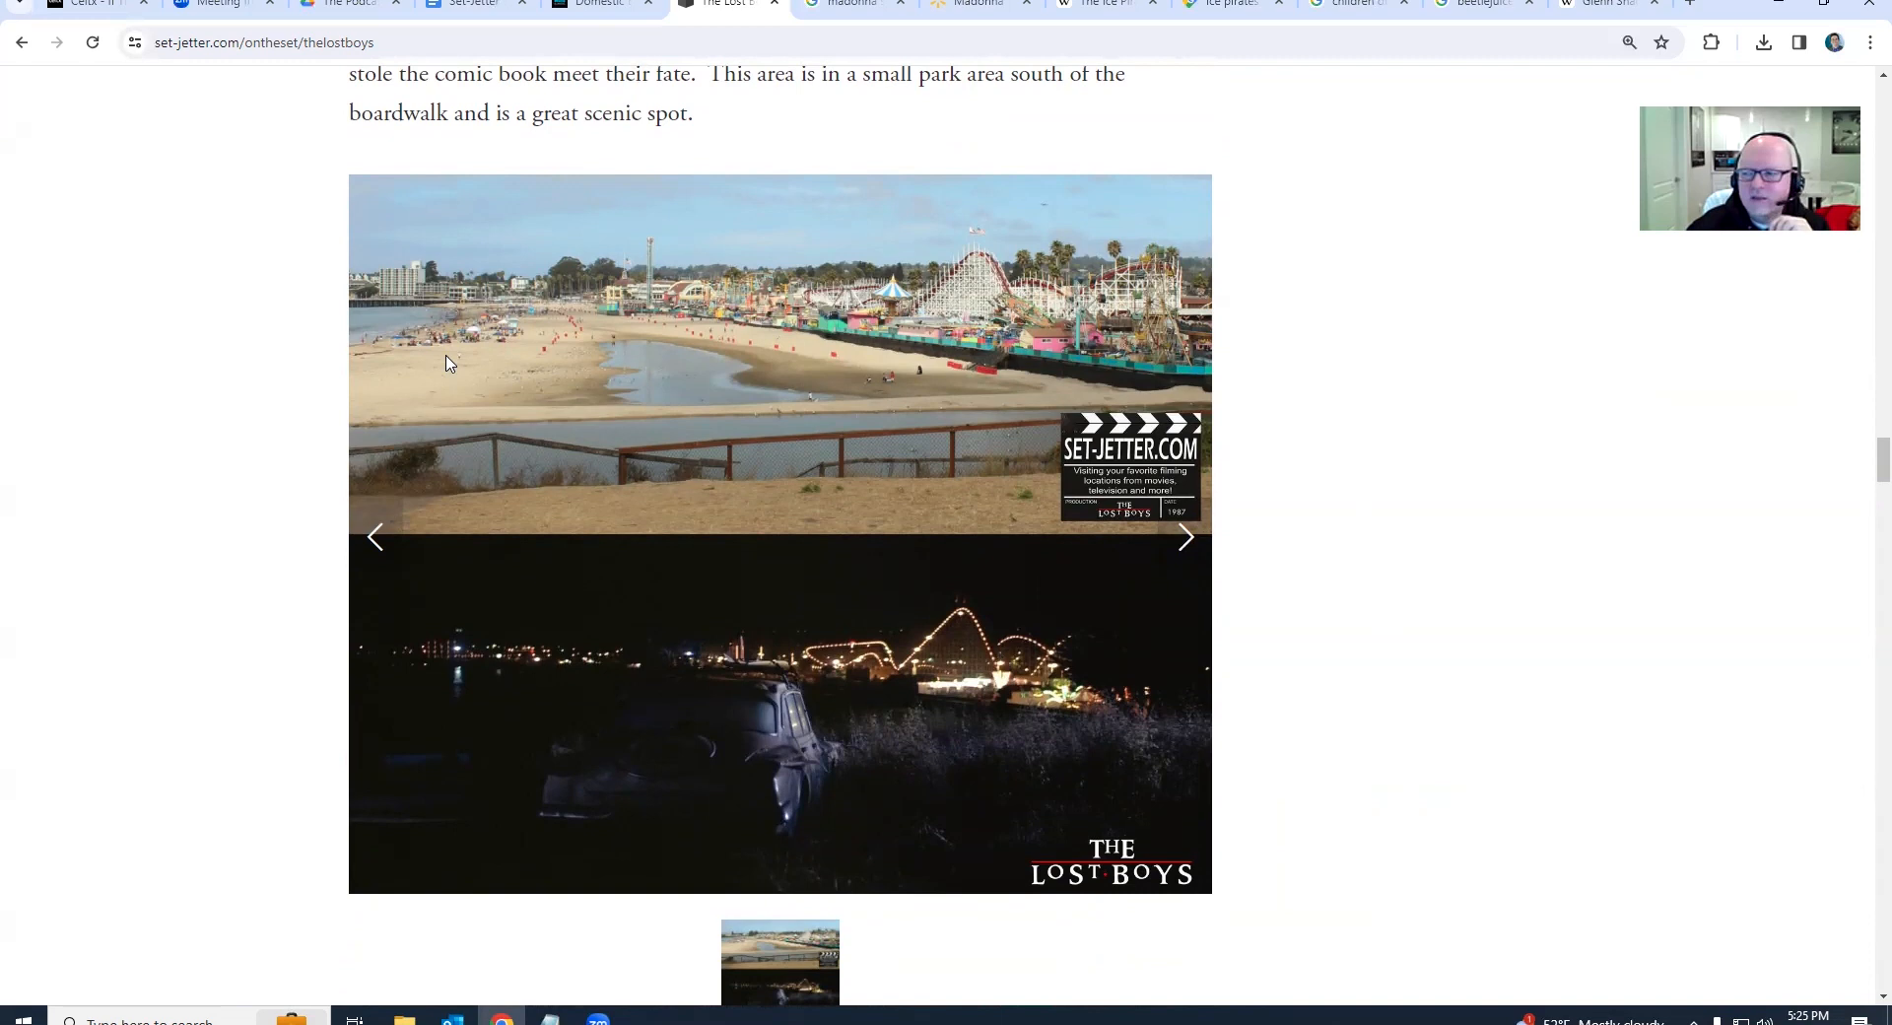
Scroll to the evening boardwalk slideshow and advance through the arcade to the roller coaster comparison
{"action": "scroll", "scroll_direction": "down", "scroll_amount": 3}
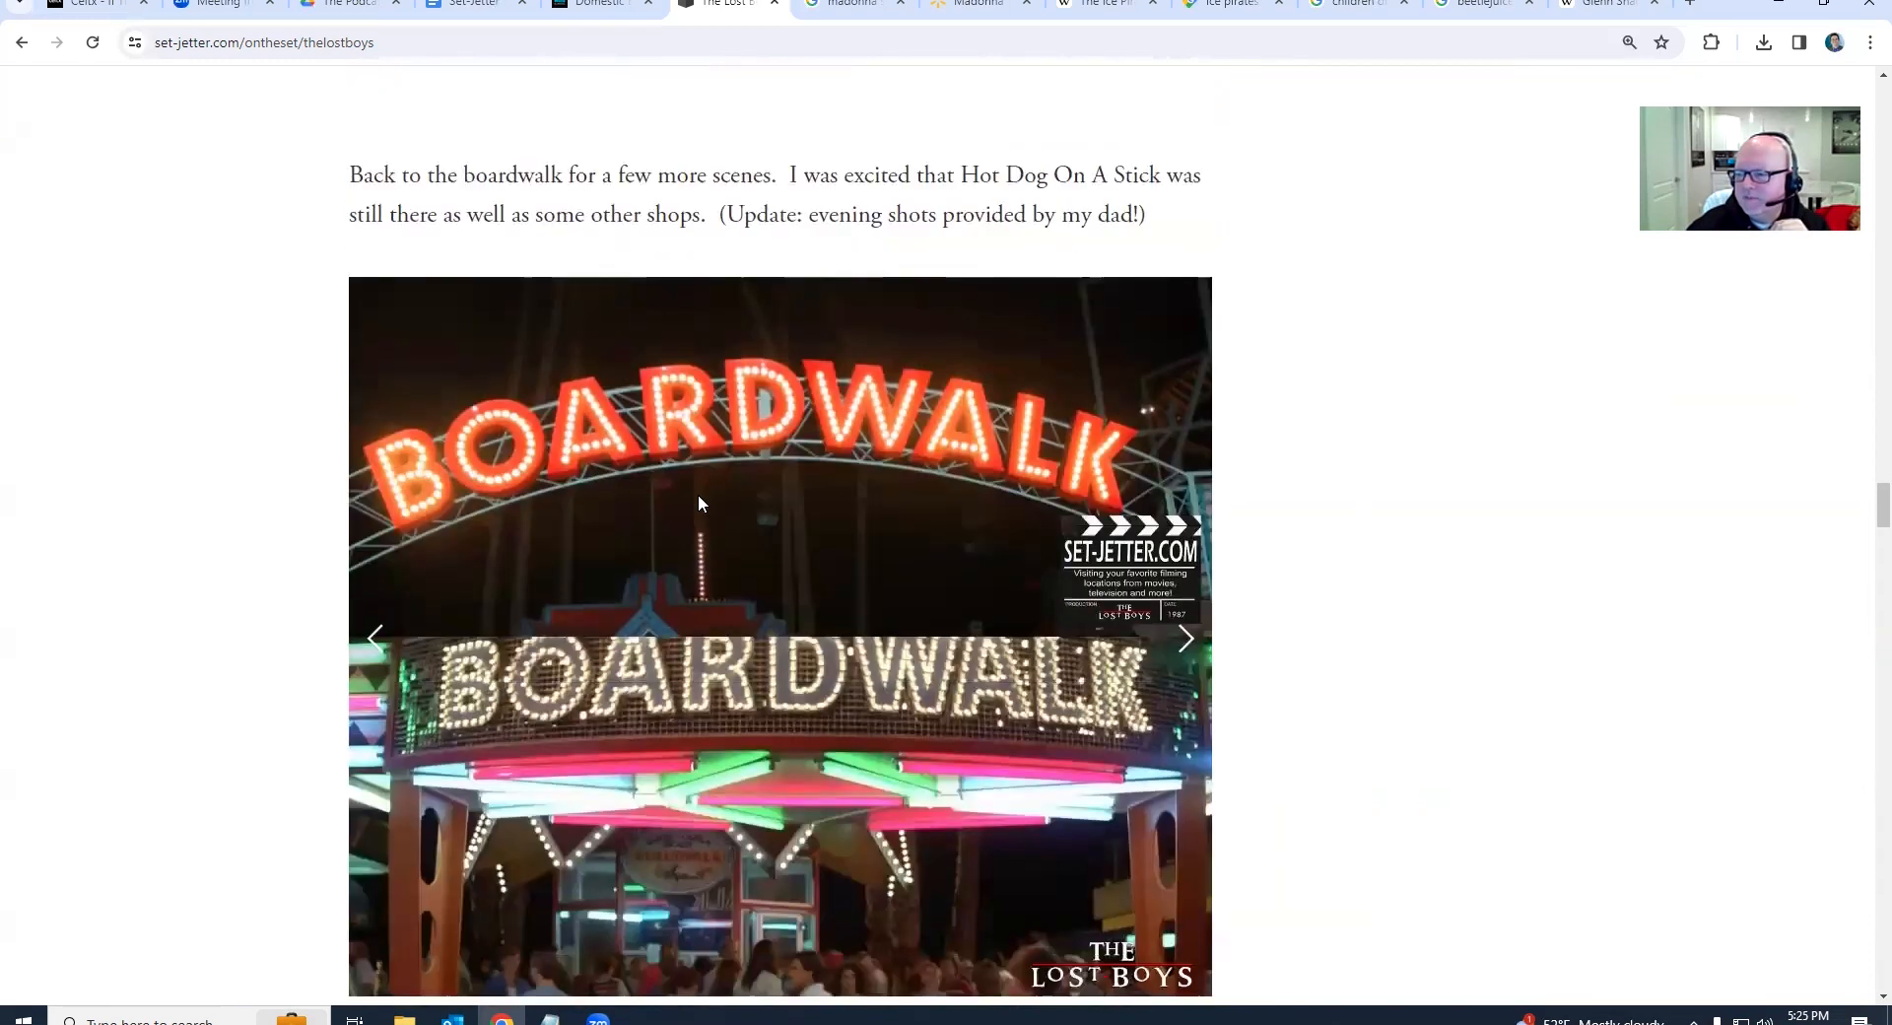
{"action": "scroll", "scroll_direction": "down", "scroll_amount": 3}
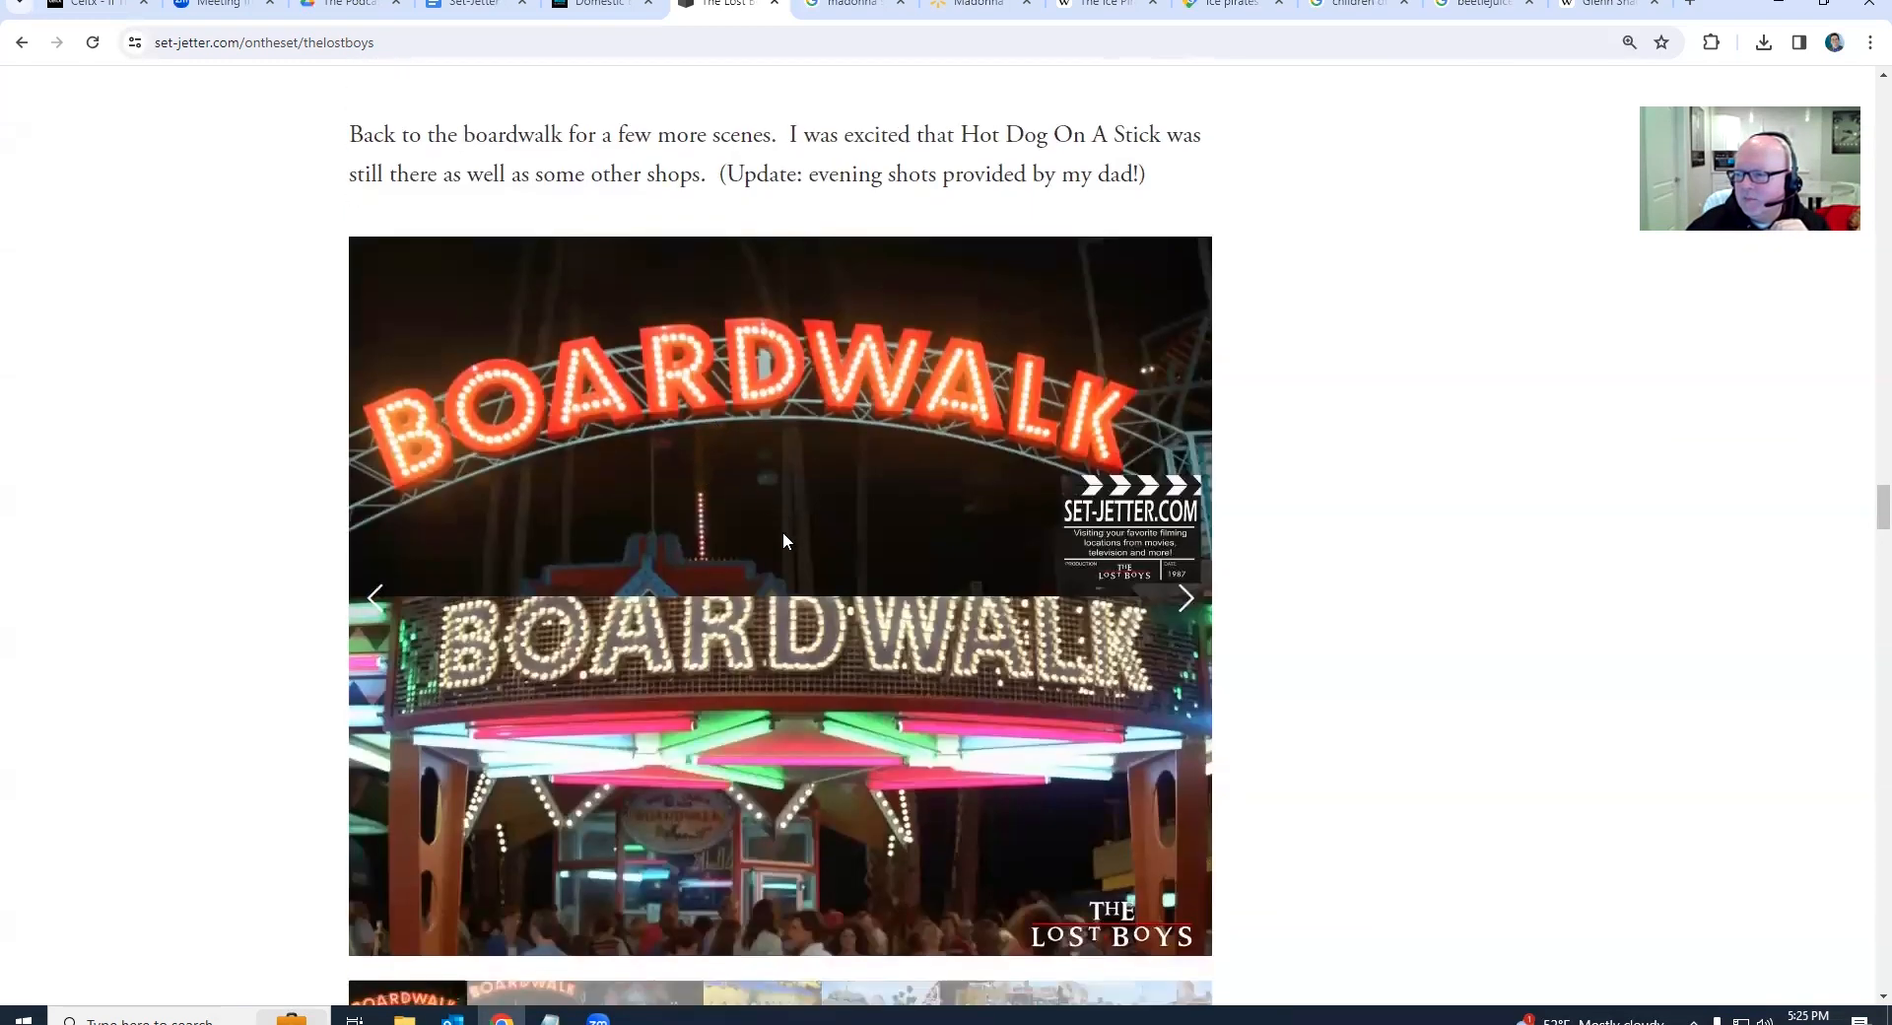
{"action": "scroll", "scroll_direction": "down", "scroll_amount": 3}
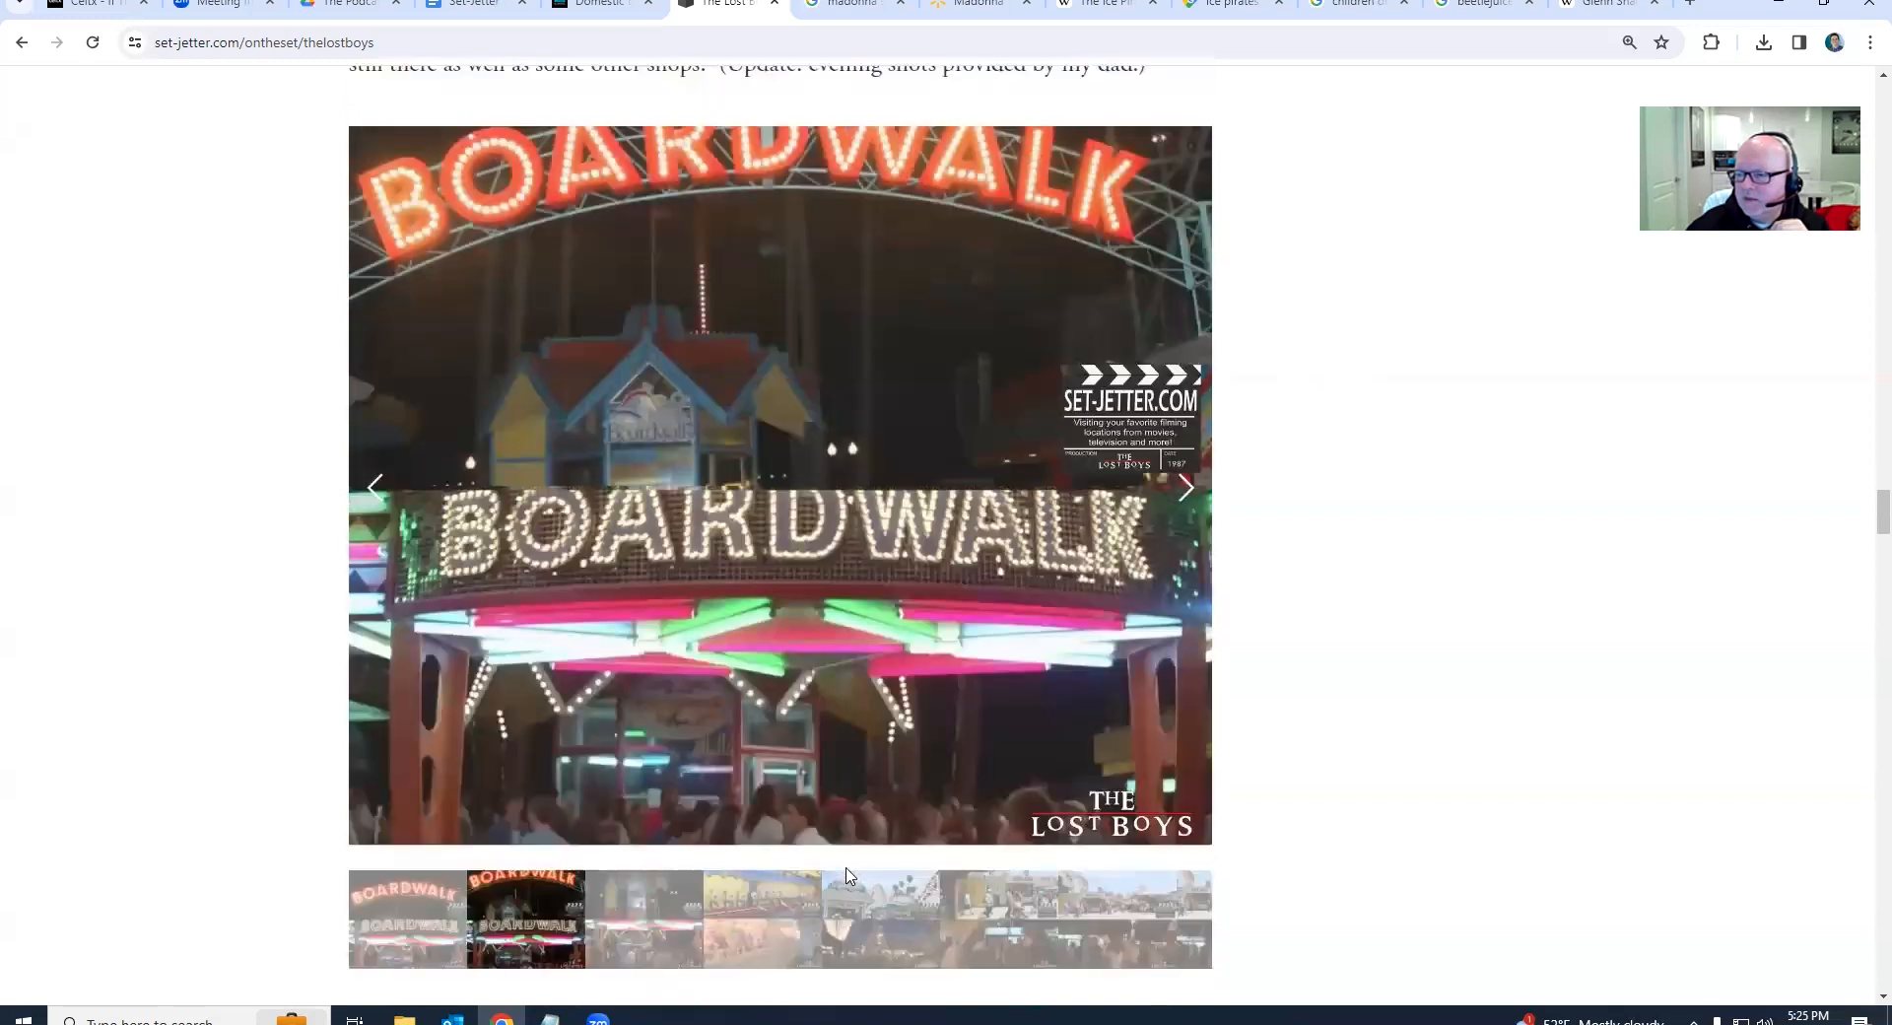
{"action": "left_click", "coordinate": [1186, 488]}
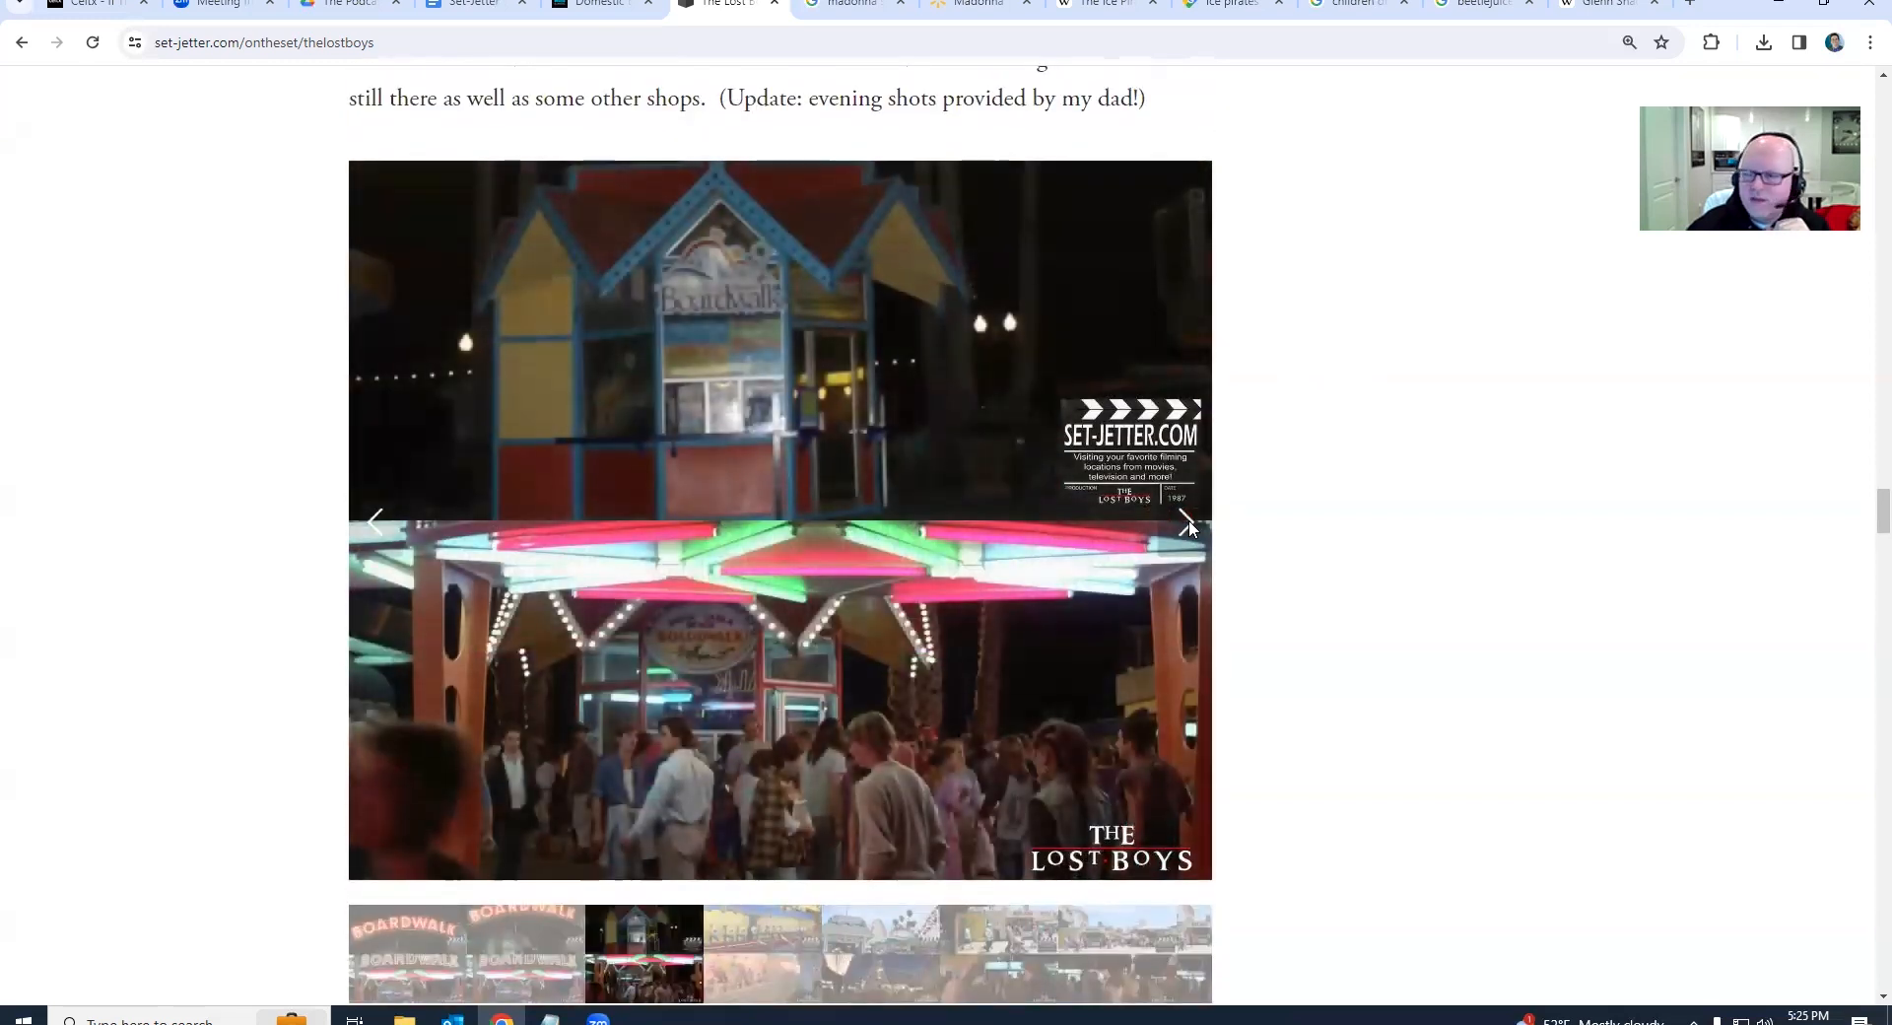
{"action": "left_click", "coordinate": [1187, 521]}
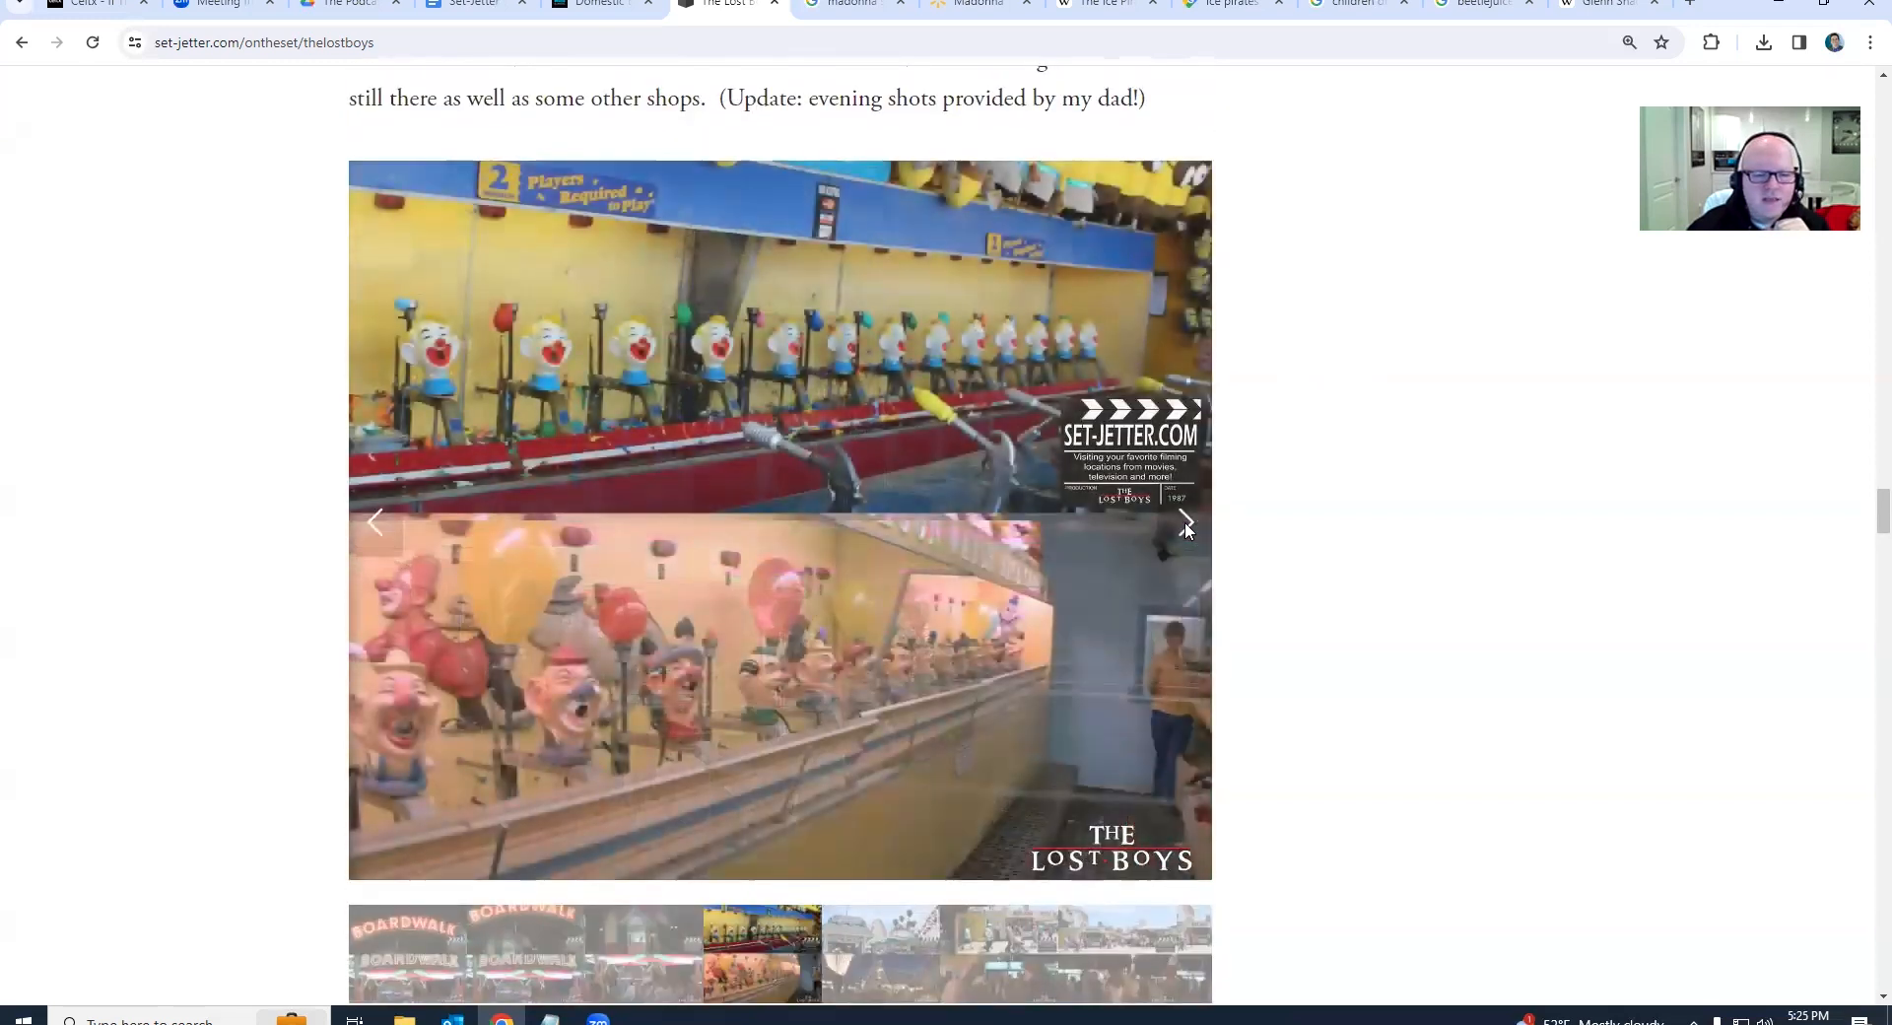
{"action": "left_click", "coordinate": [1187, 522]}
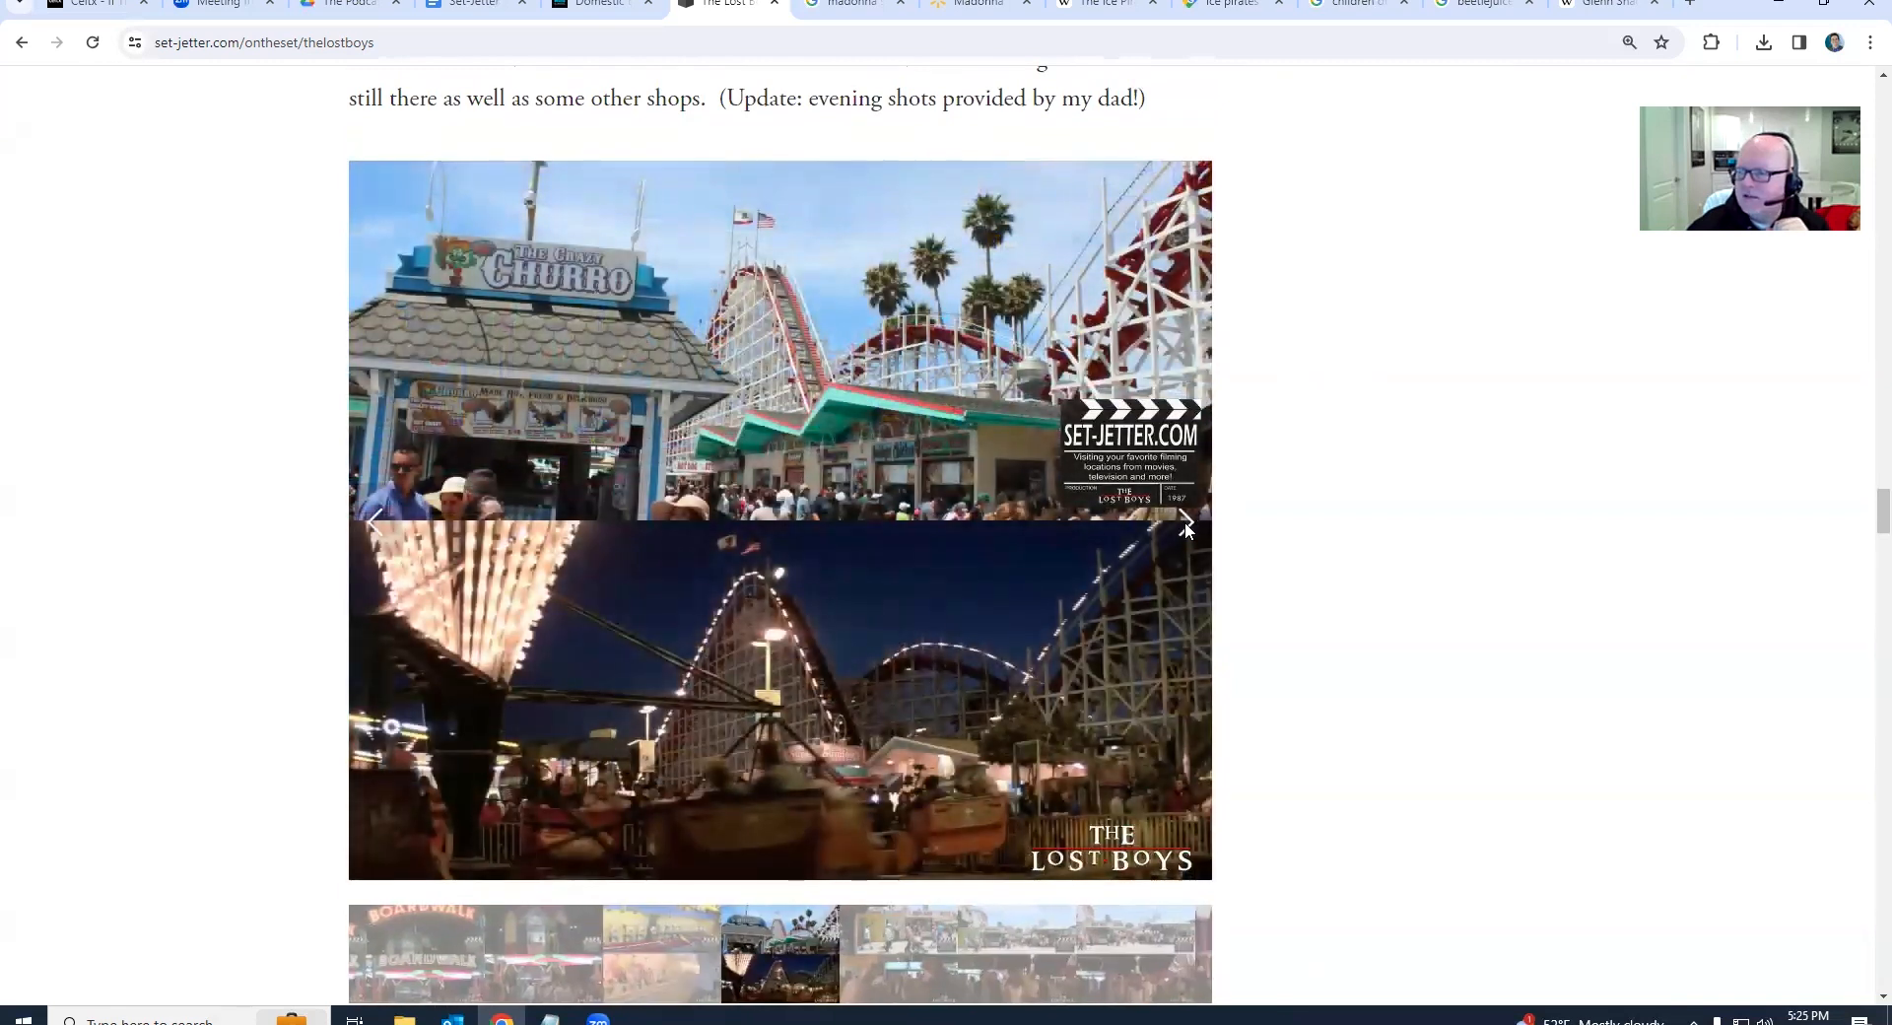
Continue through the hot dog stand and arches-at-night colonnade comparisons
{"action": "left_click", "coordinate": [1186, 520]}
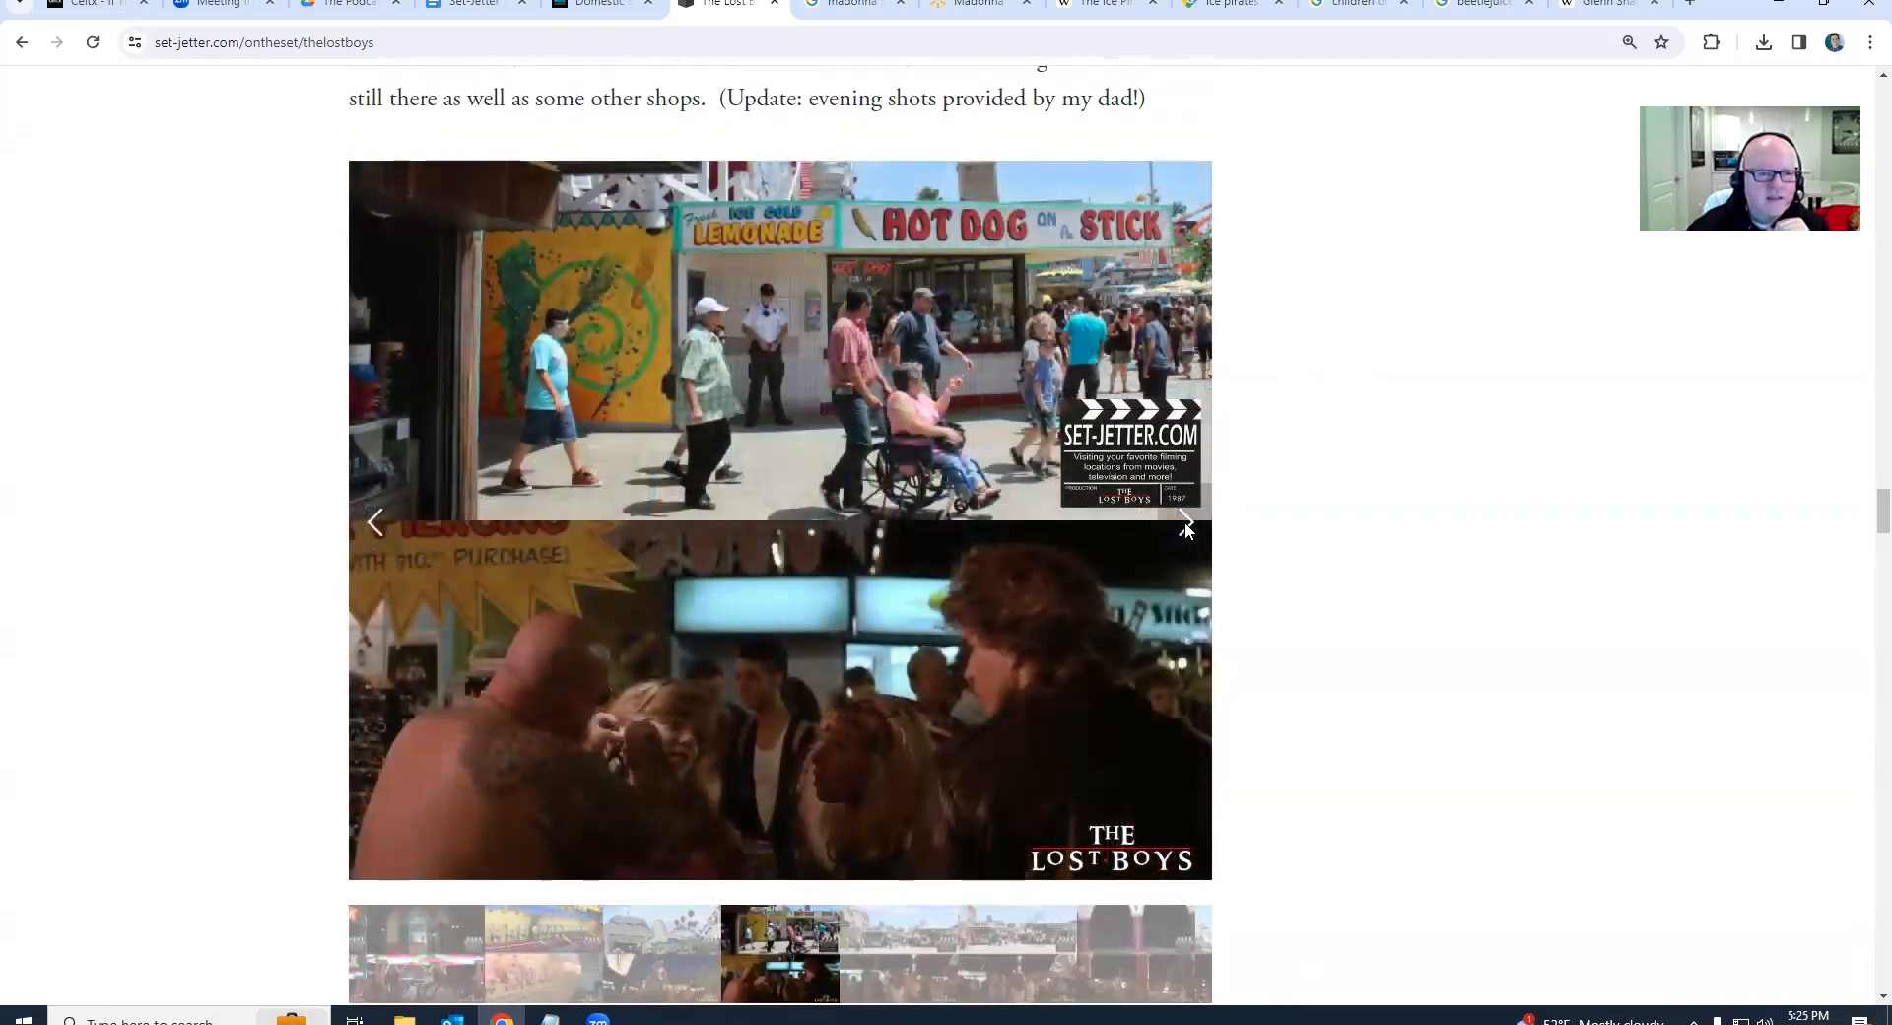
{"action": "left_click", "coordinate": [1184, 522]}
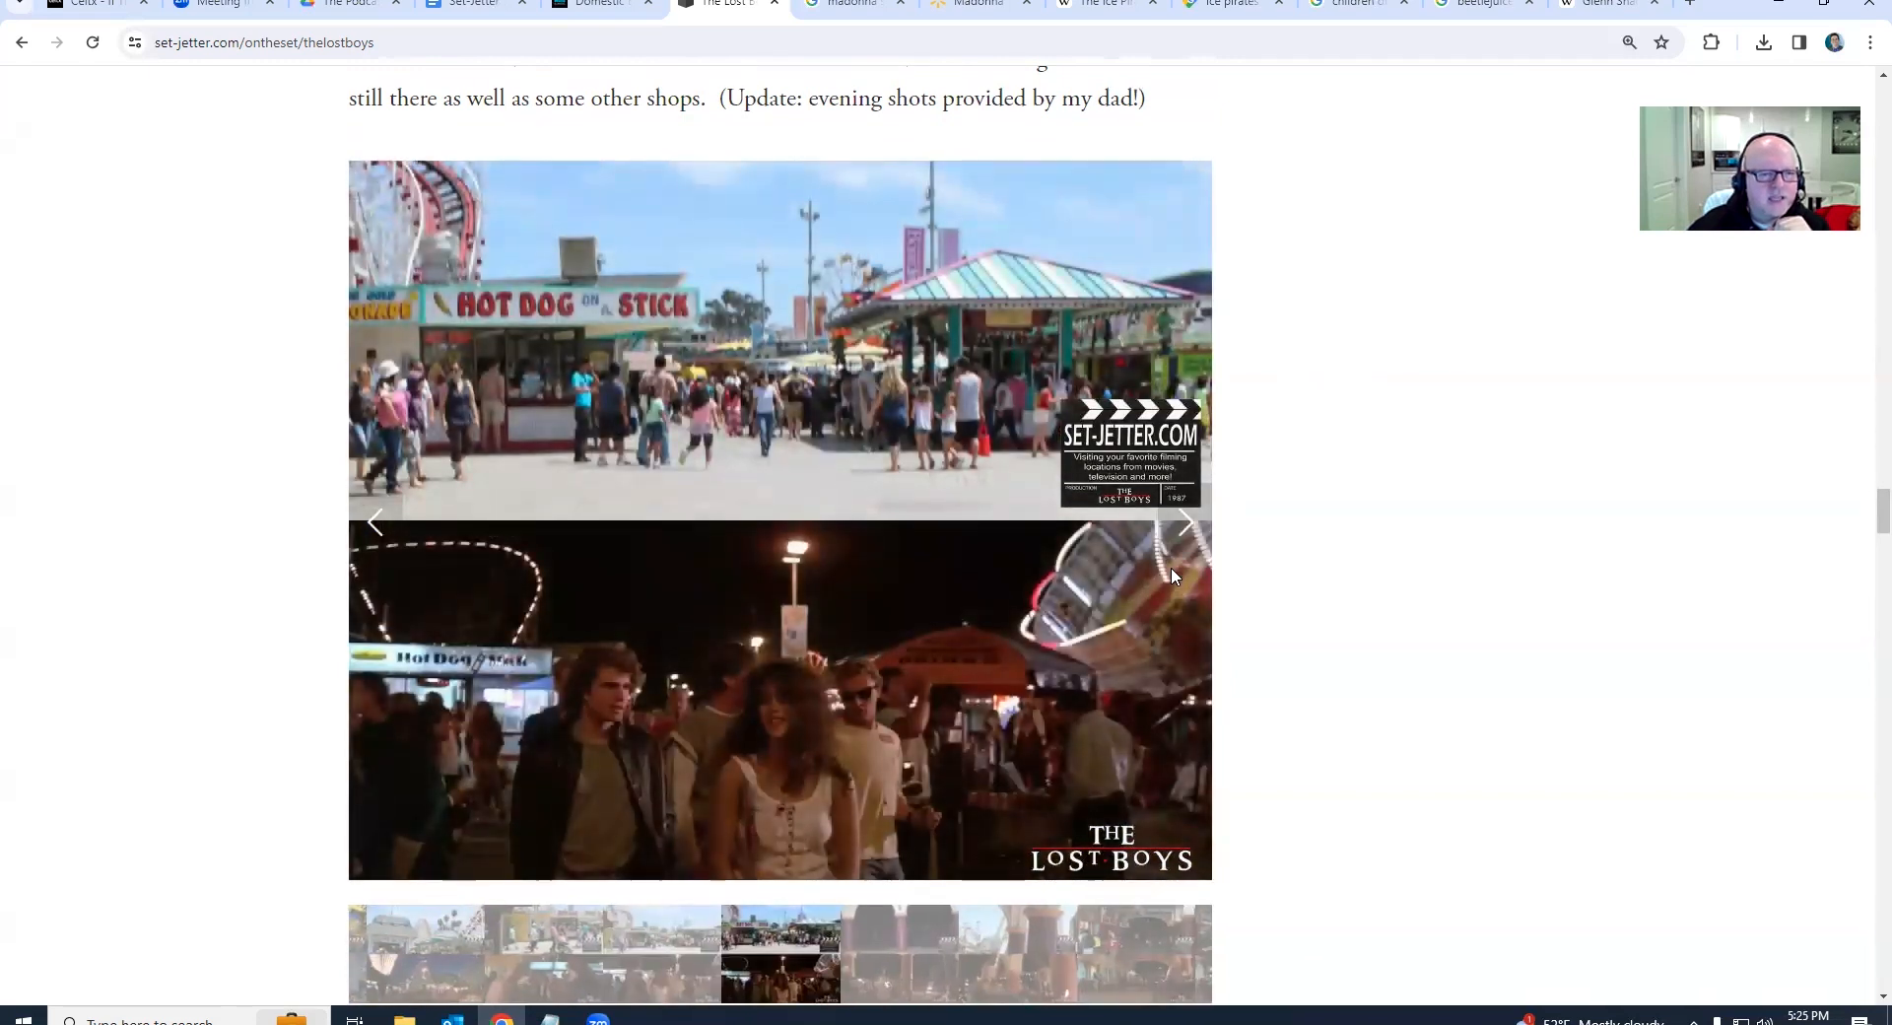
{"action": "left_click", "coordinate": [1186, 521]}
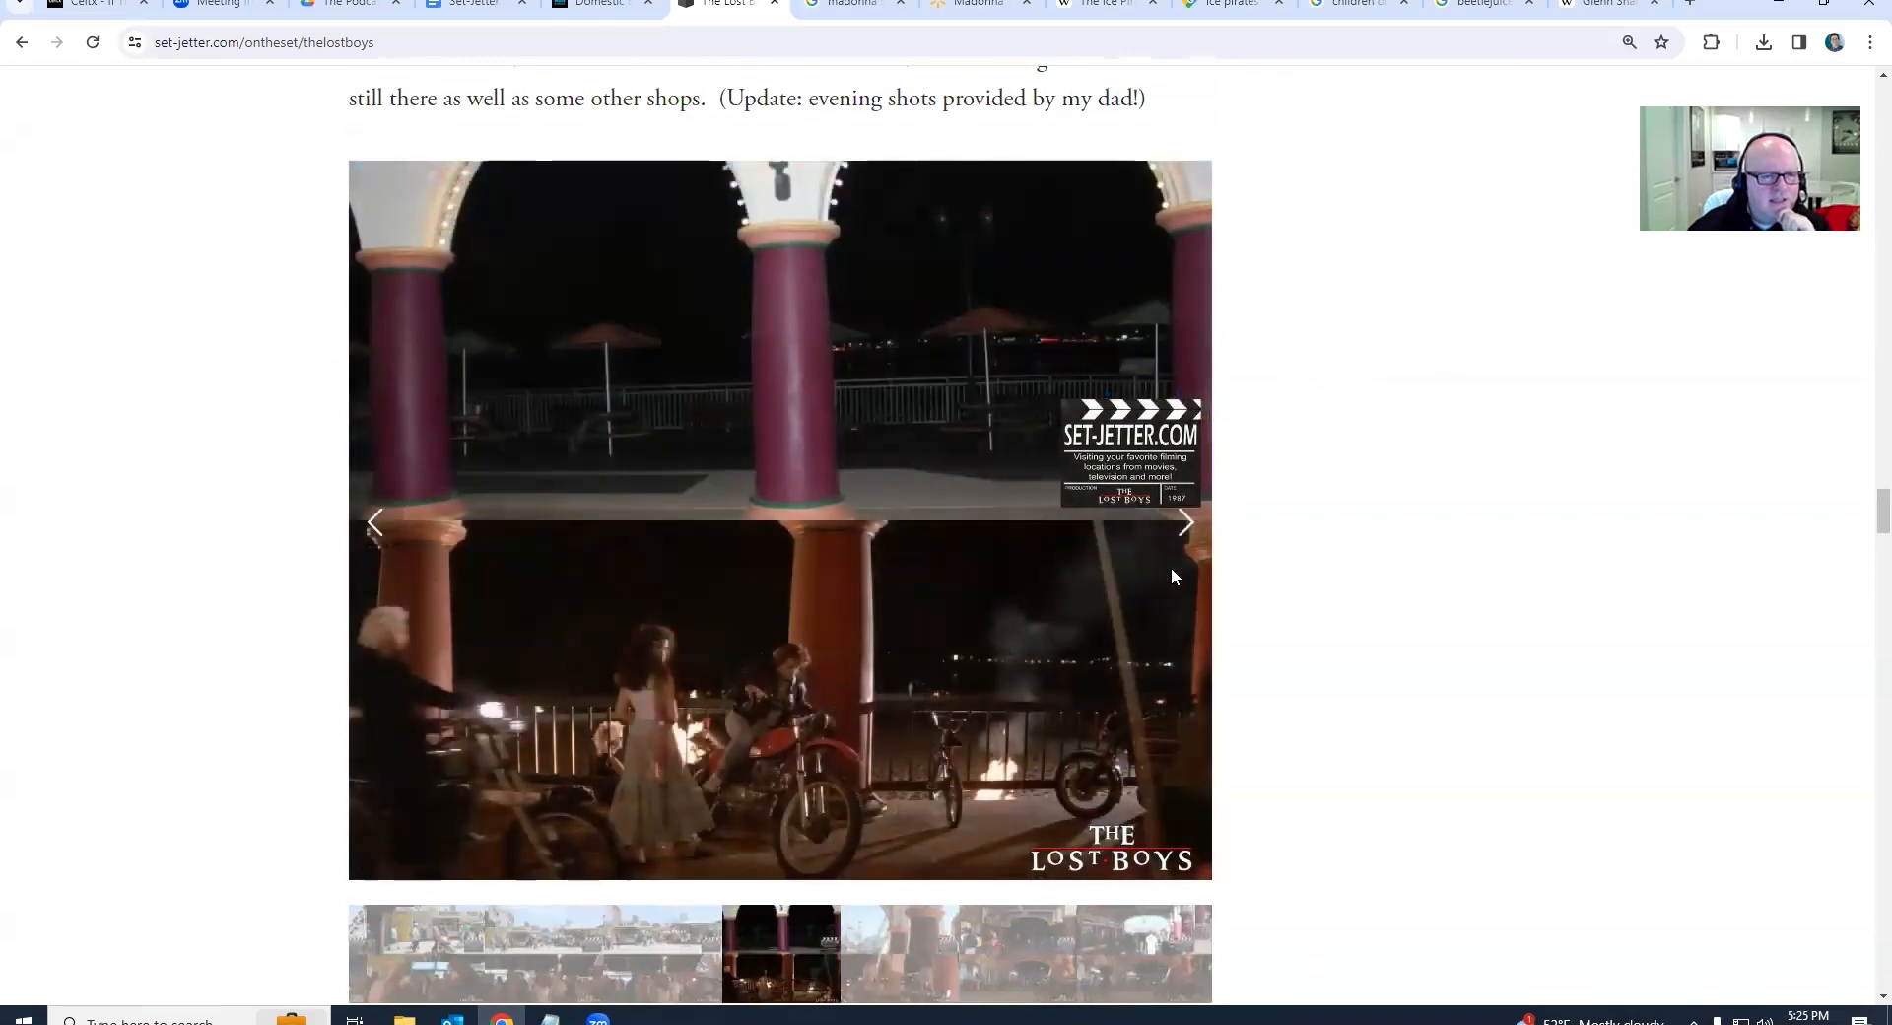
{"action": "left_click", "coordinate": [1184, 522]}
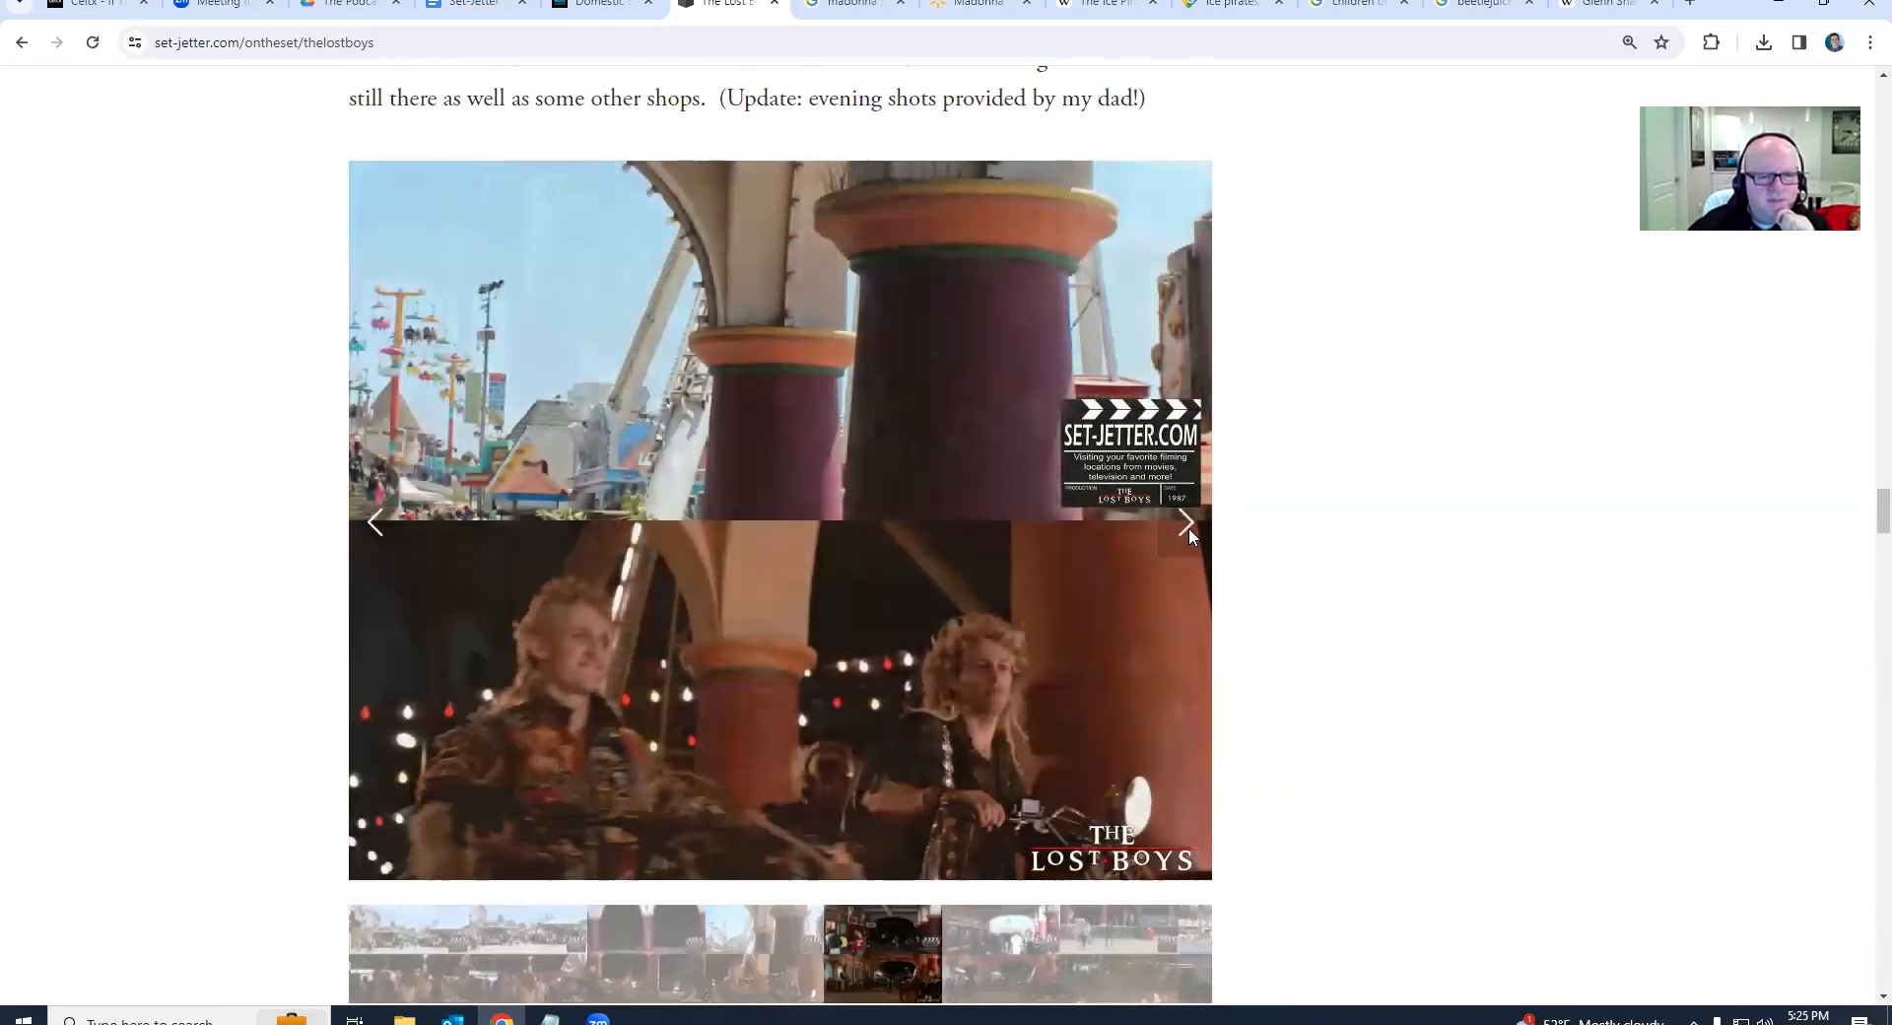
{"action": "left_click", "coordinate": [1185, 522]}
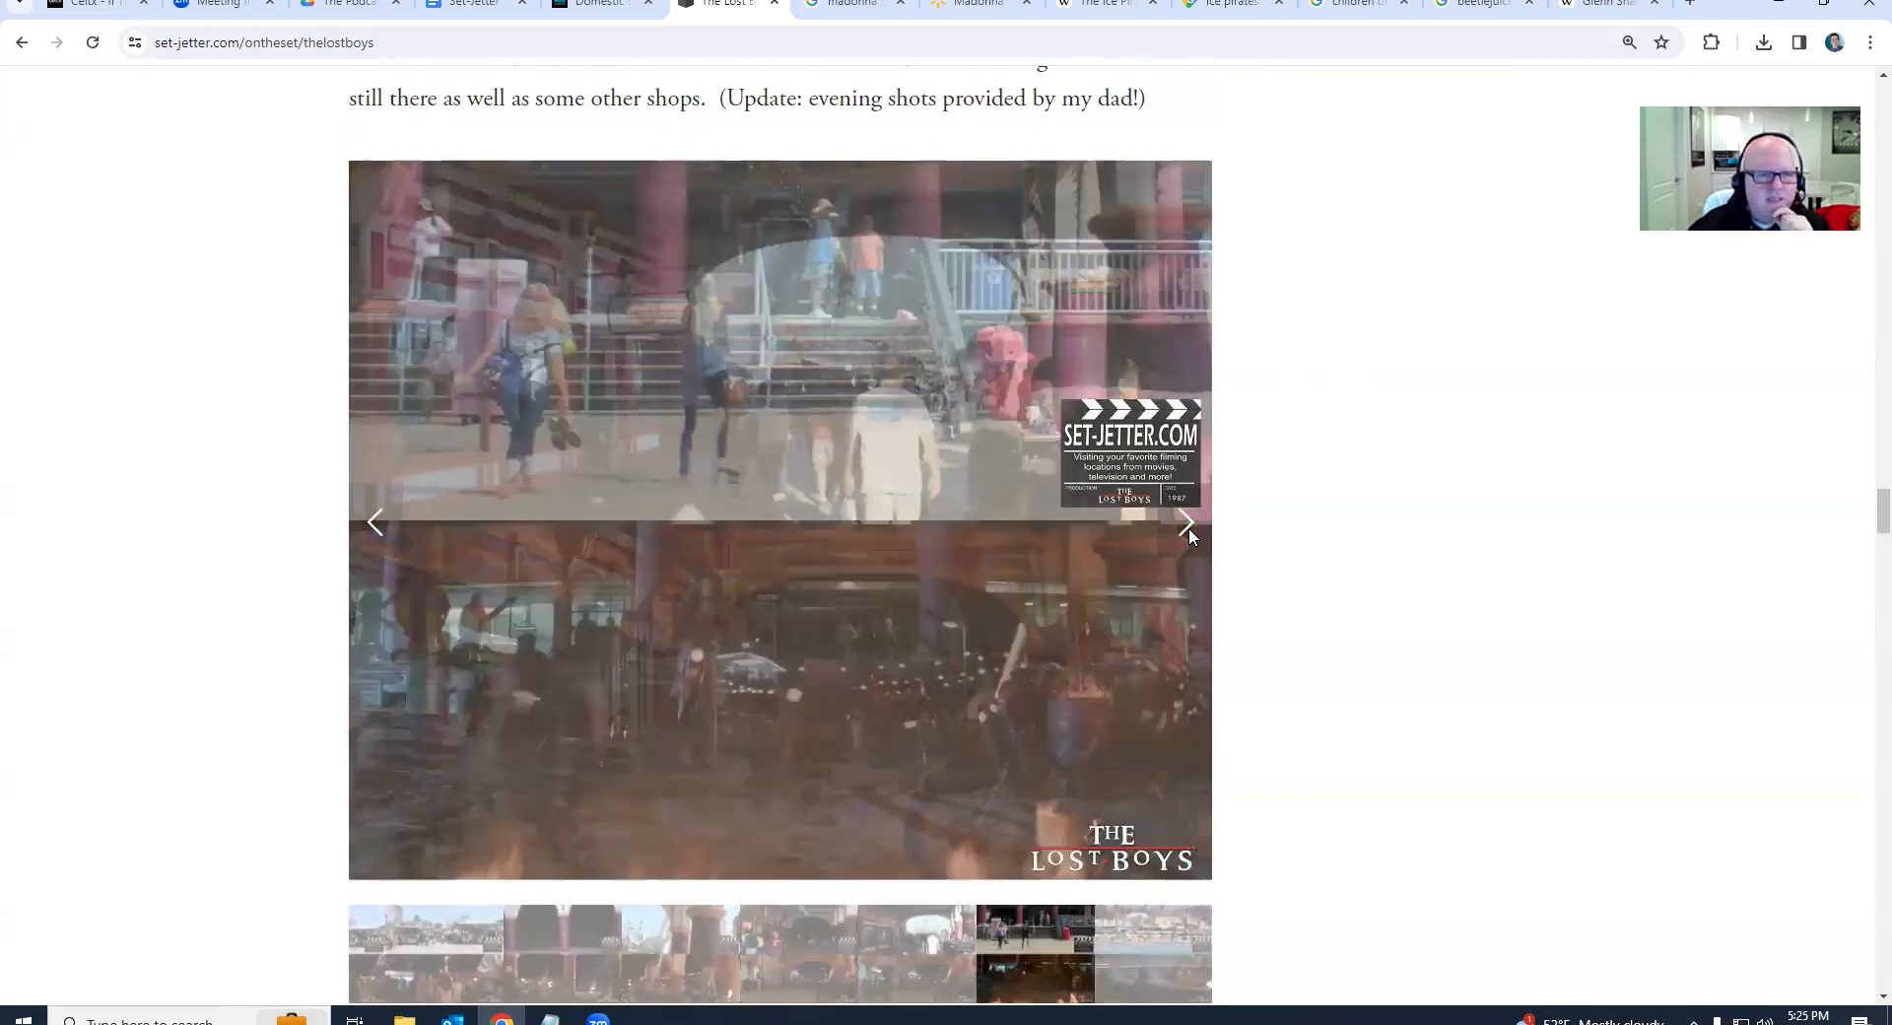
Scroll to the Iron Horse Trailhead bridge in Valencia and view three bridge-deck comparisons
{"action": "scroll", "scroll_direction": "down", "scroll_amount": 3}
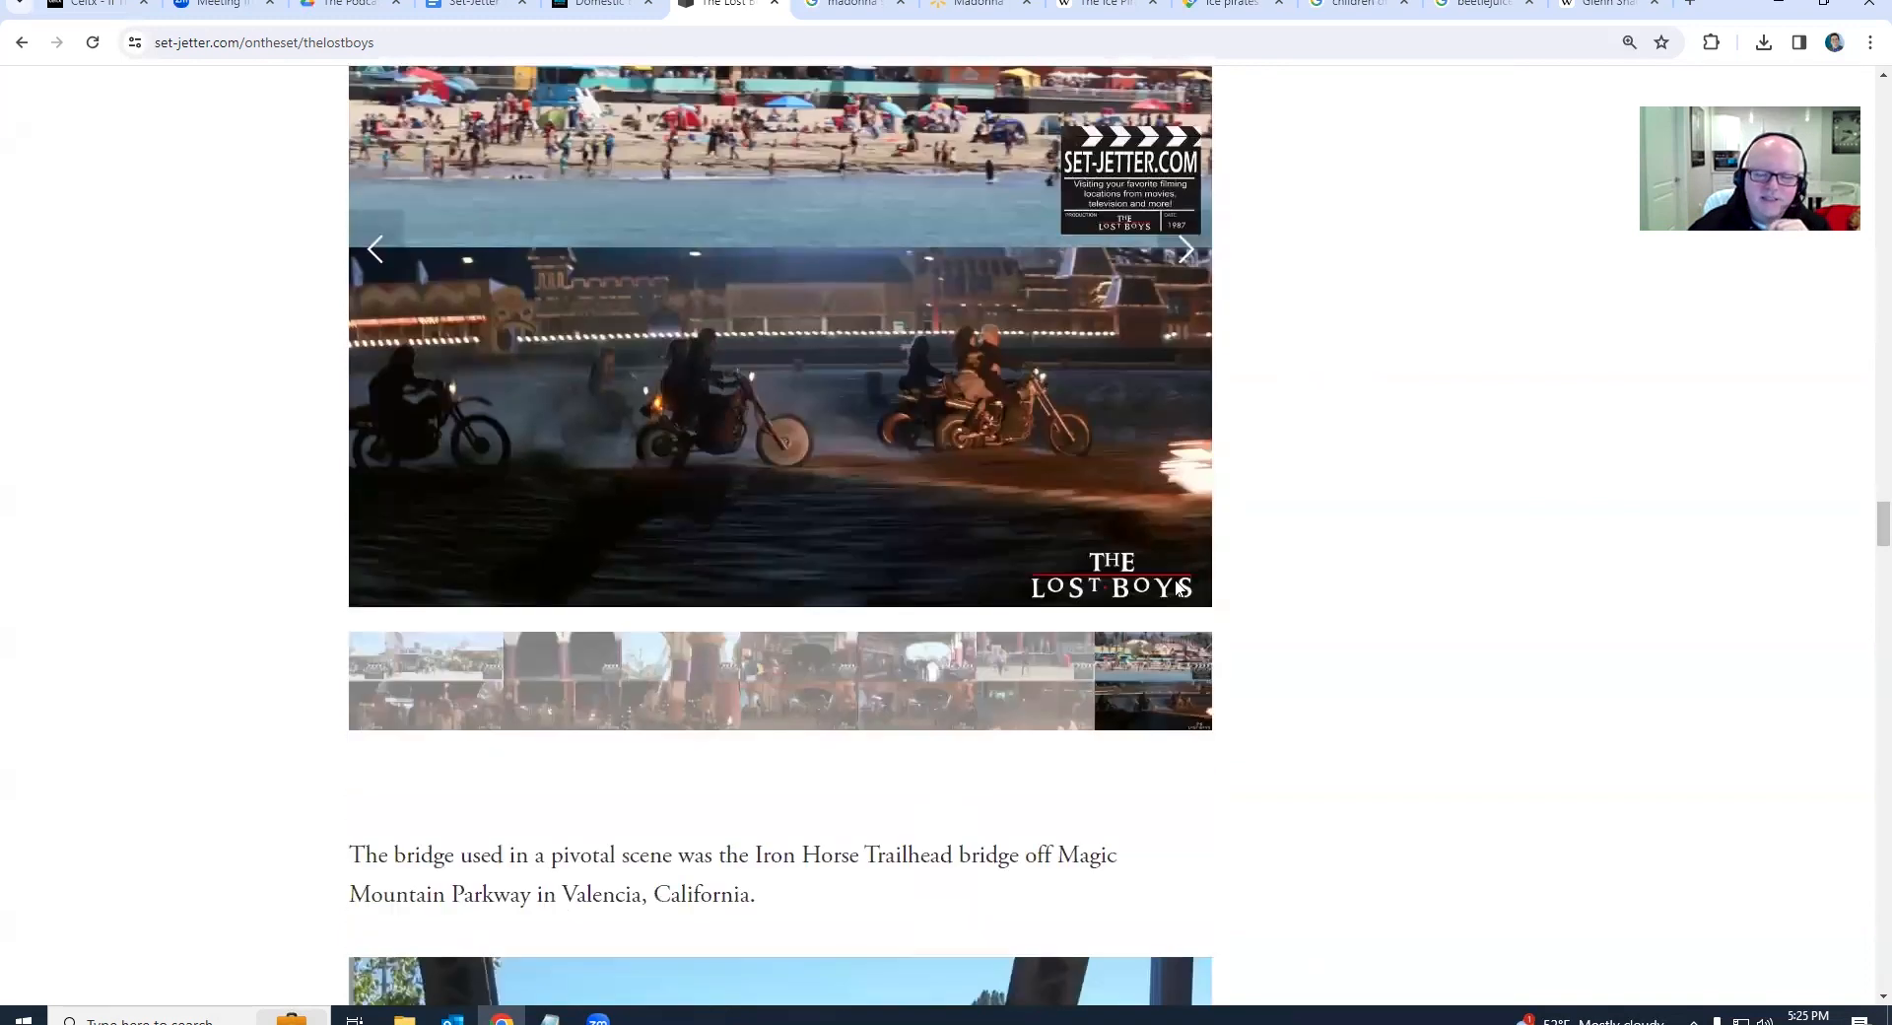
{"action": "scroll", "scroll_direction": "down", "scroll_amount": 3}
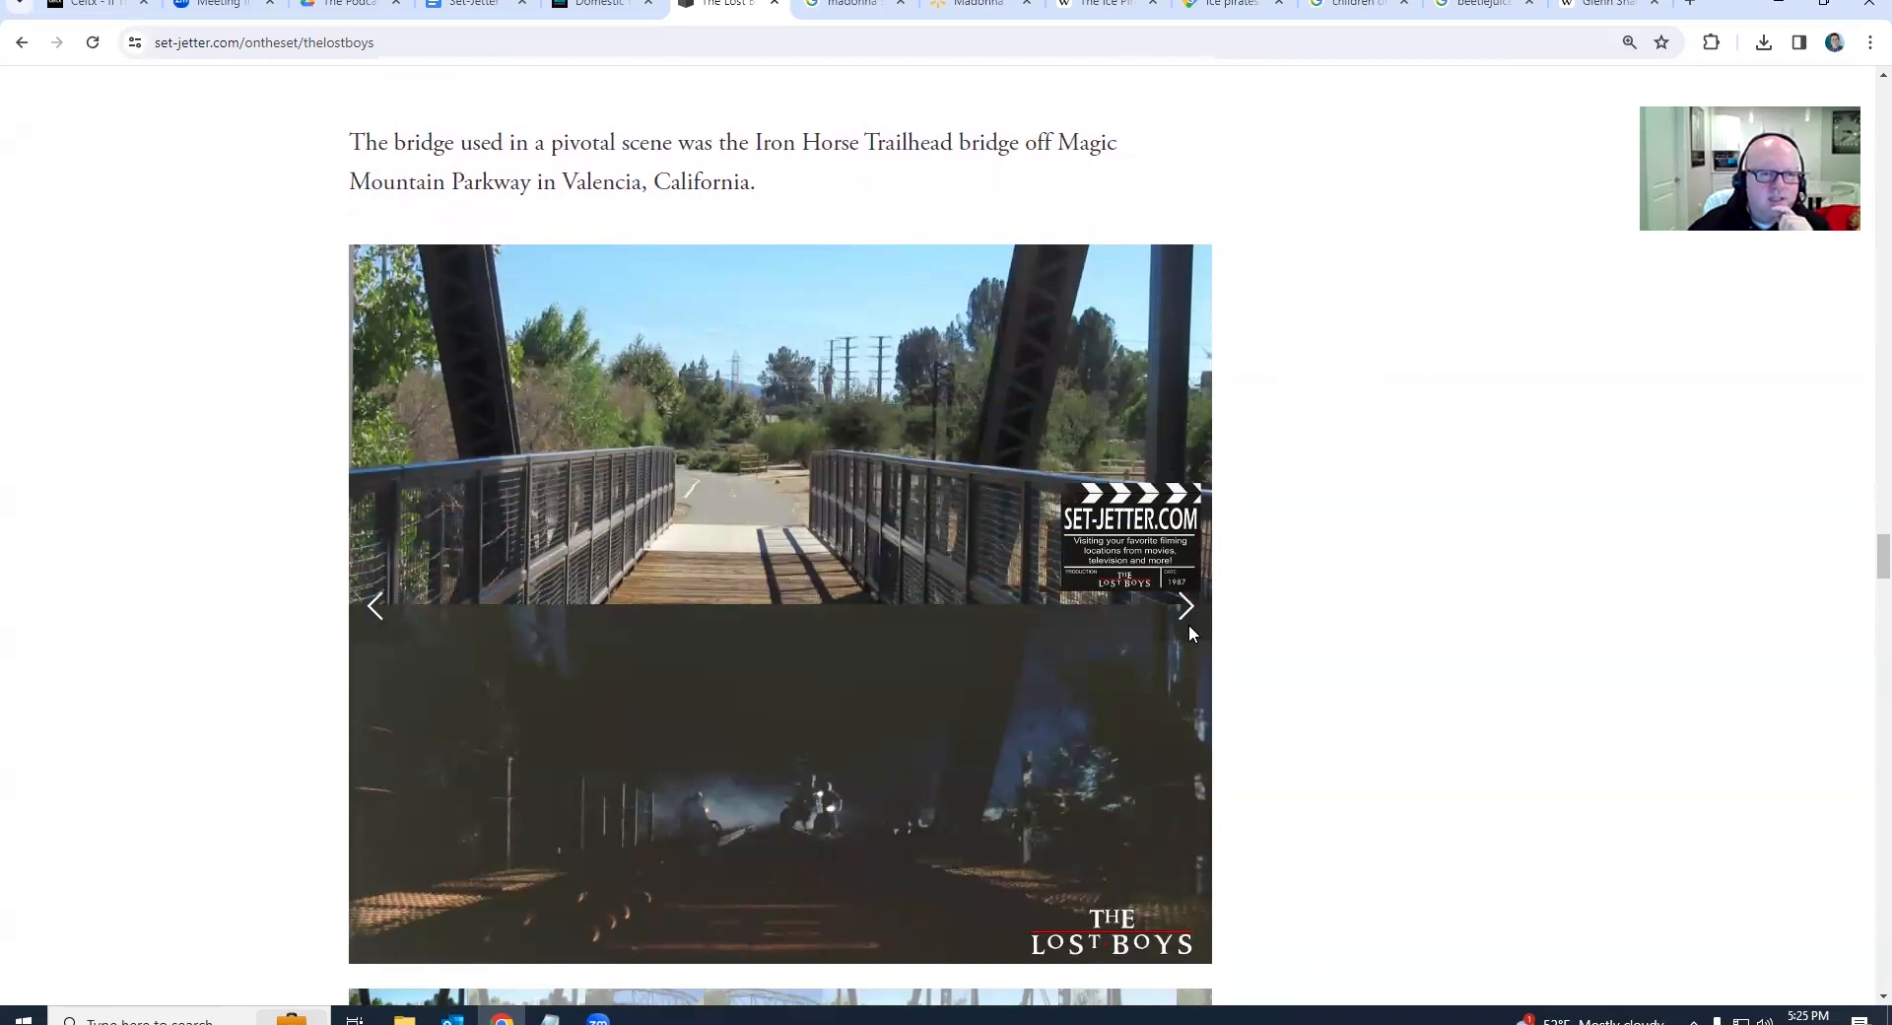
{"action": "scroll", "scroll_direction": "down", "scroll_amount": 3}
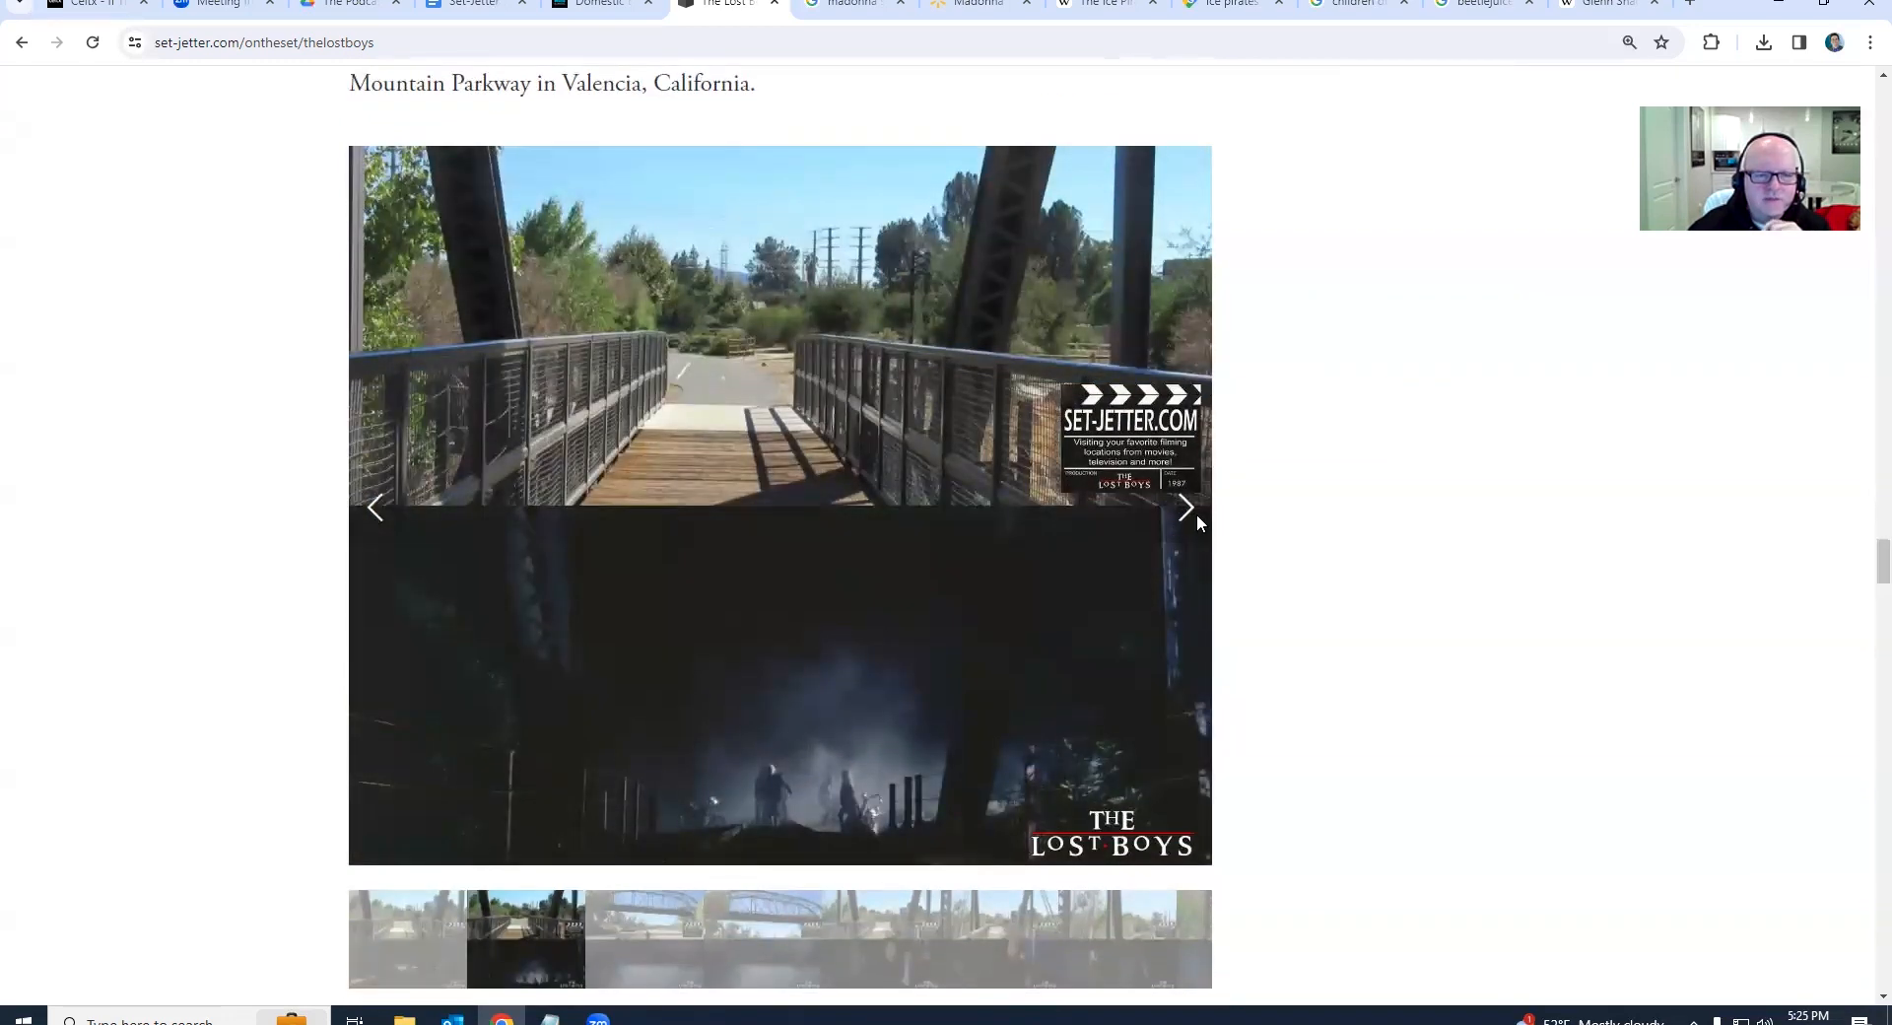
{"action": "left_click", "coordinate": [1186, 507]}
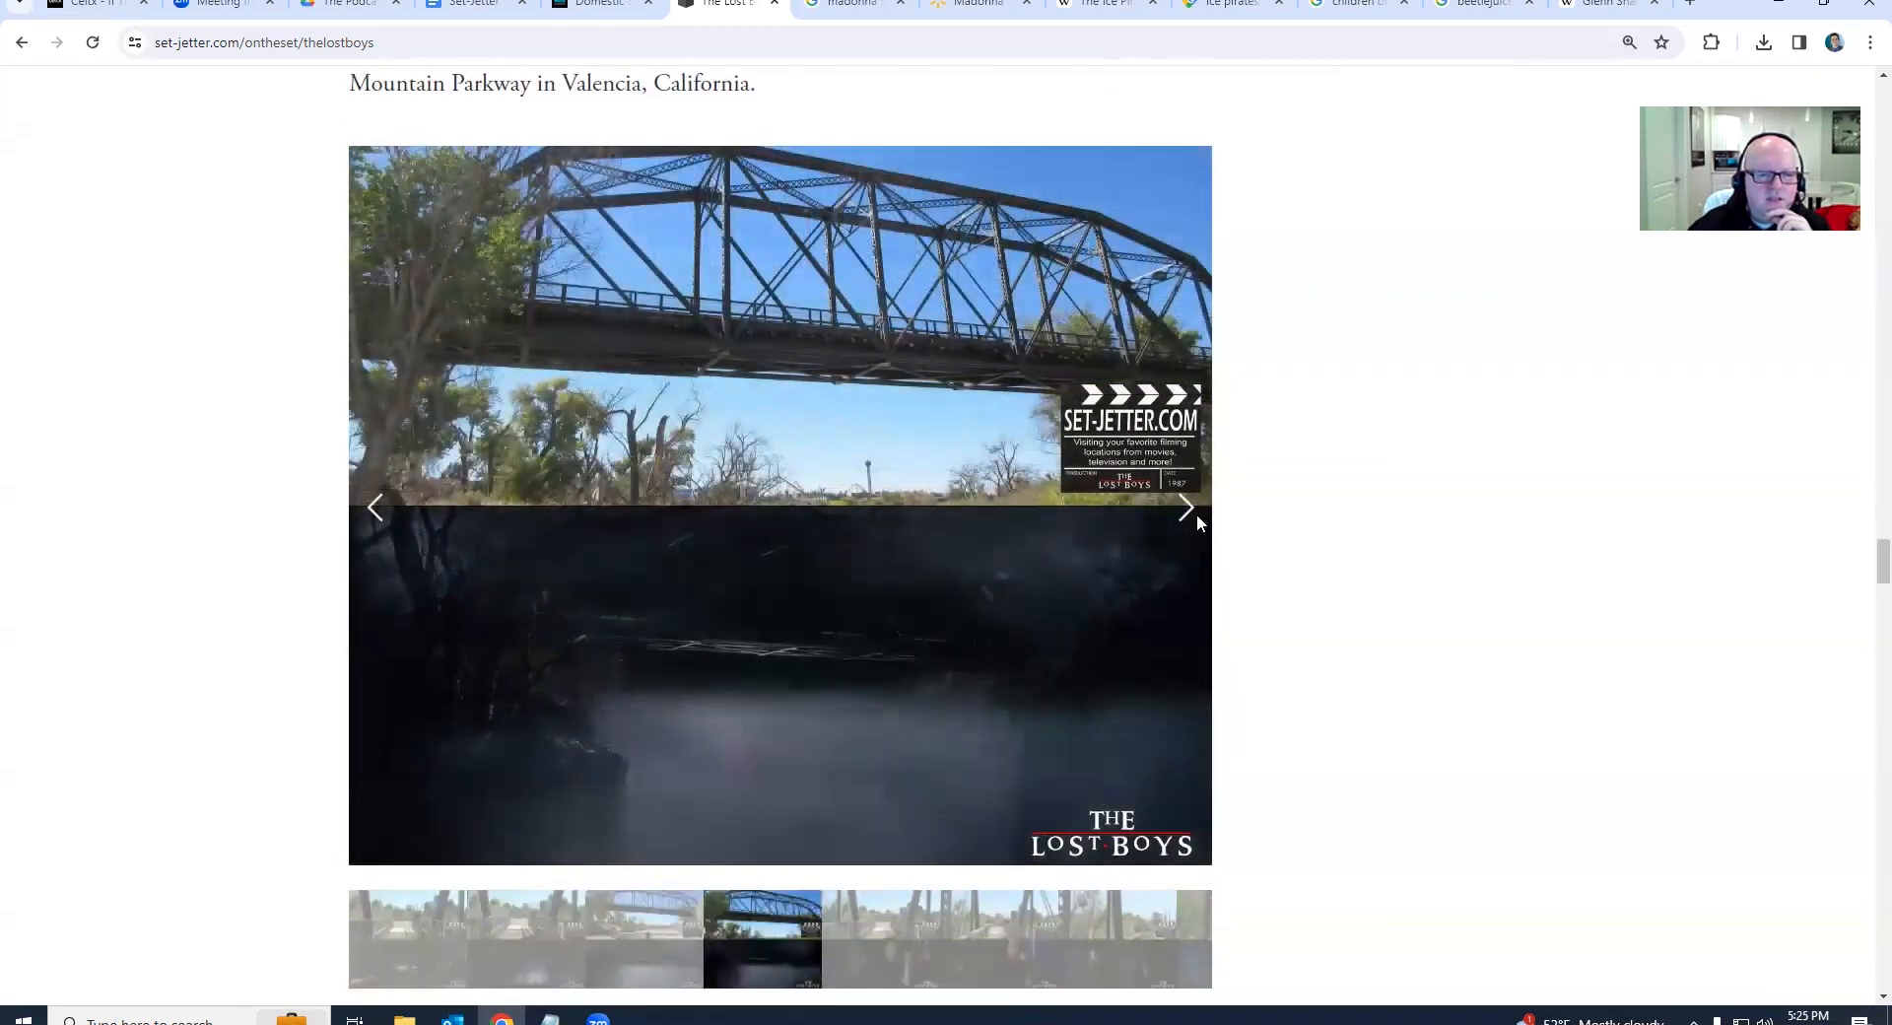
{"action": "left_click", "coordinate": [1186, 506]}
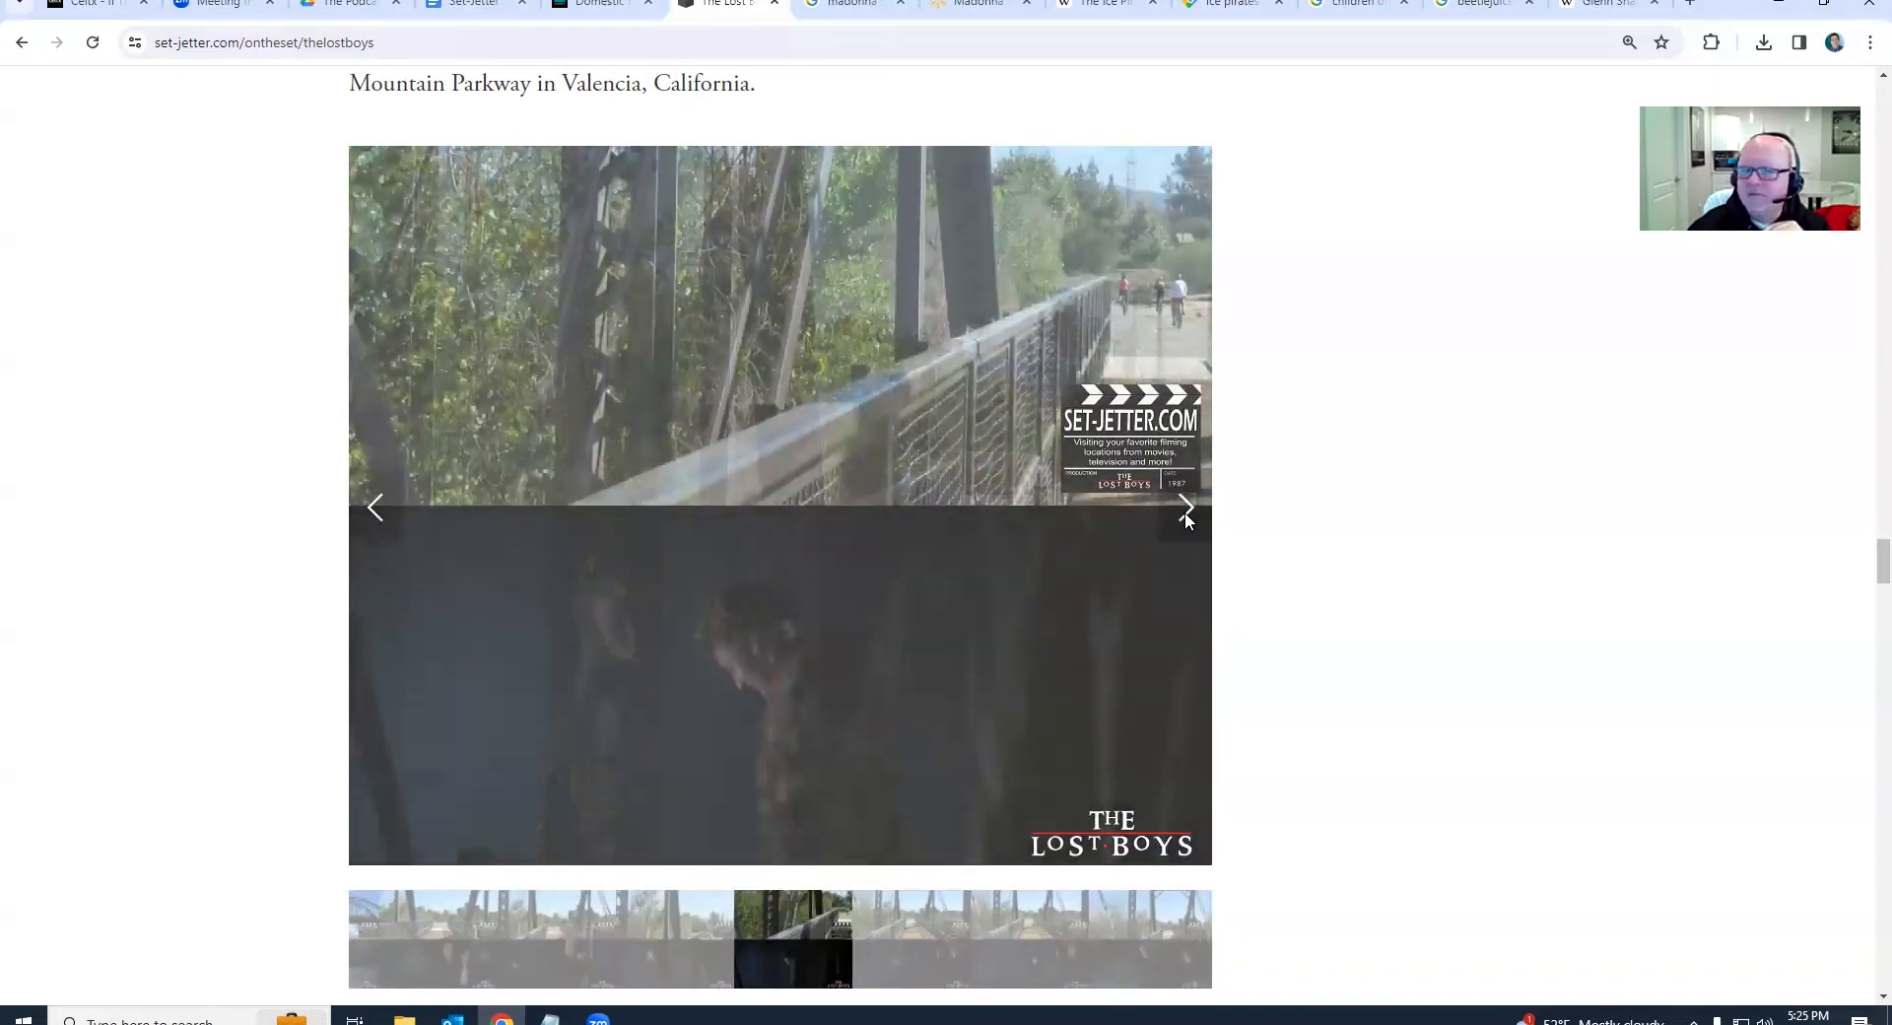
{"action": "left_click", "coordinate": [1184, 505]}
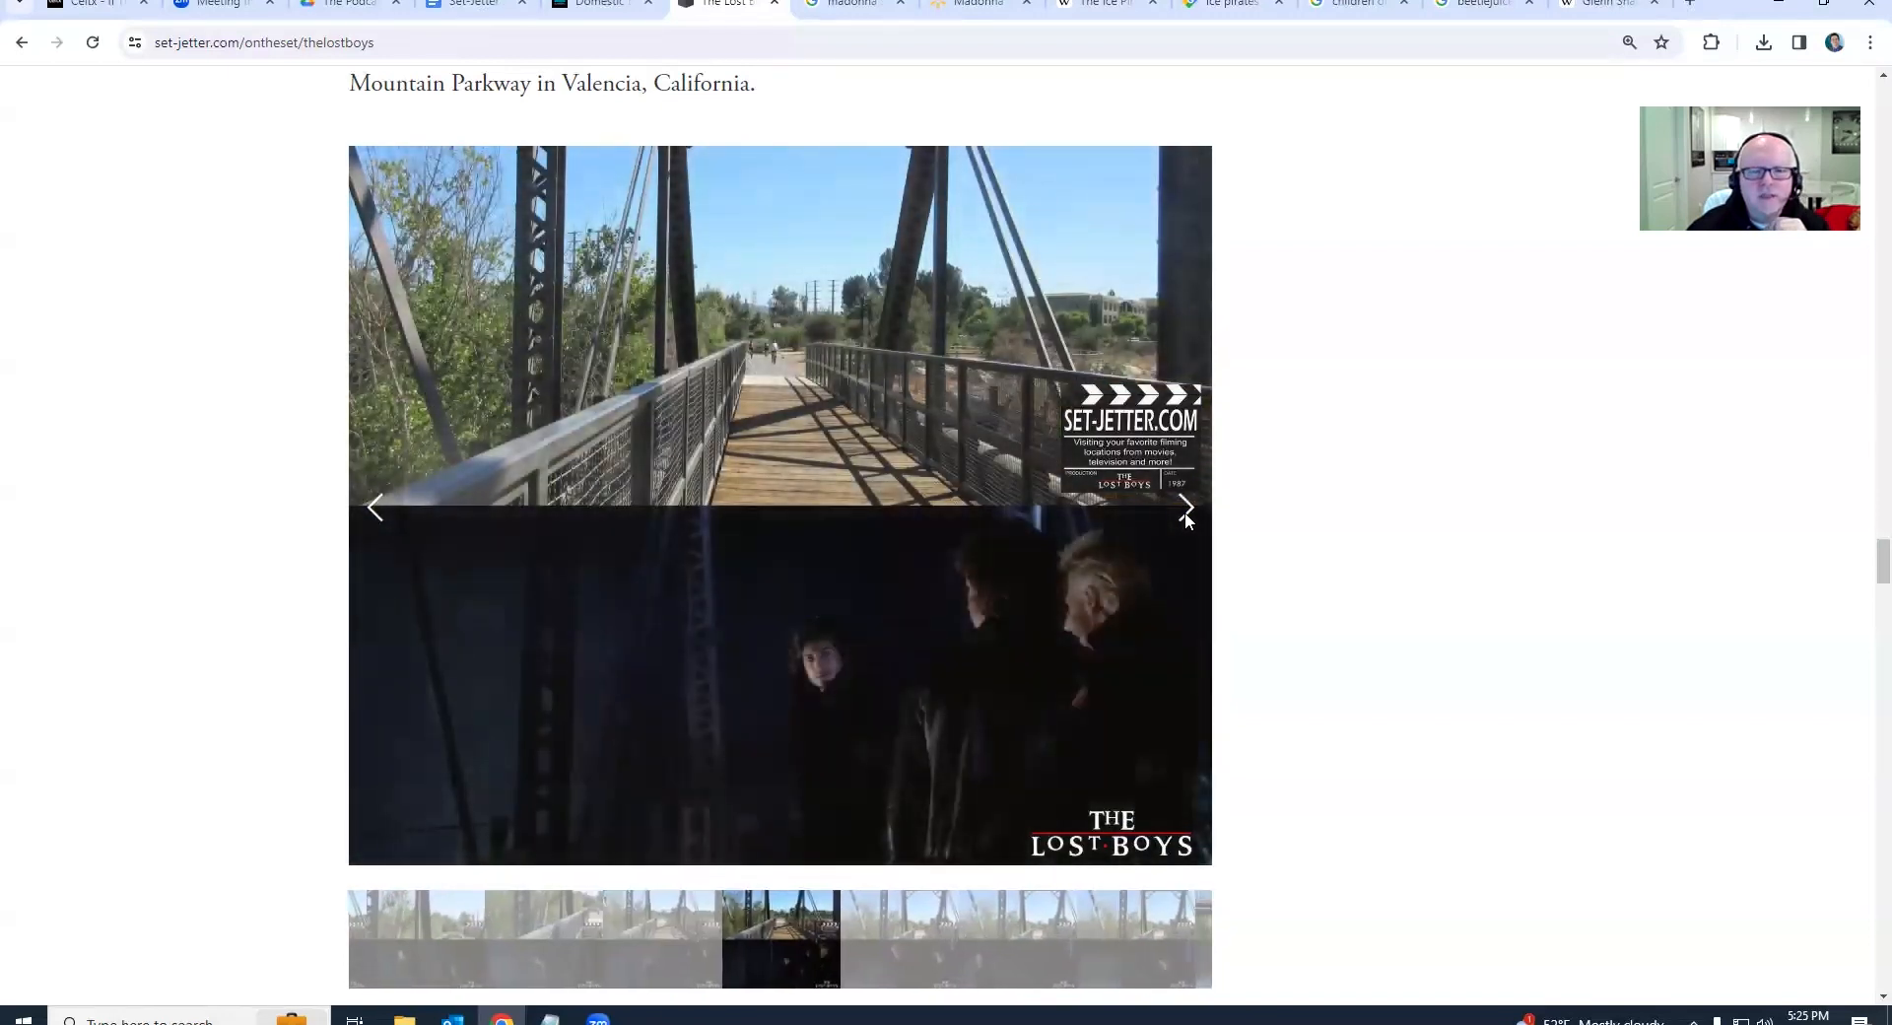
Scroll to Olitas Cantina & Grille and page through dining-room photos to the harbor-view comparison
{"action": "scroll", "scroll_direction": "down", "scroll_amount": 3}
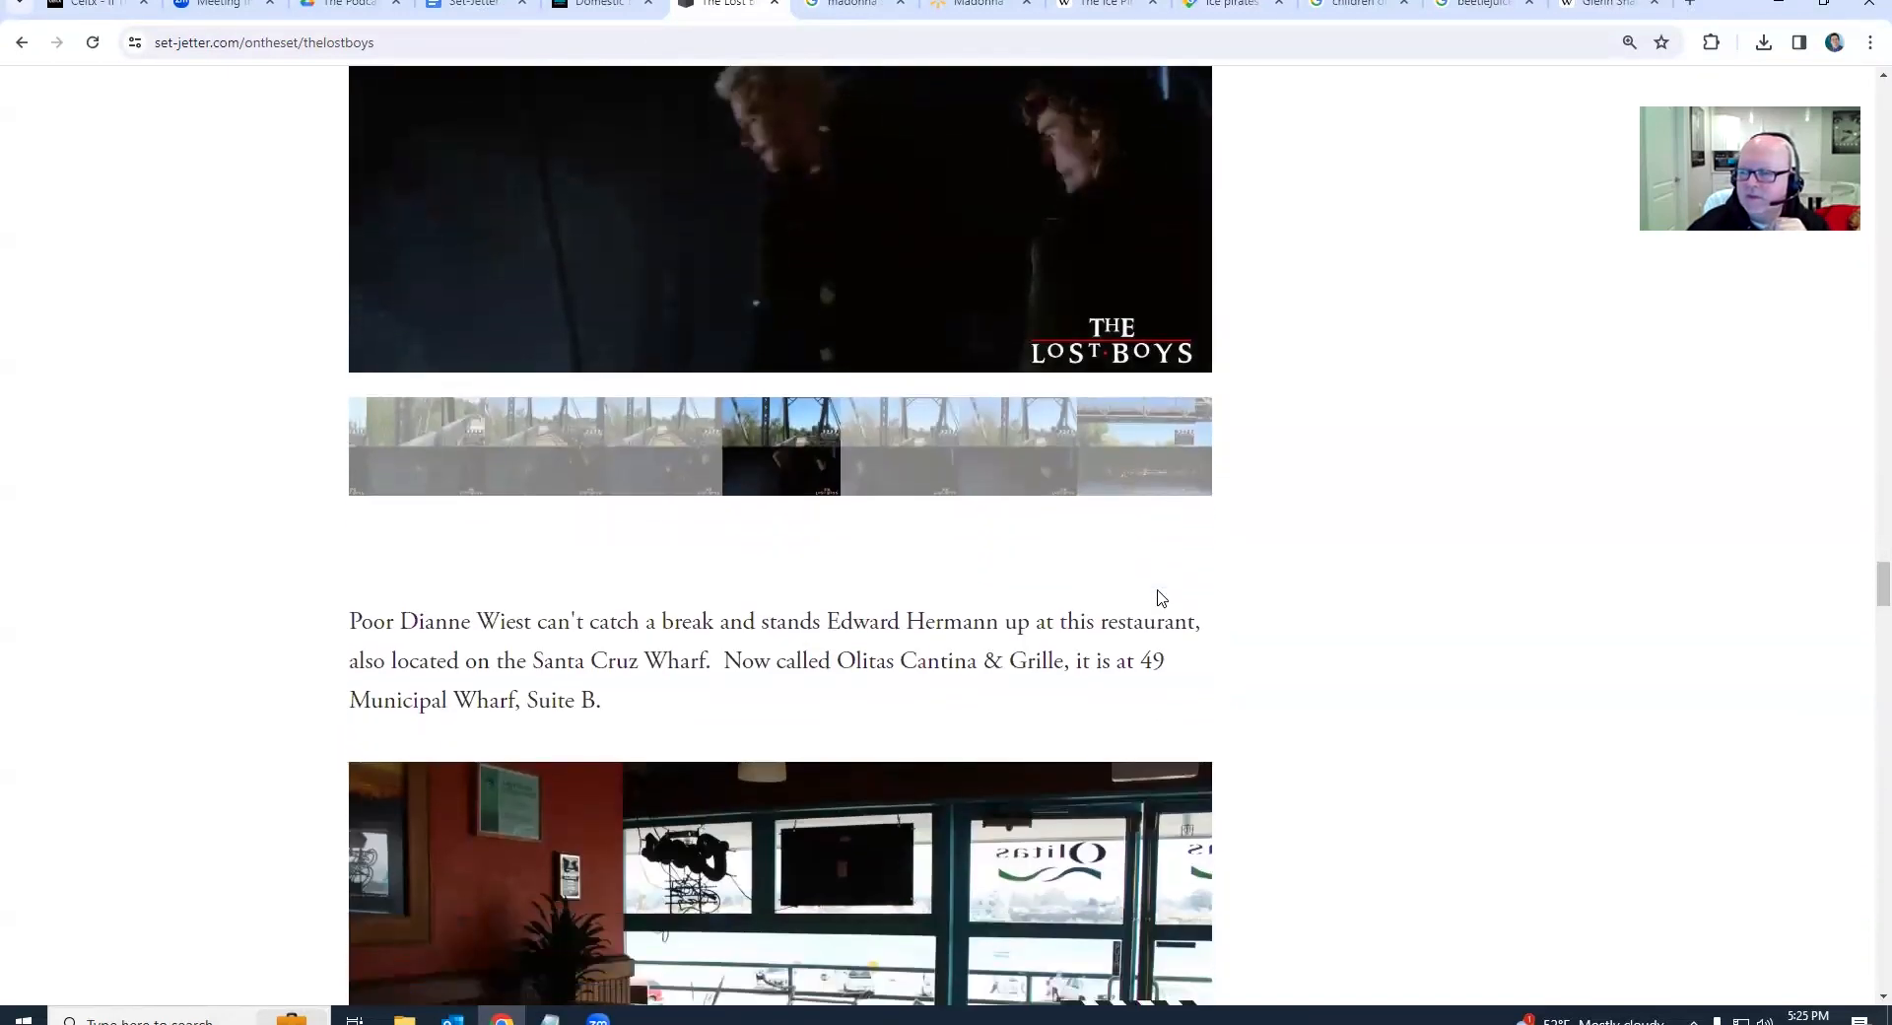
{"action": "scroll", "scroll_direction": "down", "scroll_amount": 3}
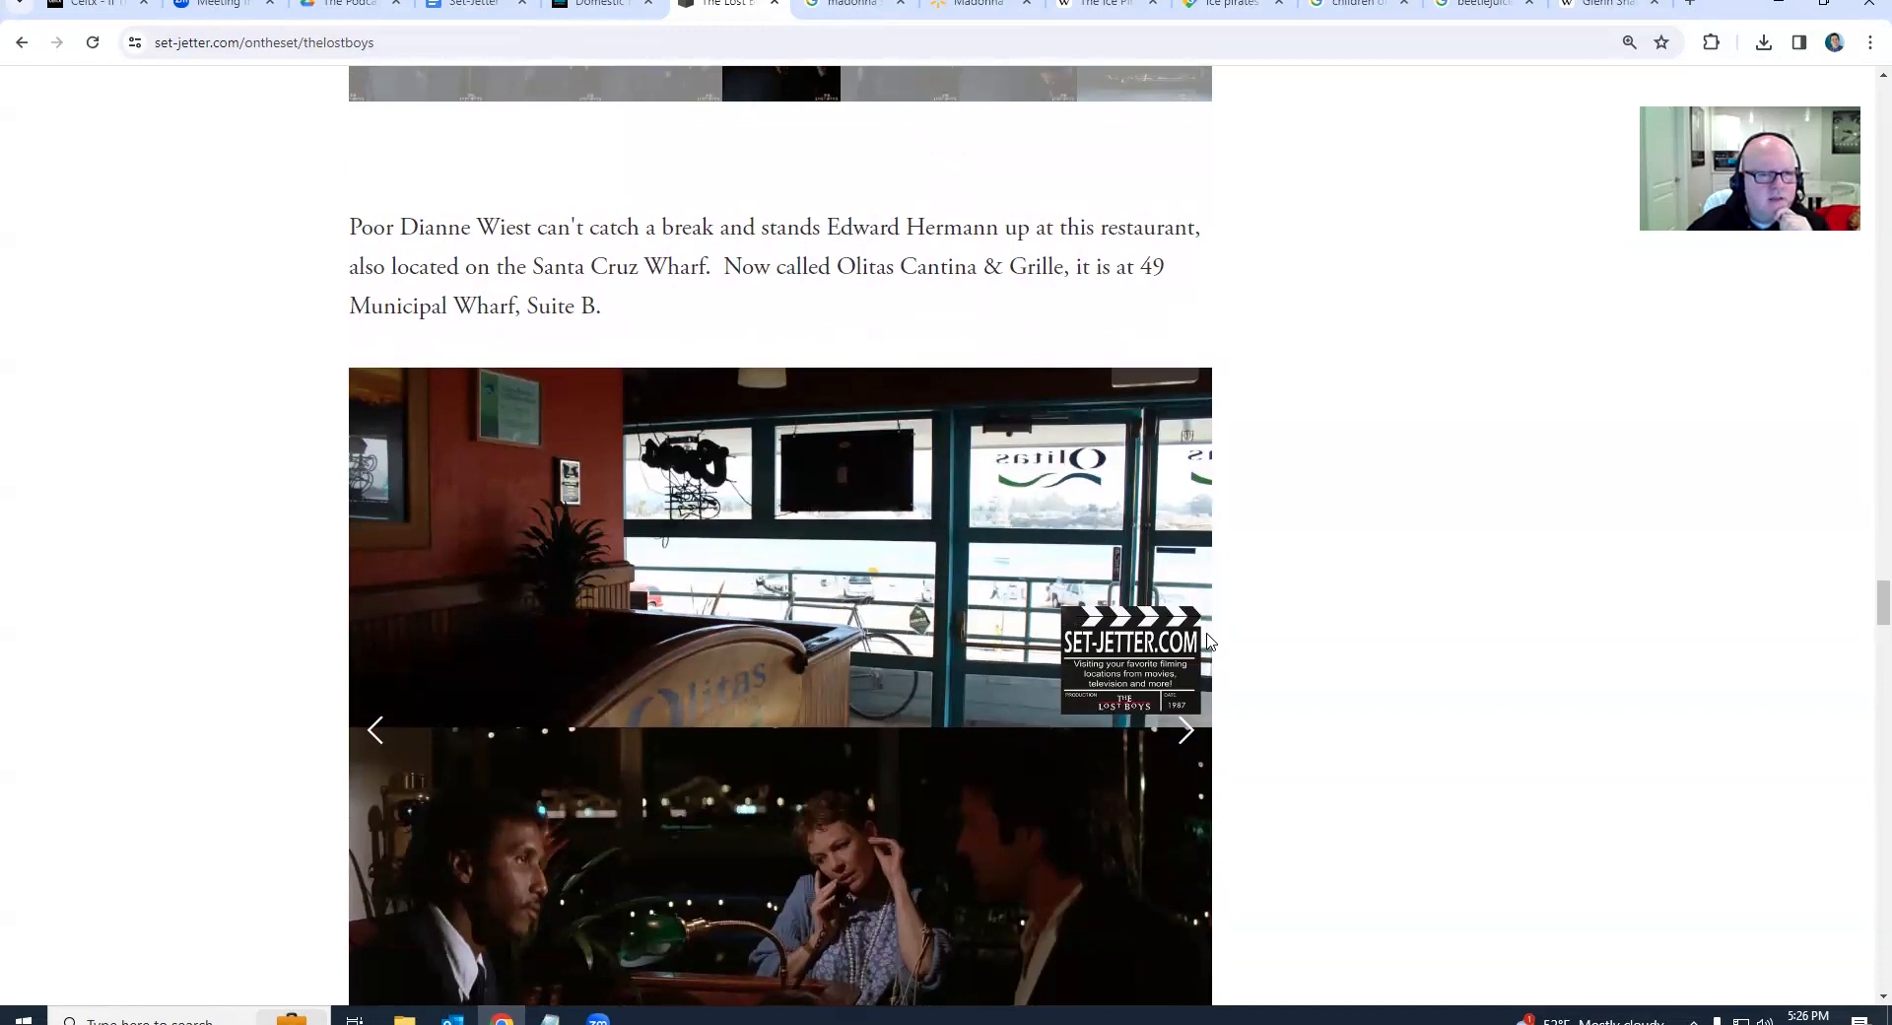
{"action": "scroll", "scroll_direction": "down", "scroll_amount": 3}
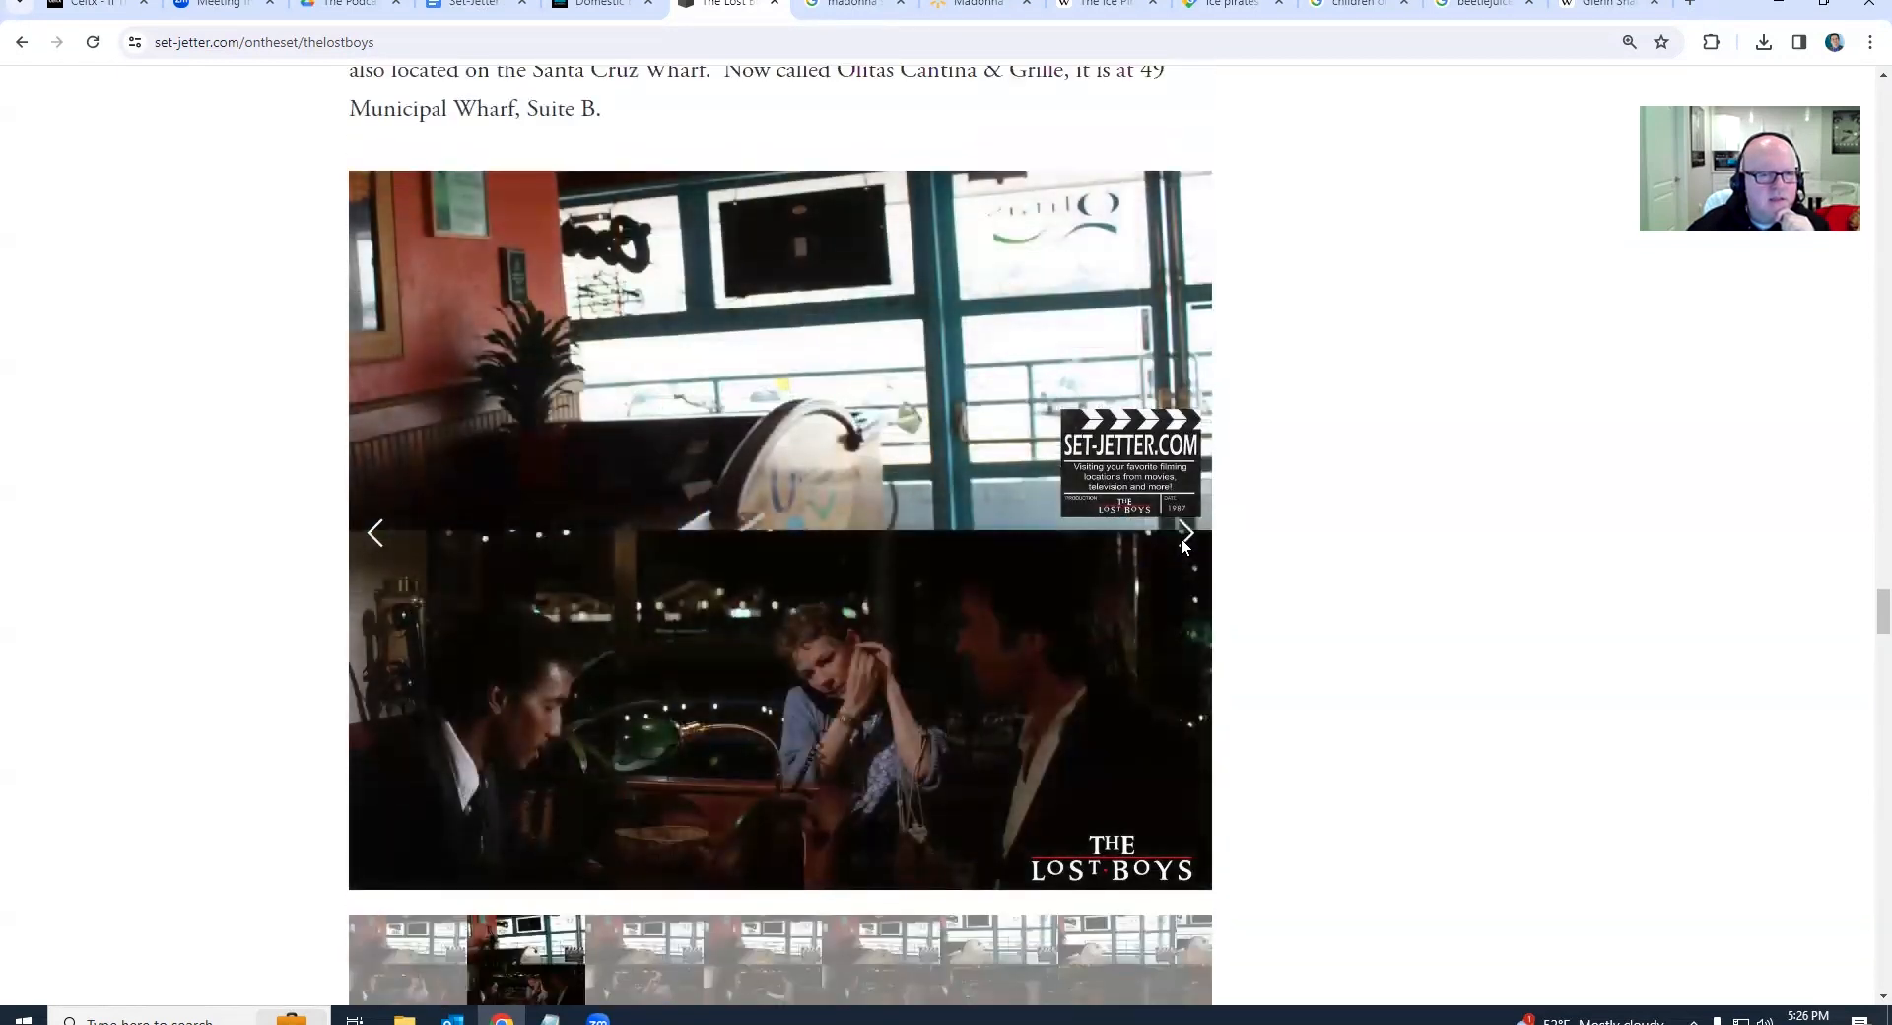
{"action": "left_click", "coordinate": [1186, 533]}
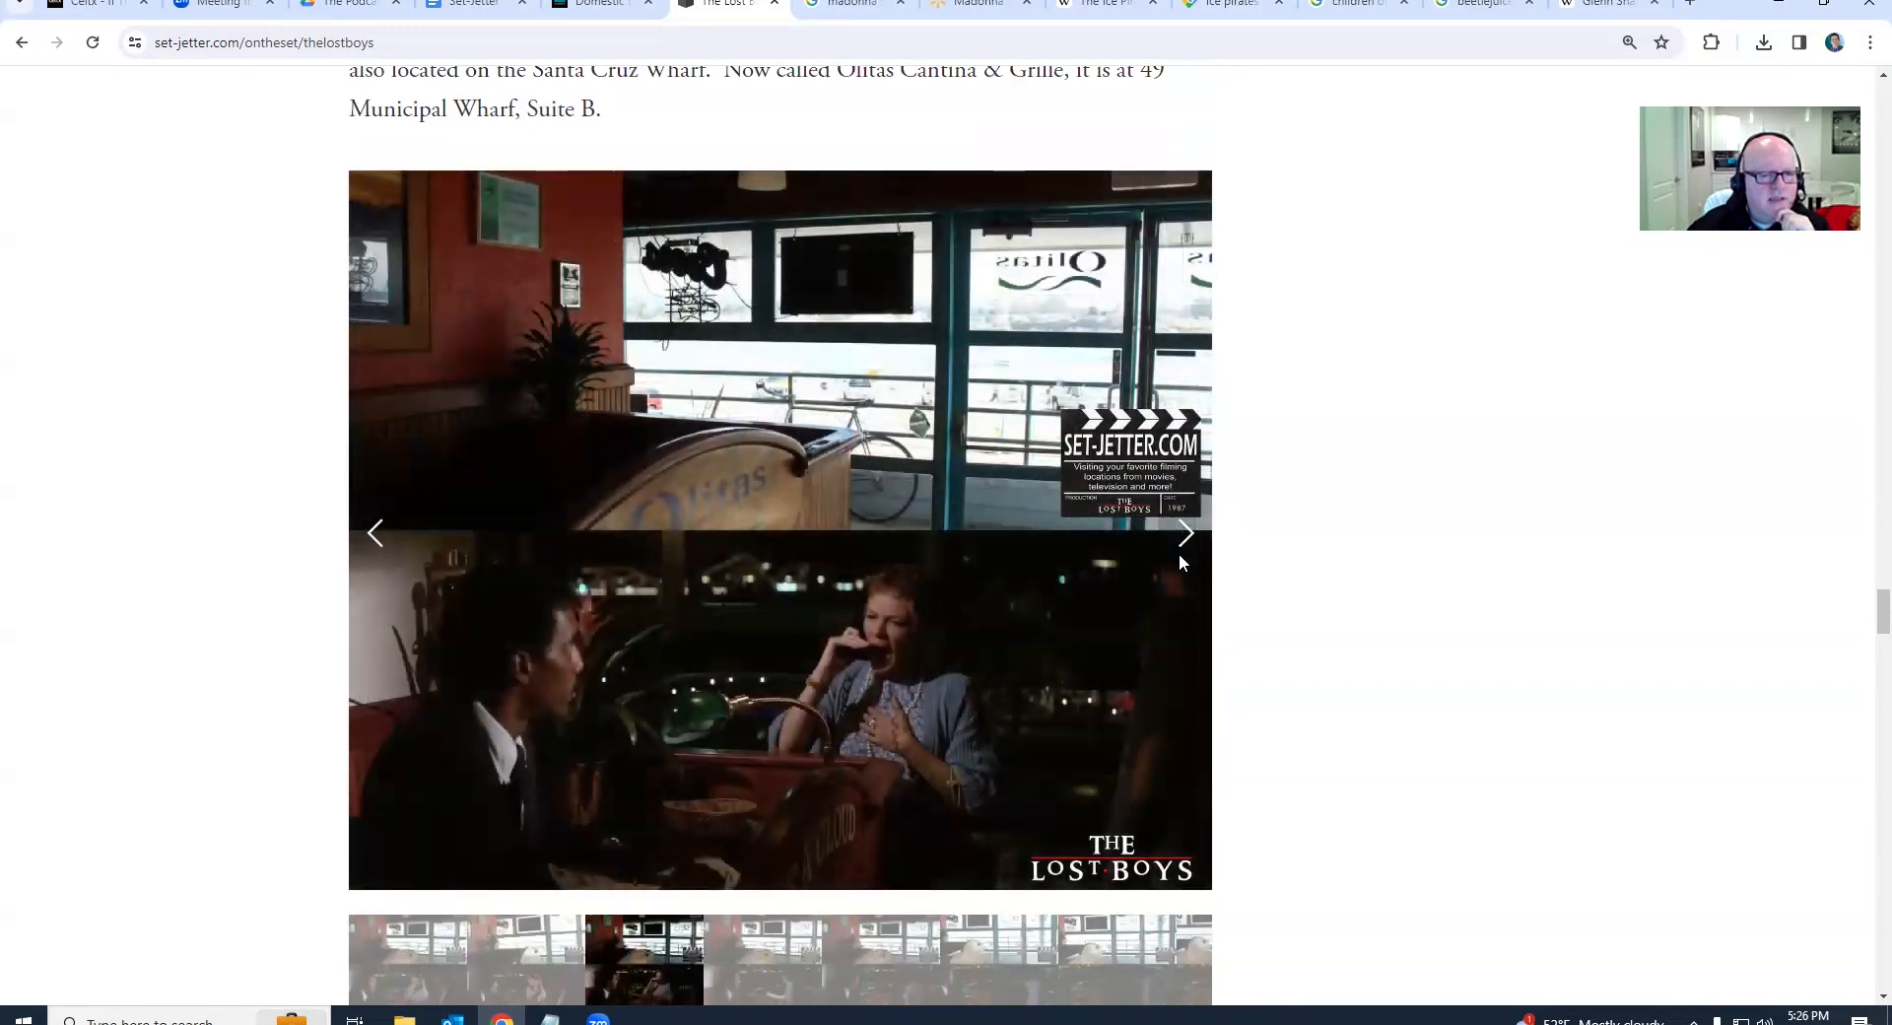
{"action": "left_click", "coordinate": [1186, 533]}
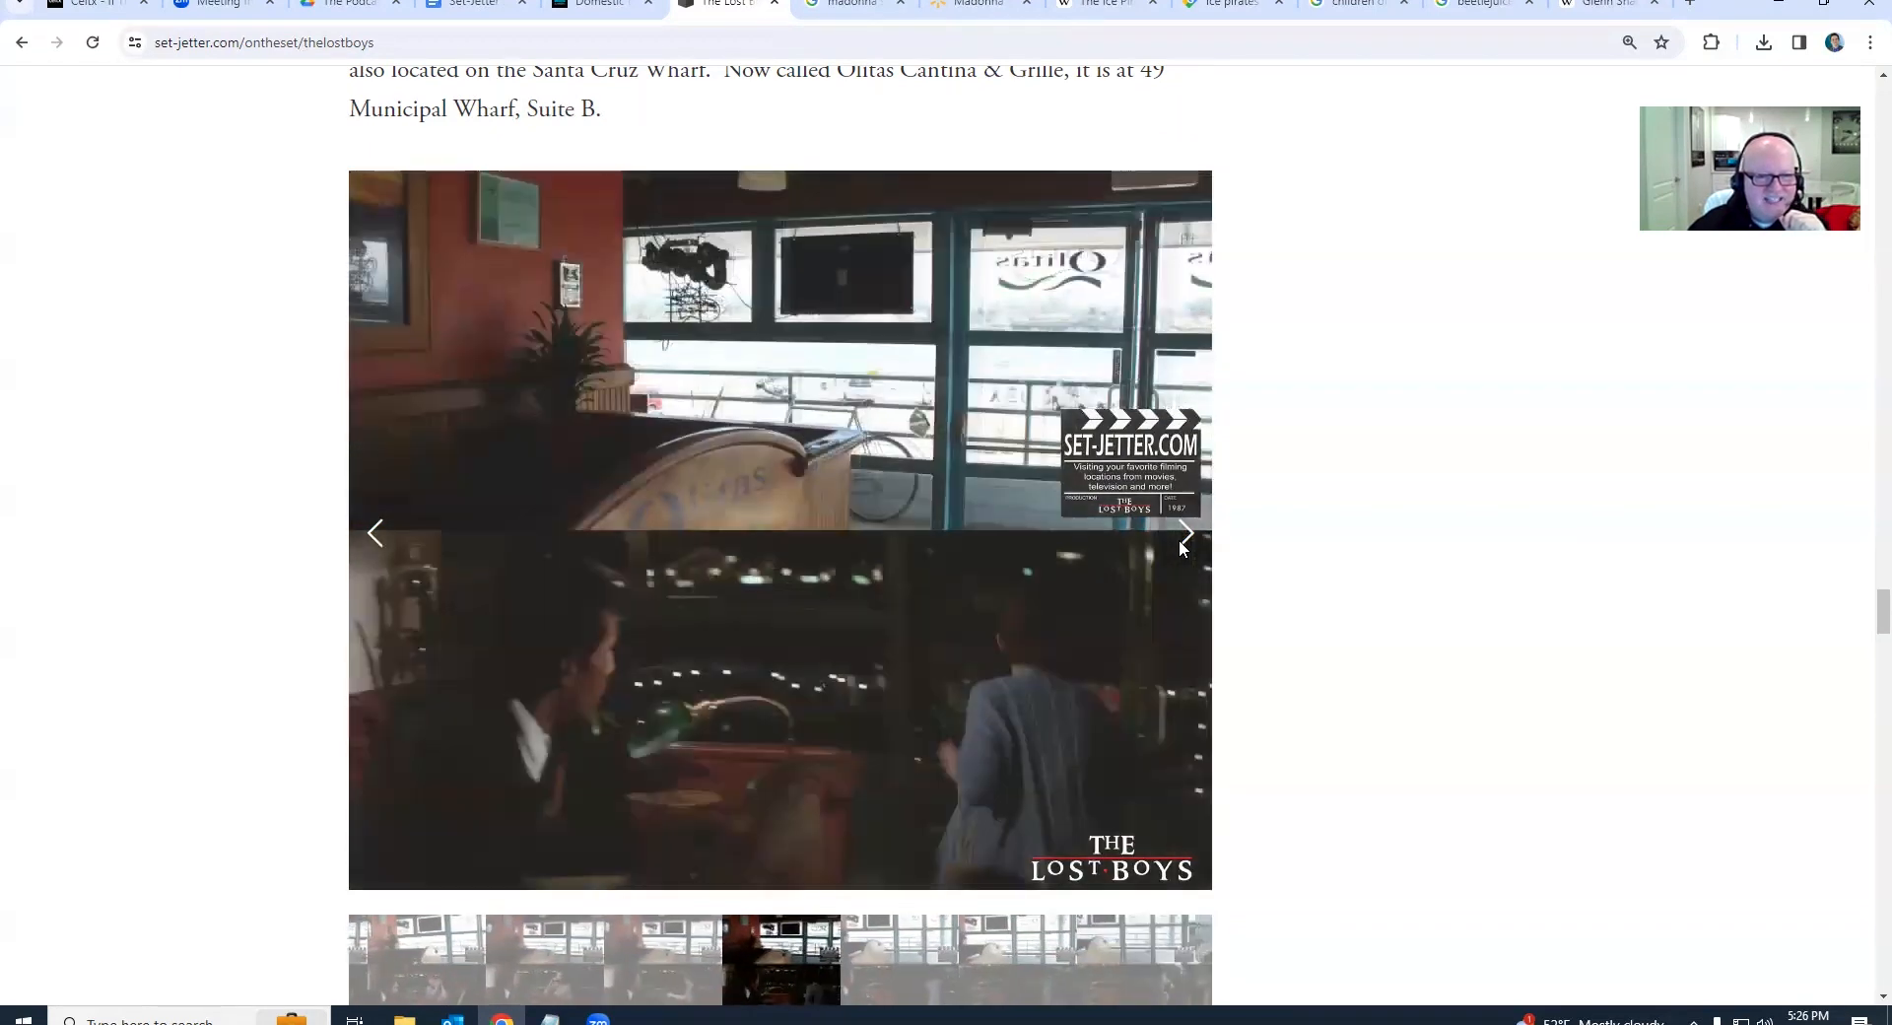
{"action": "left_click", "coordinate": [1184, 532]}
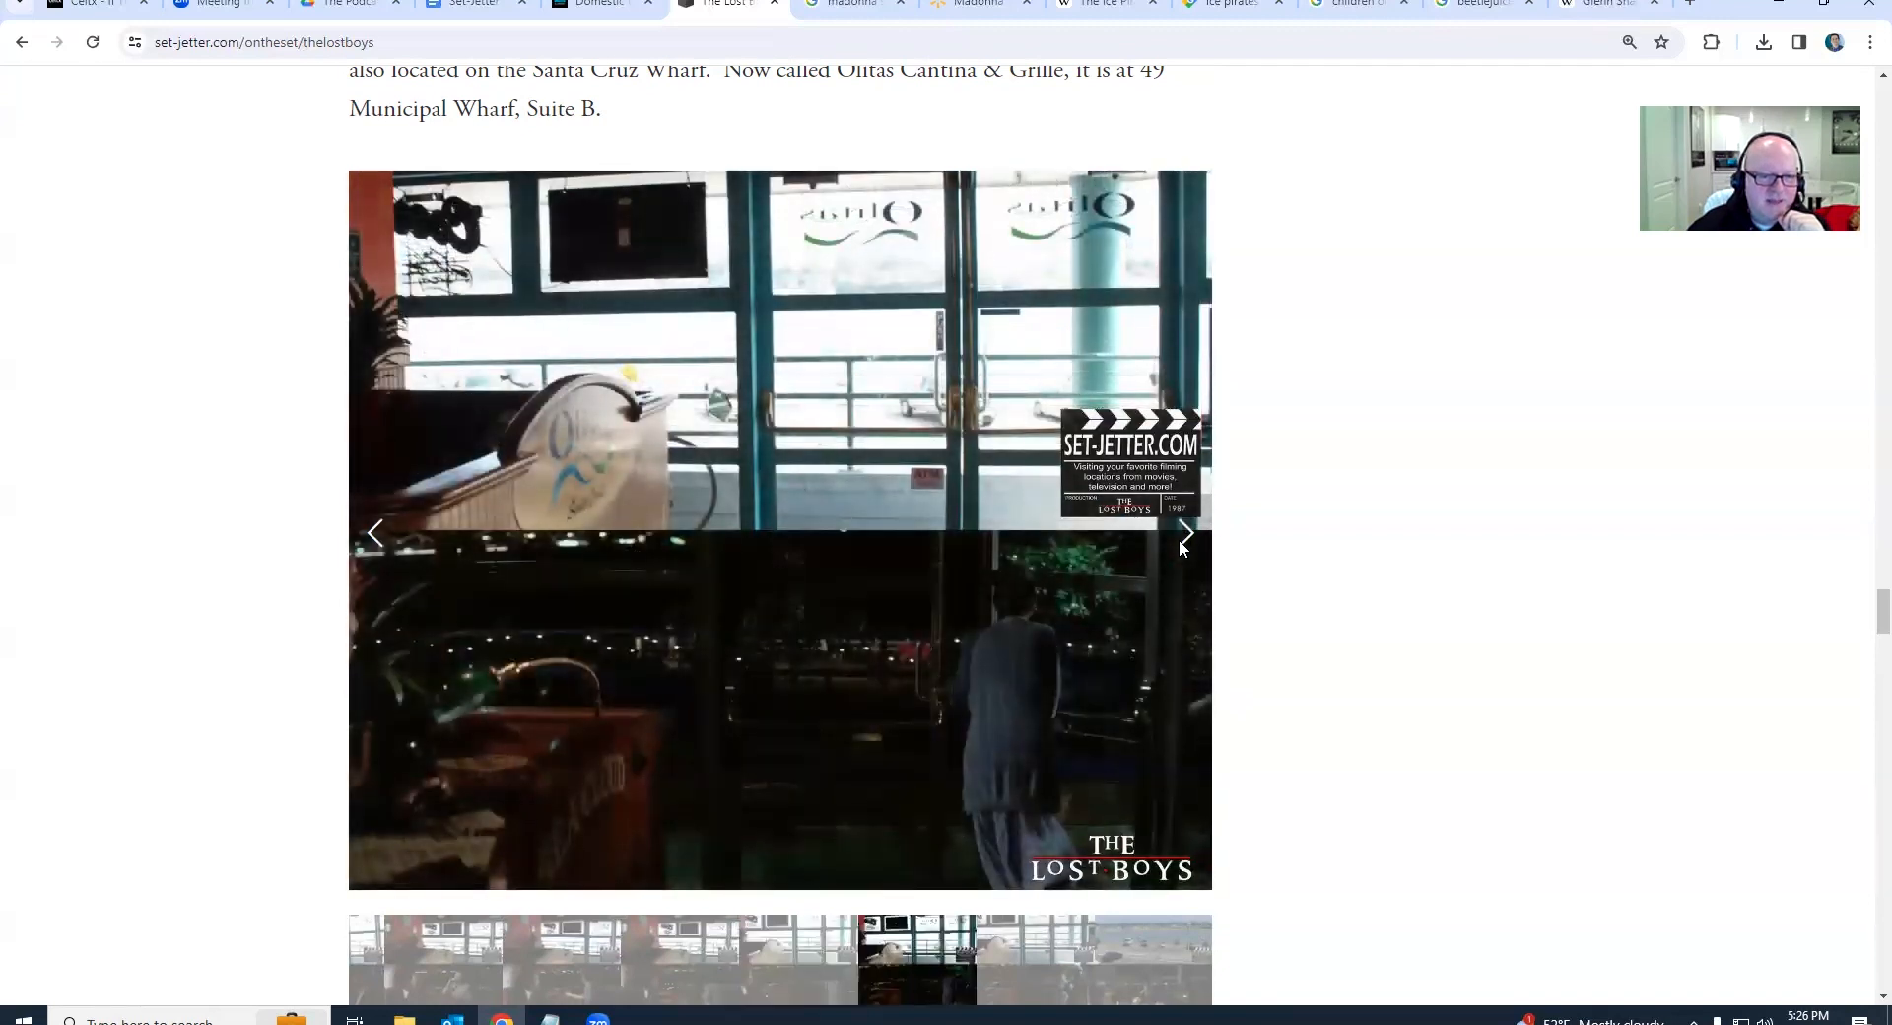
{"action": "left_click", "coordinate": [1186, 533]}
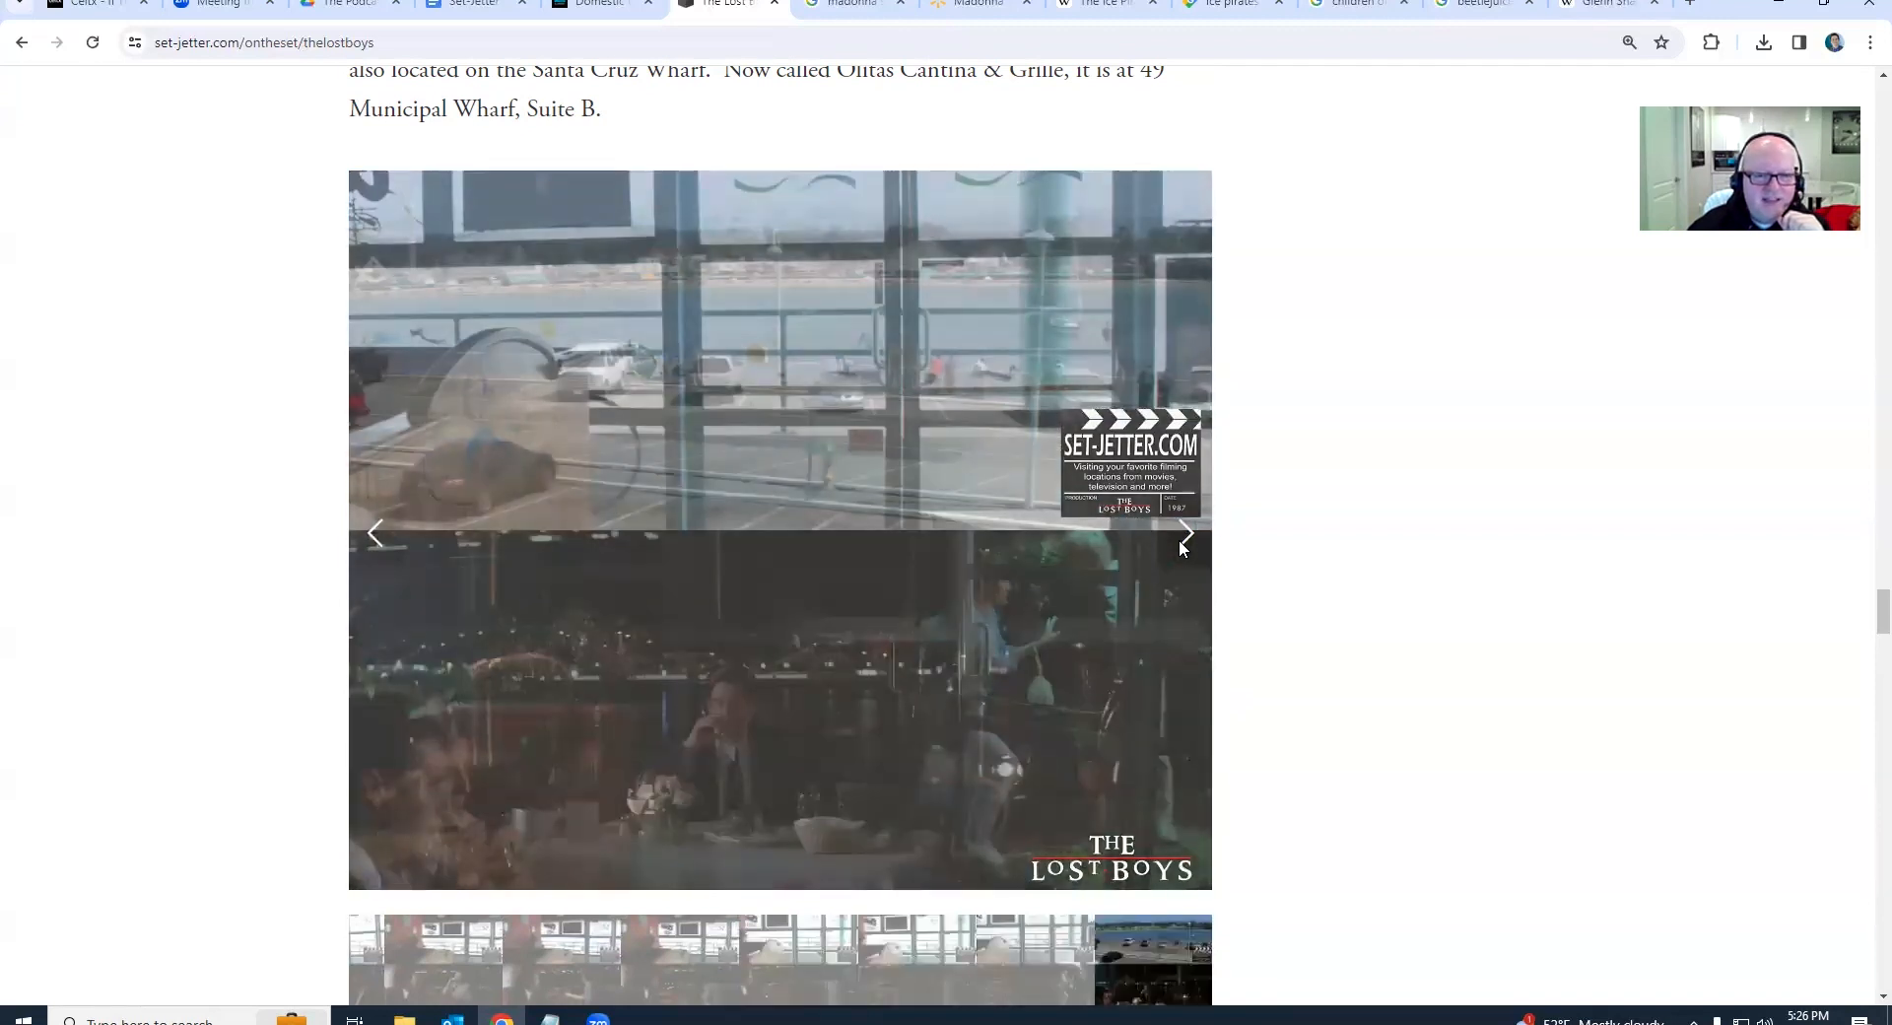
{"action": "left_click", "coordinate": [1185, 533]}
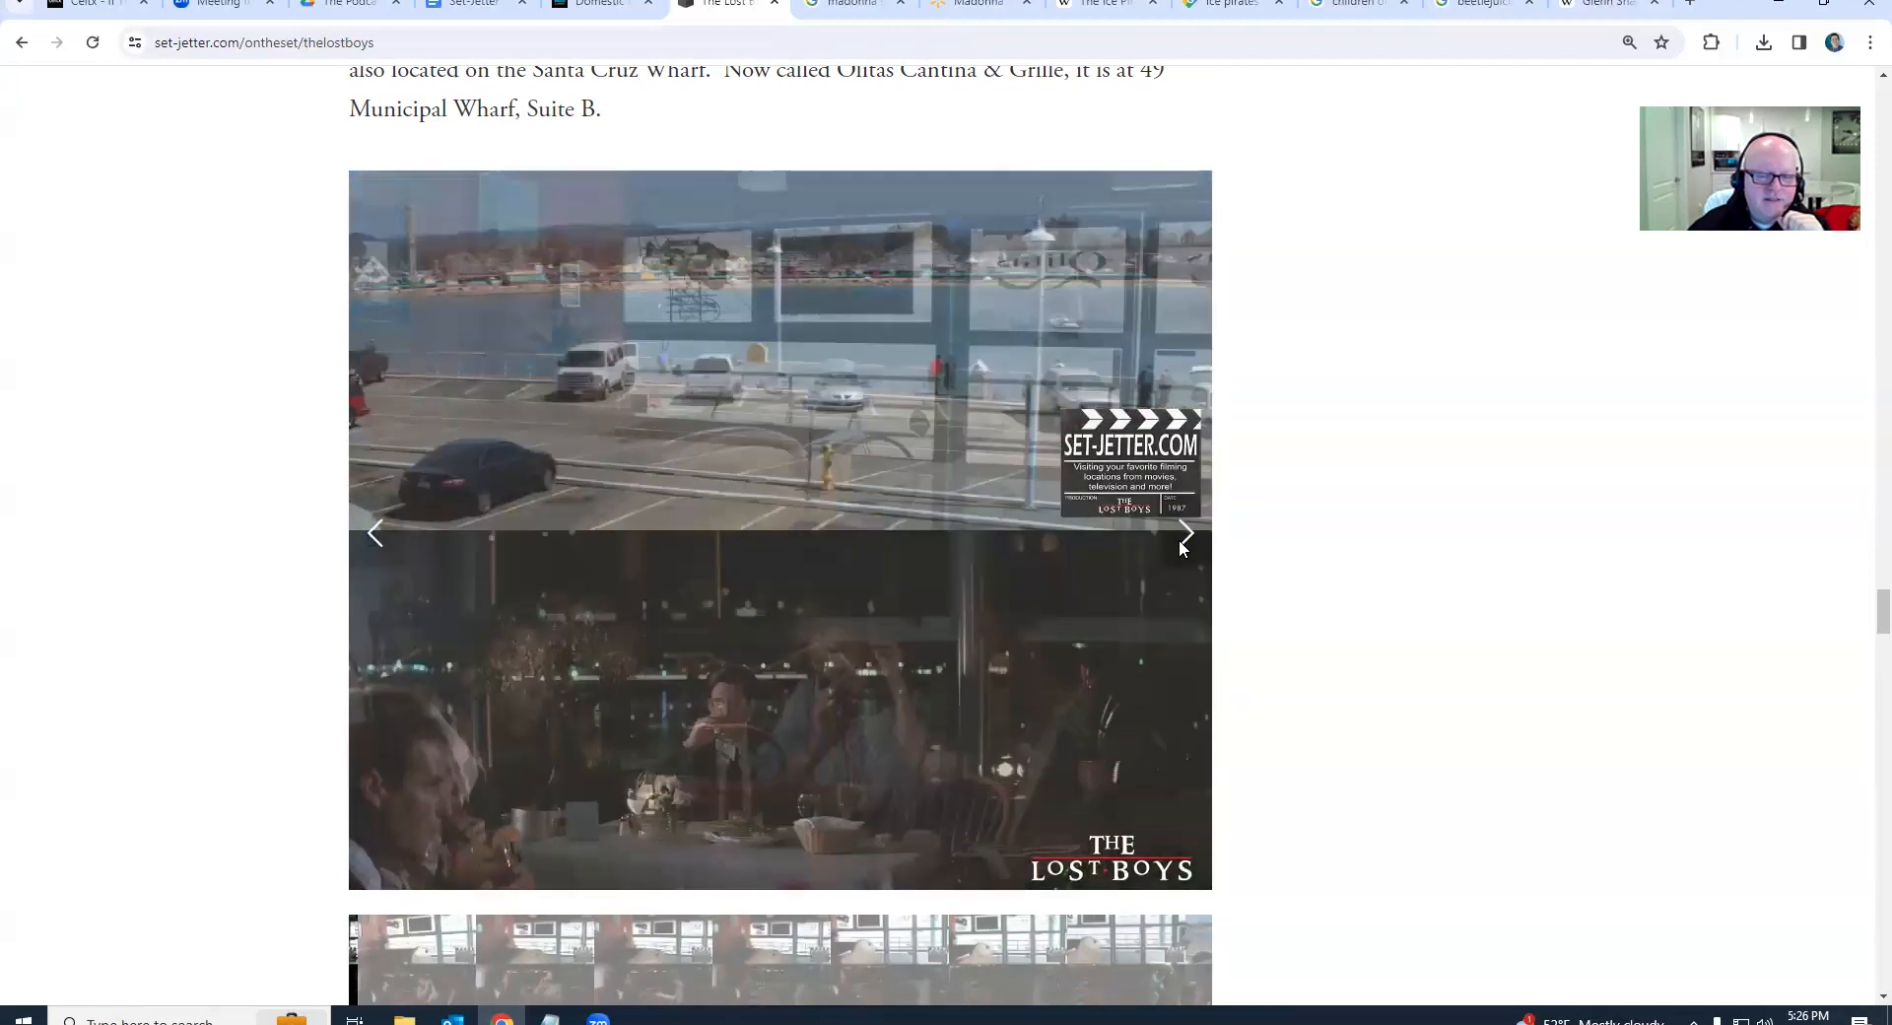
Scroll to the house section and flip through porch and breezeway photos to the barn-red side wall
{"action": "scroll", "scroll_direction": "down", "scroll_amount": 3}
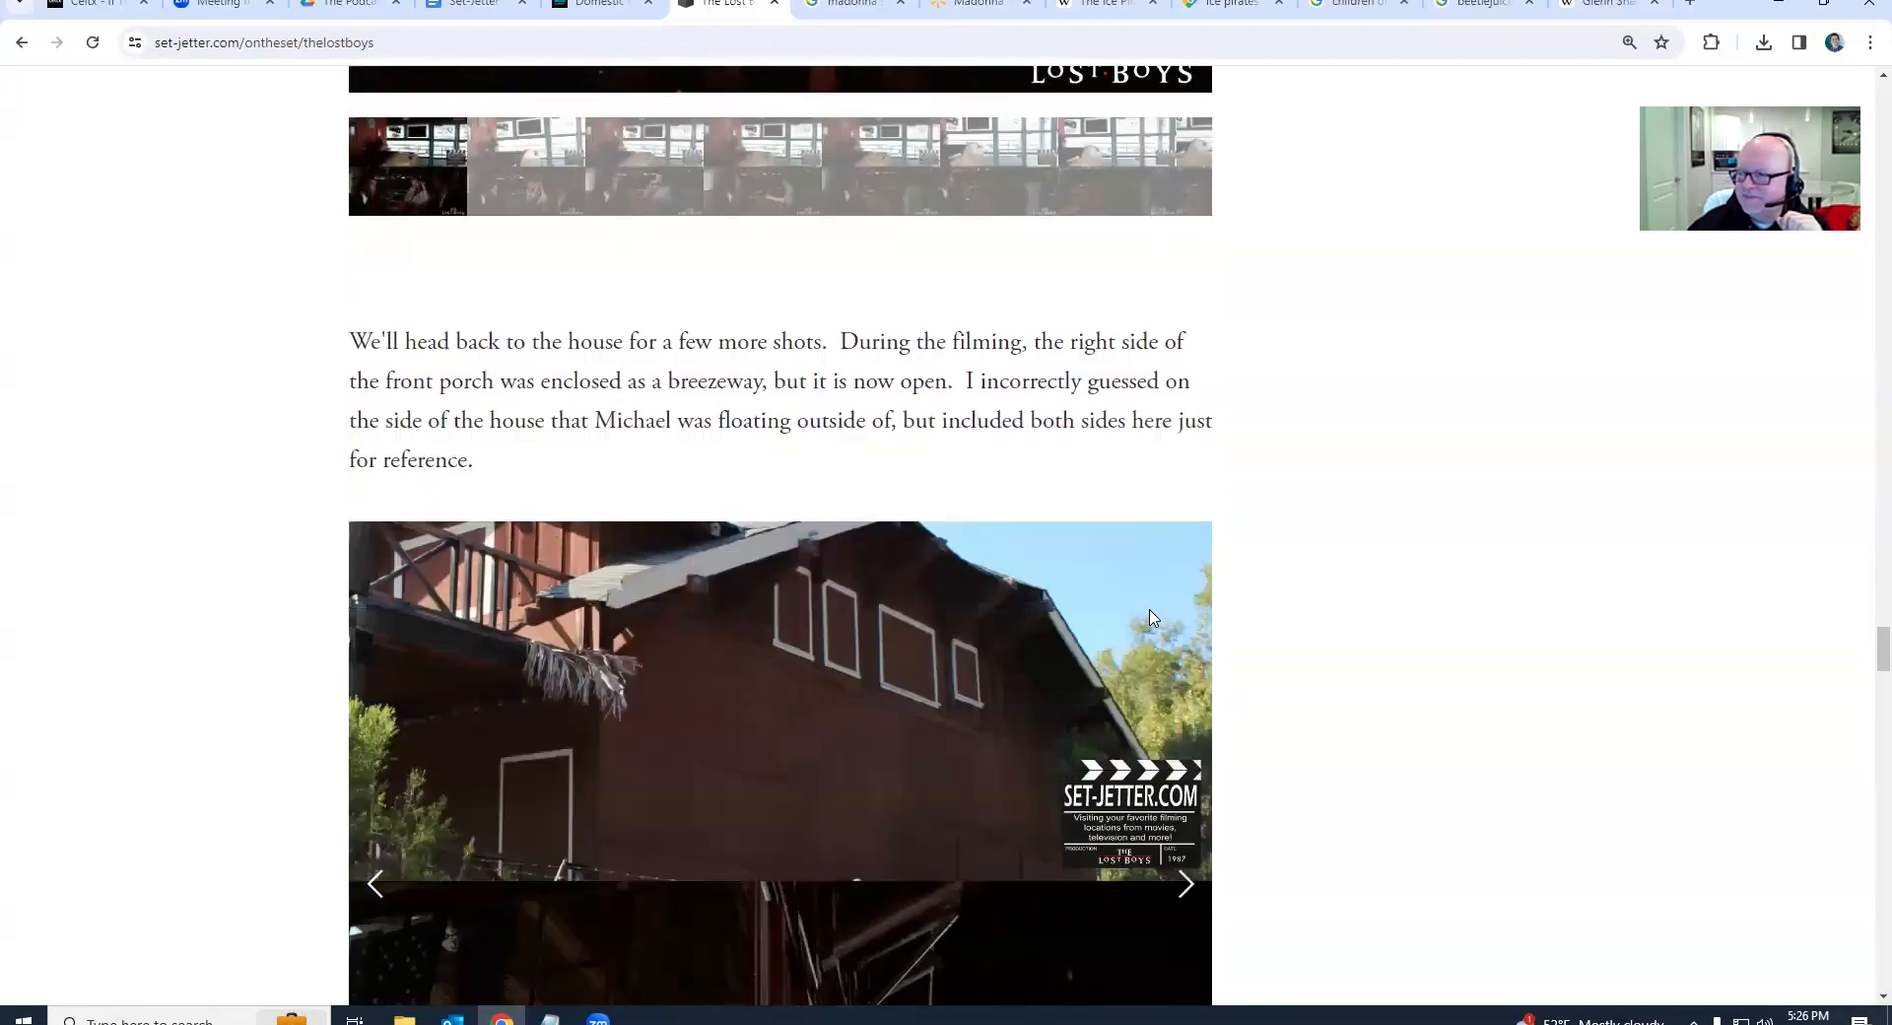
{"action": "scroll", "scroll_direction": "down", "scroll_amount": 3}
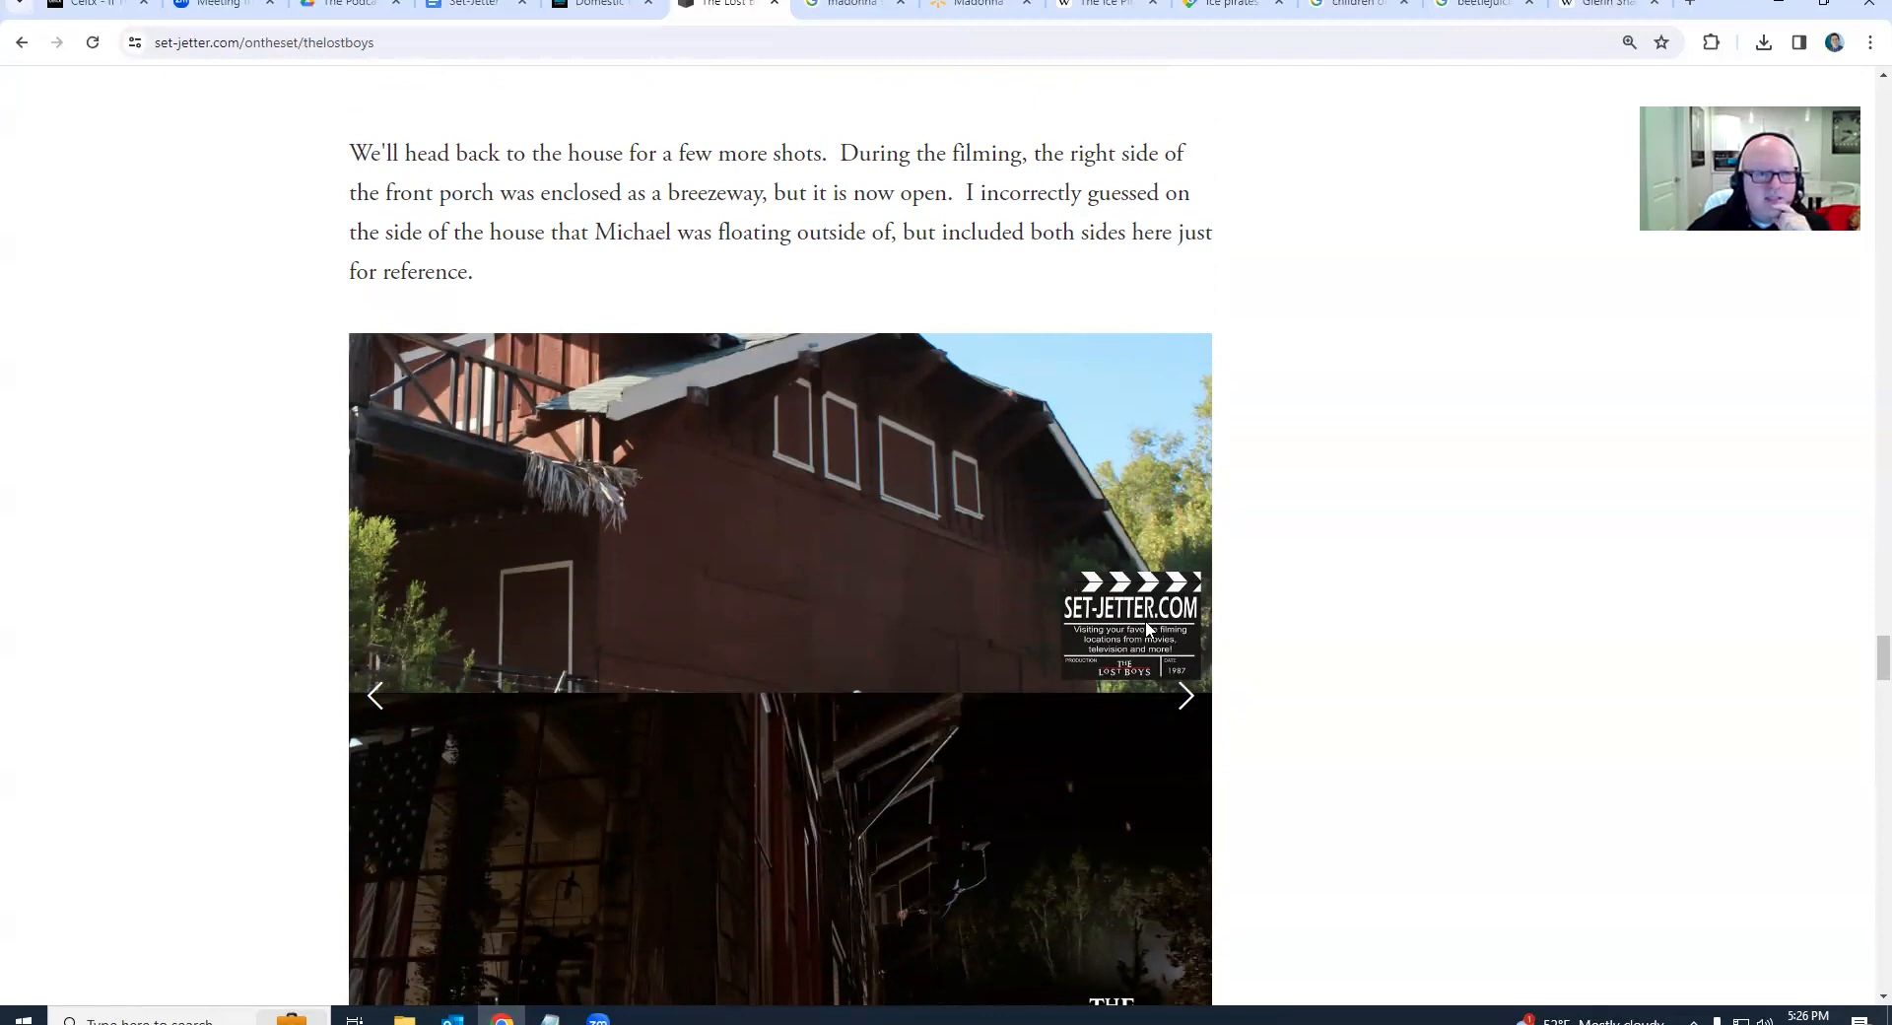
{"action": "scroll", "scroll_direction": "down", "scroll_amount": 3}
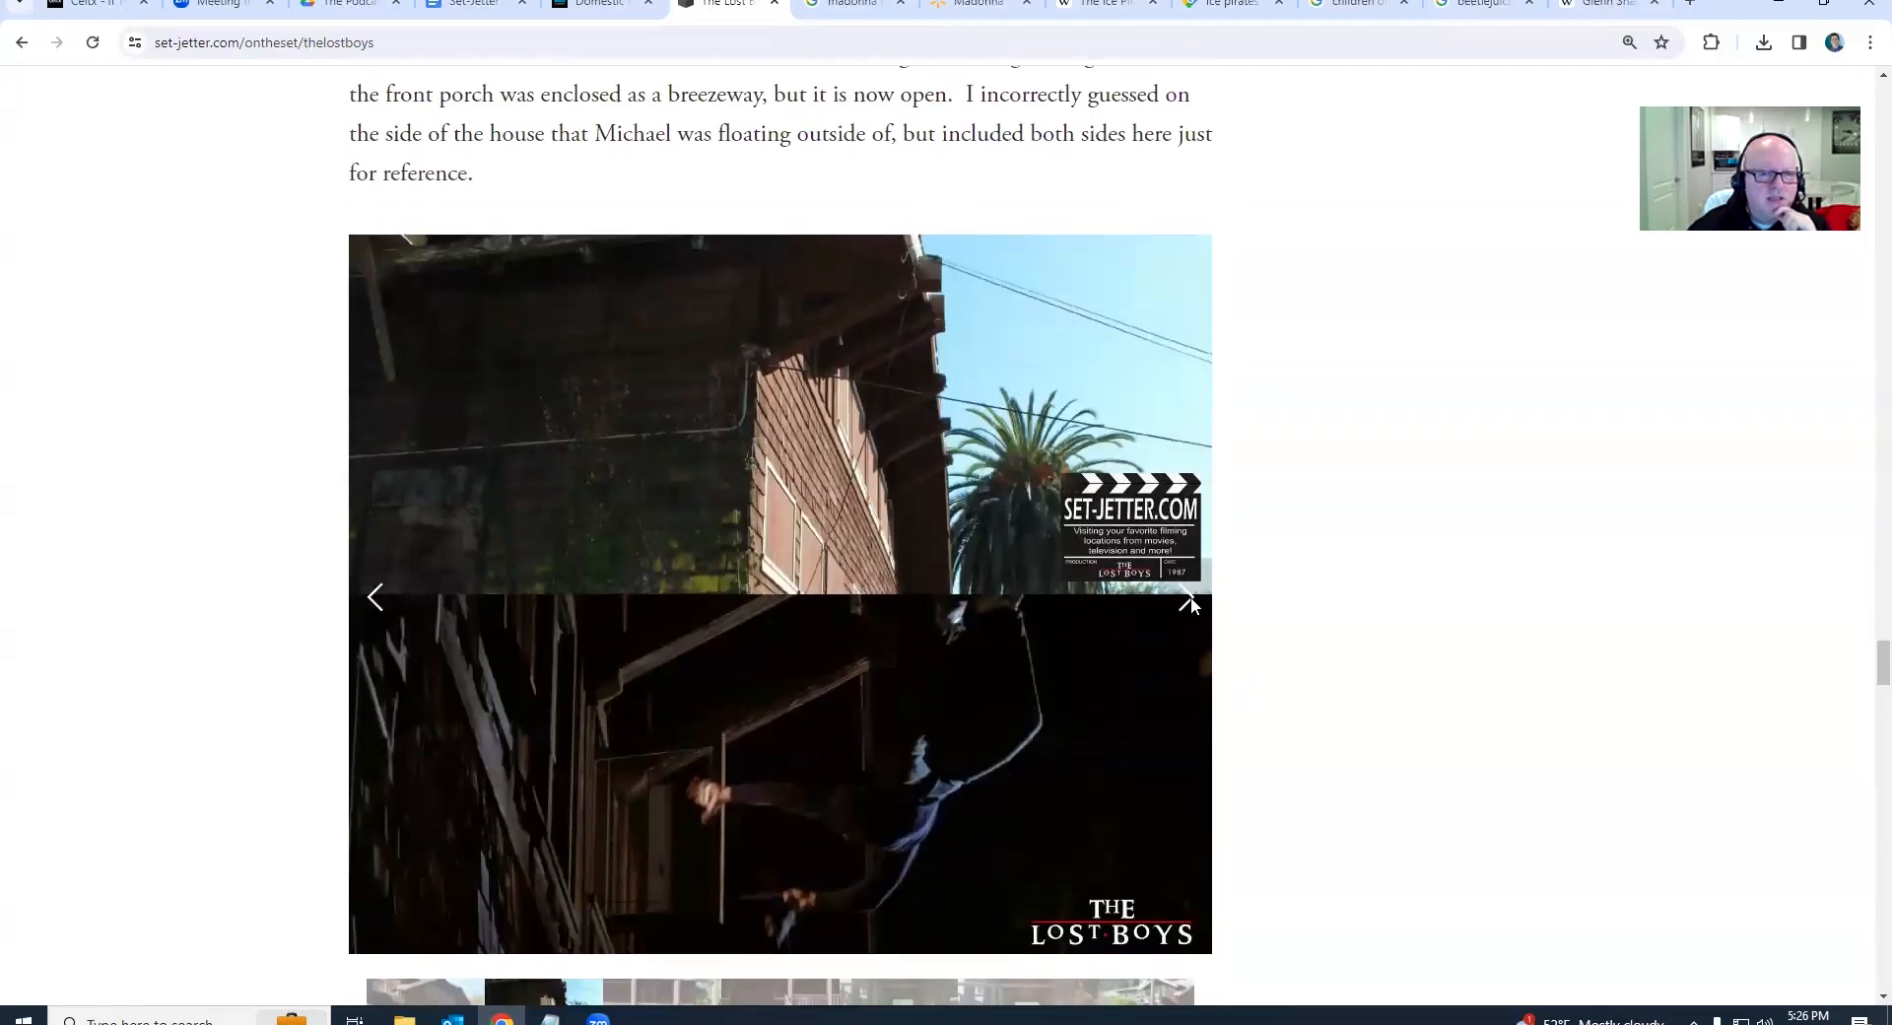
{"action": "left_click", "coordinate": [1188, 601]}
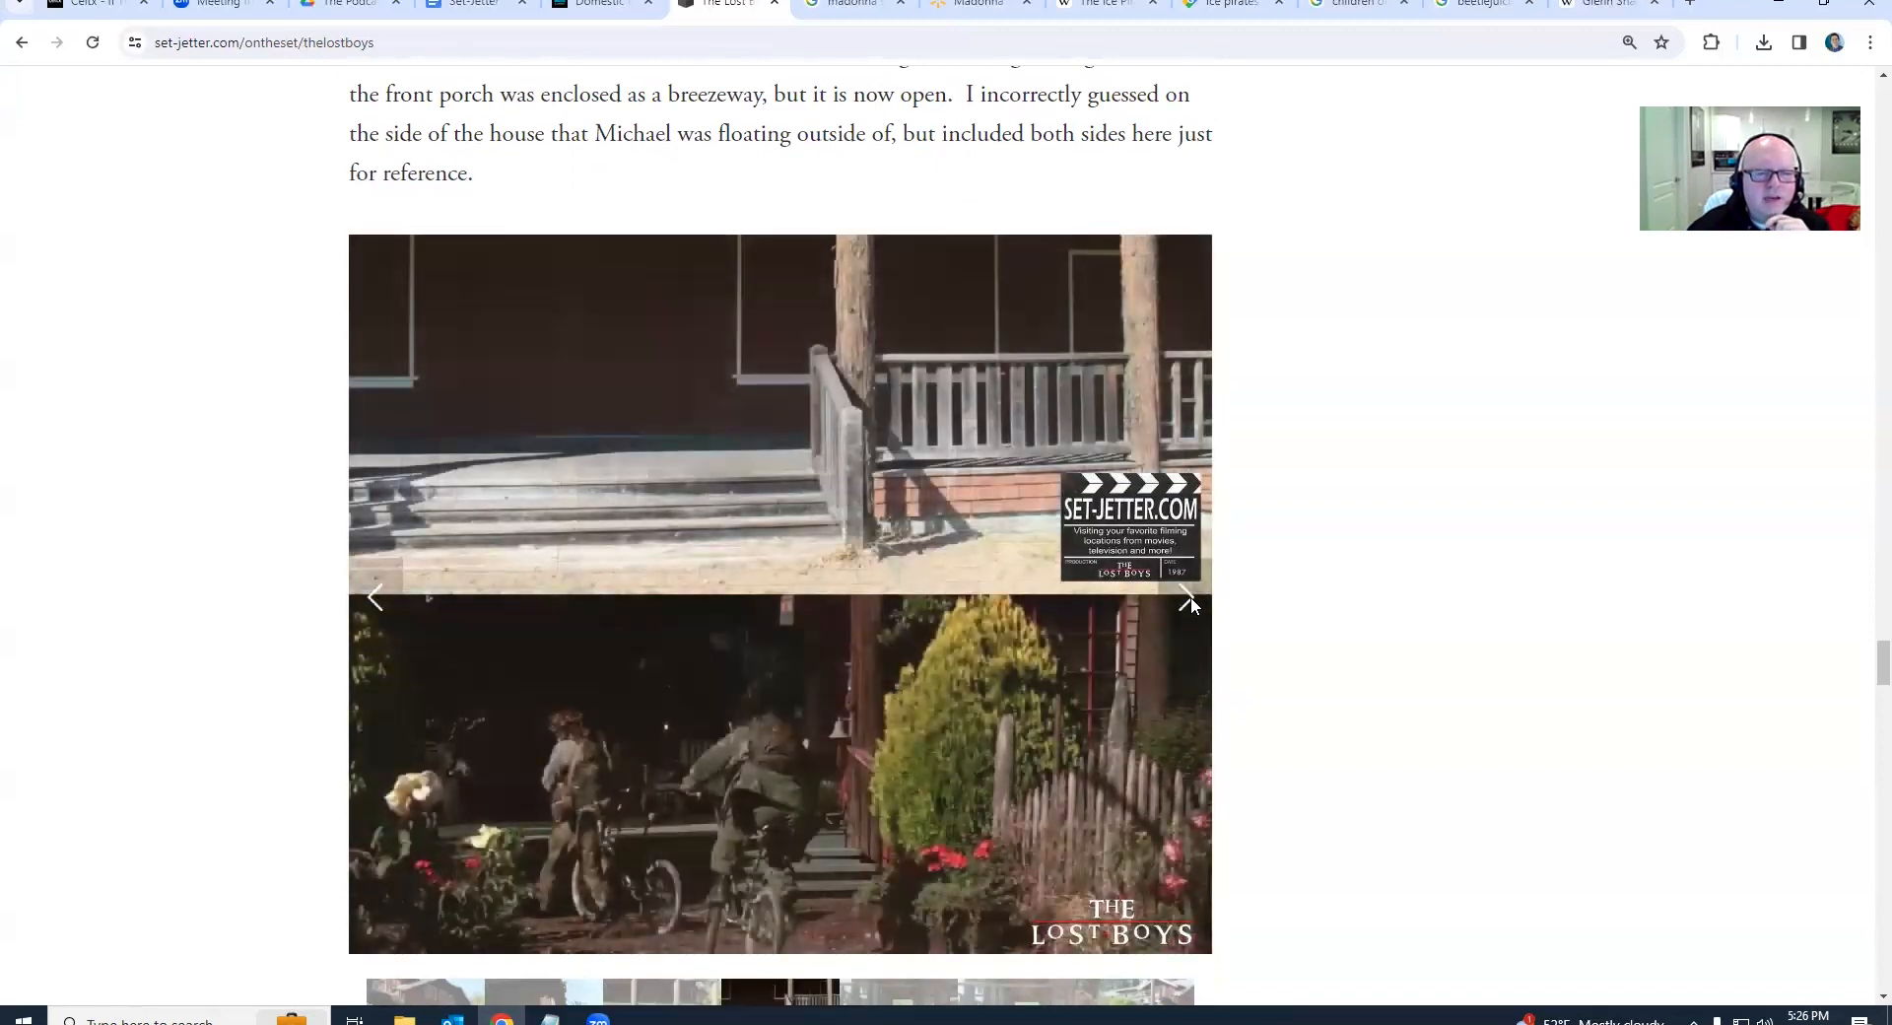
{"action": "left_click", "coordinate": [1188, 600]}
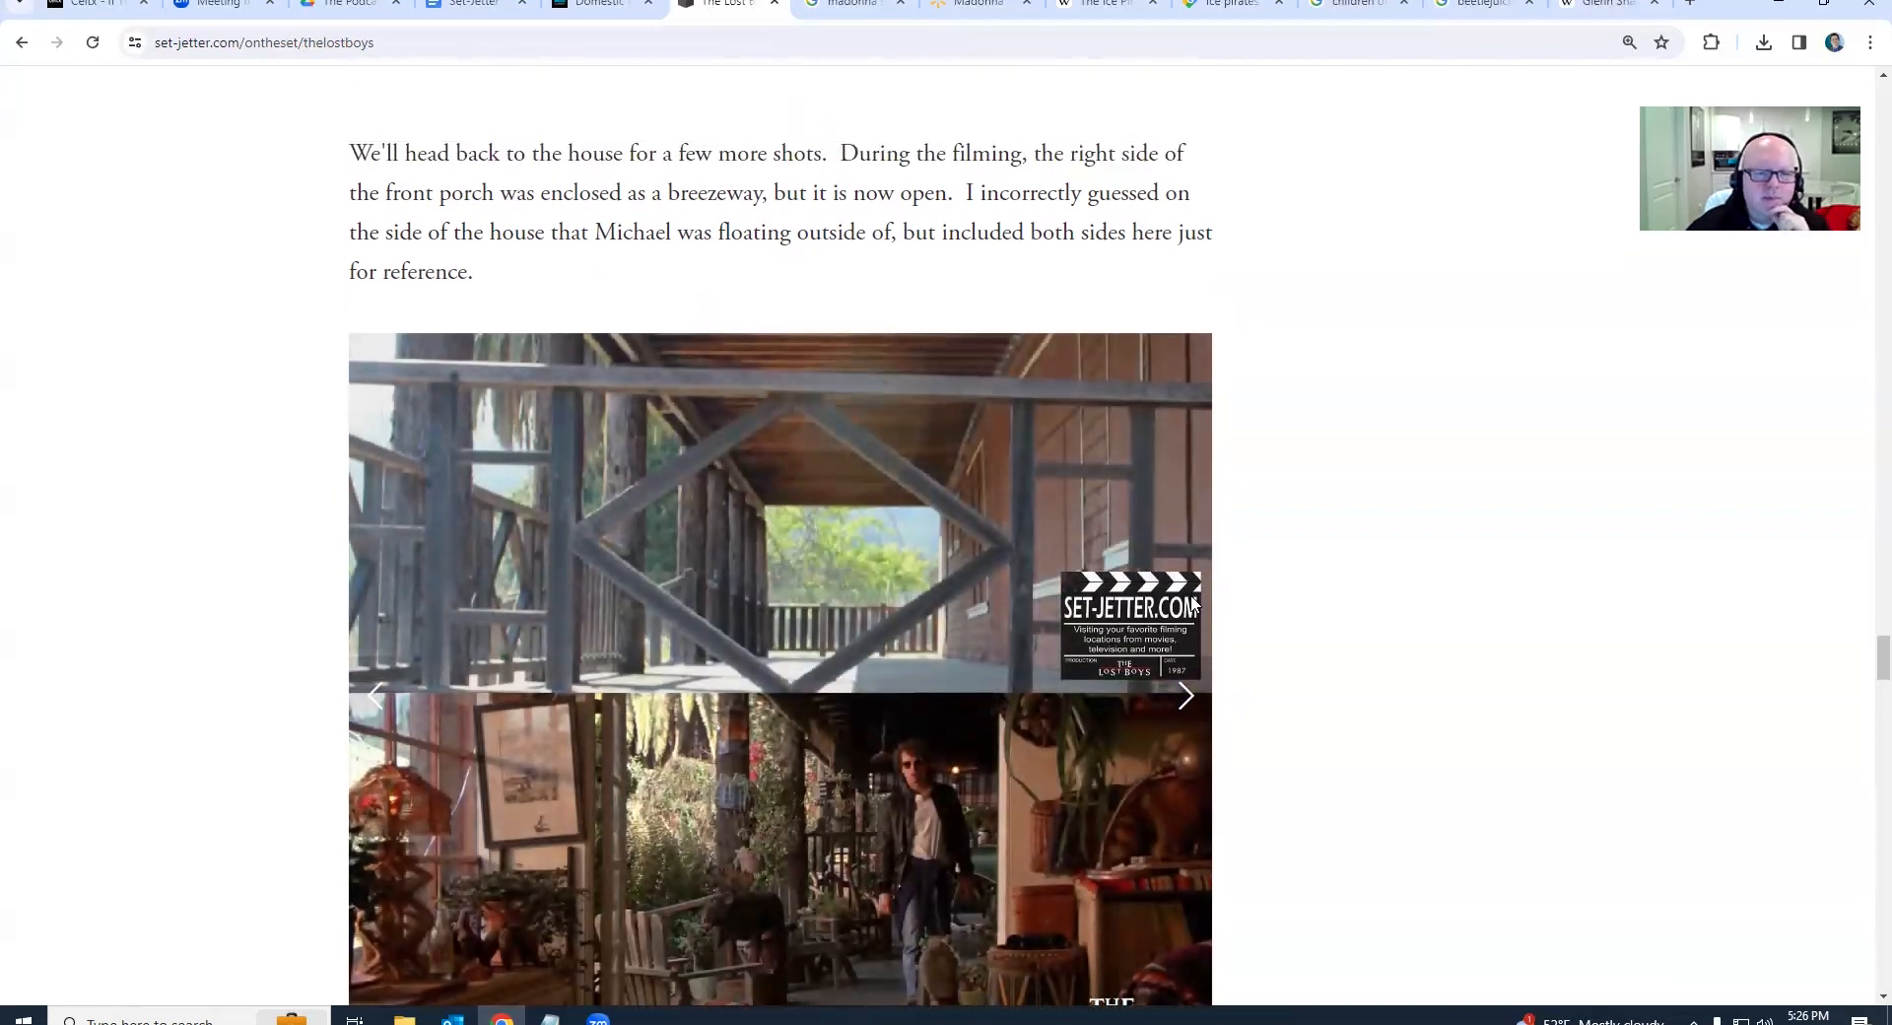
{"action": "scroll", "scroll_direction": "down", "scroll_amount": 3}
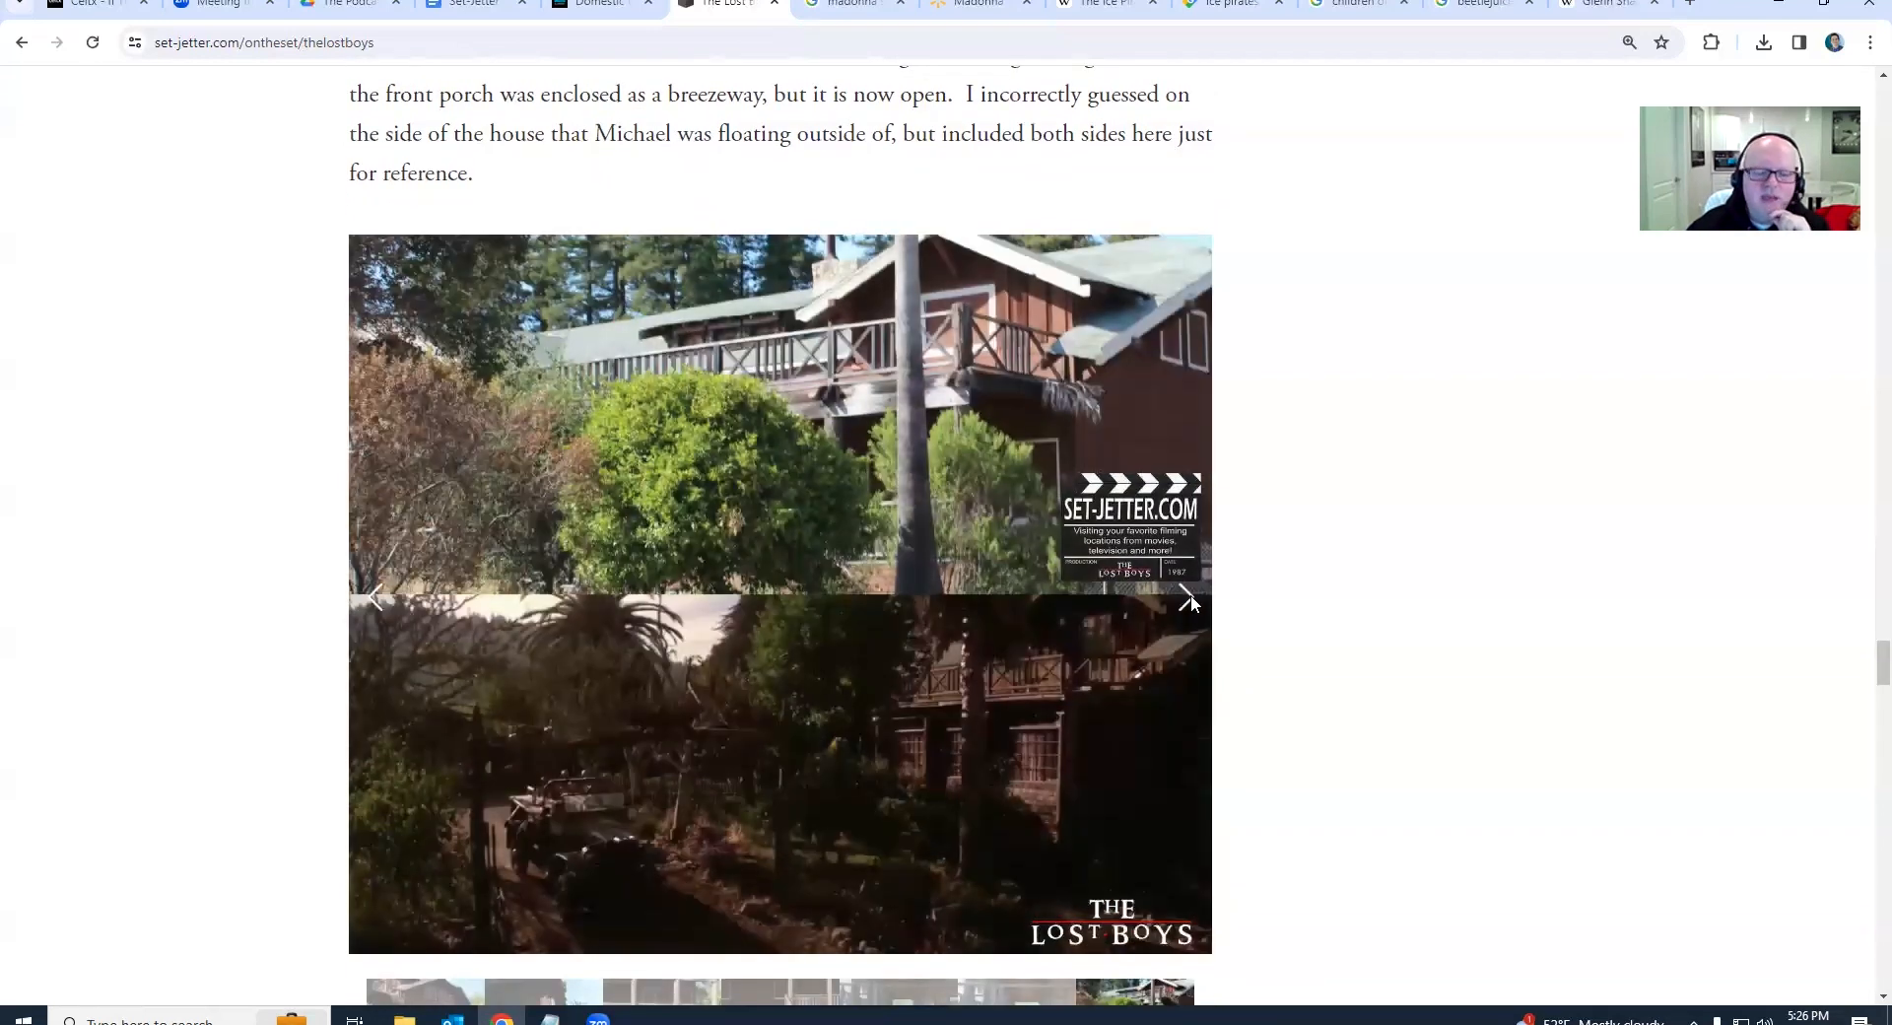
{"action": "left_click", "coordinate": [1189, 596]}
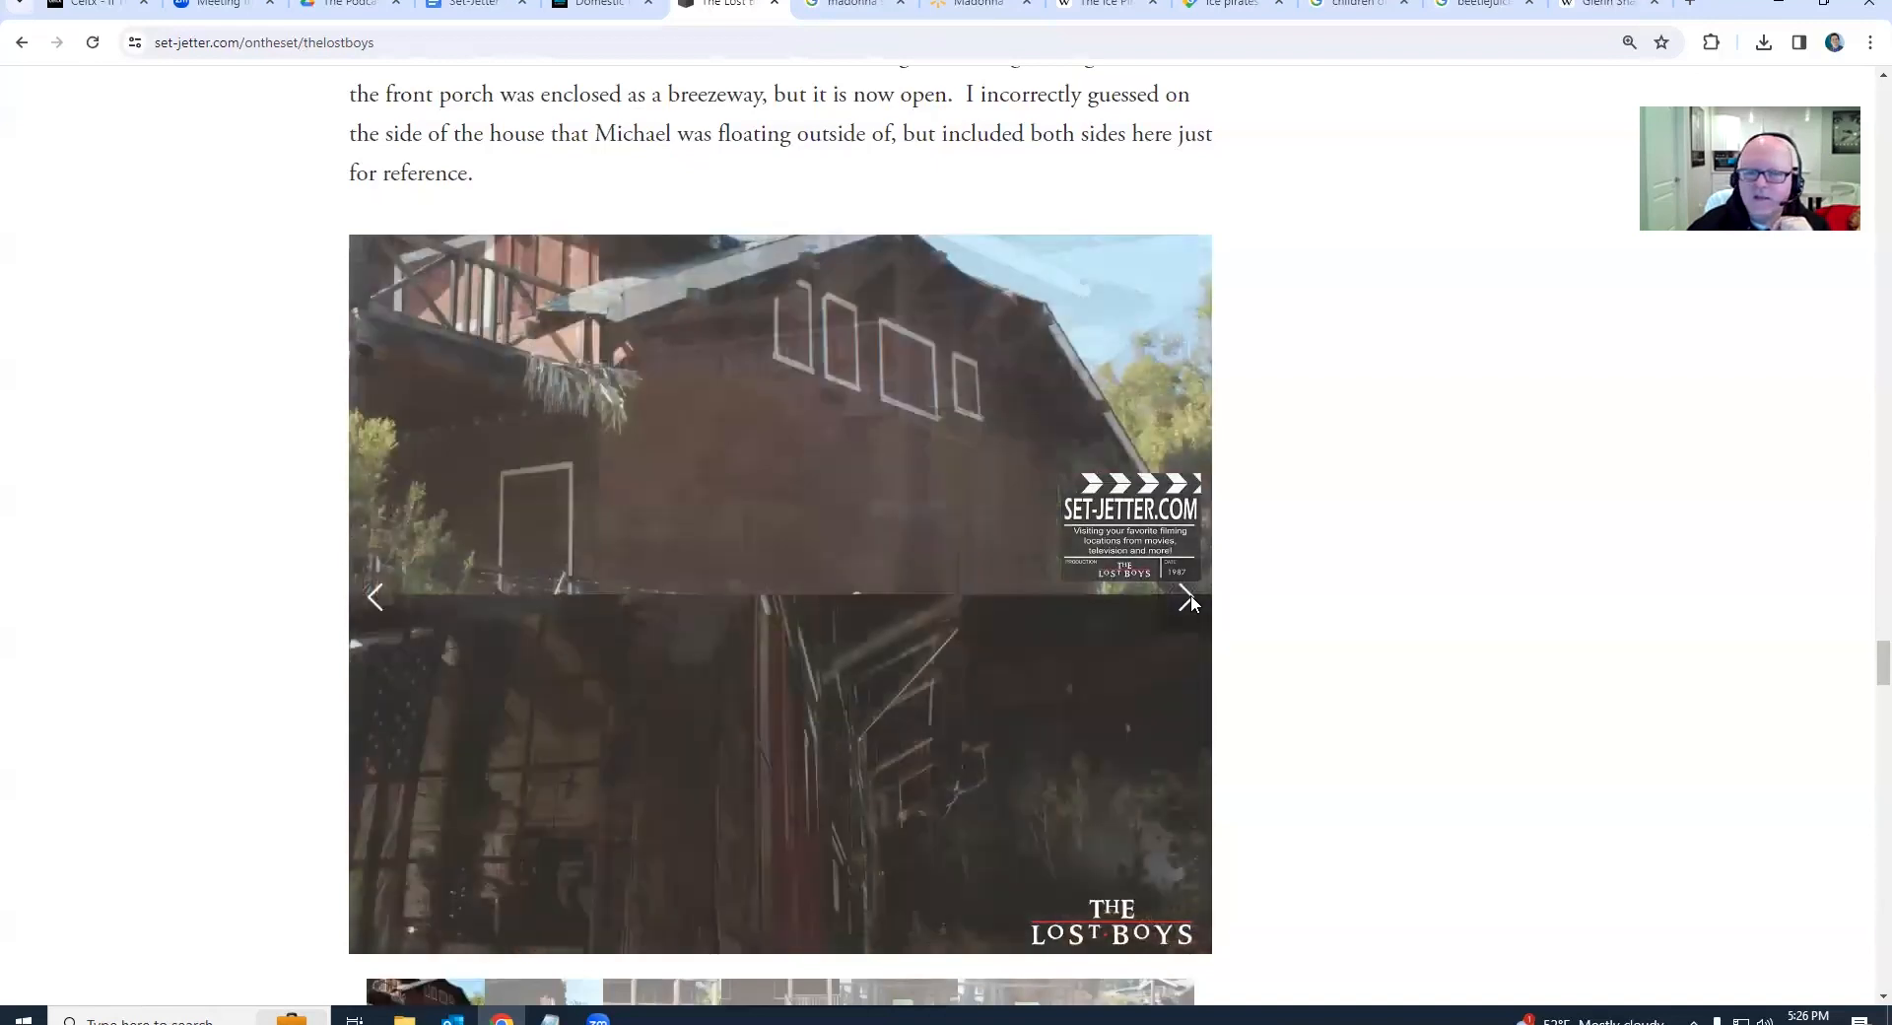
Page through the Burbank church slideshow's street, church interior and bike-ride then-and-now comparisons
{"action": "scroll", "scroll_direction": "down", "scroll_amount": 3}
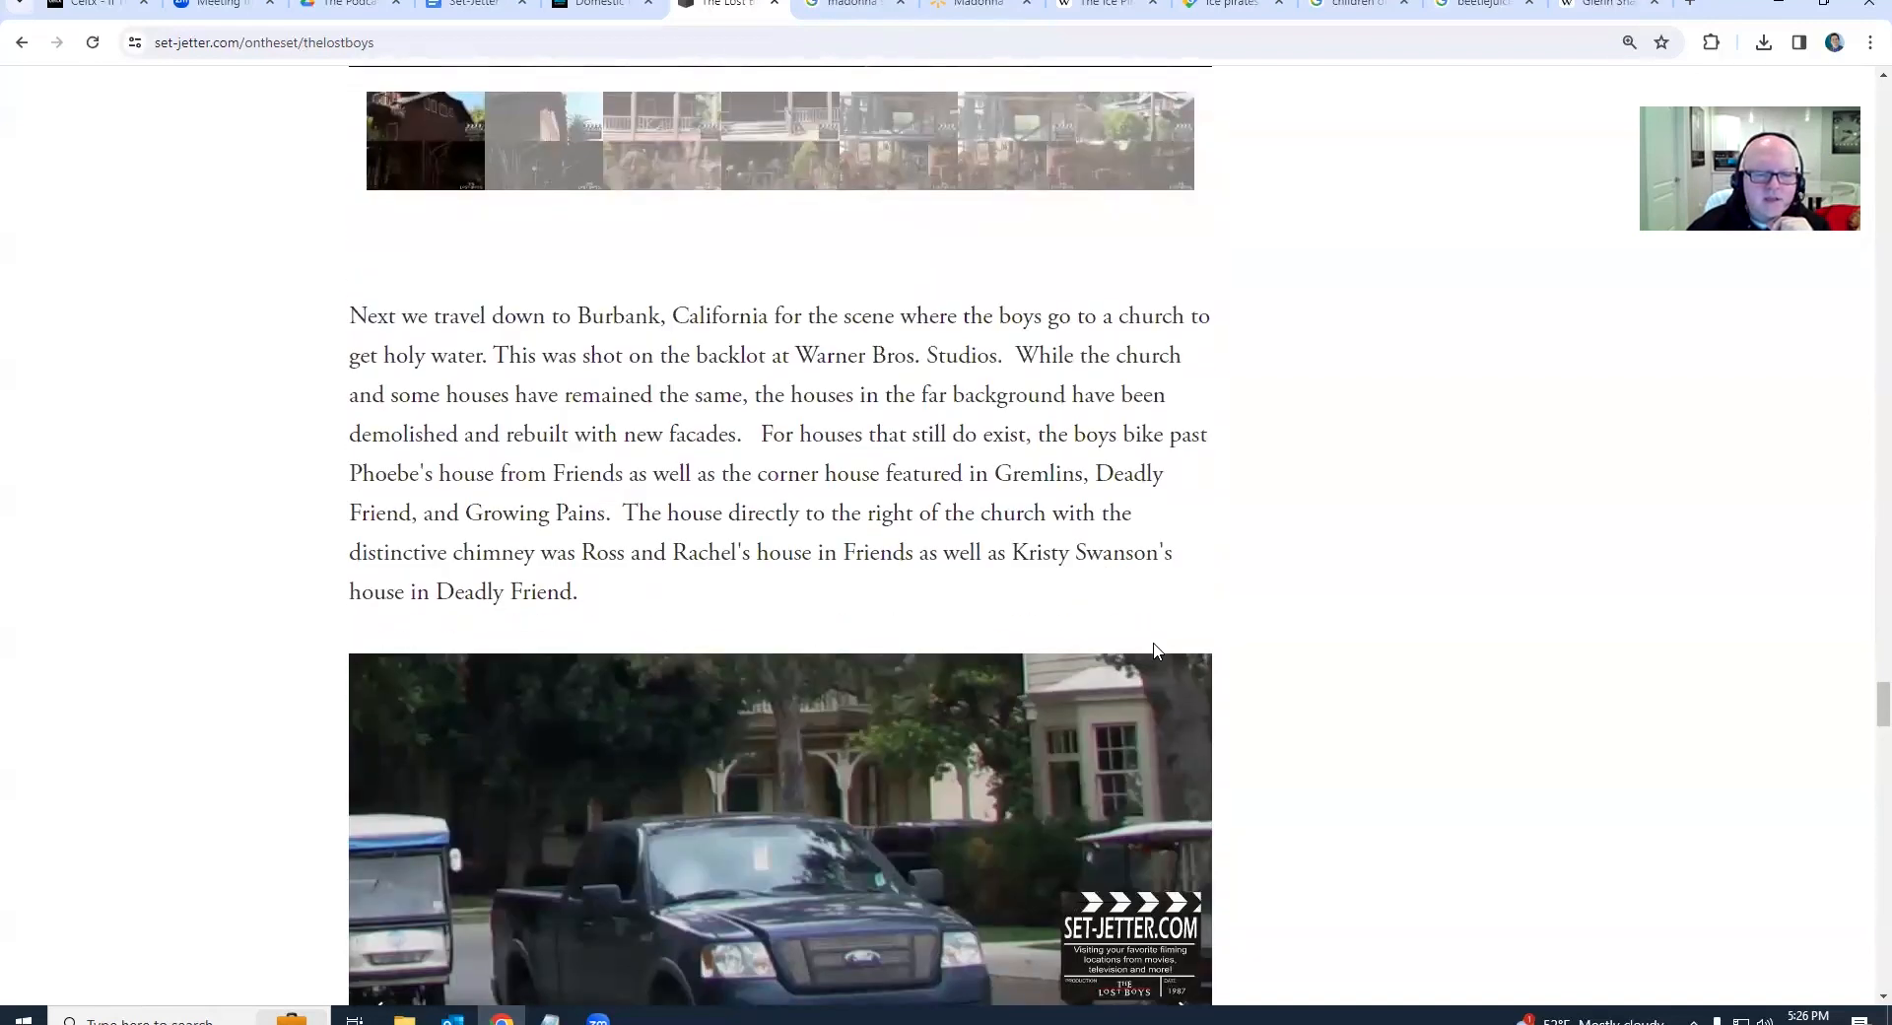
{"action": "scroll", "scroll_direction": "down", "scroll_amount": 3}
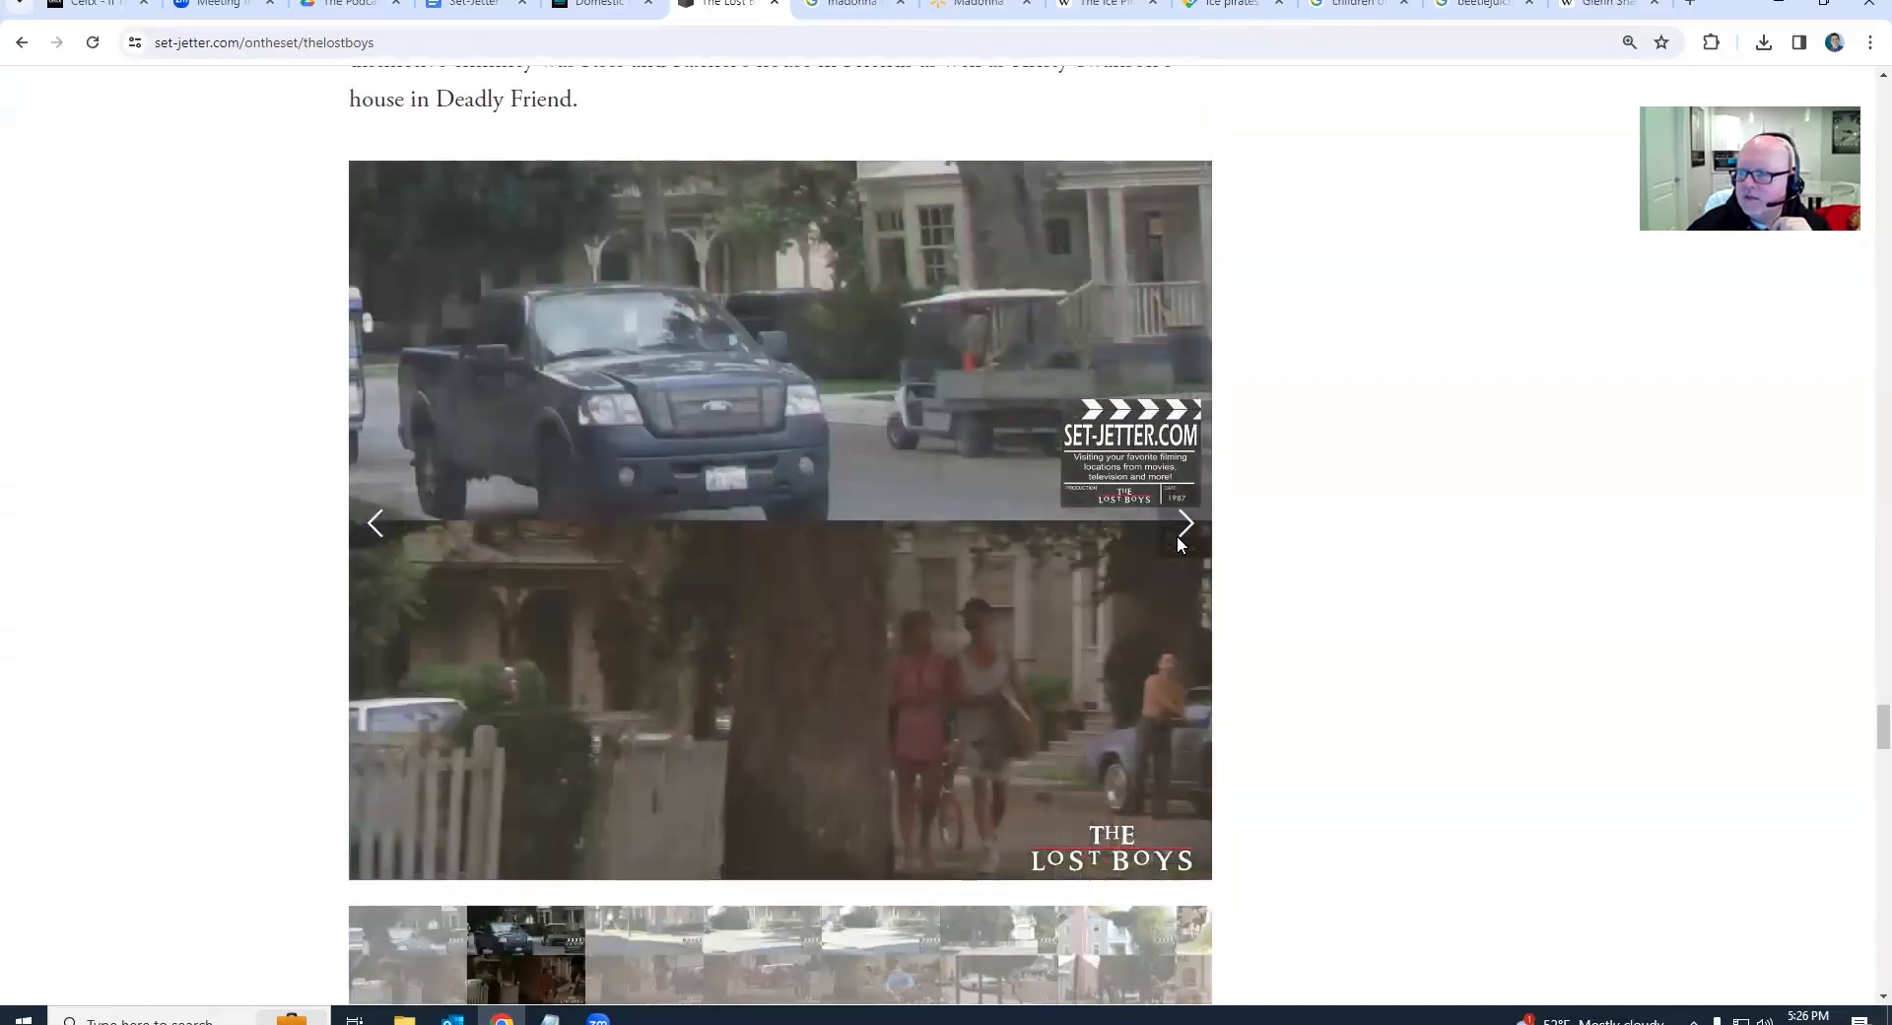
{"action": "left_click", "coordinate": [1183, 522]}
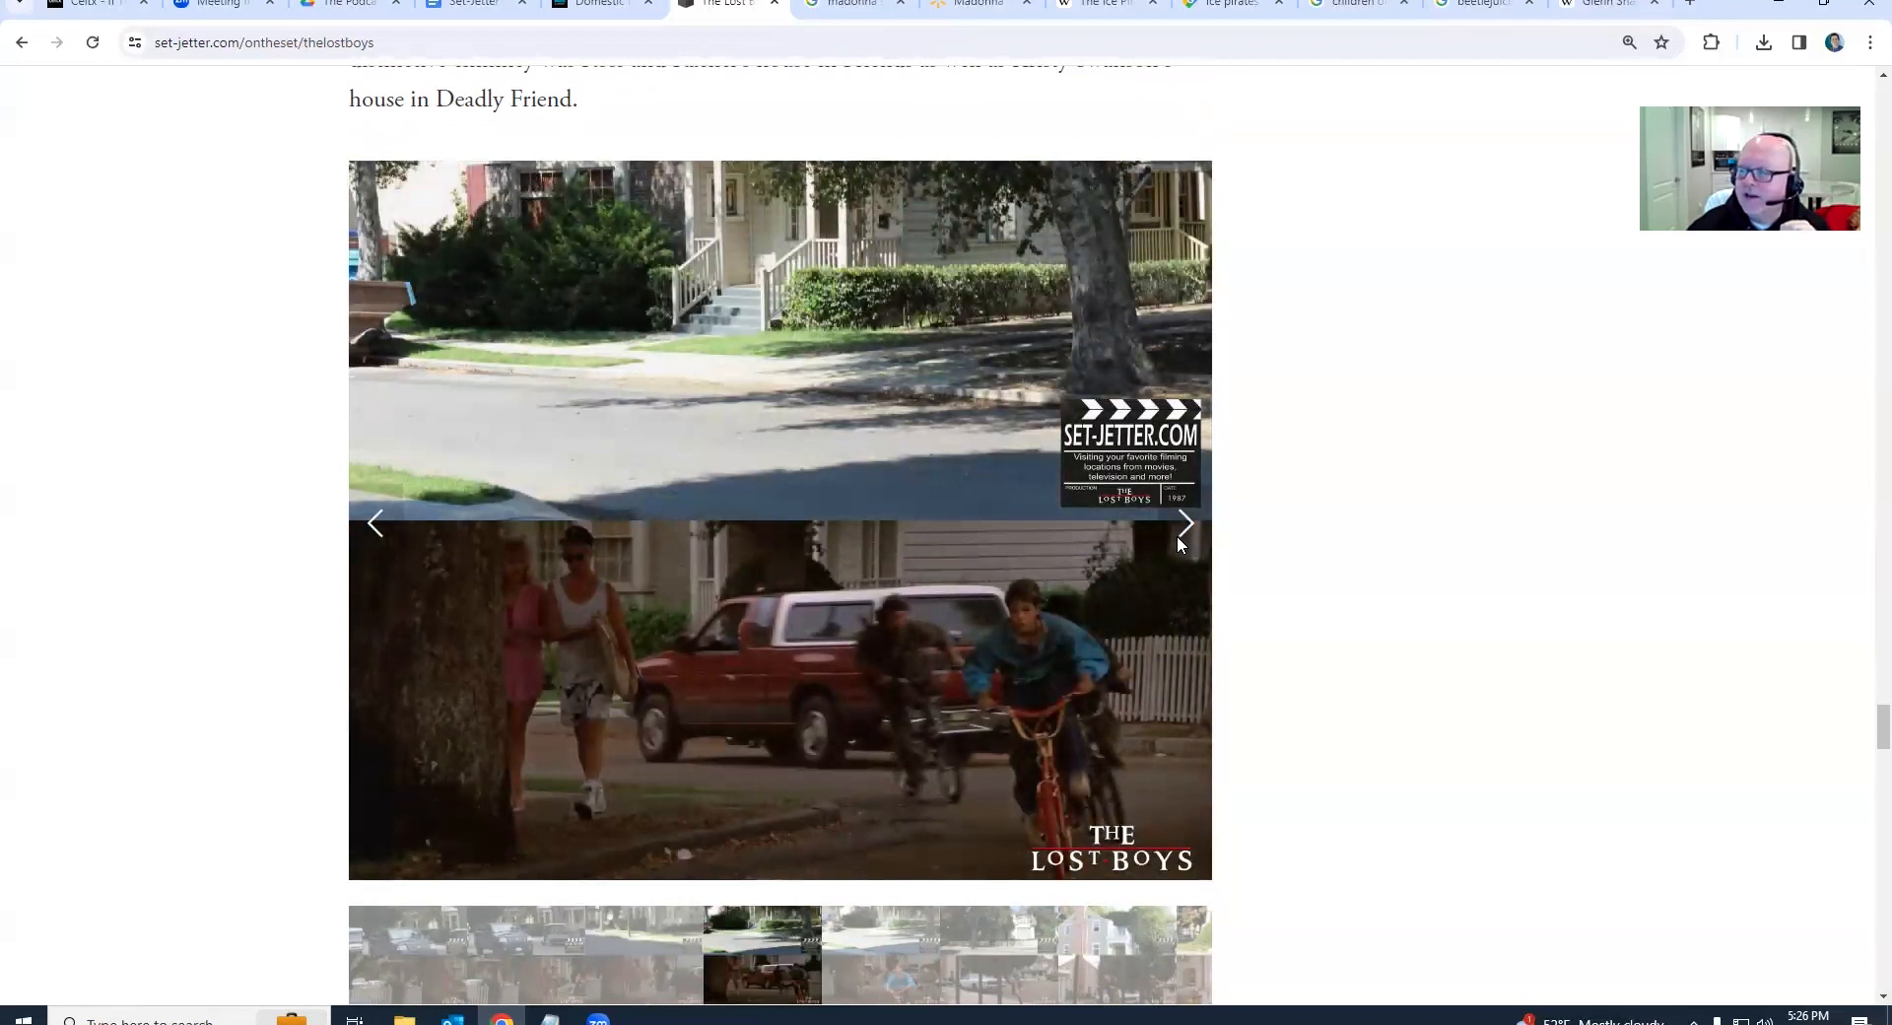
{"action": "scroll", "scroll_direction": "down", "scroll_amount": 3}
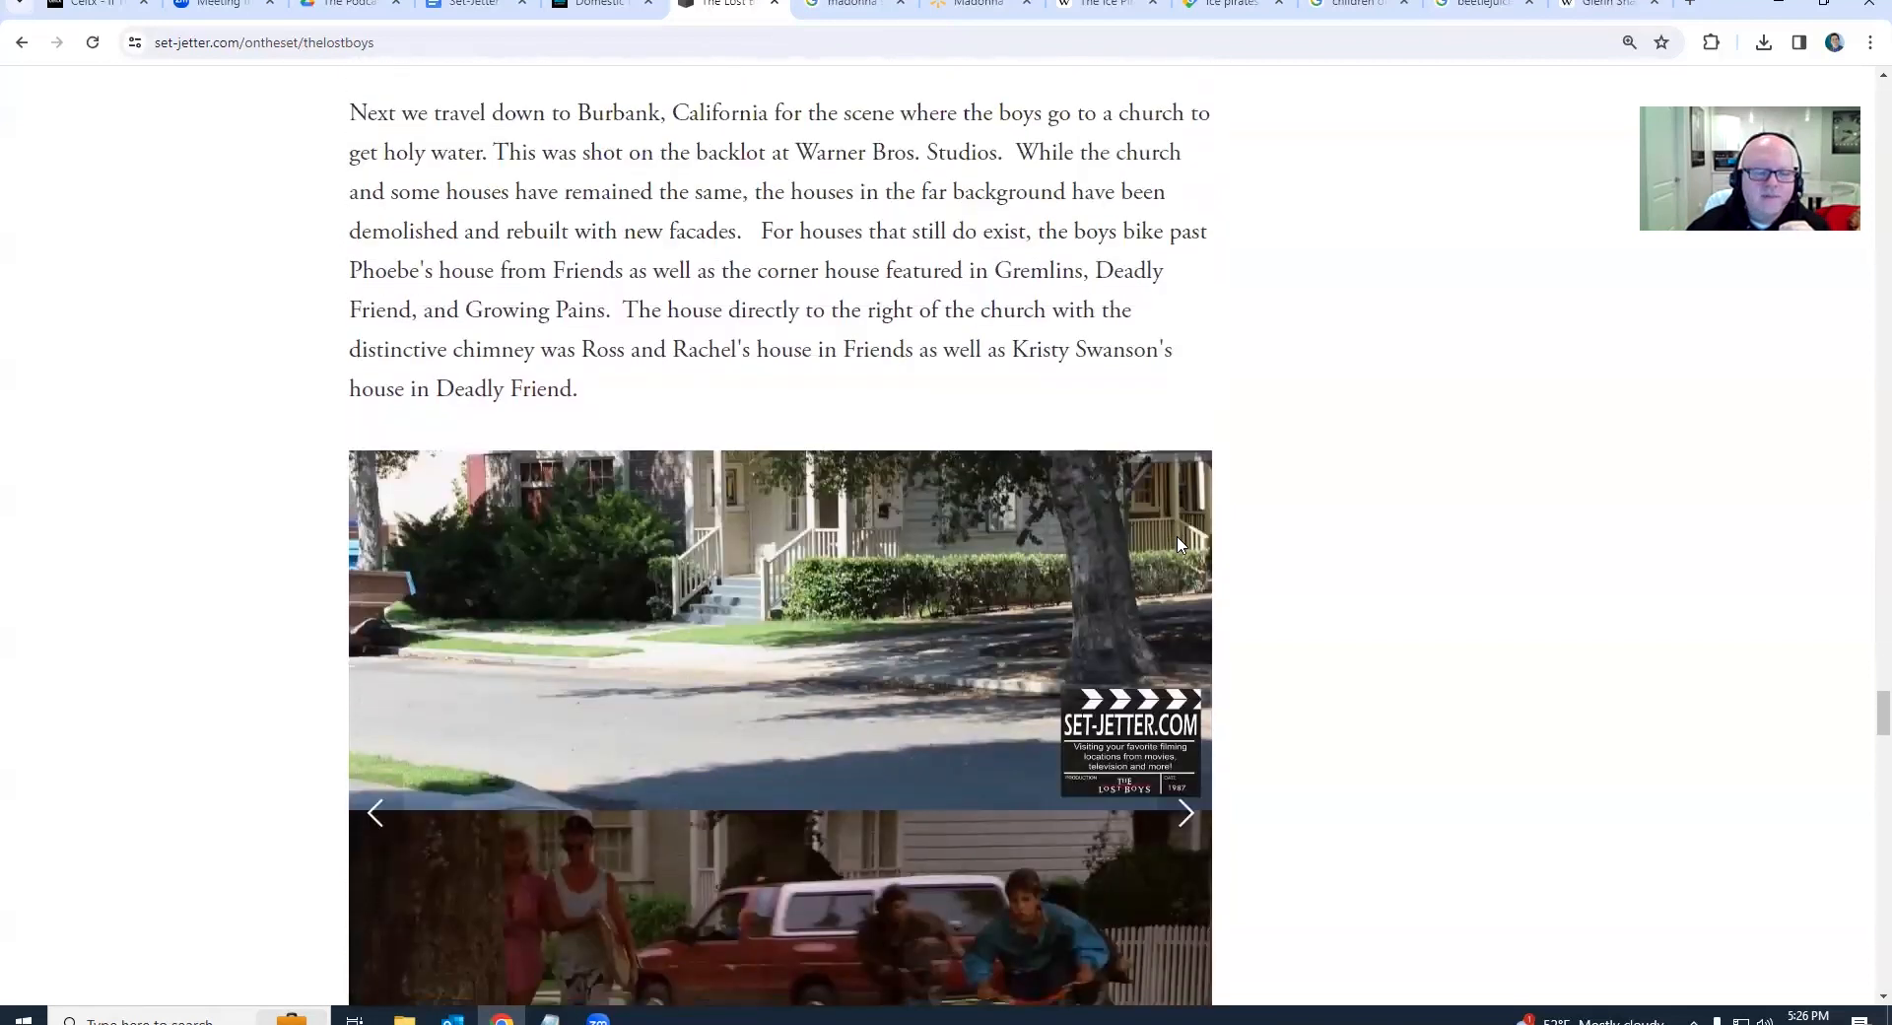
{"action": "scroll", "scroll_direction": "down", "scroll_amount": 3}
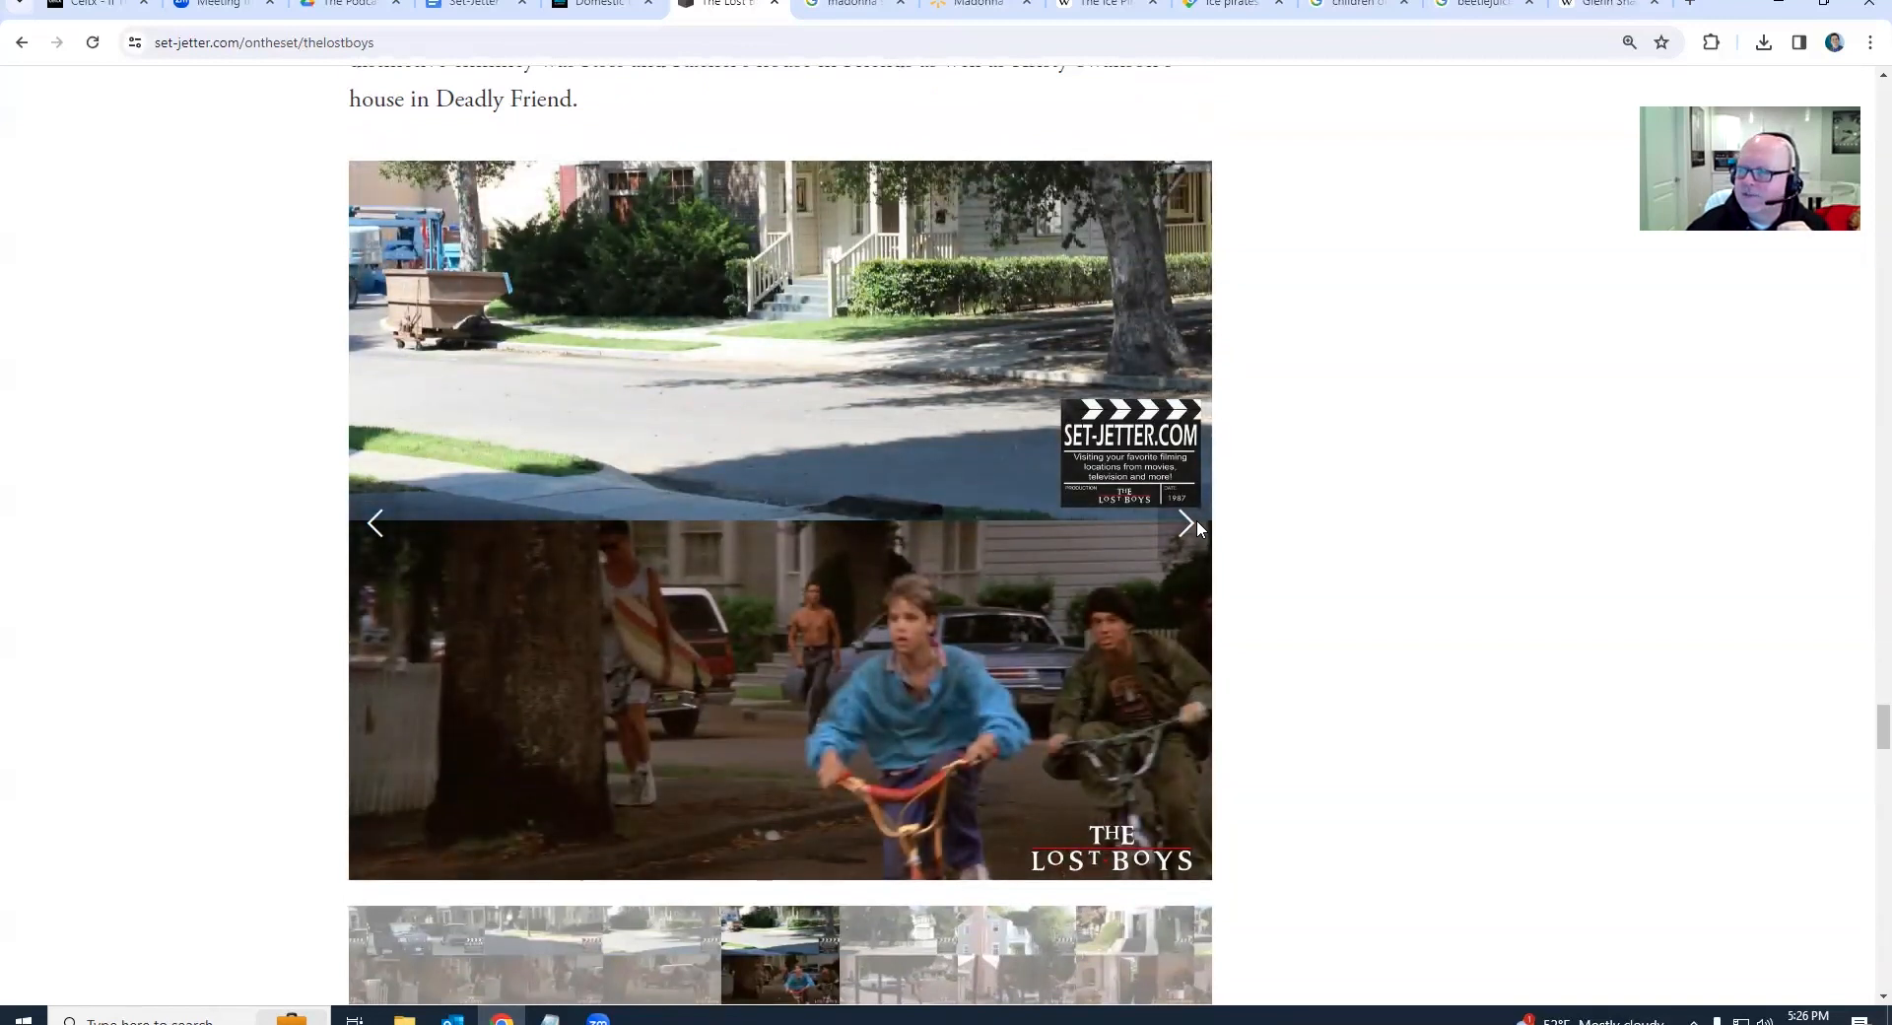
{"action": "left_click", "coordinate": [1187, 522]}
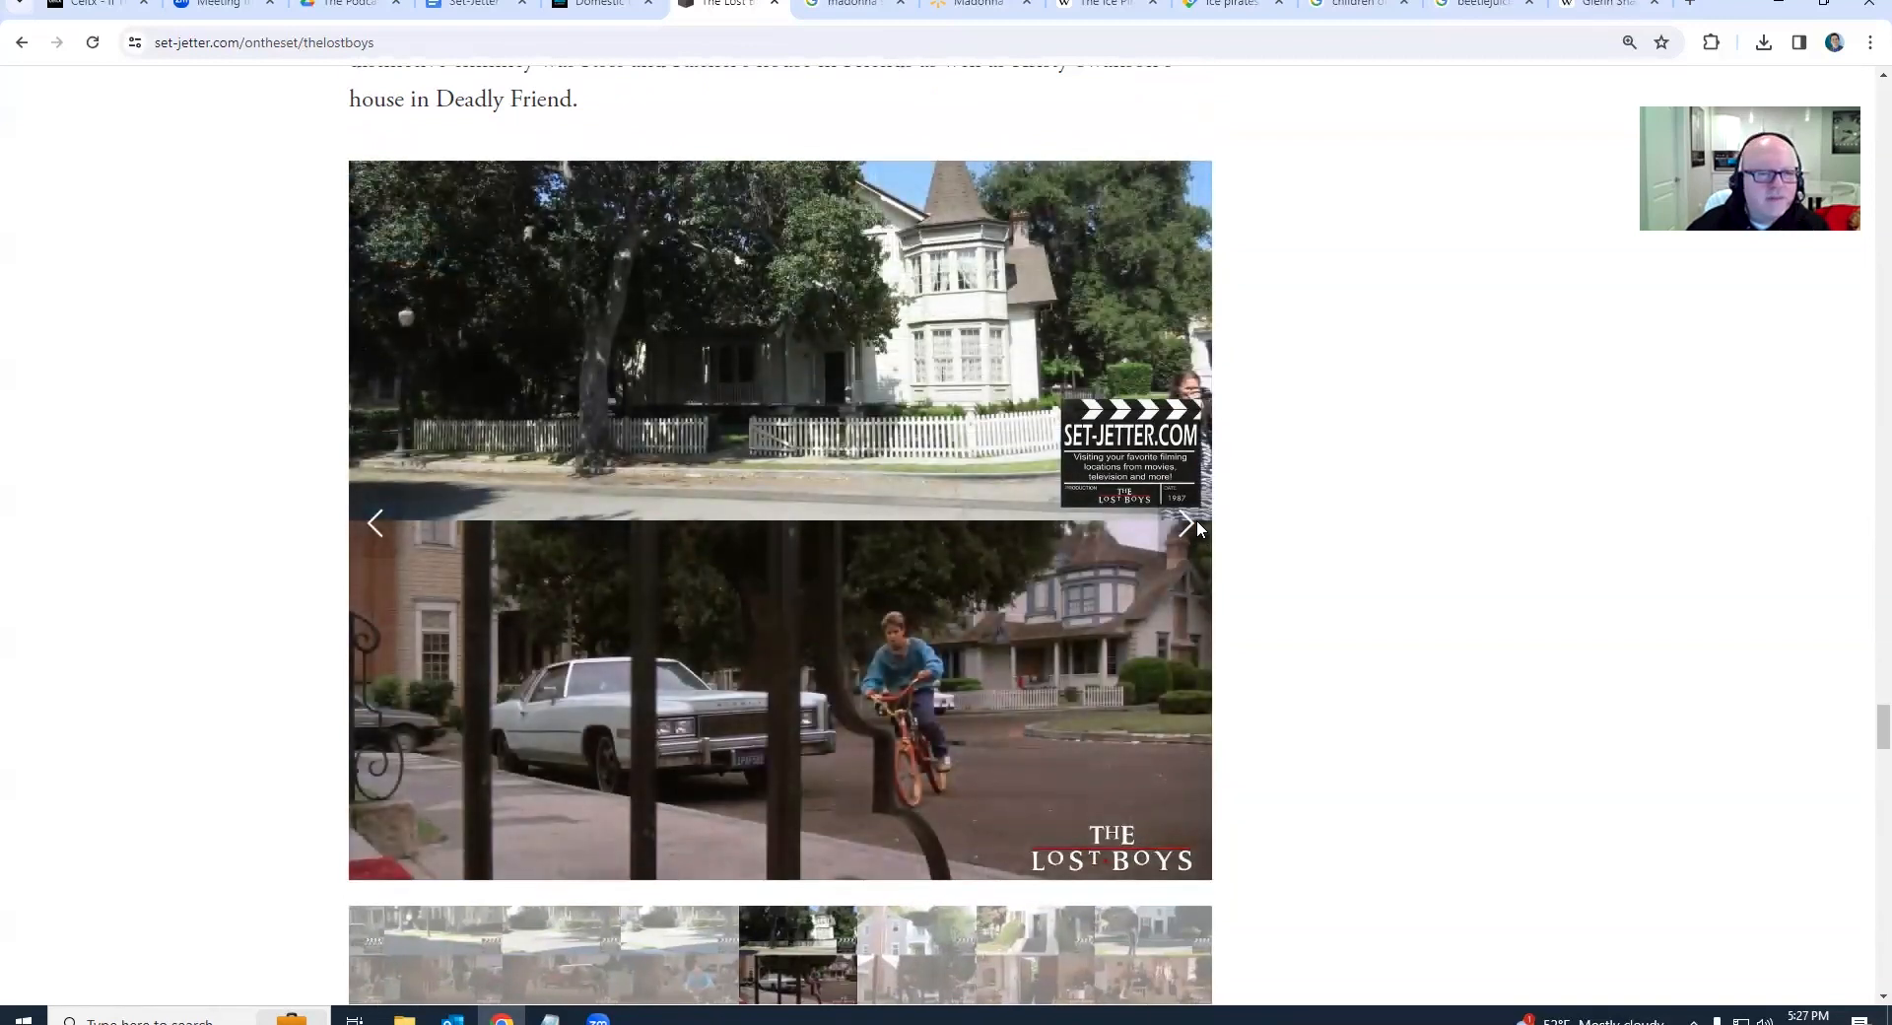
{"action": "left_click", "coordinate": [1189, 522]}
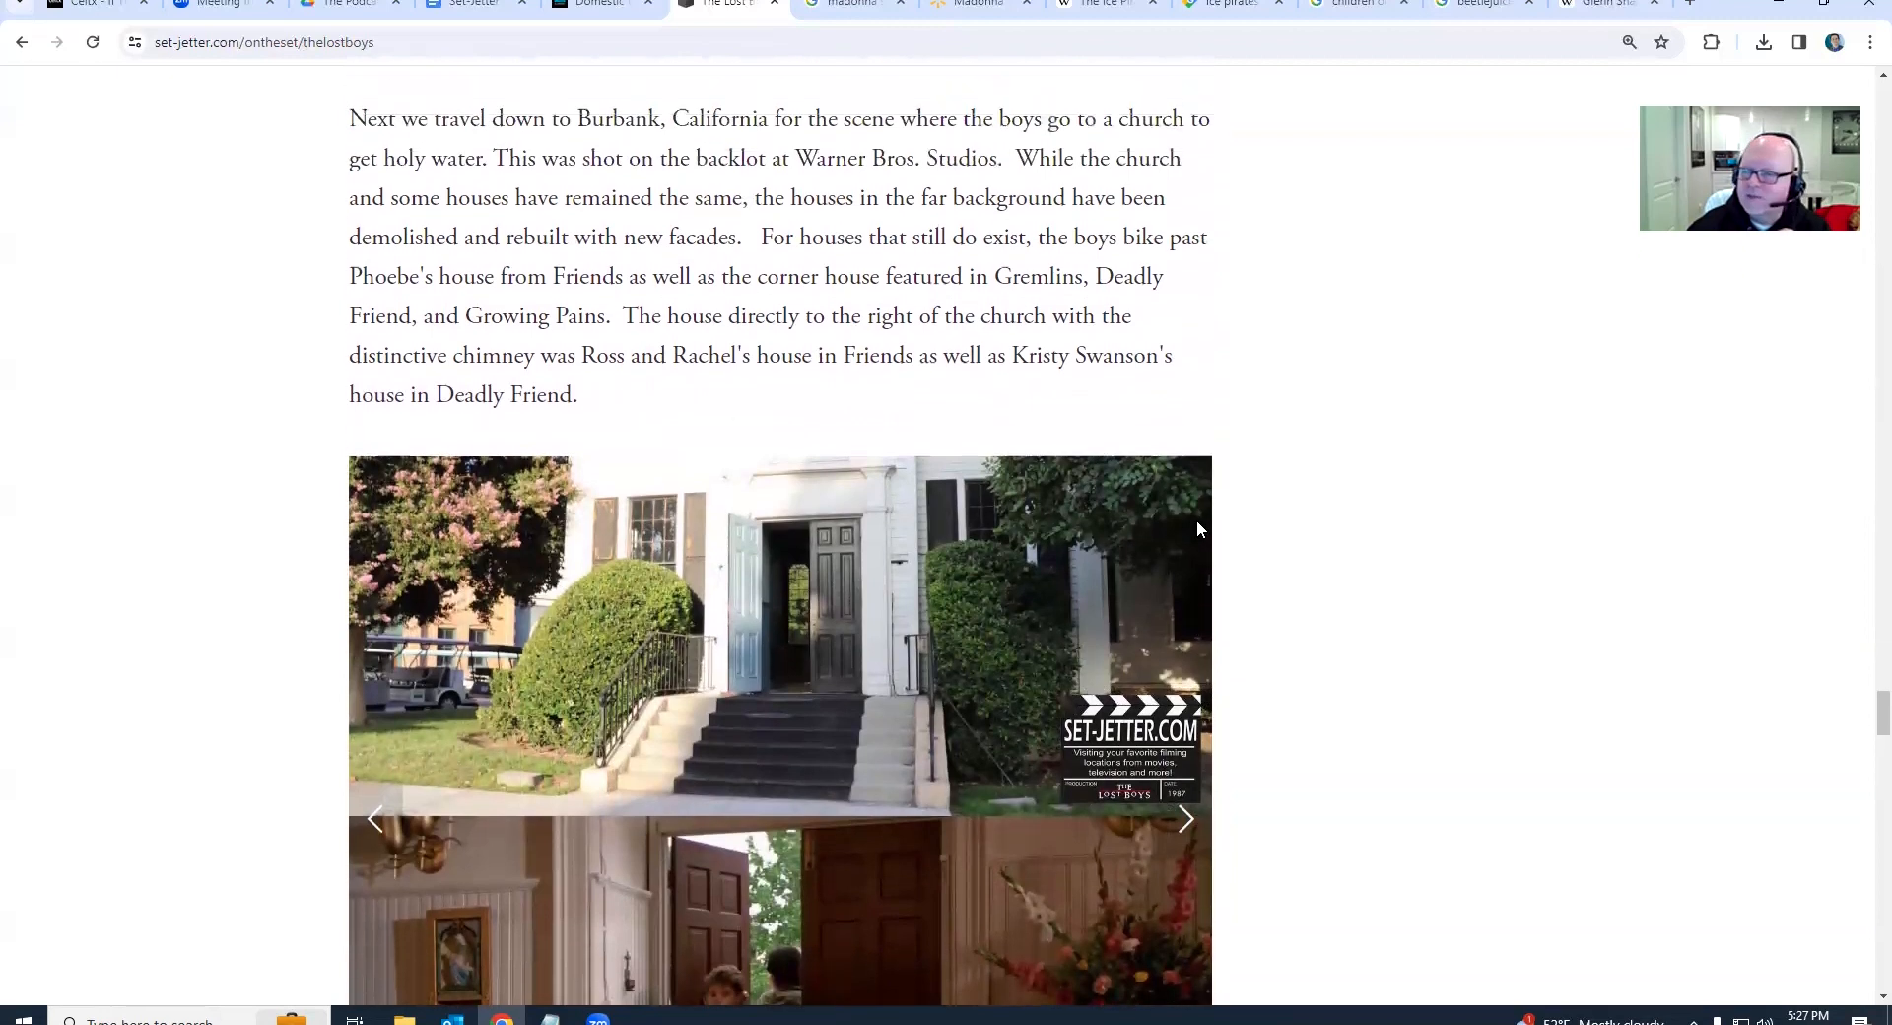
{"action": "scroll", "scroll_direction": "down", "scroll_amount": 3}
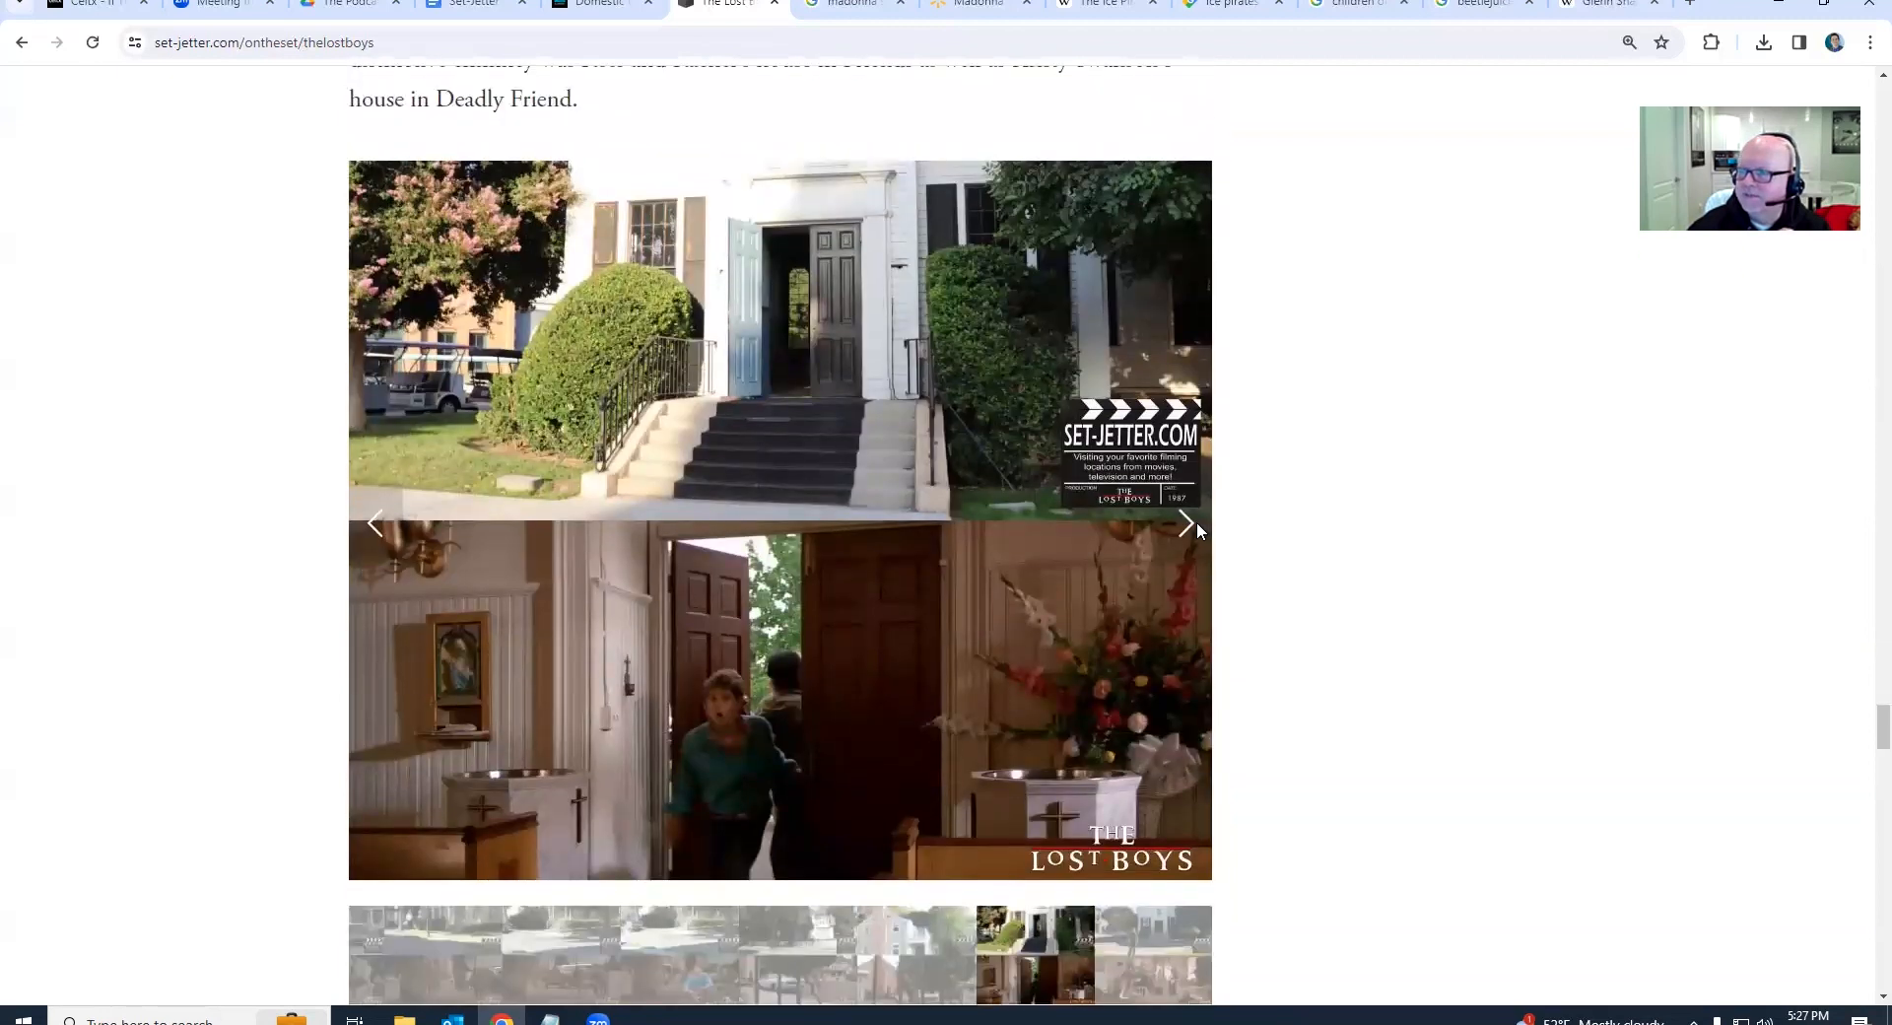
{"action": "left_click", "coordinate": [1184, 523]}
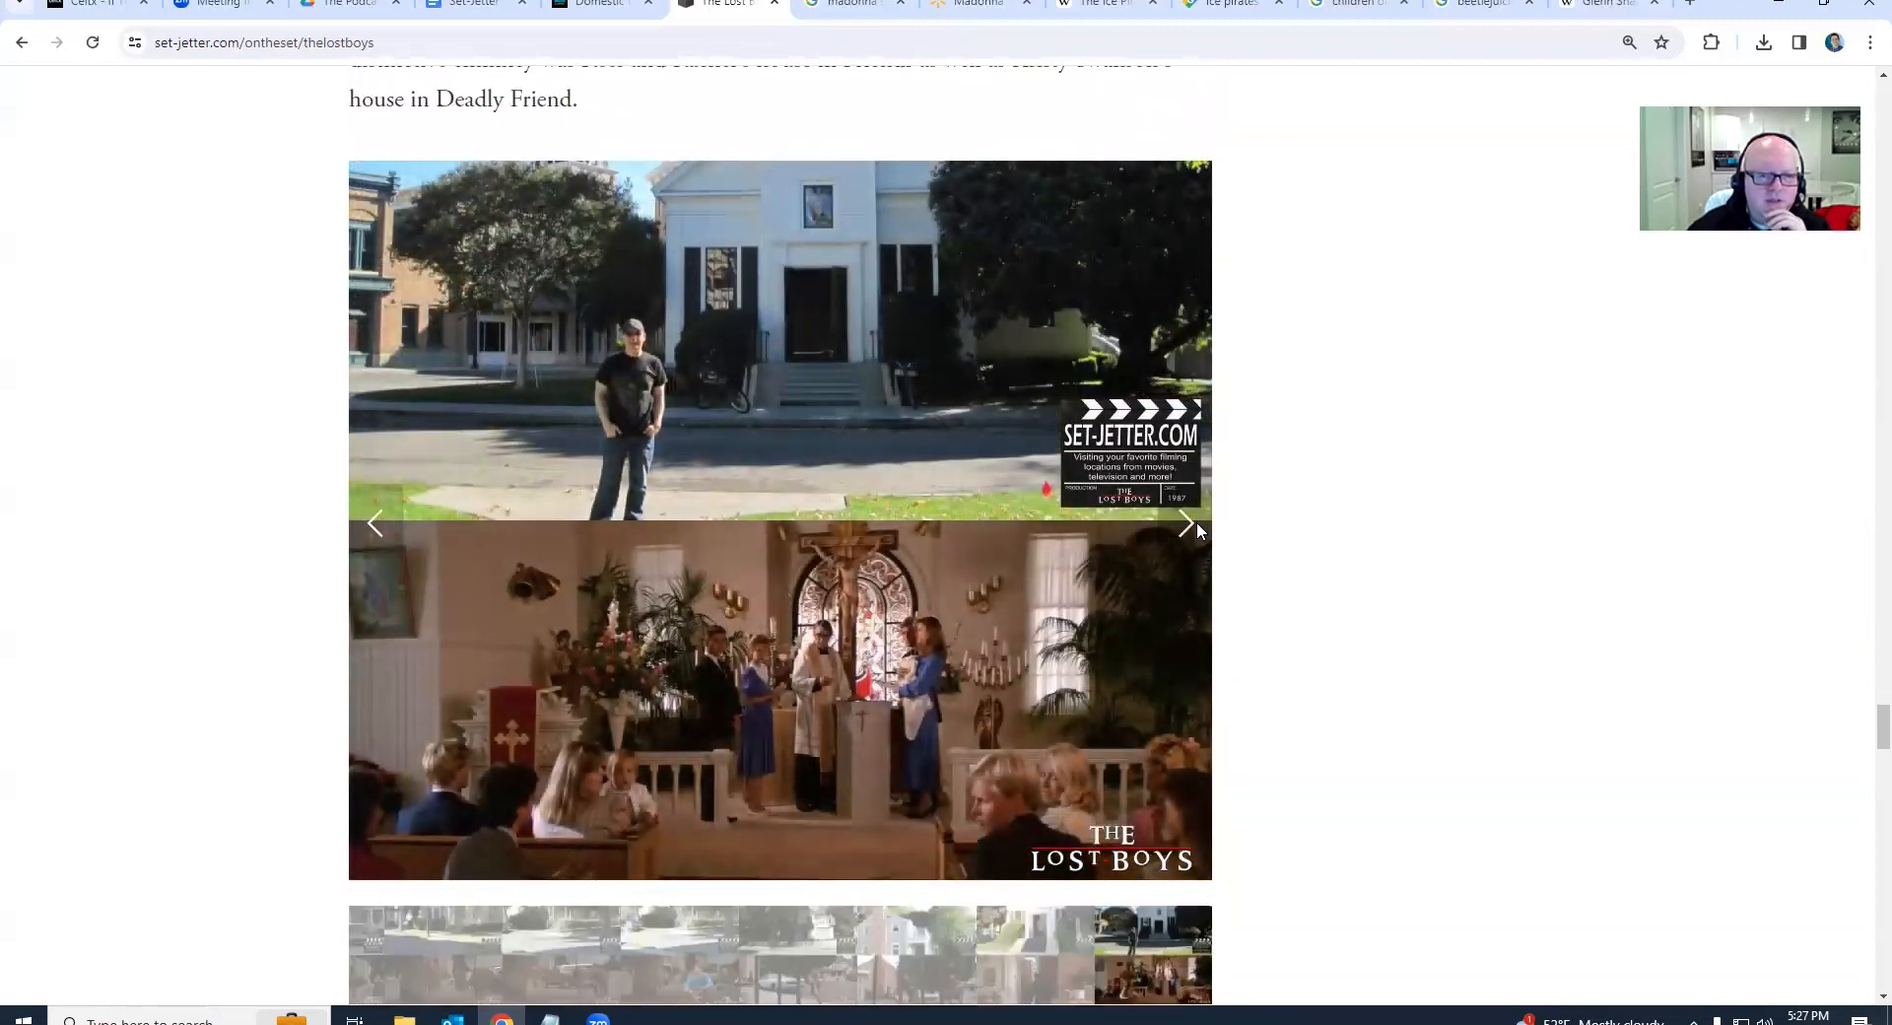
{"action": "left_click", "coordinate": [1187, 522]}
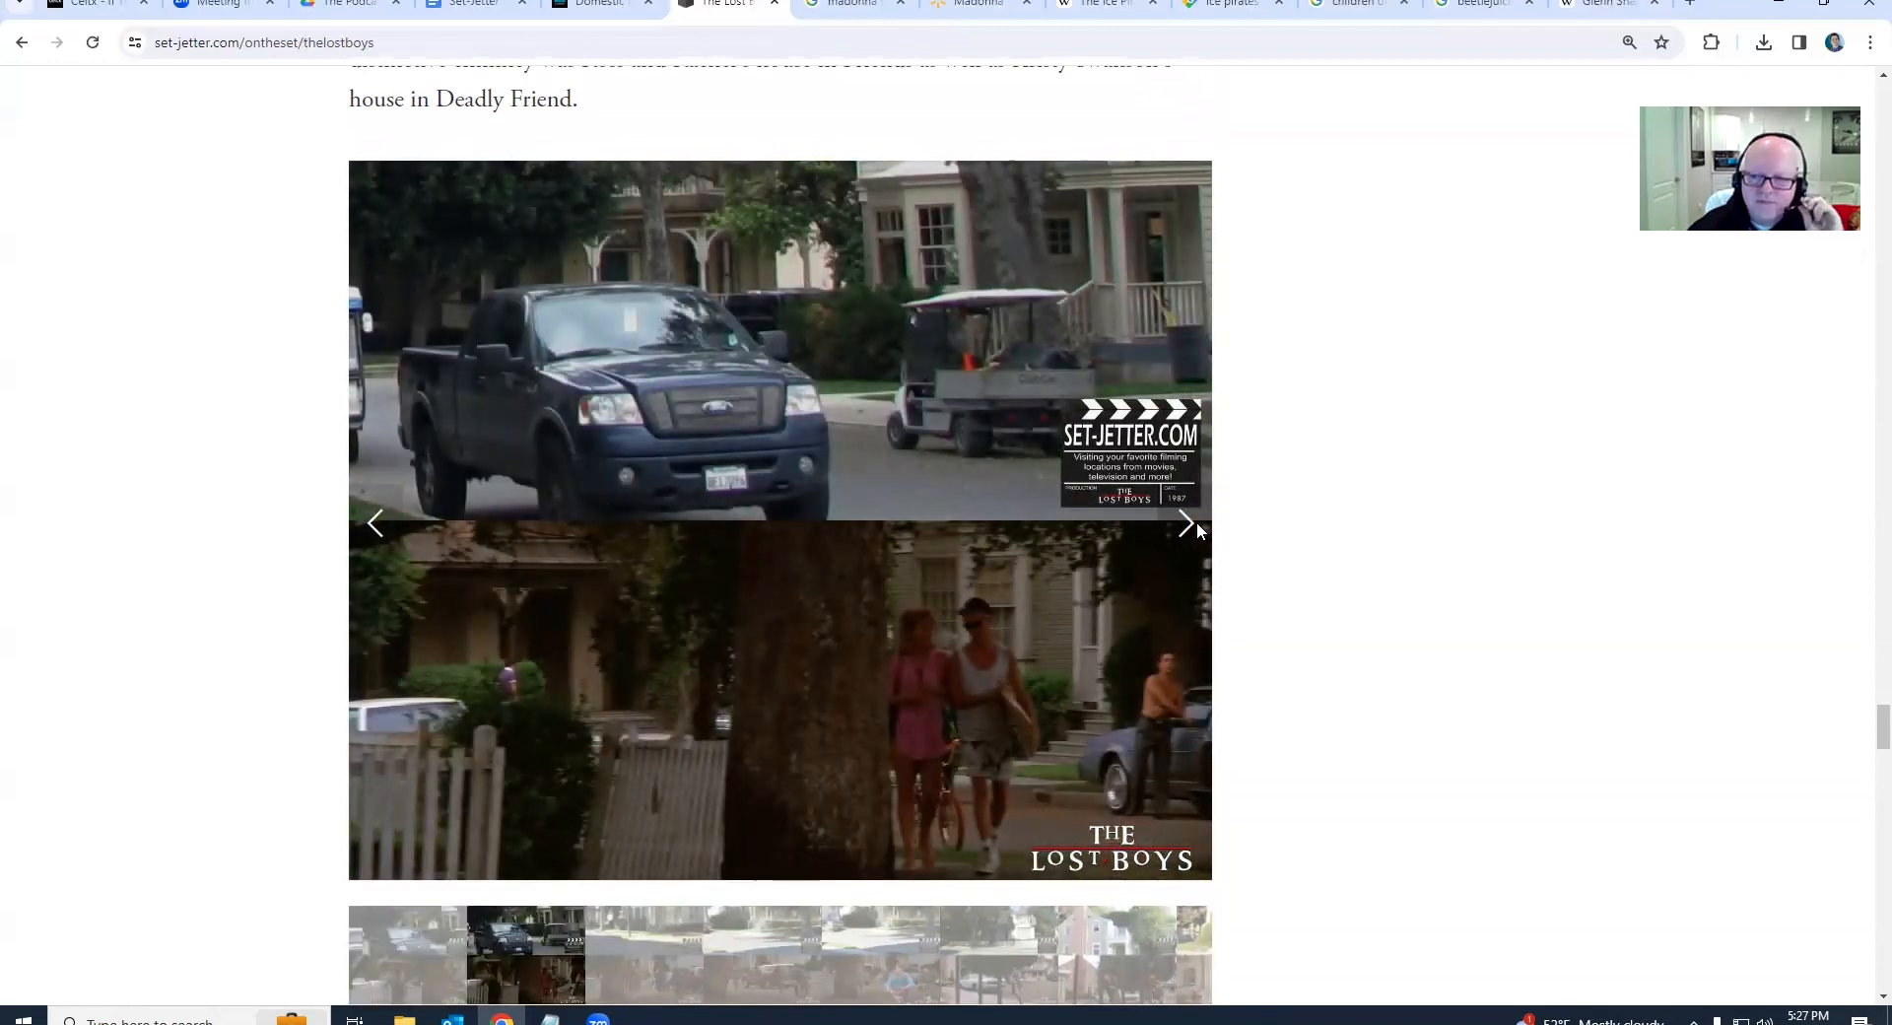
{"action": "left_click", "coordinate": [1187, 522]}
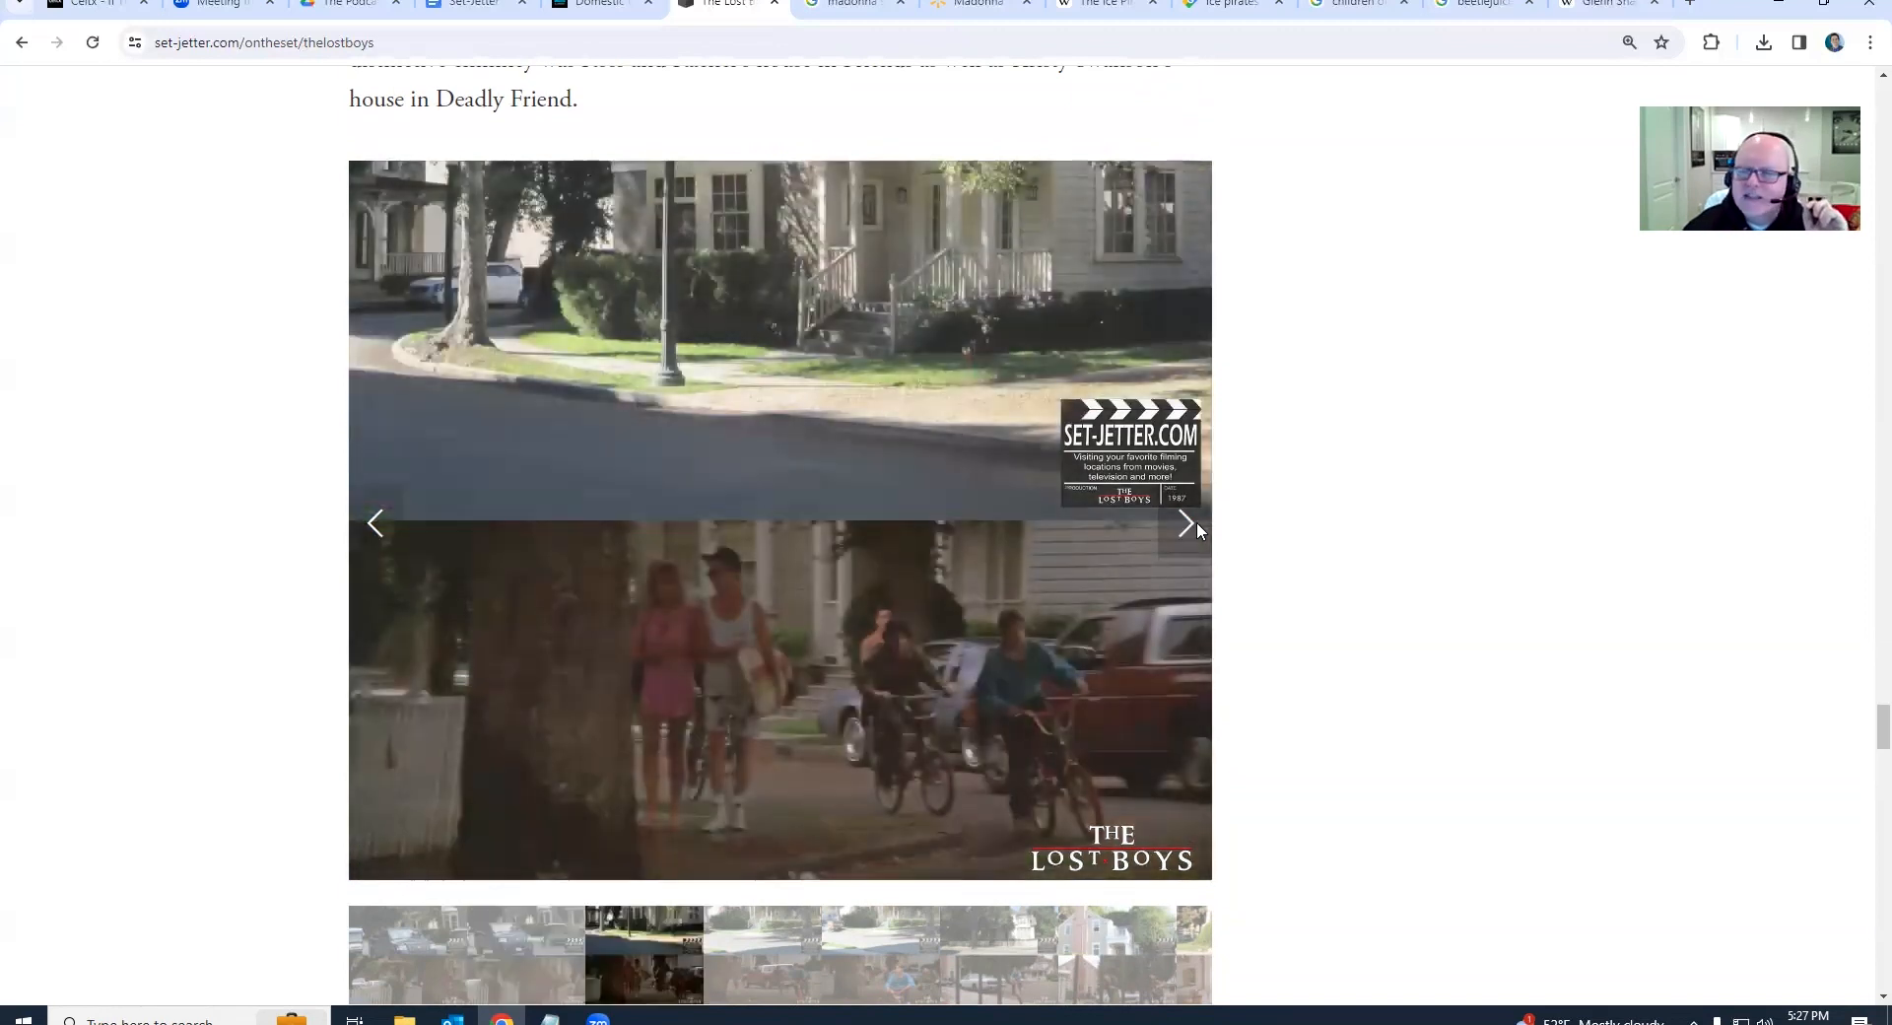
Scroll past the boardwalk roller-coaster sunset gallery to the Max's house section in Aptos
{"action": "scroll", "scroll_direction": "down", "scroll_amount": 3}
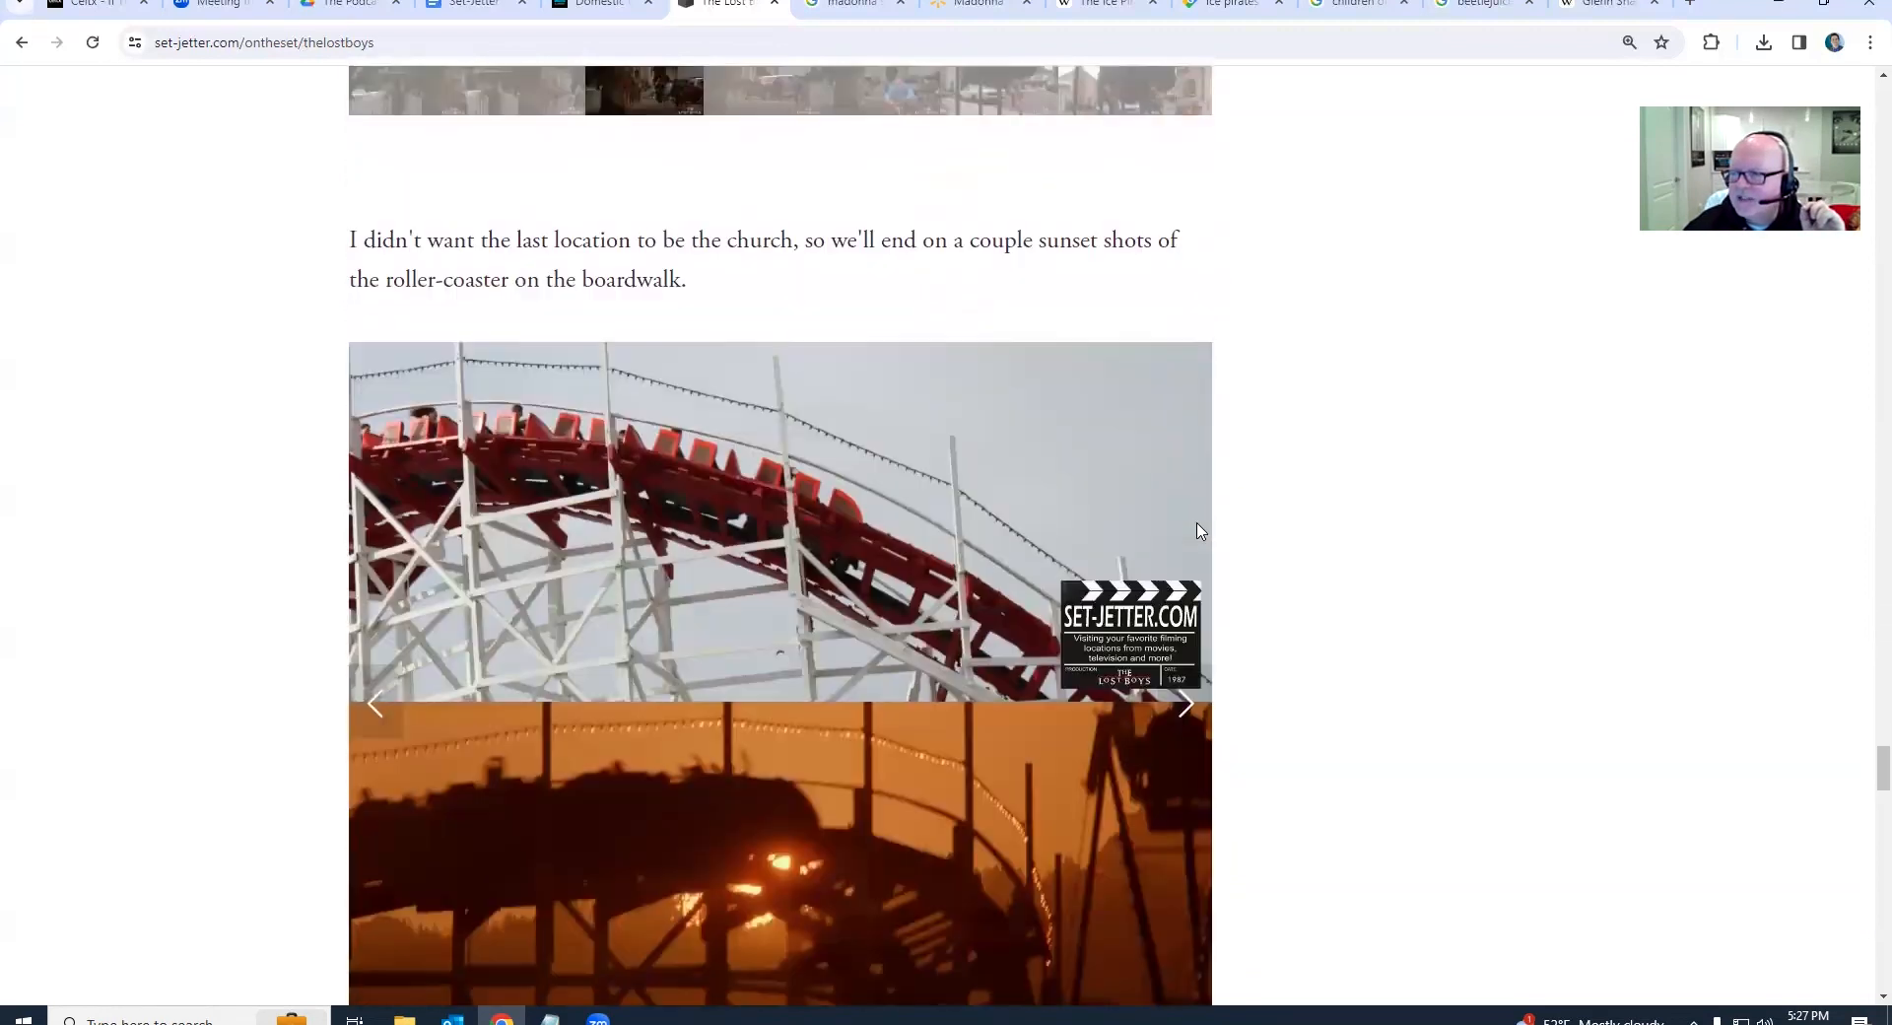
{"action": "scroll", "scroll_direction": "down", "scroll_amount": 3}
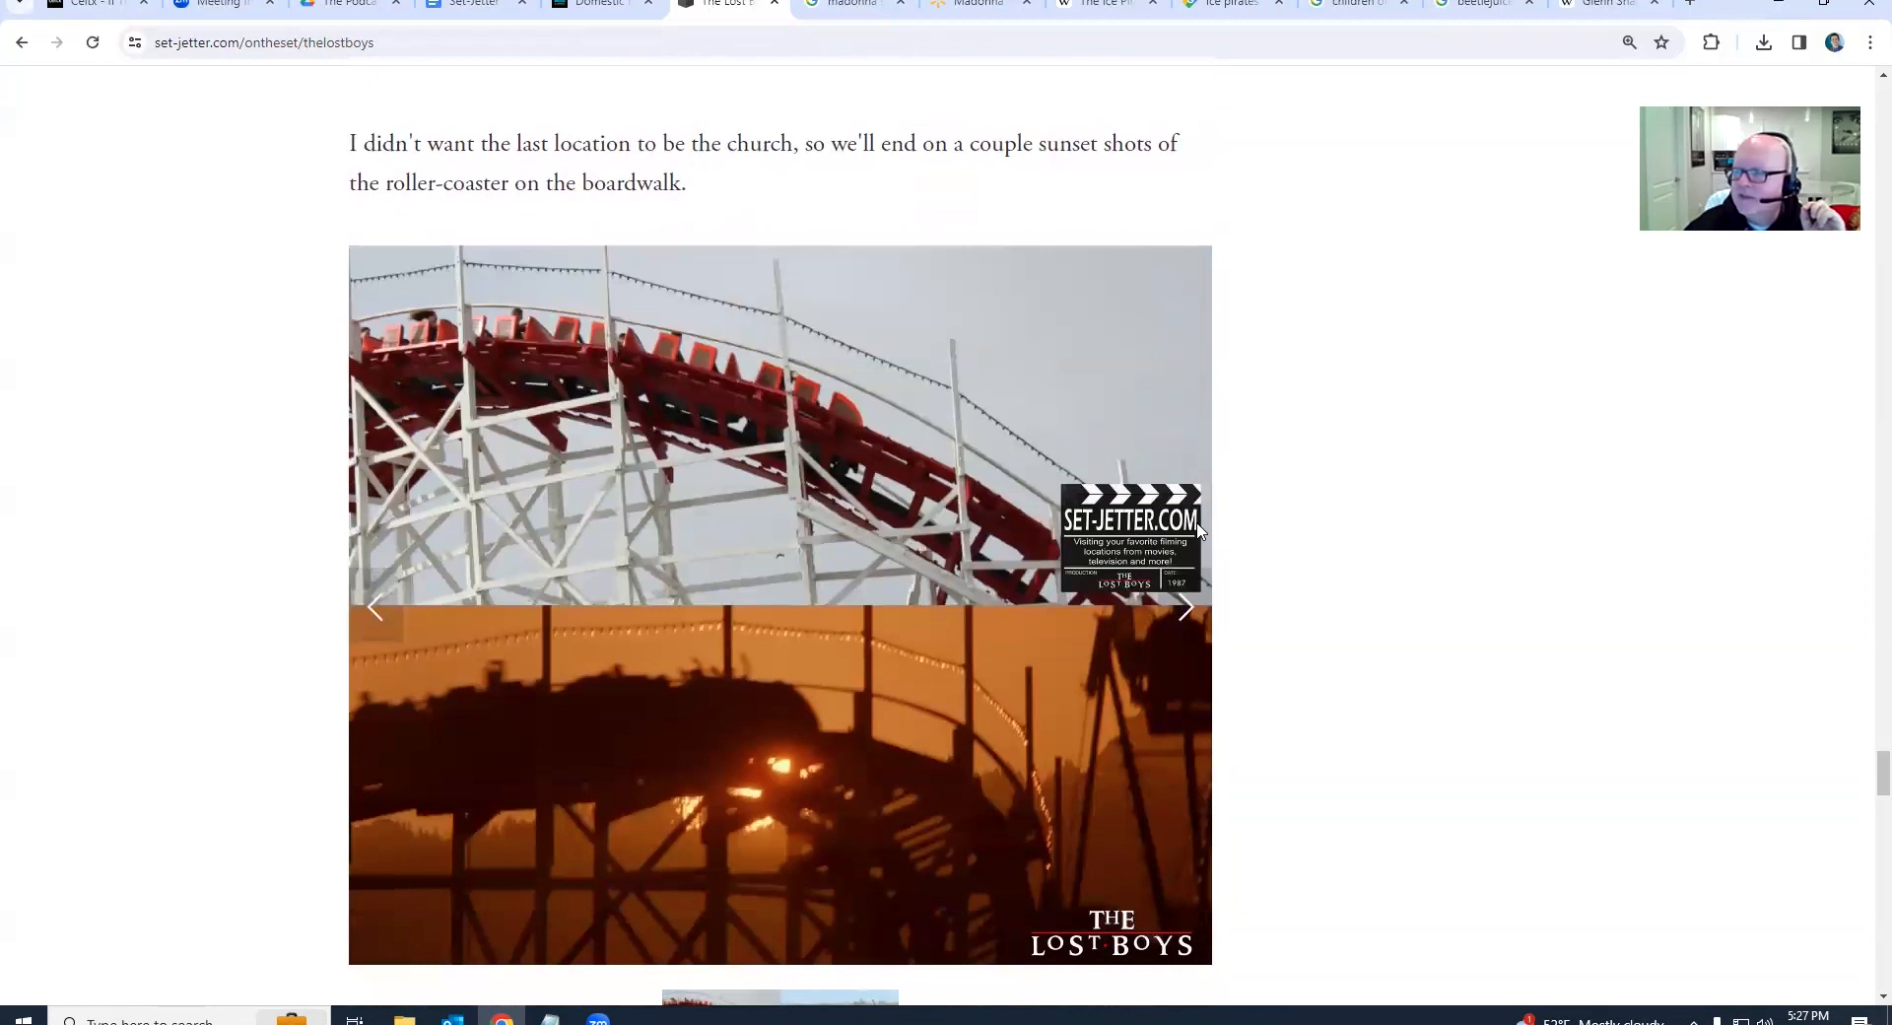
{"action": "scroll", "scroll_direction": "down", "scroll_amount": 3}
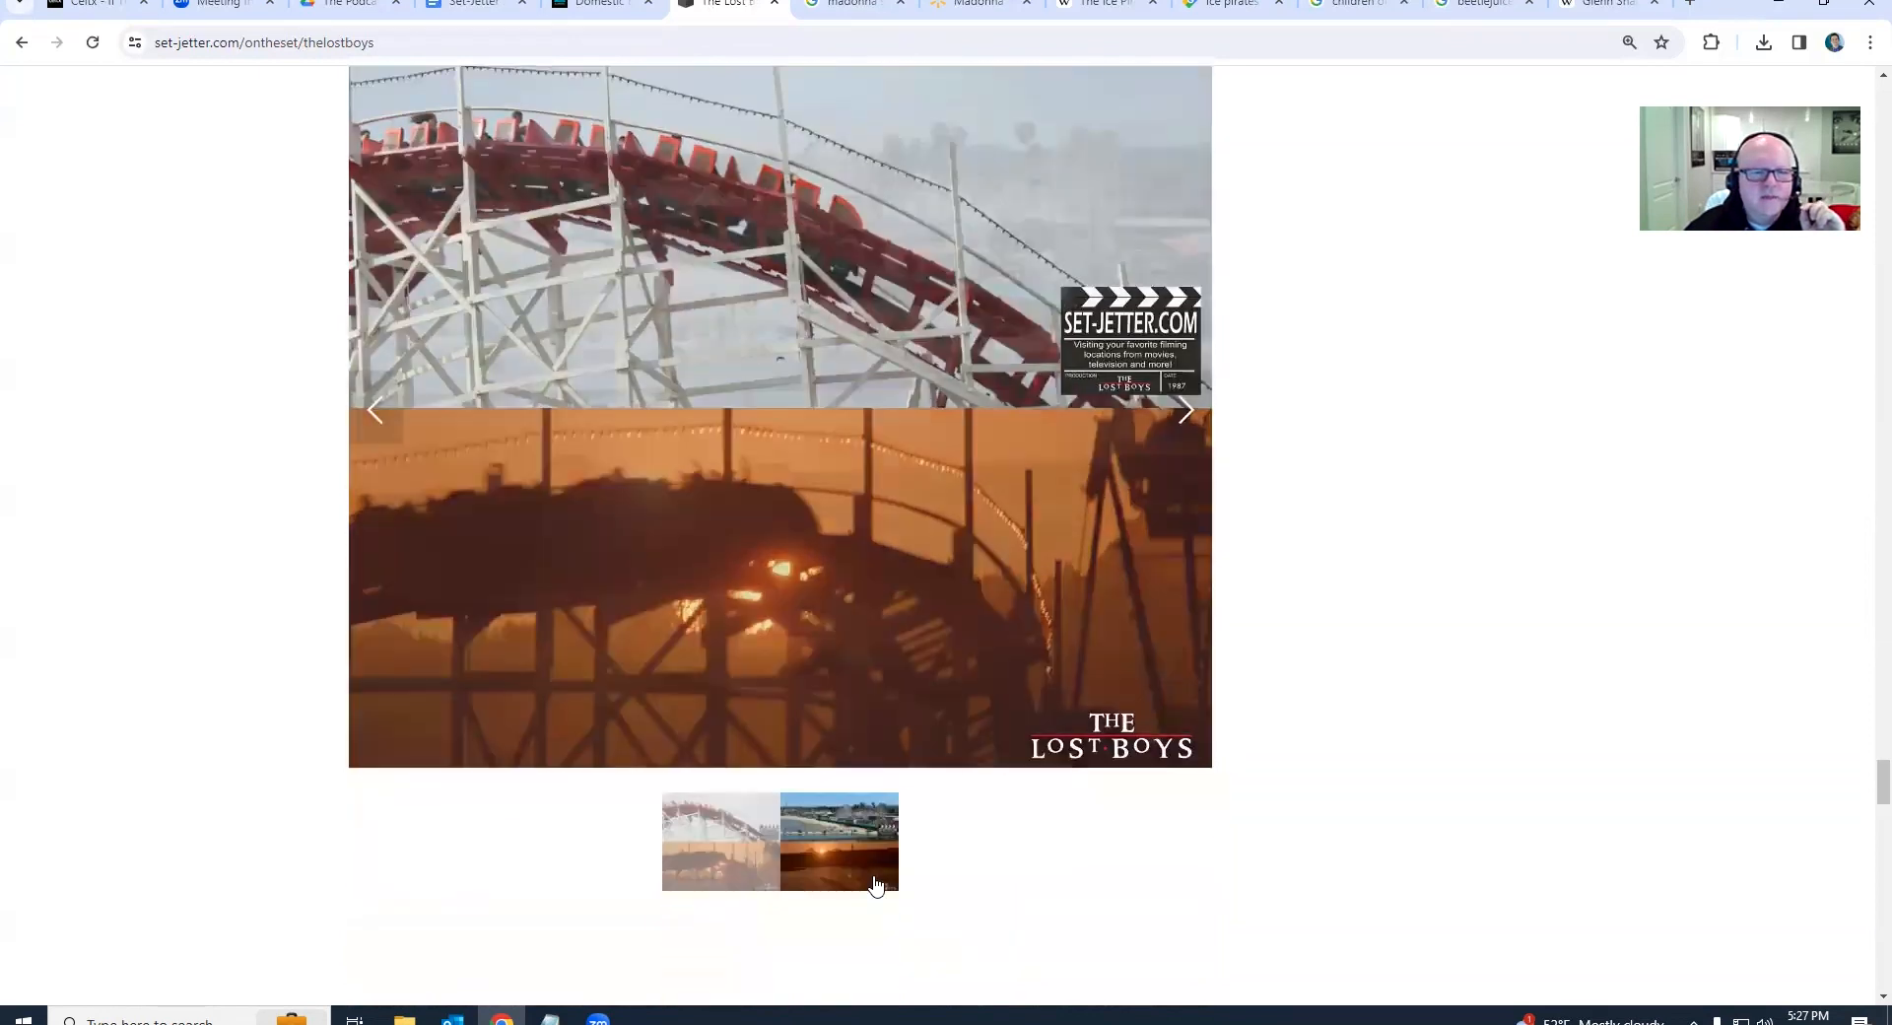
{"action": "scroll", "scroll_direction": "down", "scroll_amount": 3}
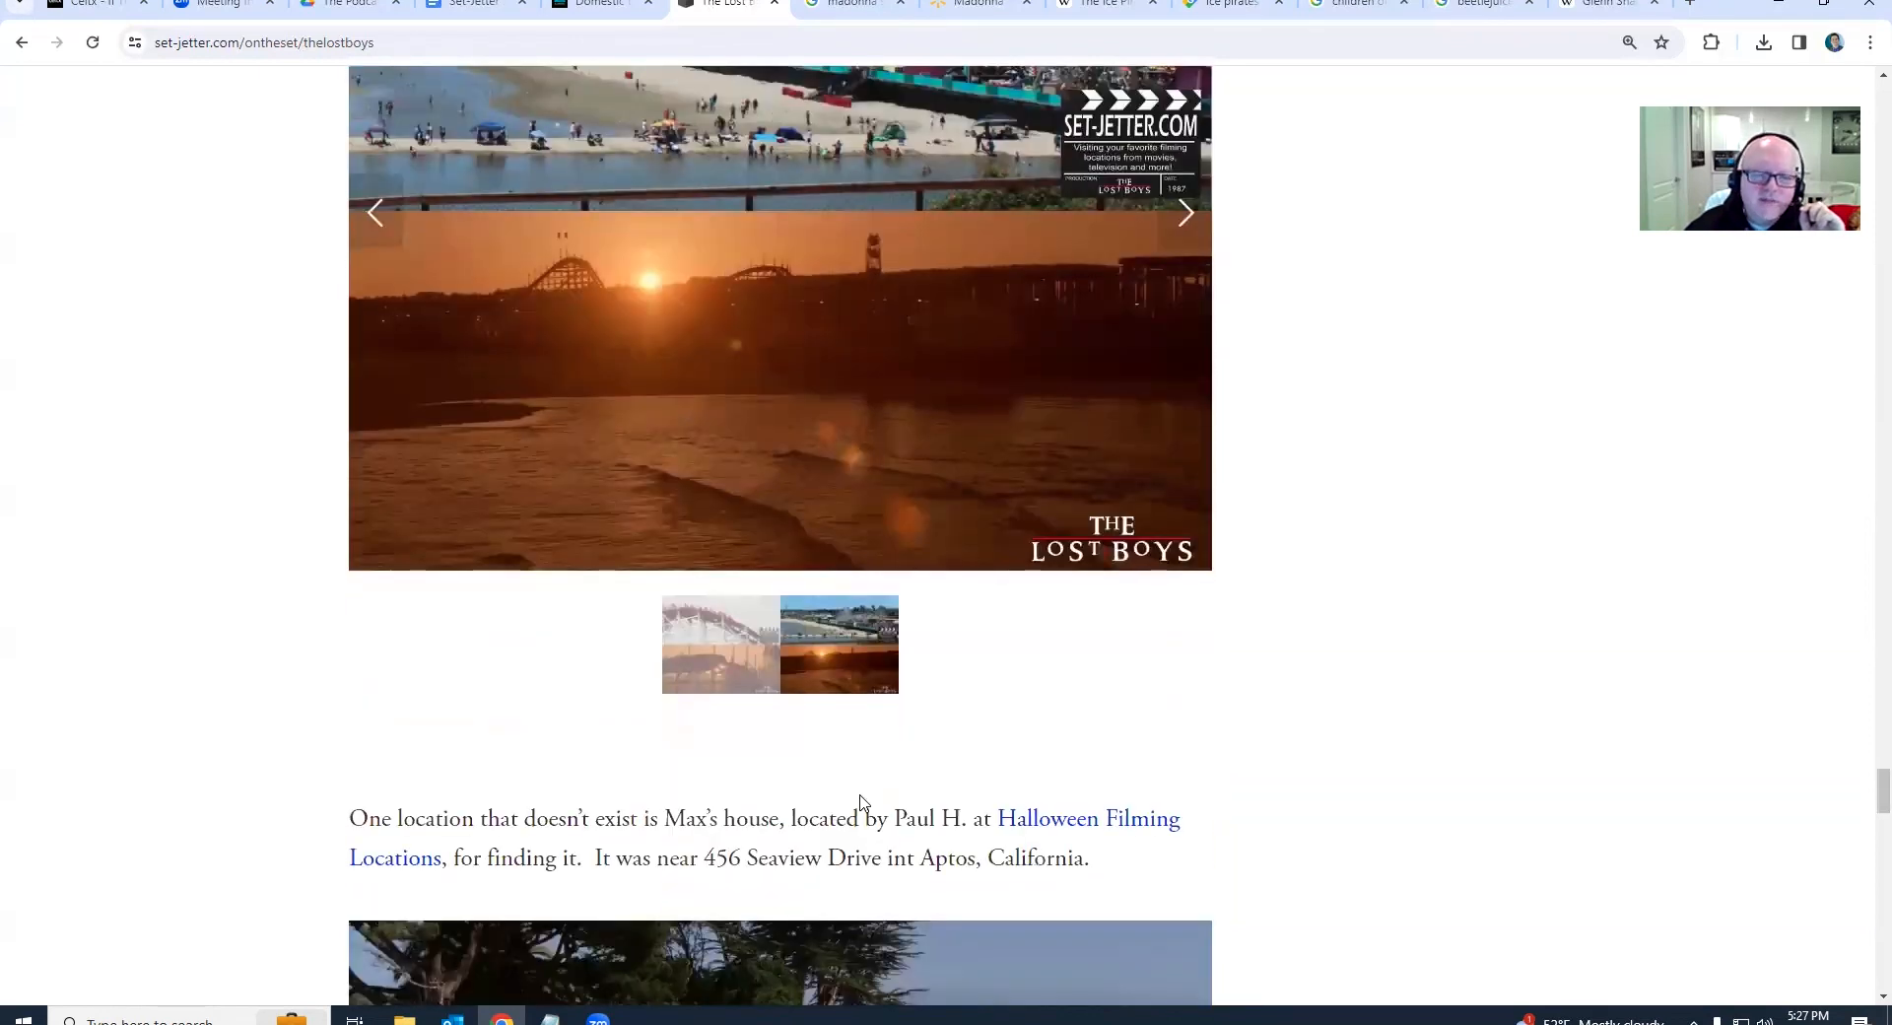
Scroll past the Max's house cliffside gallery to the cast-meeting photos, starting with Joel Schumacher
{"action": "scroll", "scroll_direction": "down", "scroll_amount": 3}
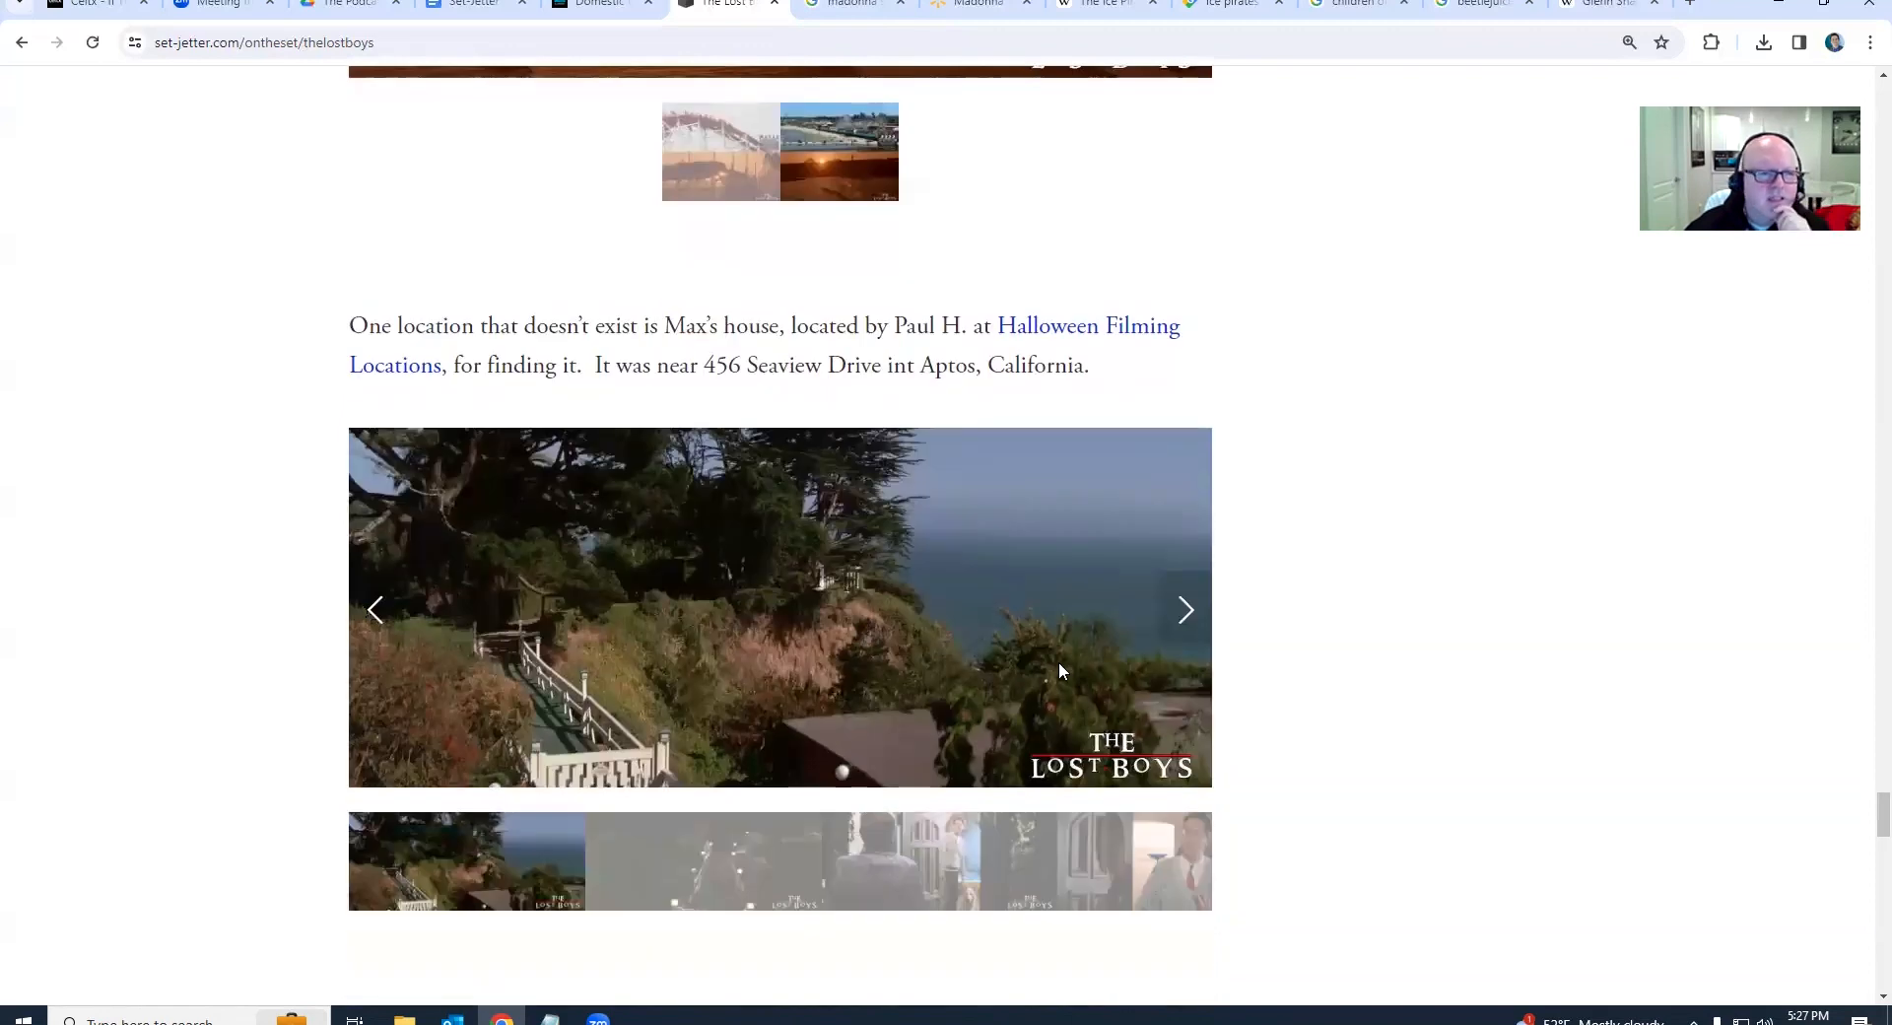
{"action": "mouse_move", "coordinate": [1247, 605]}
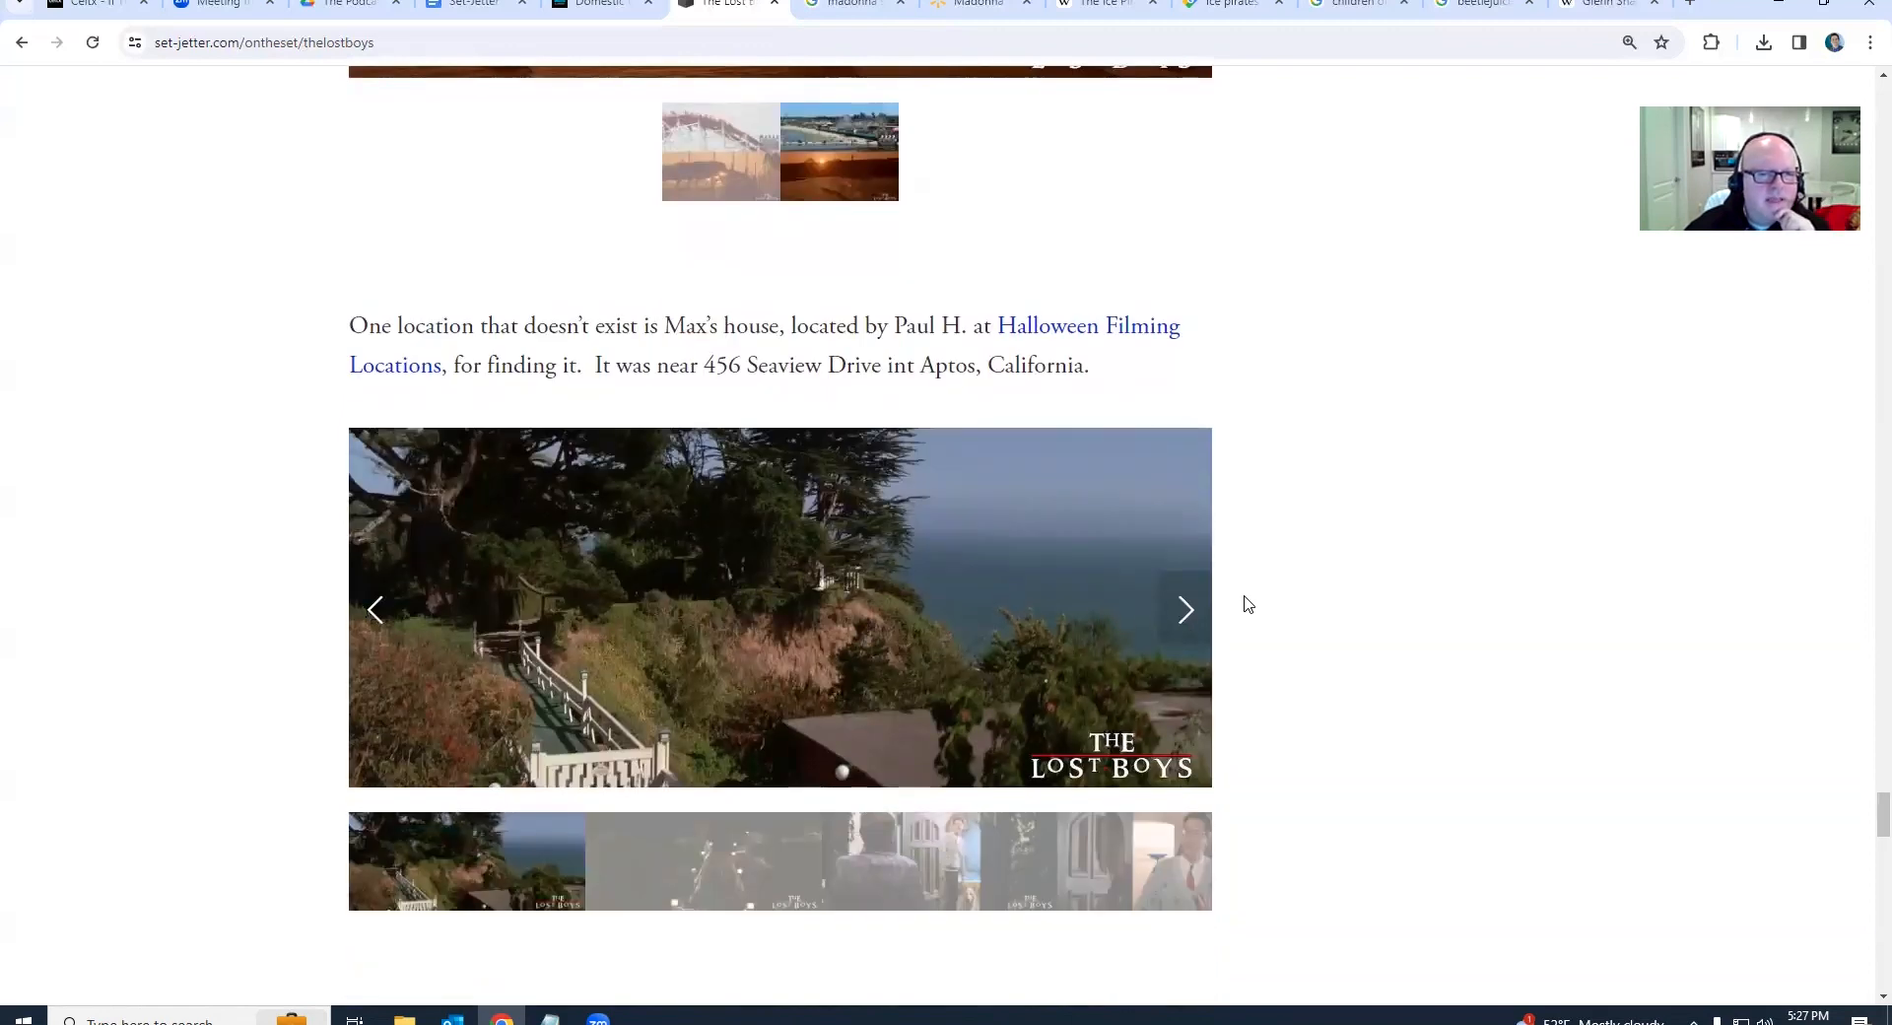
{"action": "scroll", "scroll_direction": "down", "scroll_amount": 3}
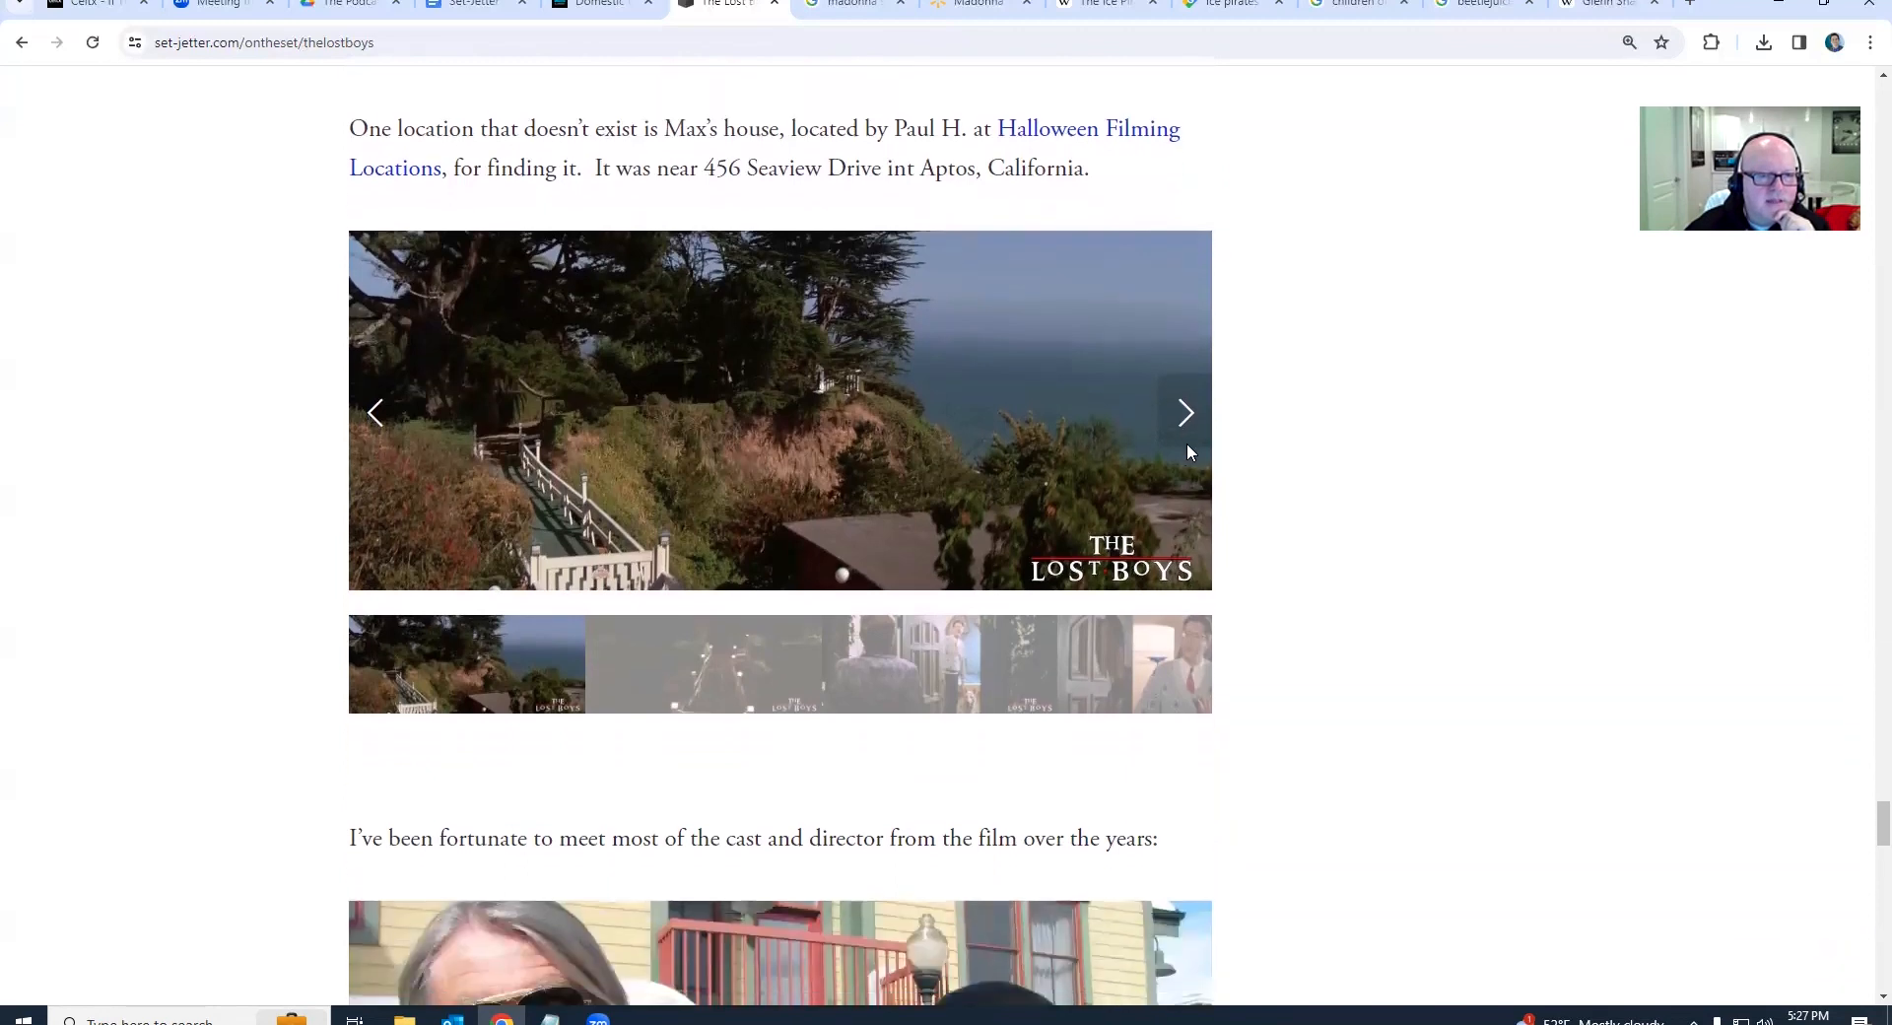
{"action": "scroll", "scroll_direction": "down", "scroll_amount": 3}
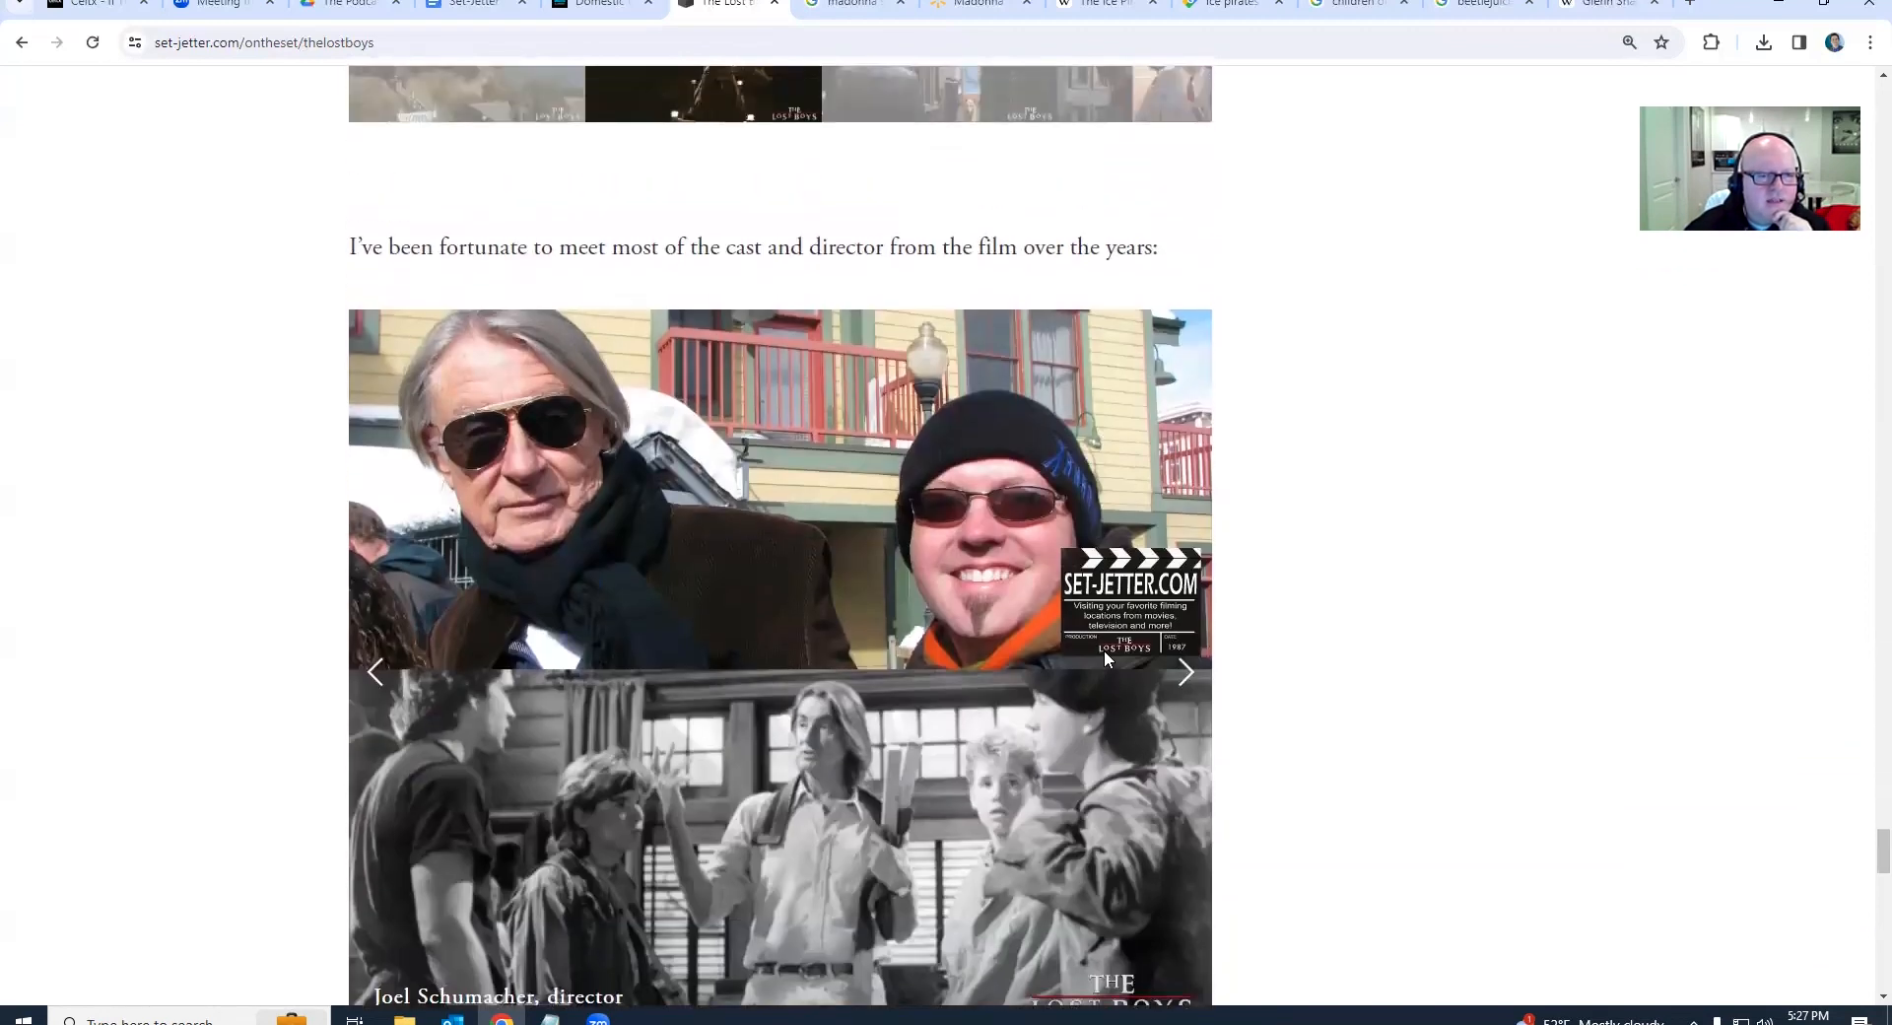
Jump the cast-meeting gallery past Joel Schumacher and Billy Wirth to the Corey Feldman photo
{"action": "scroll", "scroll_direction": "down", "scroll_amount": 3}
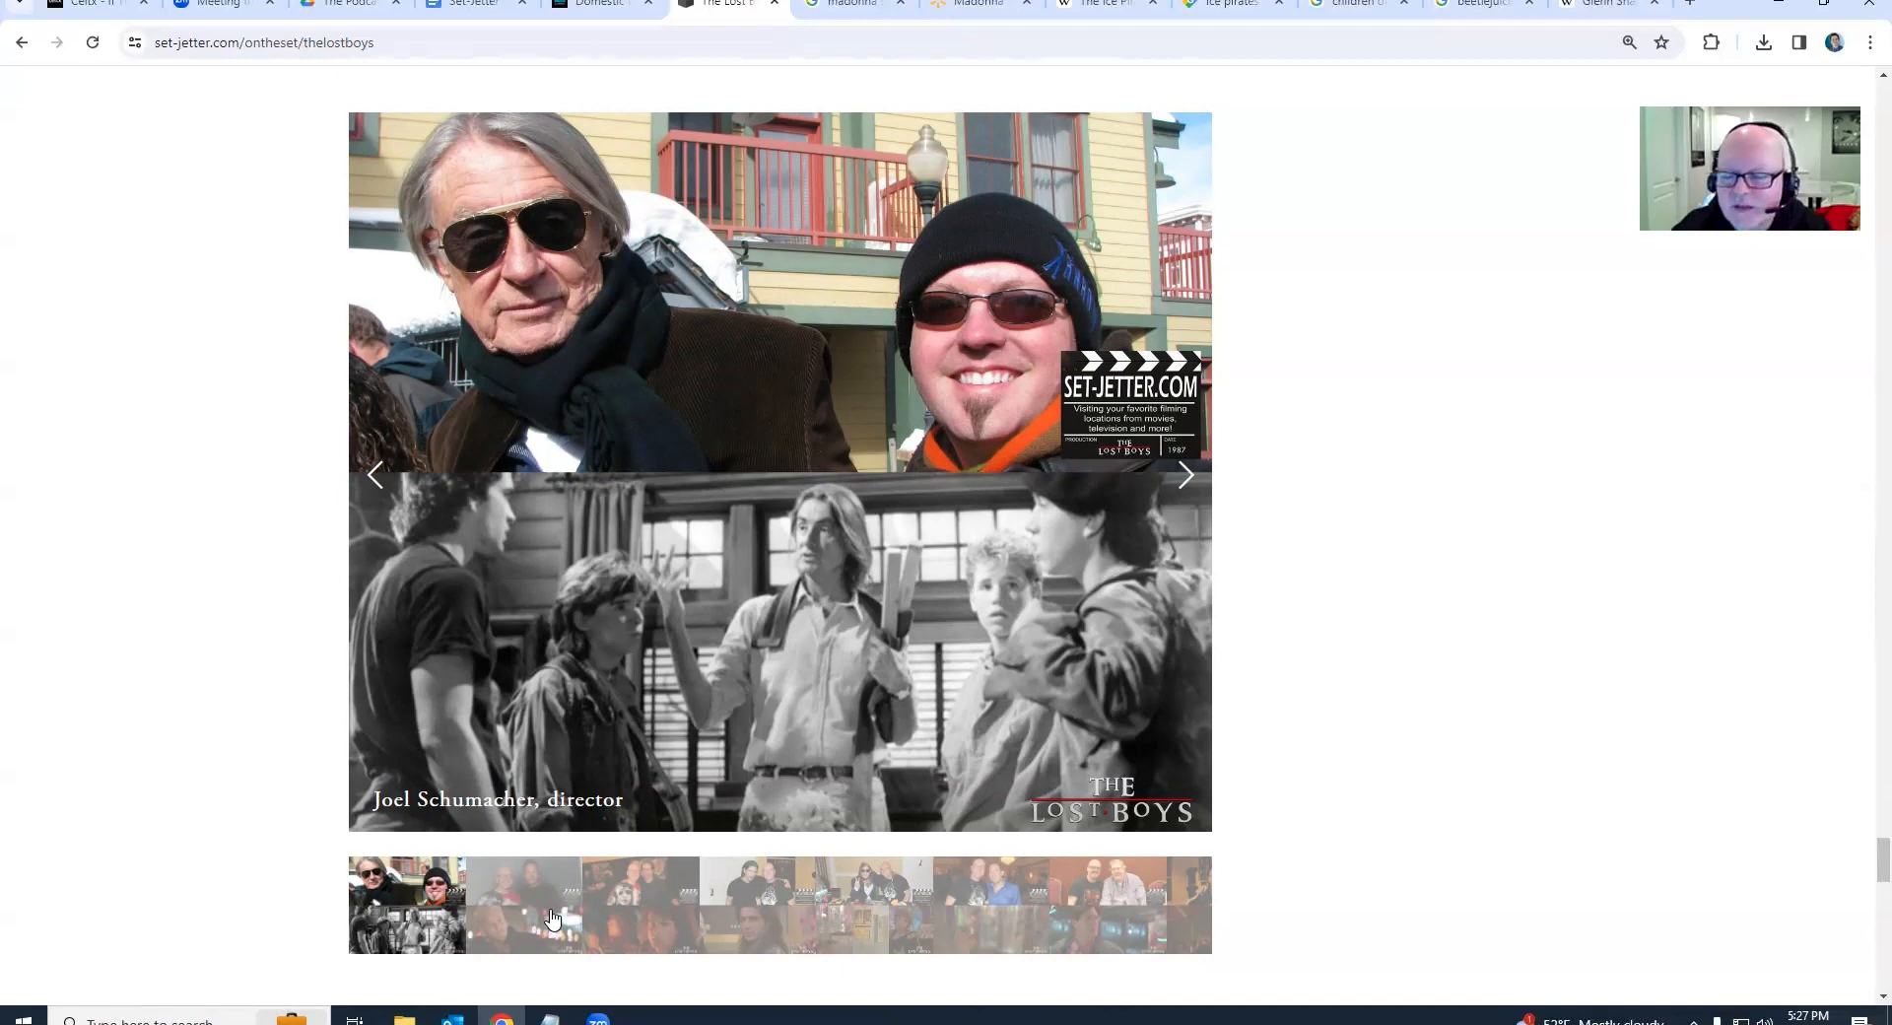
{"action": "left_click", "coordinate": [640, 905]}
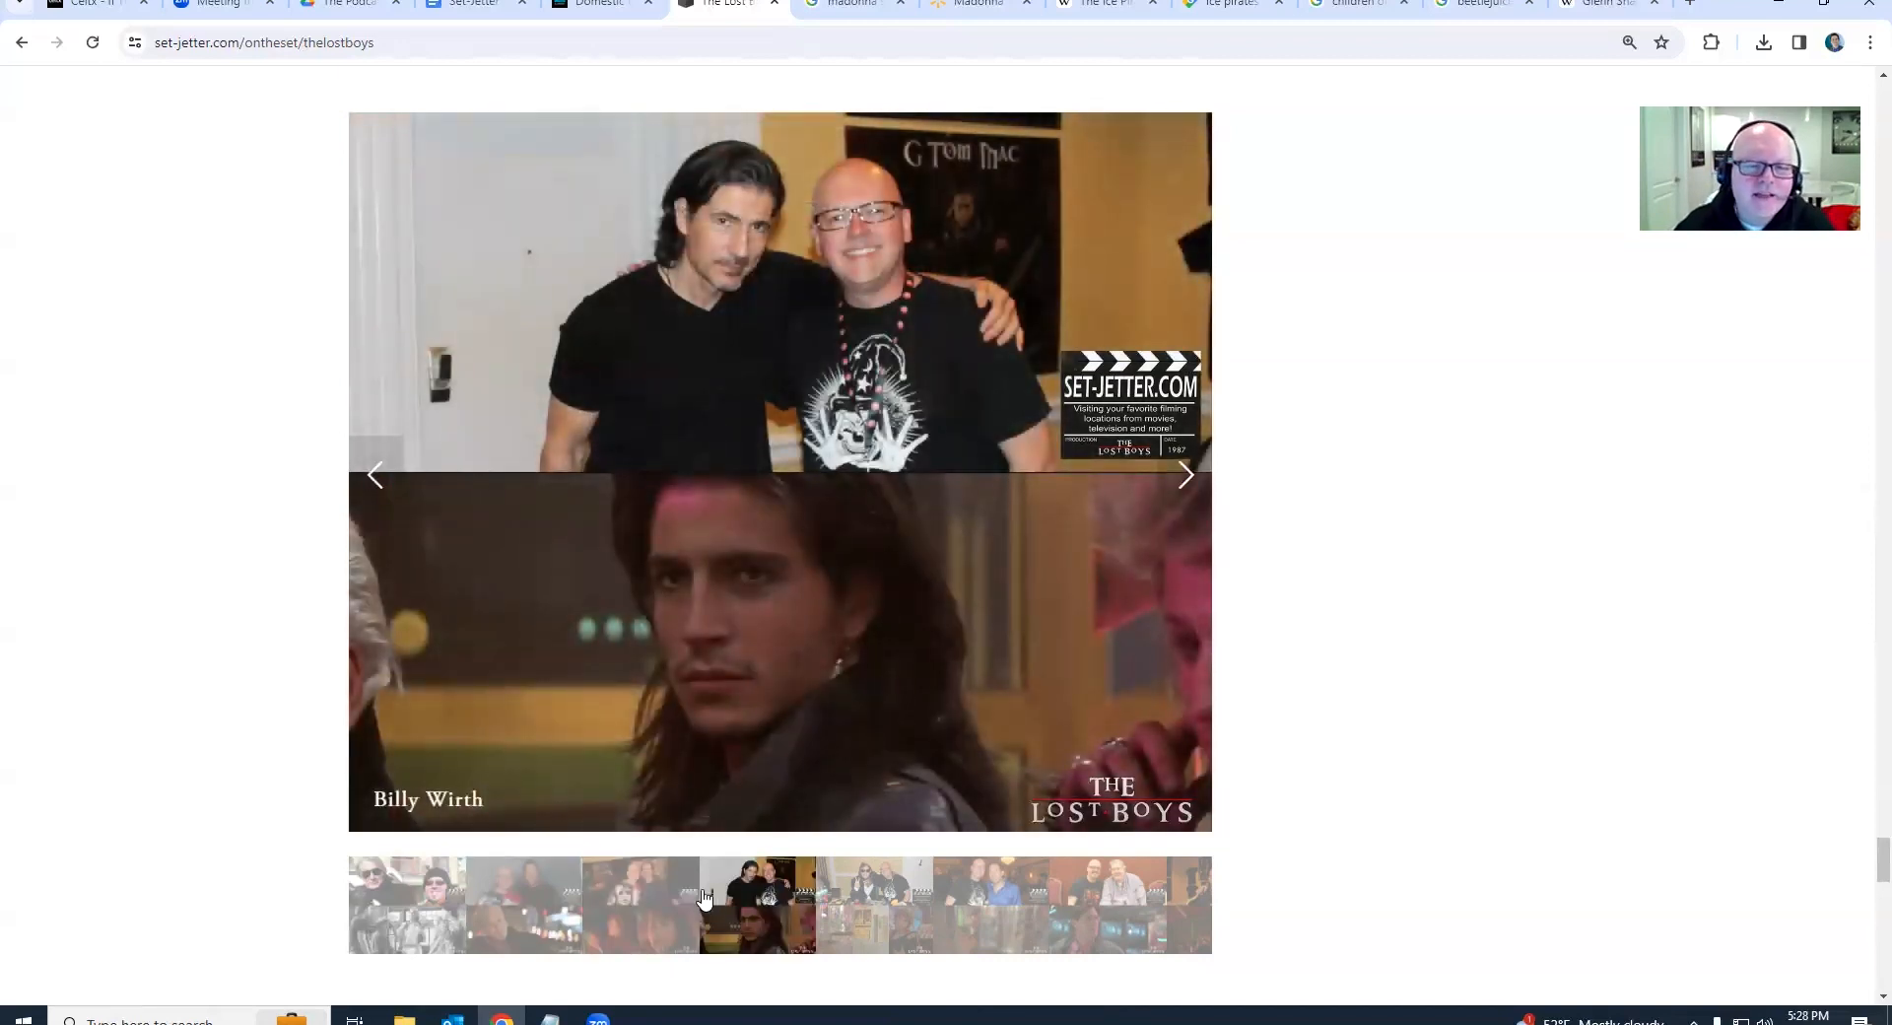
{"action": "left_click", "coordinate": [641, 905]}
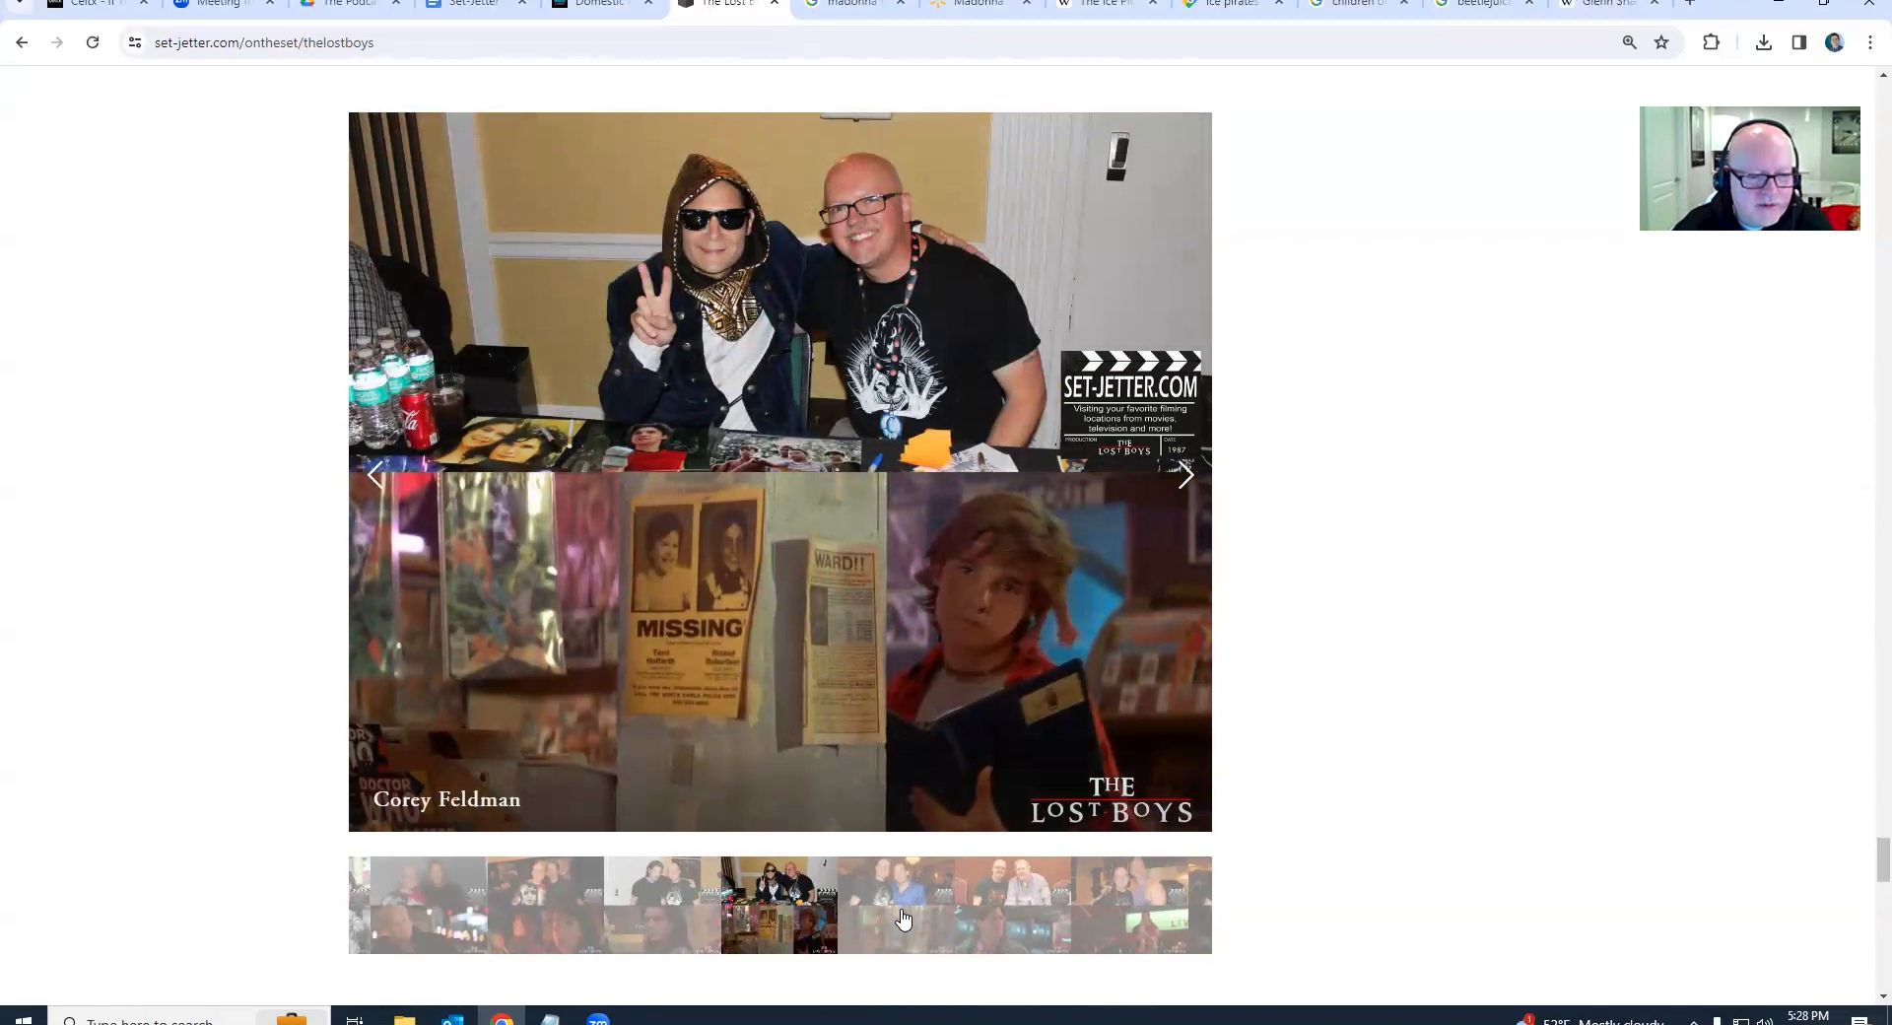
{"action": "mouse_move", "coordinate": [909, 915]}
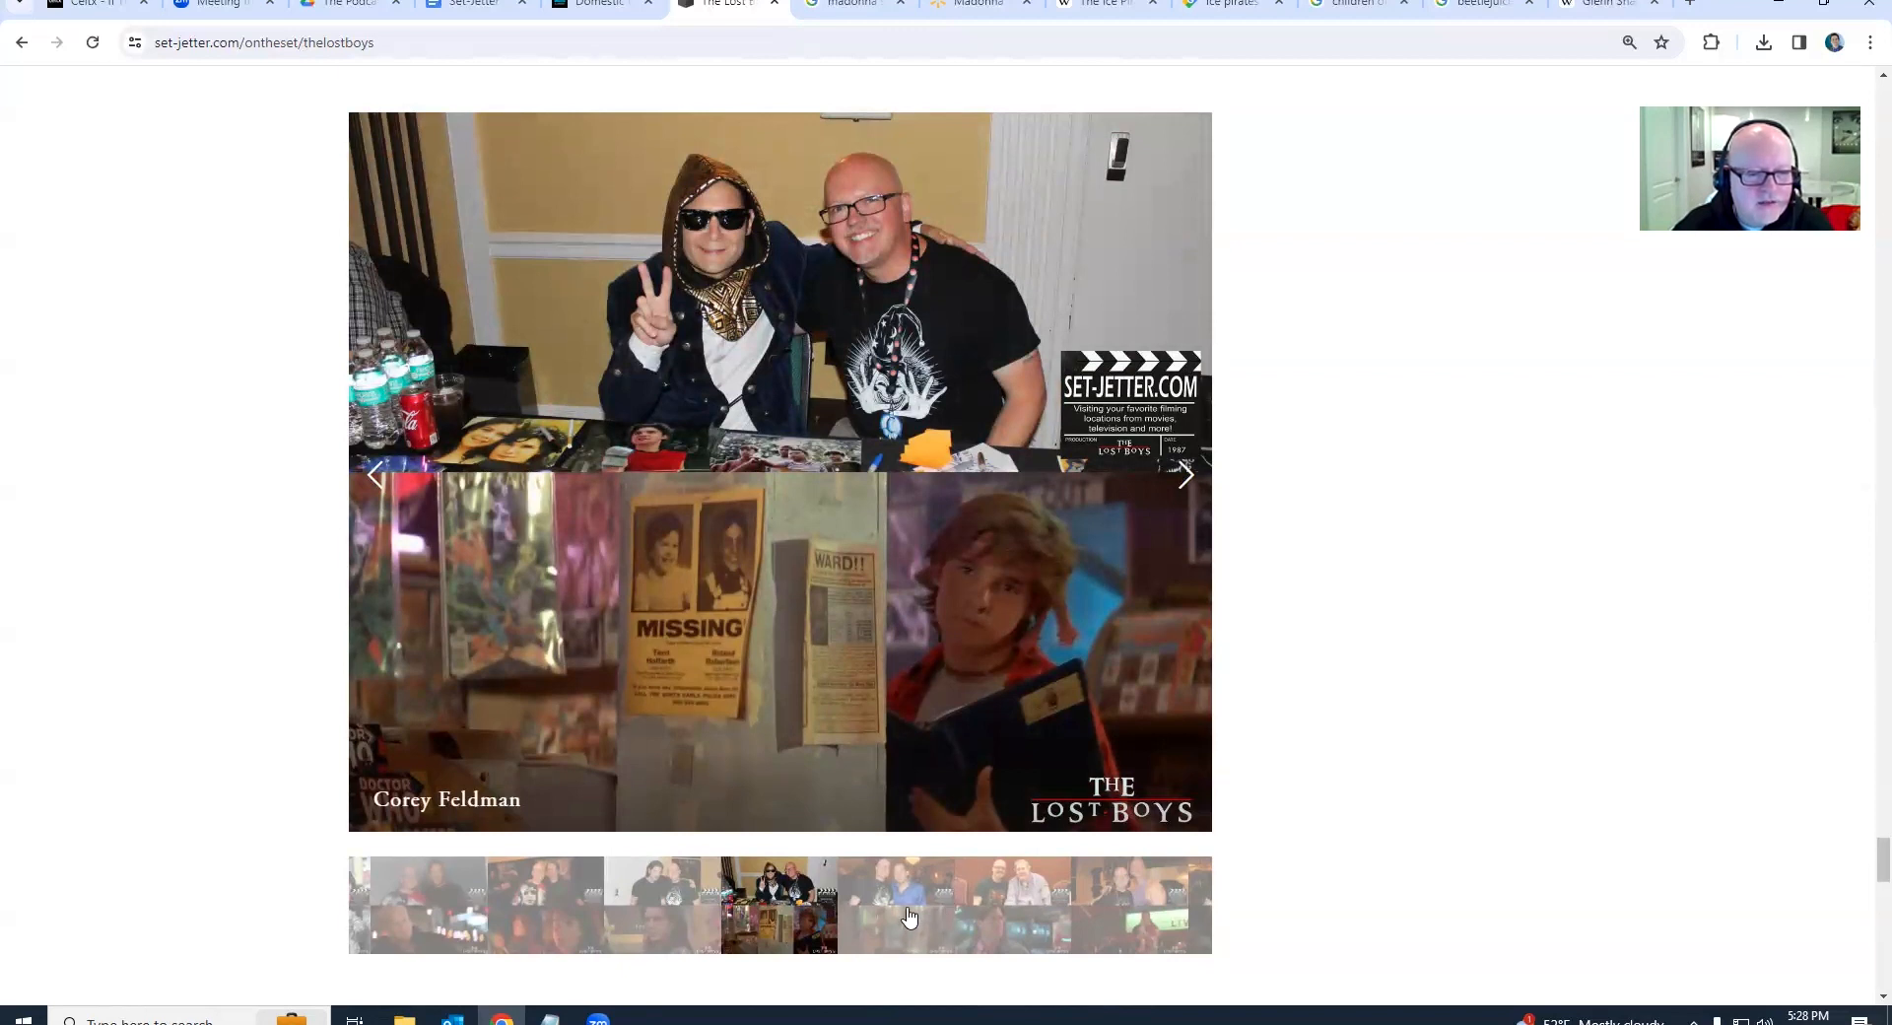
Advance through Jamison Newlander, Tim Cappello and Chance Michael Corbitt to the Kelly Jo Minter photo
{"action": "left_click", "coordinate": [1186, 474]}
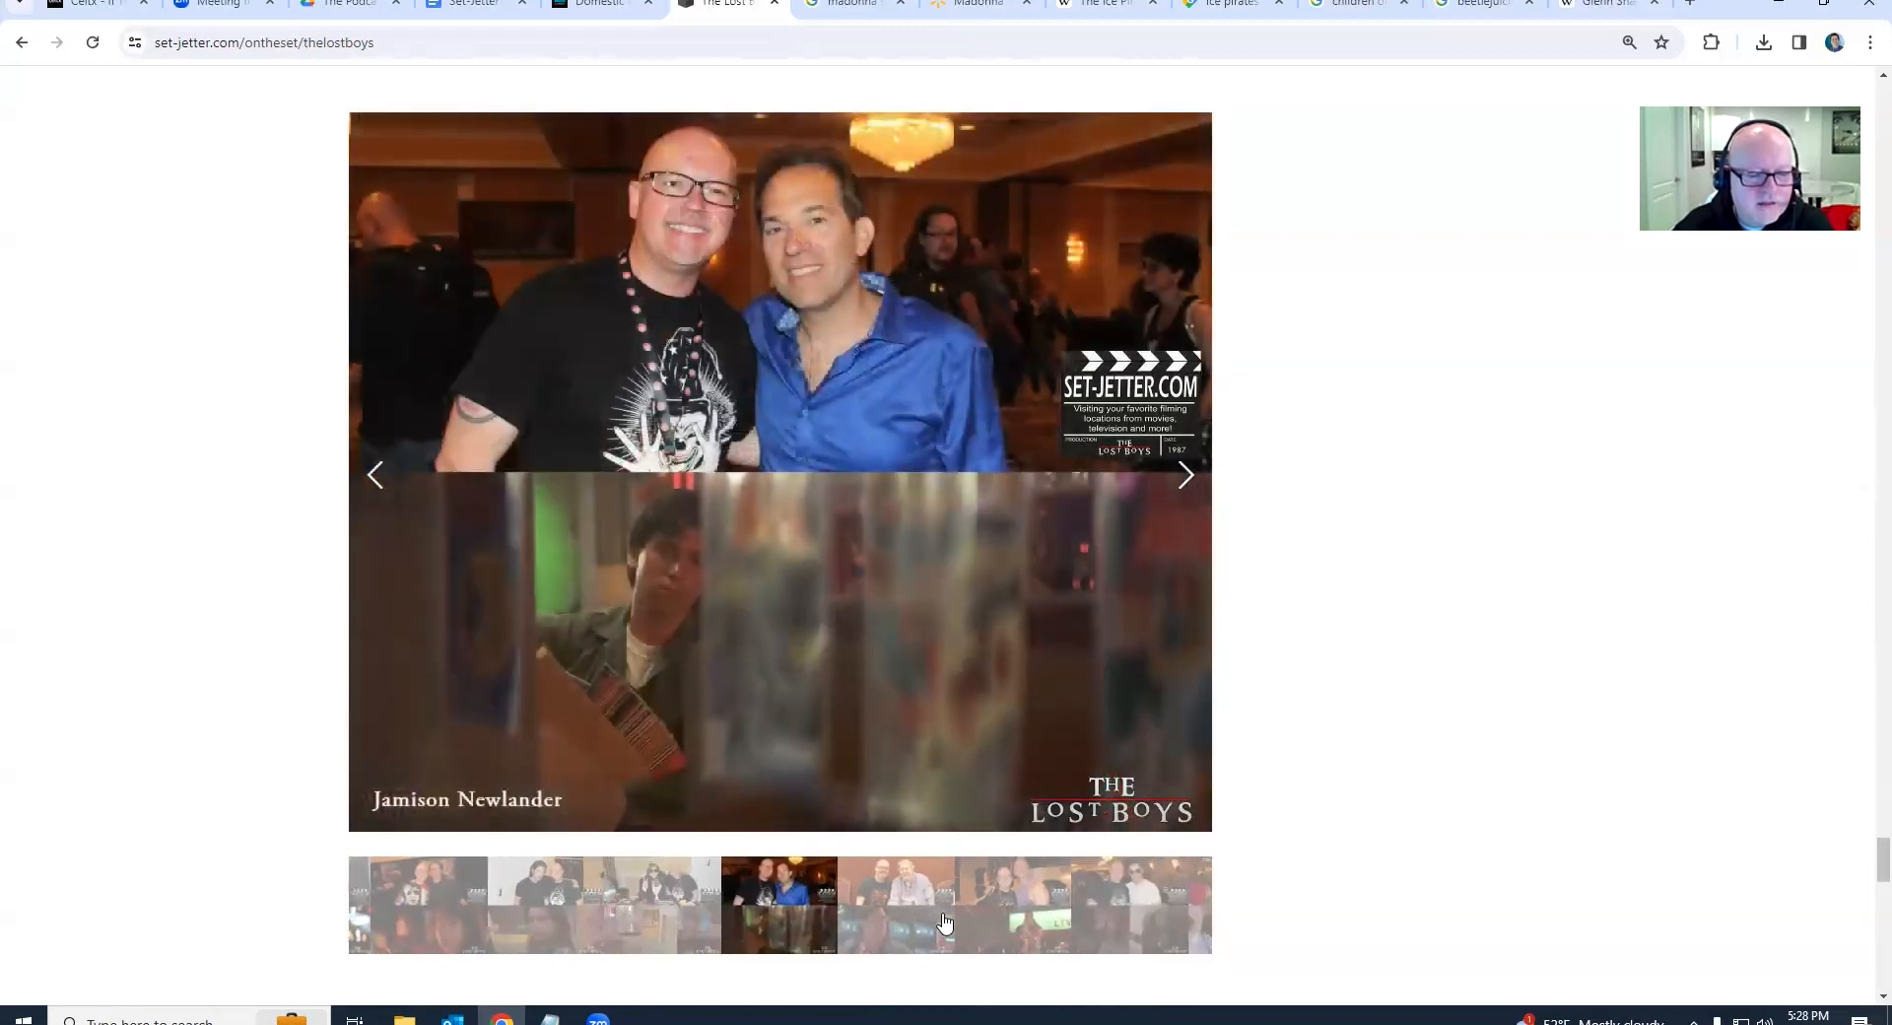
{"action": "left_click", "coordinate": [1184, 474]}
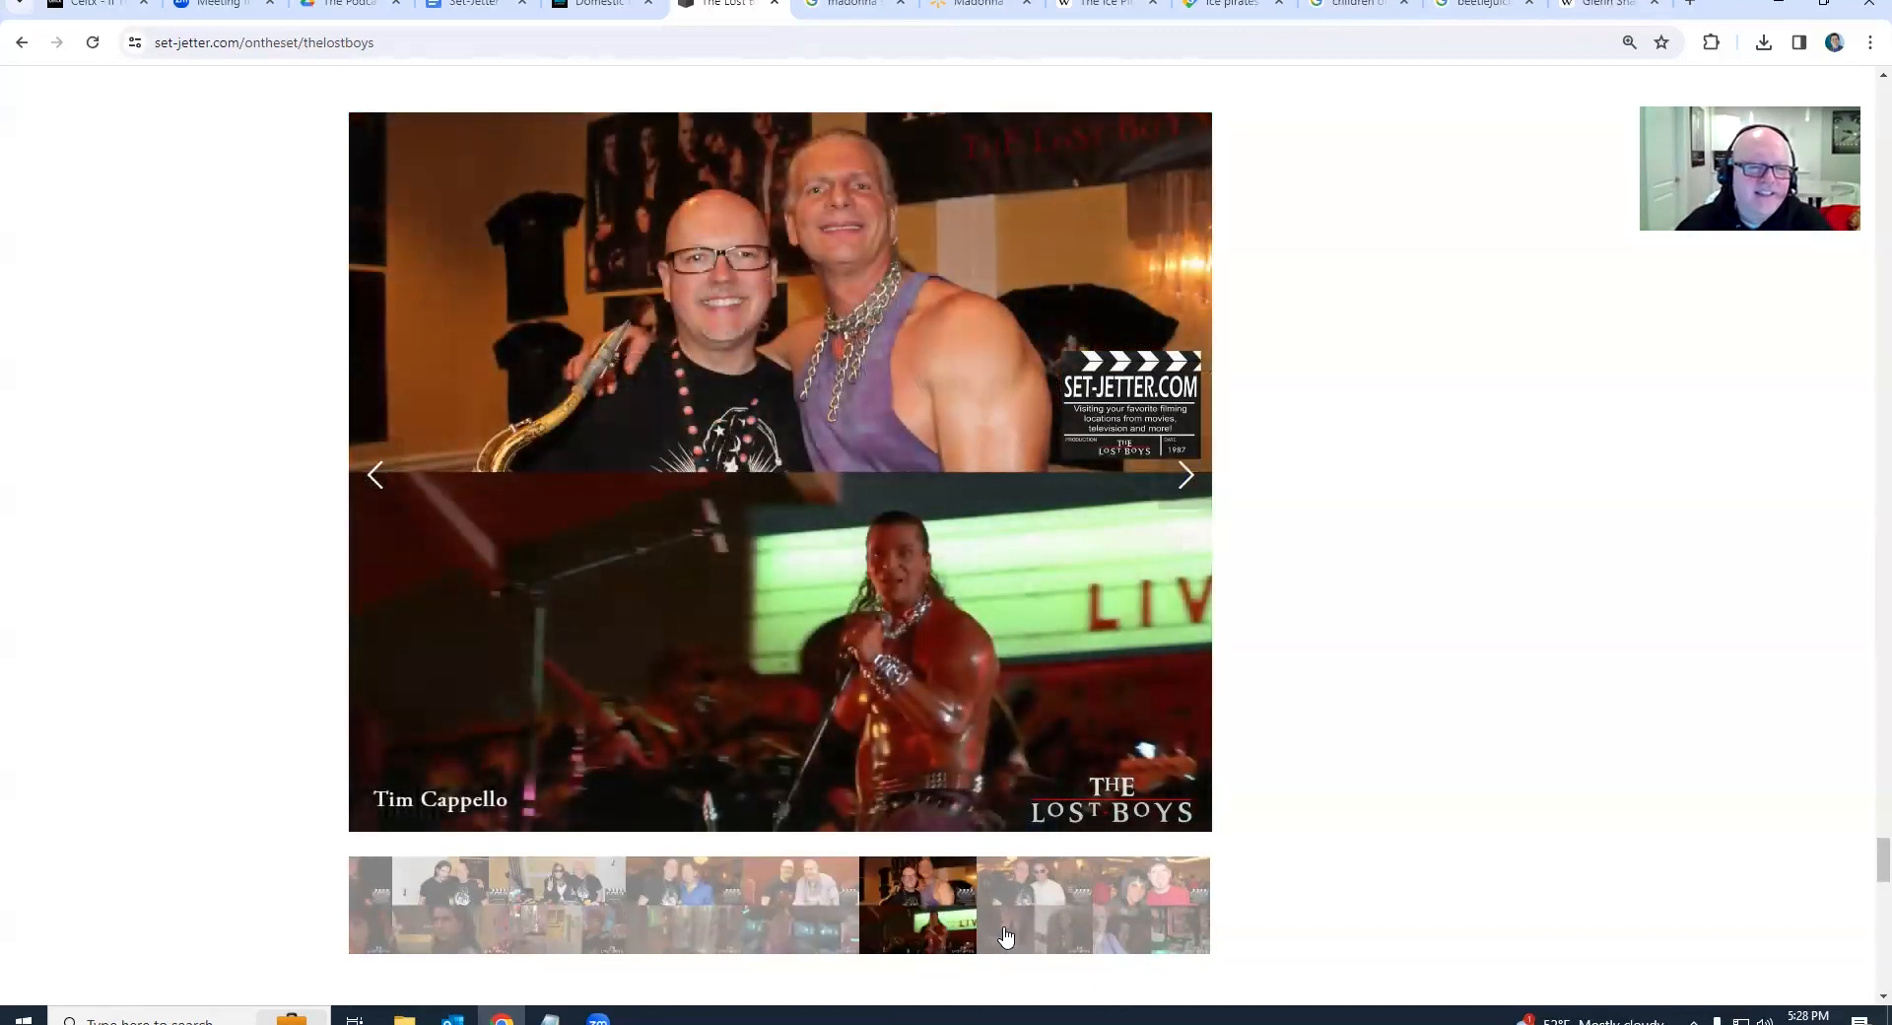
{"action": "left_click", "coordinate": [917, 905]}
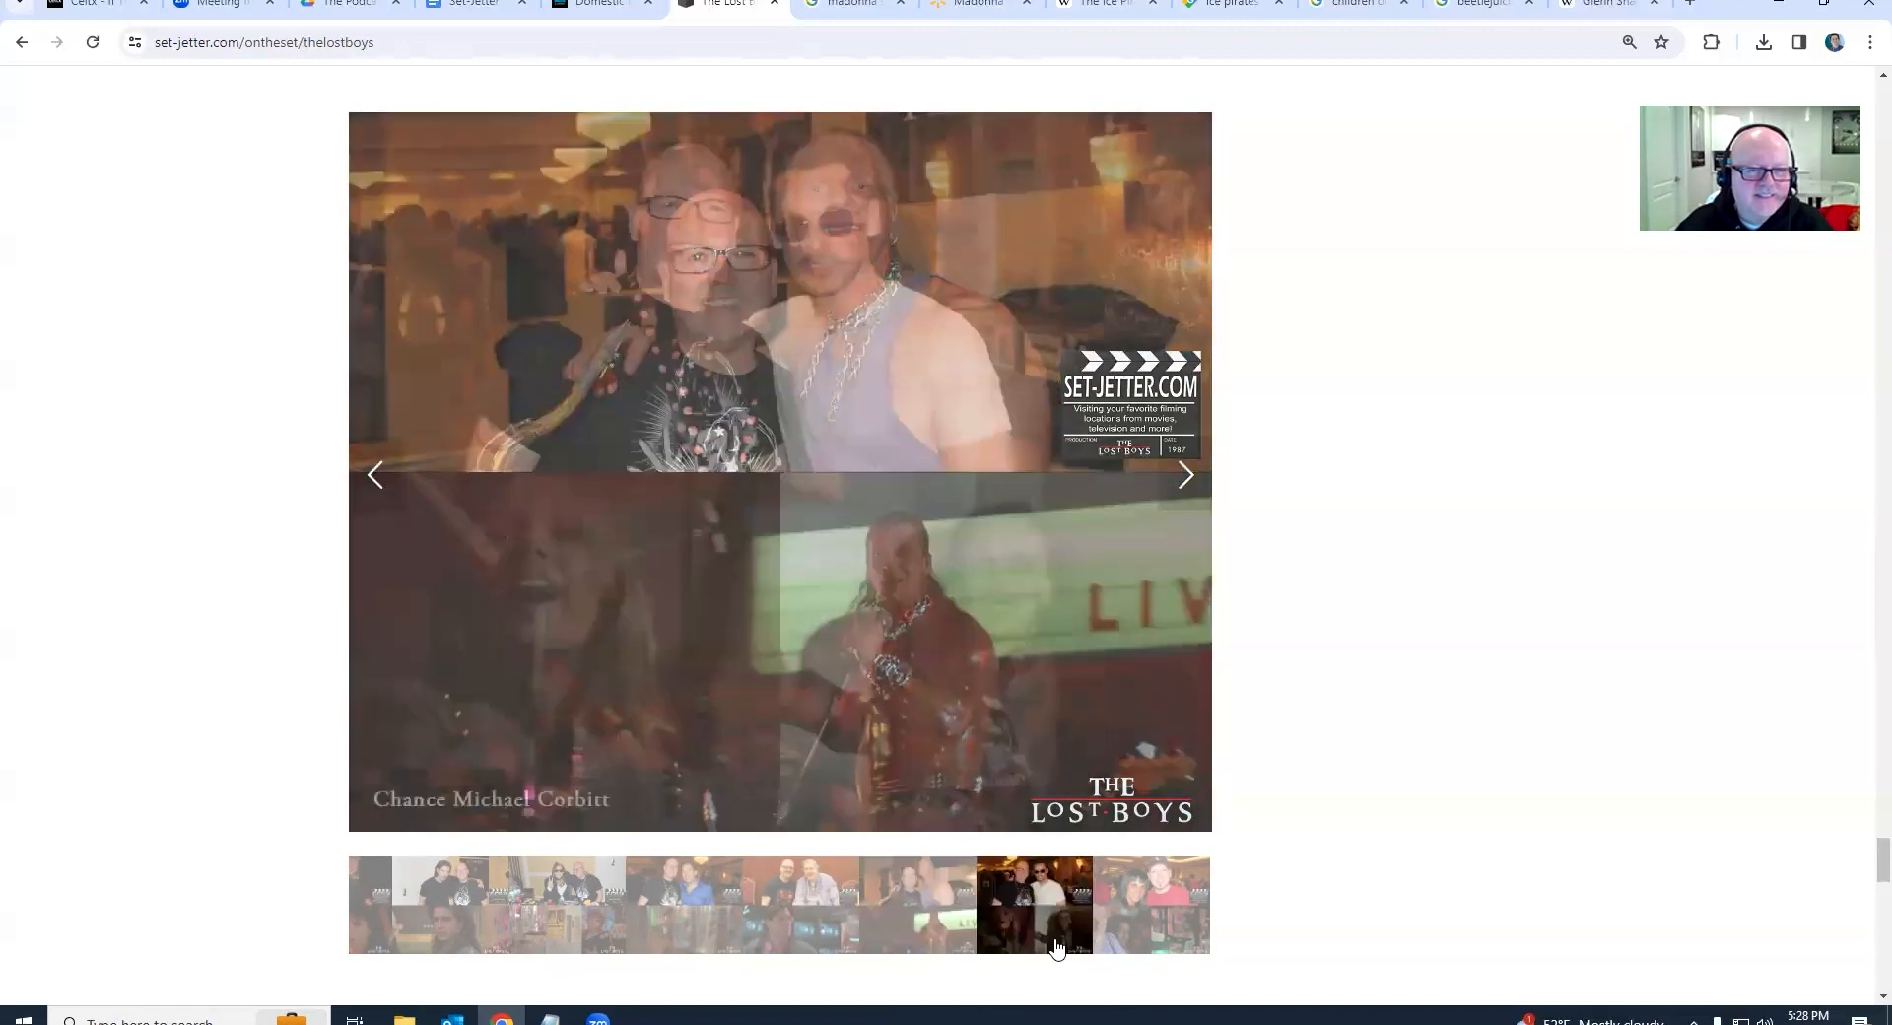
{"action": "left_click", "coordinate": [1151, 905]}
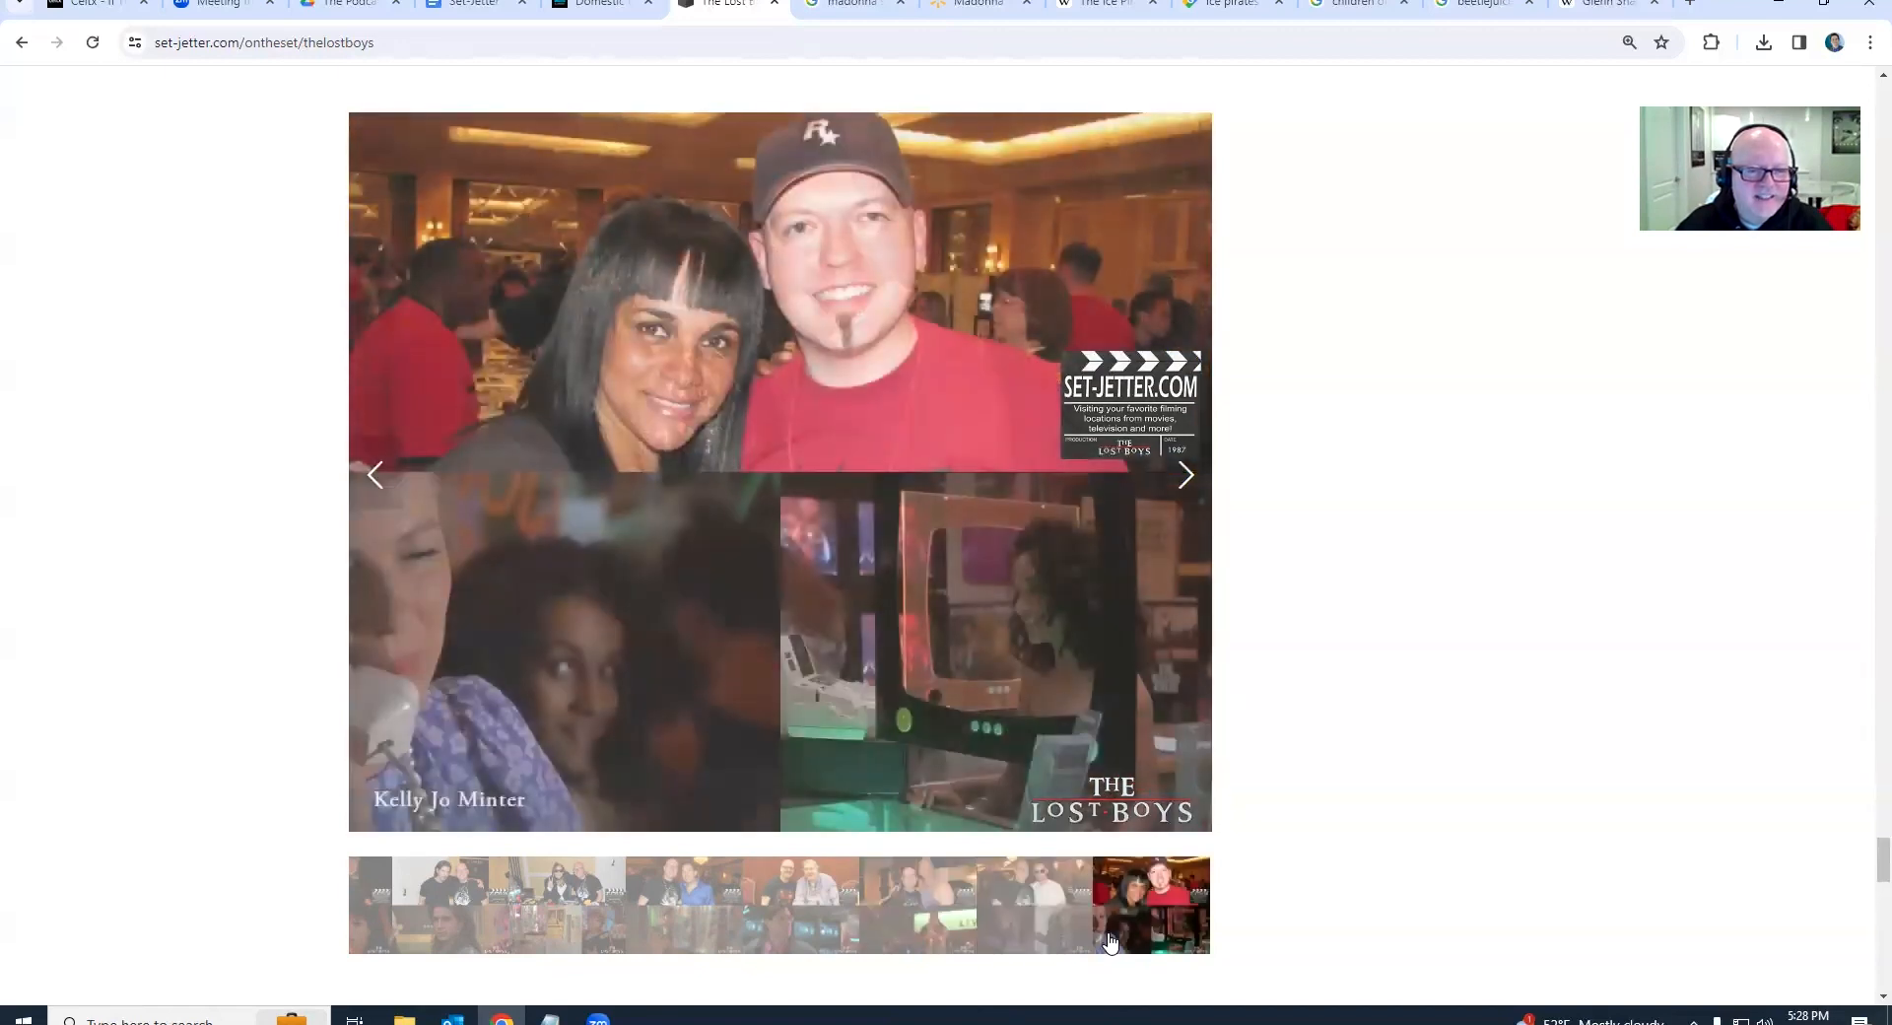